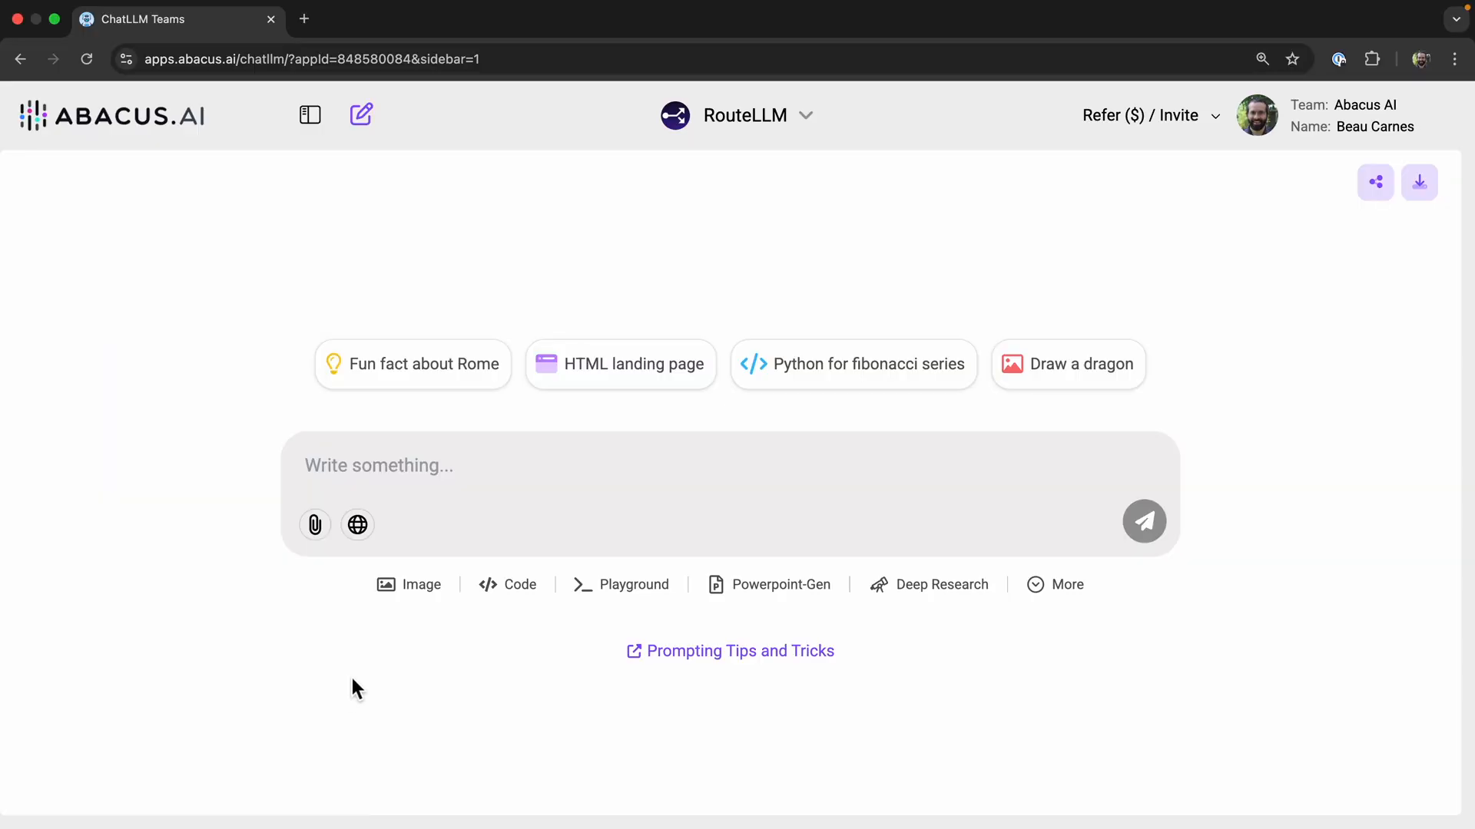
{"action": "mouse_move", "coordinate": [895, 329]}
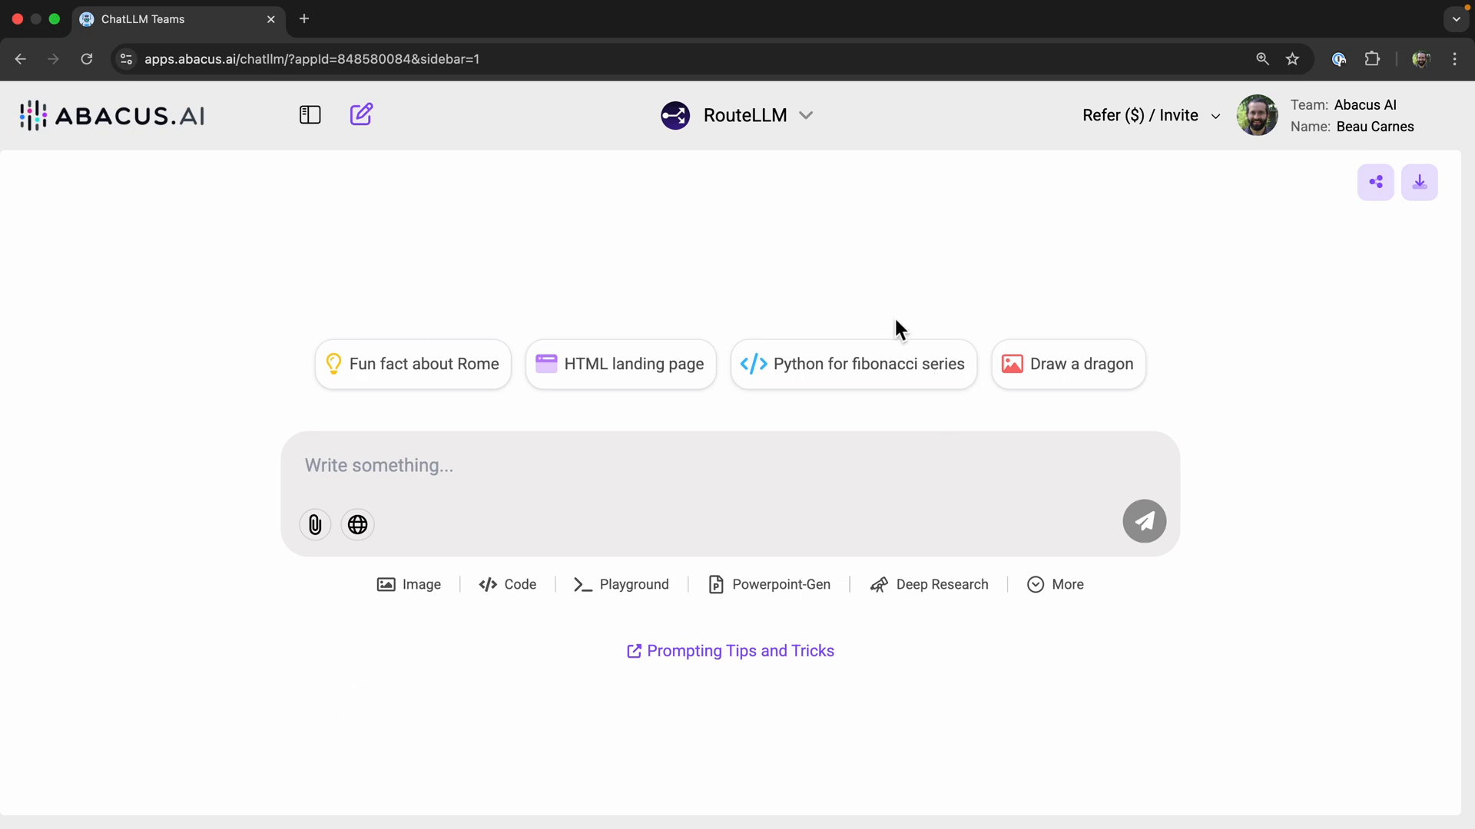
- Browse the RouteLLM model dropdown's All list of LLMs and custom bots
{"action": "left_click", "coordinate": [742, 115]}
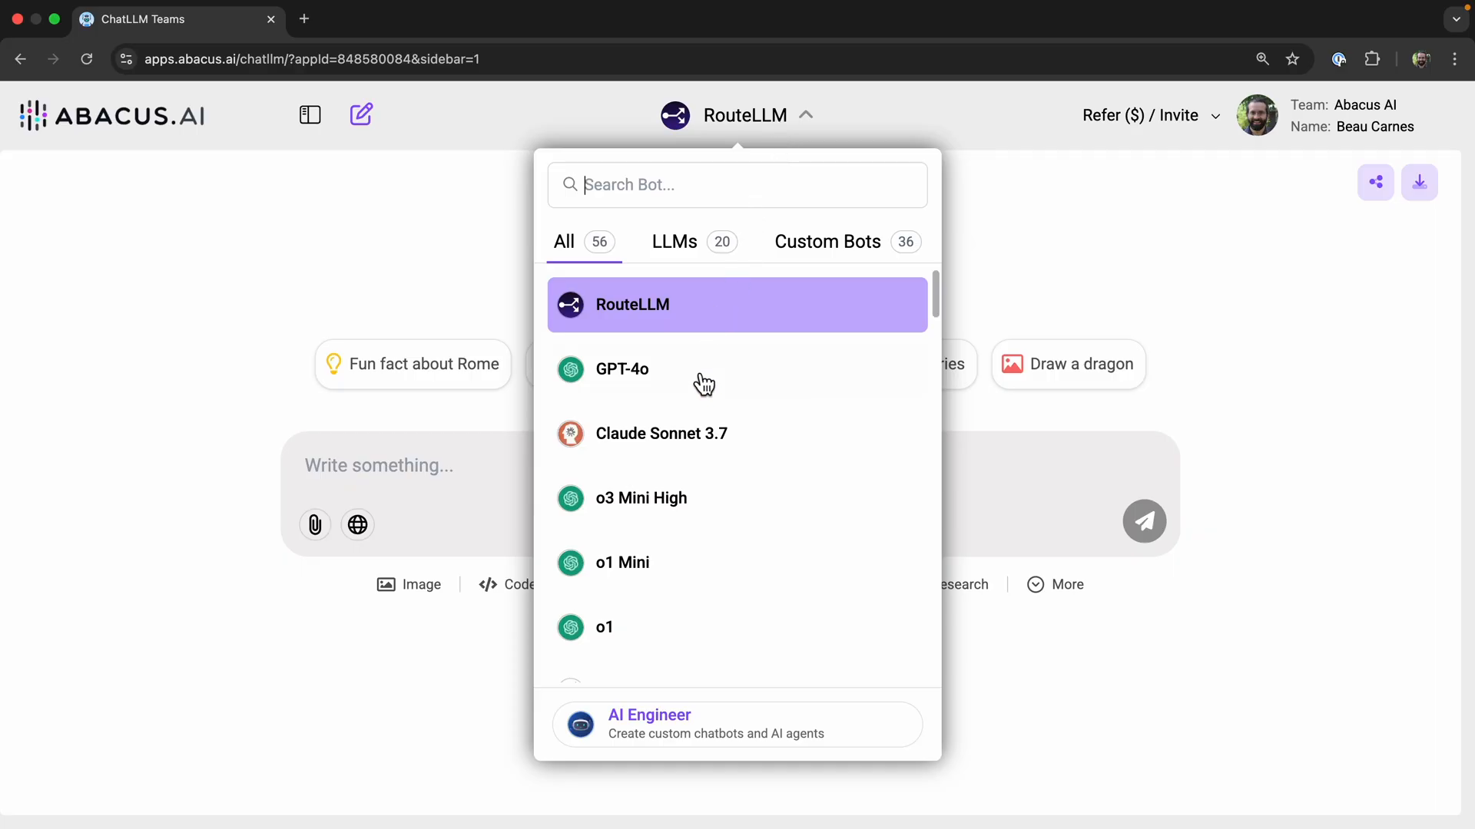
{"action": "mouse_move", "coordinate": [723, 451]}
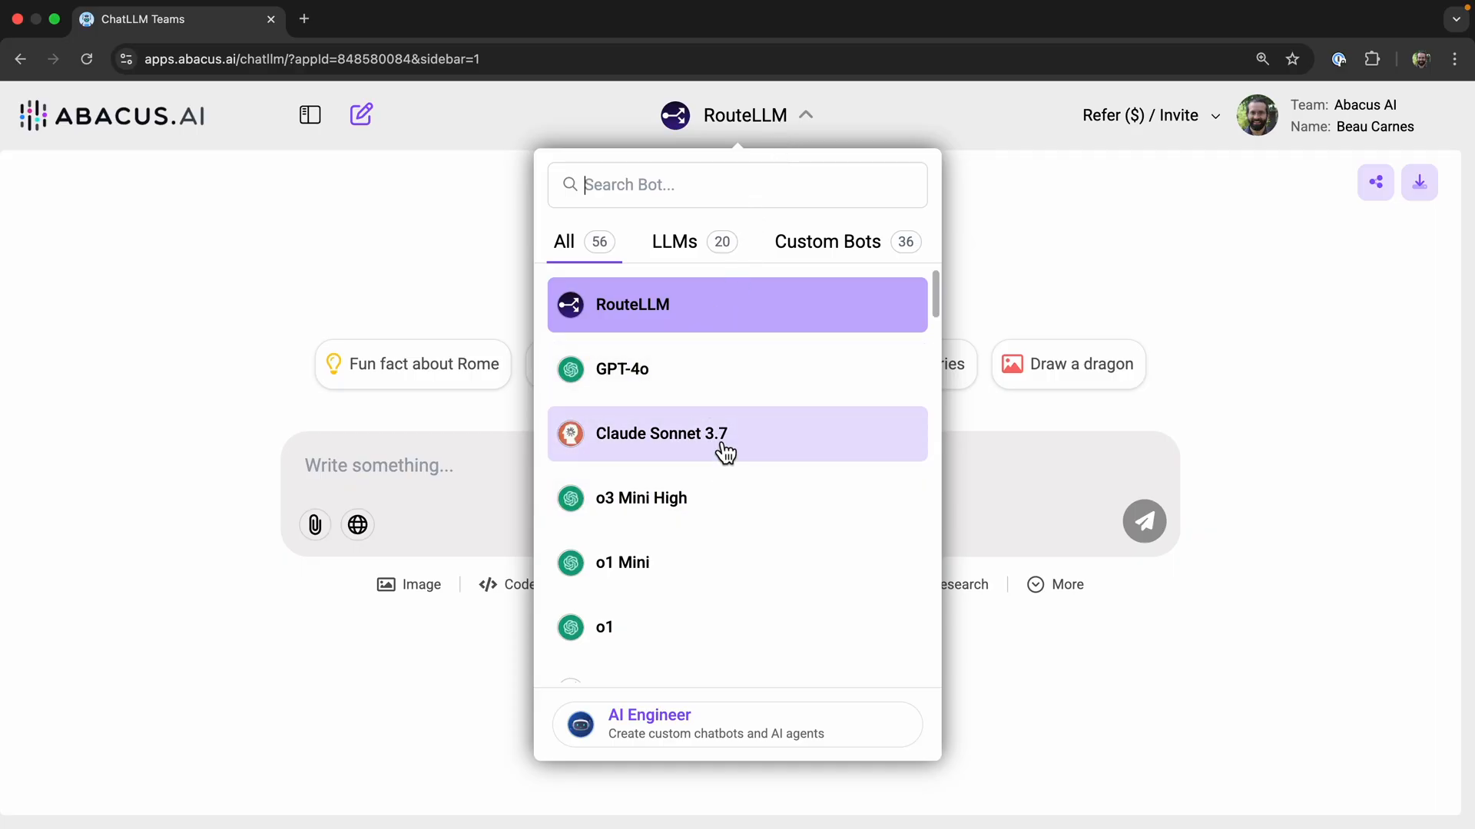
{"action": "scroll", "scroll_direction": "down", "scroll_amount": 3}
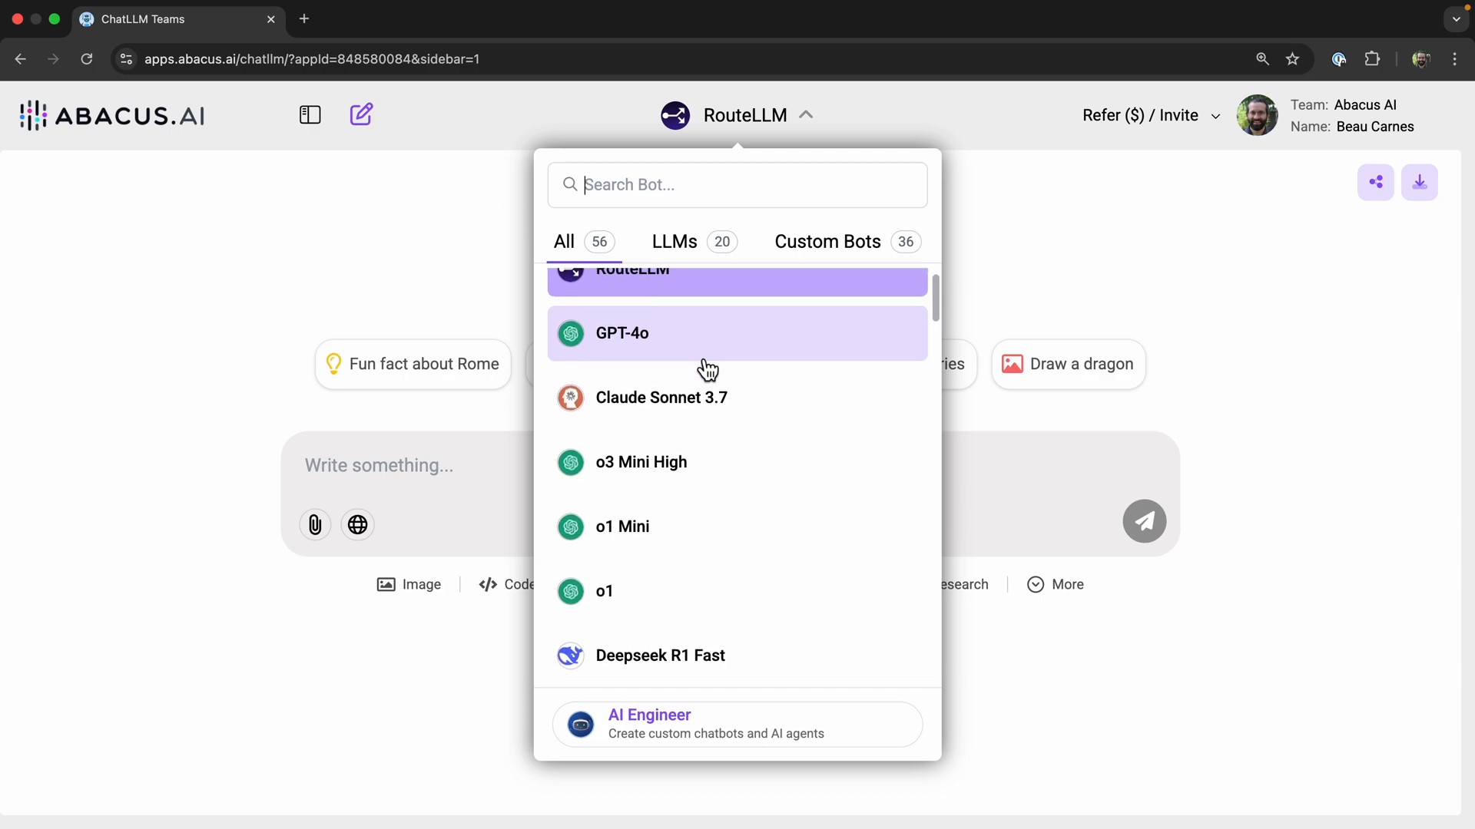
{"action": "scroll", "scroll_direction": "down", "scroll_amount": 3}
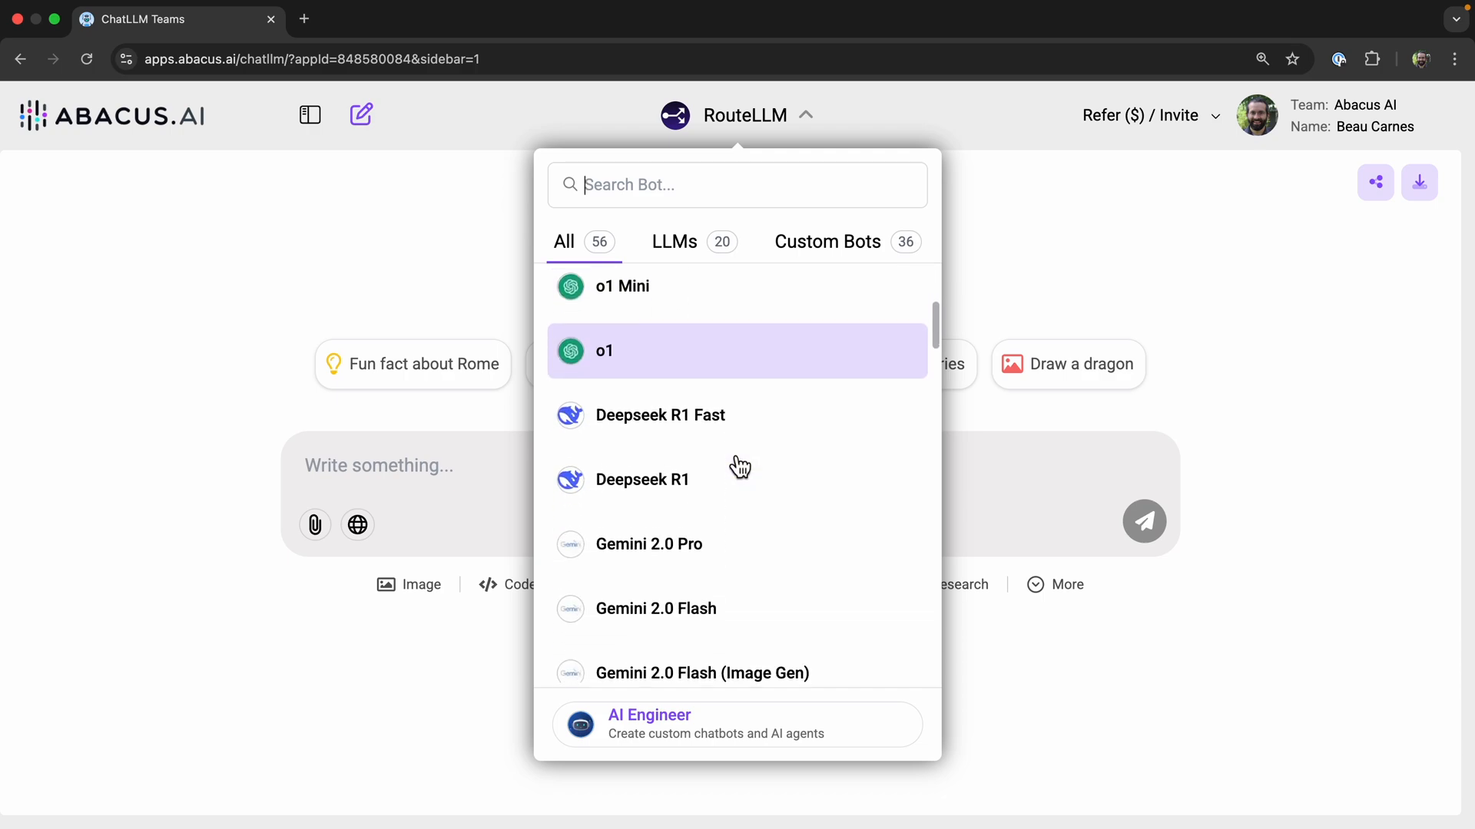
{"action": "scroll", "scroll_direction": "down", "scroll_amount": 3}
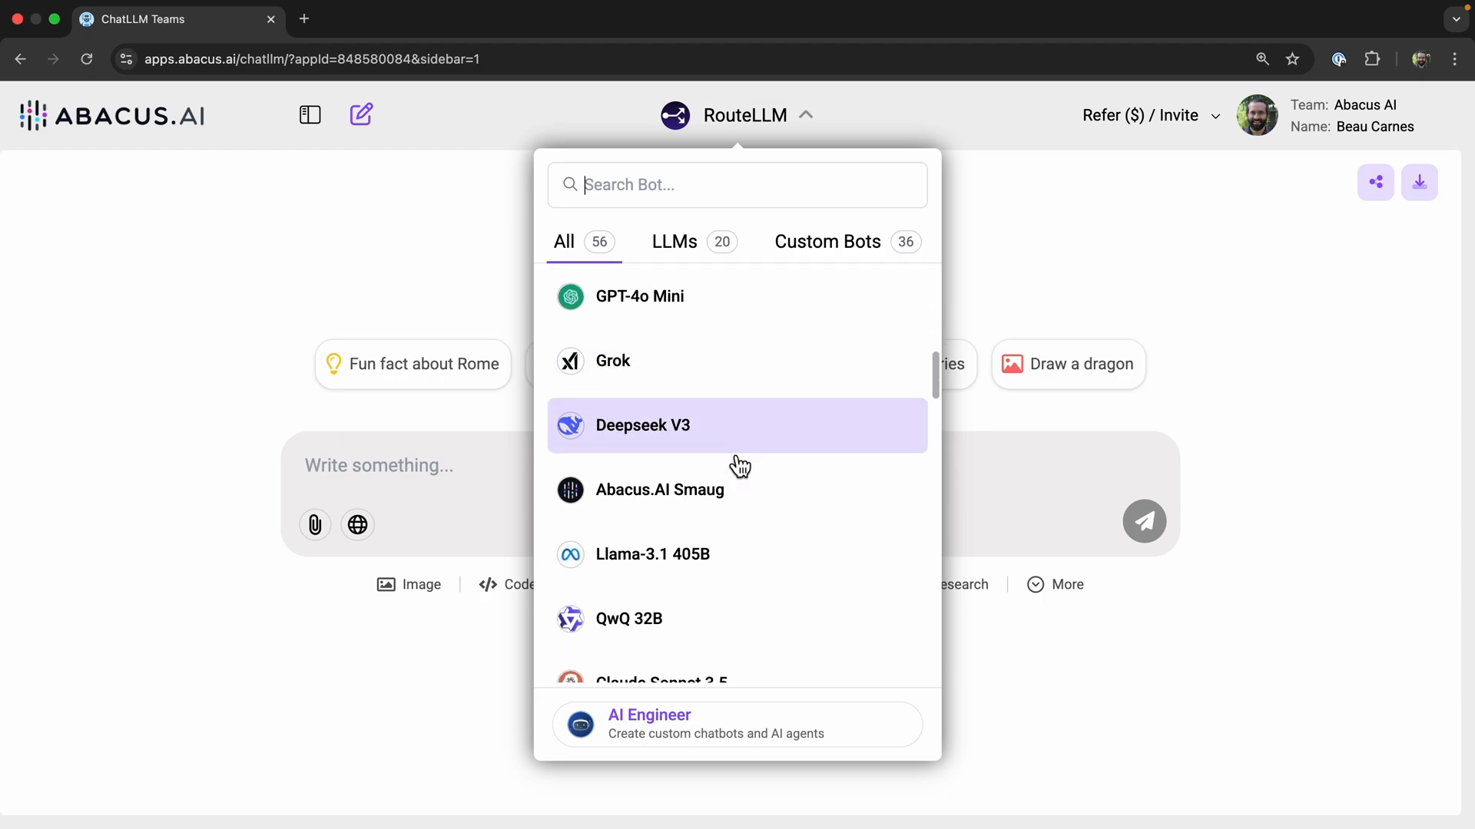
{"action": "scroll", "scroll_direction": "down", "scroll_amount": 3}
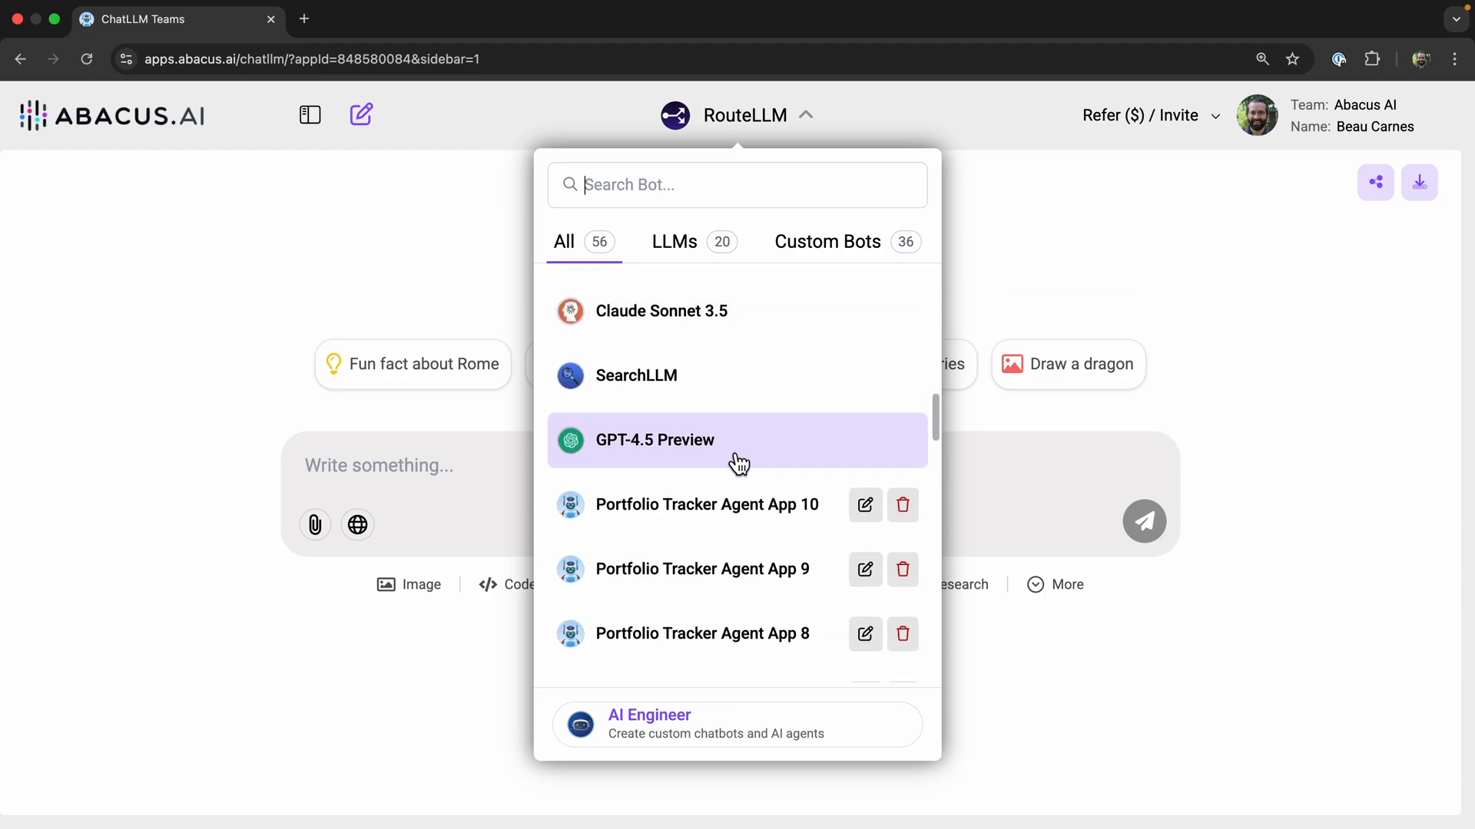
{"action": "scroll", "scroll_direction": "up", "scroll_amount": 3}
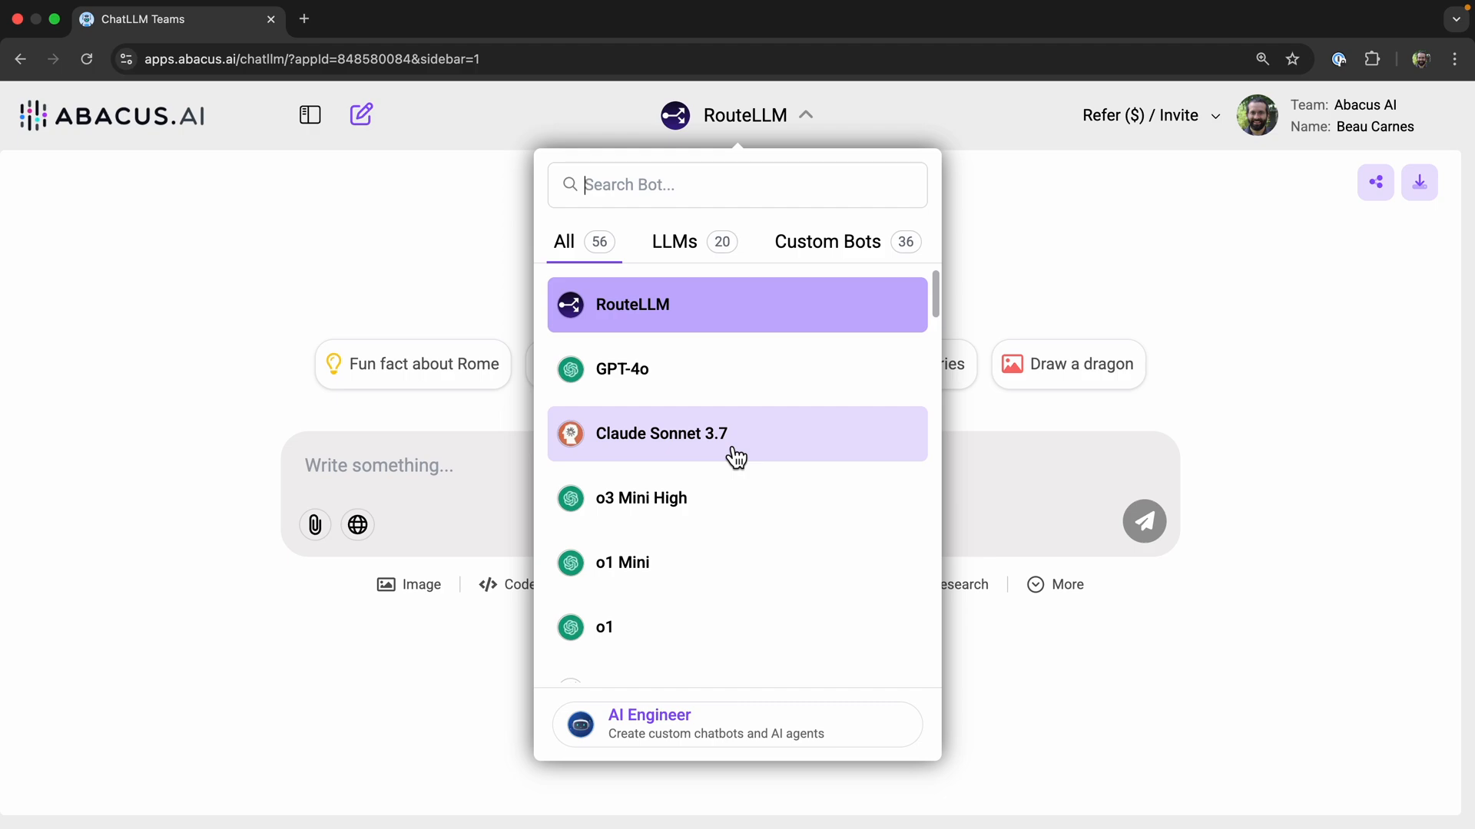
{"action": "mouse_move", "coordinate": [705, 625]}
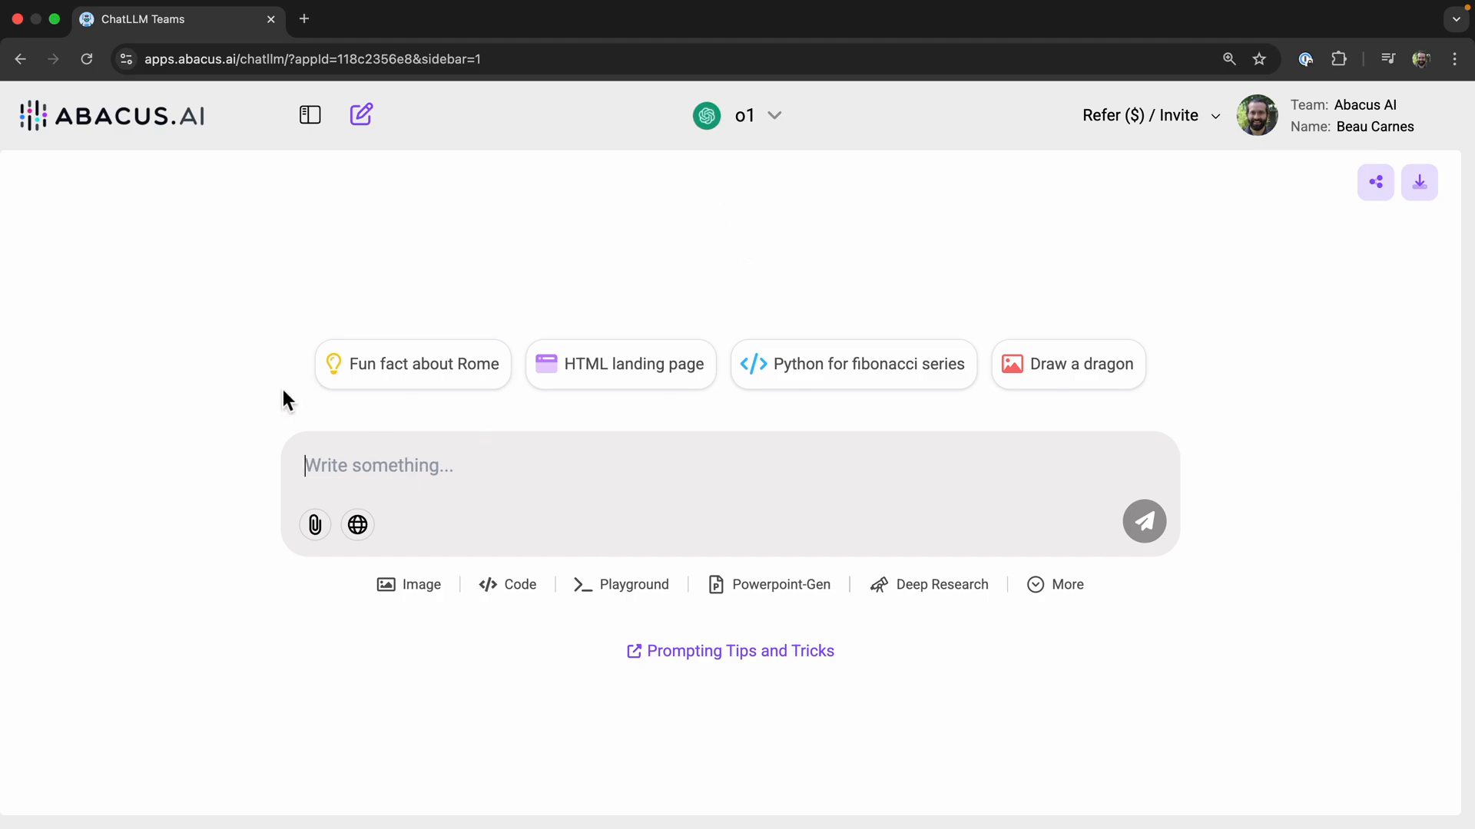
{"action": "mouse_move", "coordinate": [246, 426]}
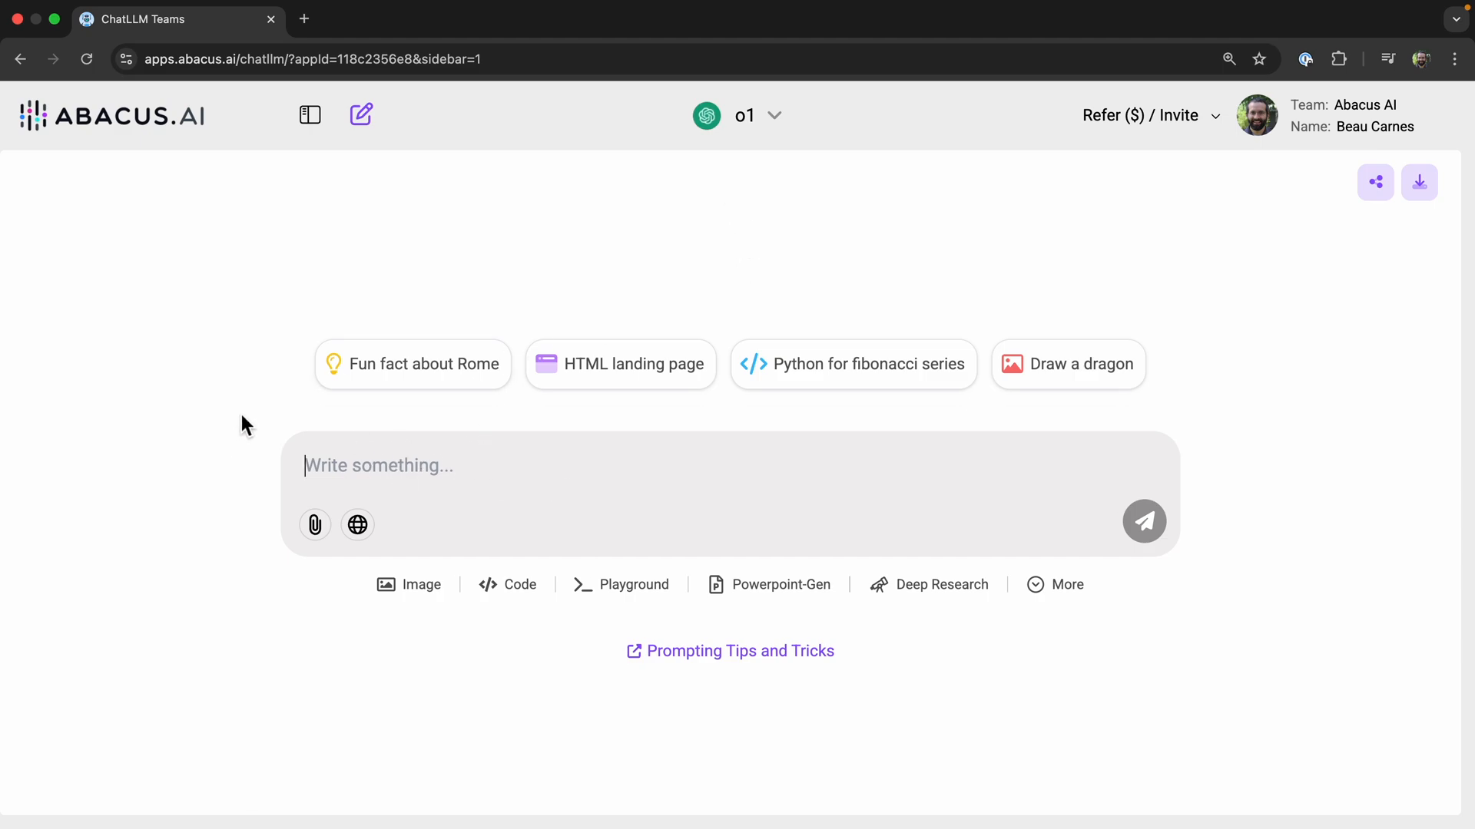
- Draft the princess-and-prince age riddle prompt for o1, asking for all solutions
{"action": "type", "text": "A princess is as old as the prince will be when the princess is twice as old as the prince was when the princess's age was half the sum of their present age. What is the age of prince and princess? Provide all solutions to this question"}
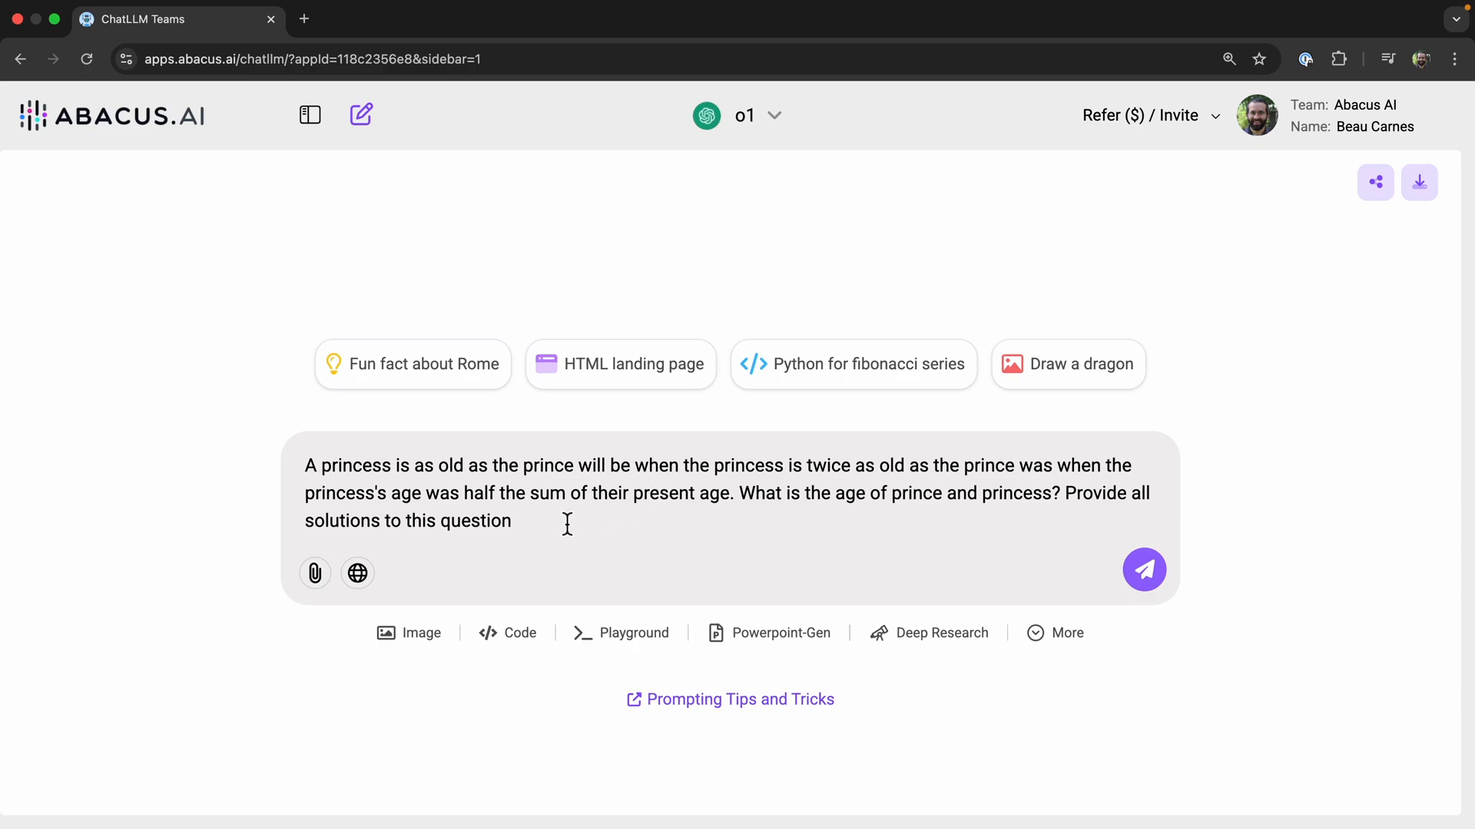
{"action": "mouse_move", "coordinate": [549, 522]}
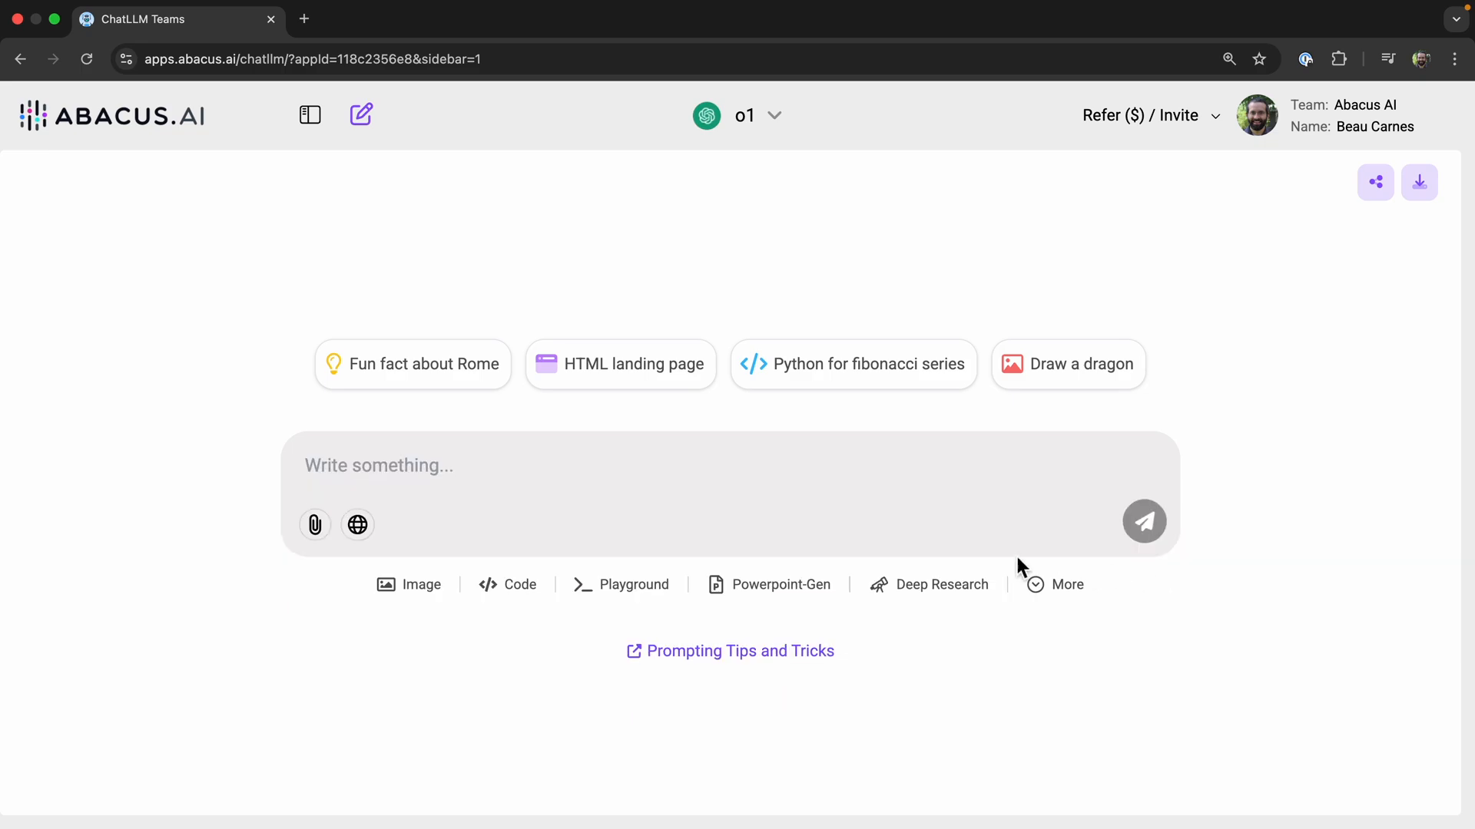
- Send the riddle and read o1's step-by-step answer down to Princess = 8, Prince = 6
{"action": "left_click", "coordinate": [1143, 521]}
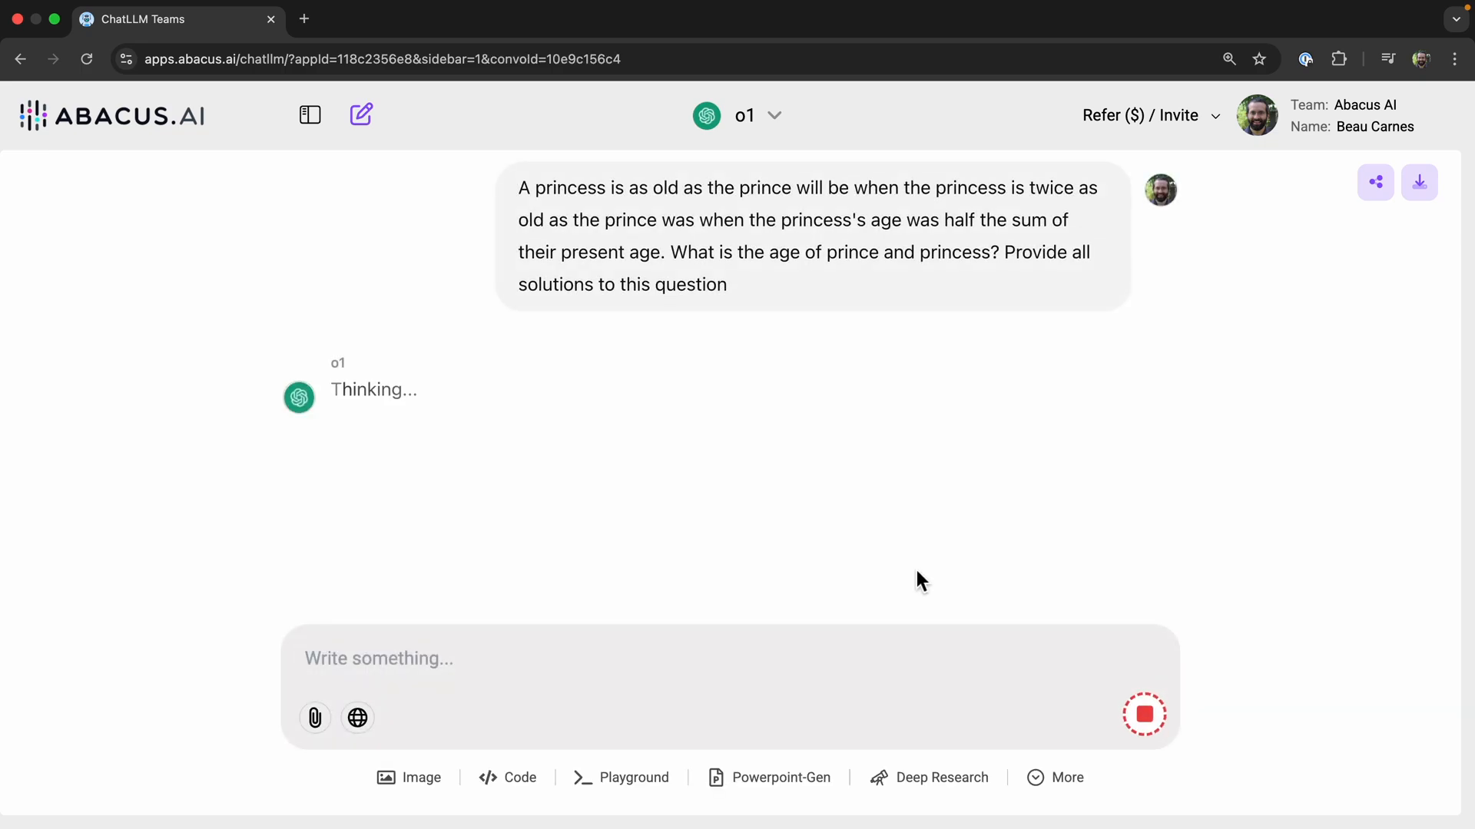
{"action": "mouse_move", "coordinate": [462, 404]}
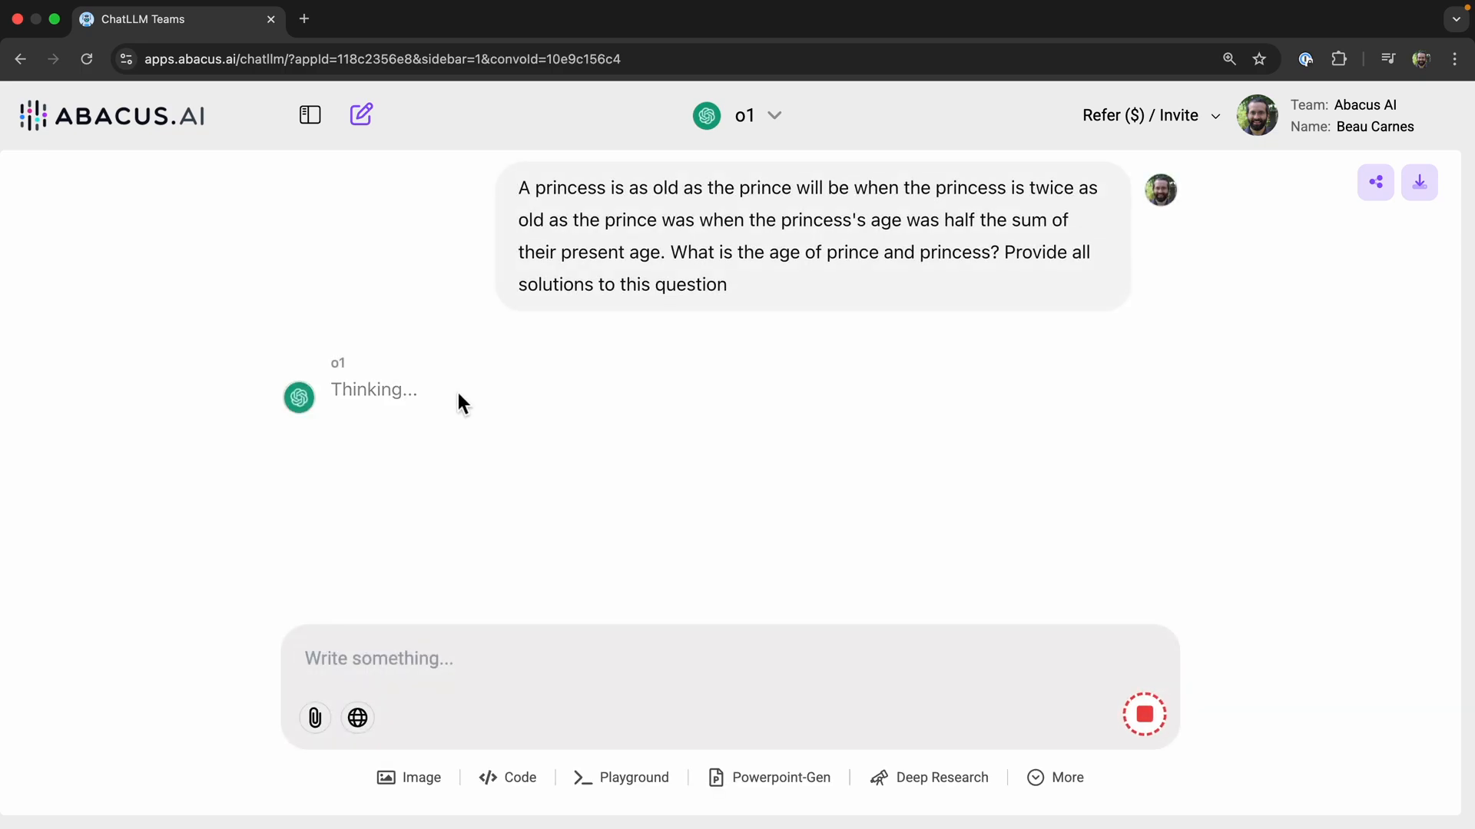
{"action": "mouse_move", "coordinate": [474, 445]}
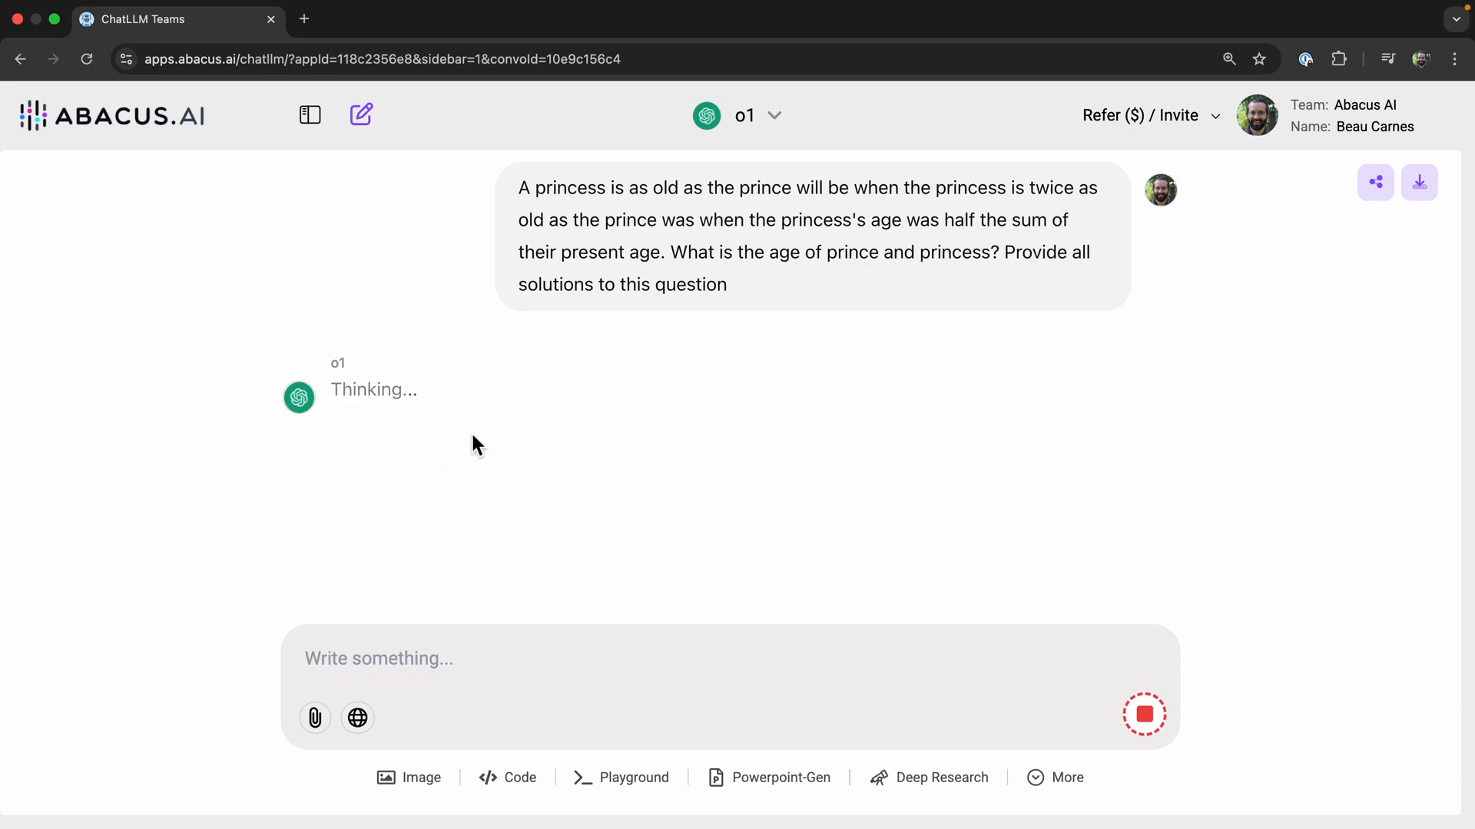
{"action": "mouse_move", "coordinate": [548, 379]}
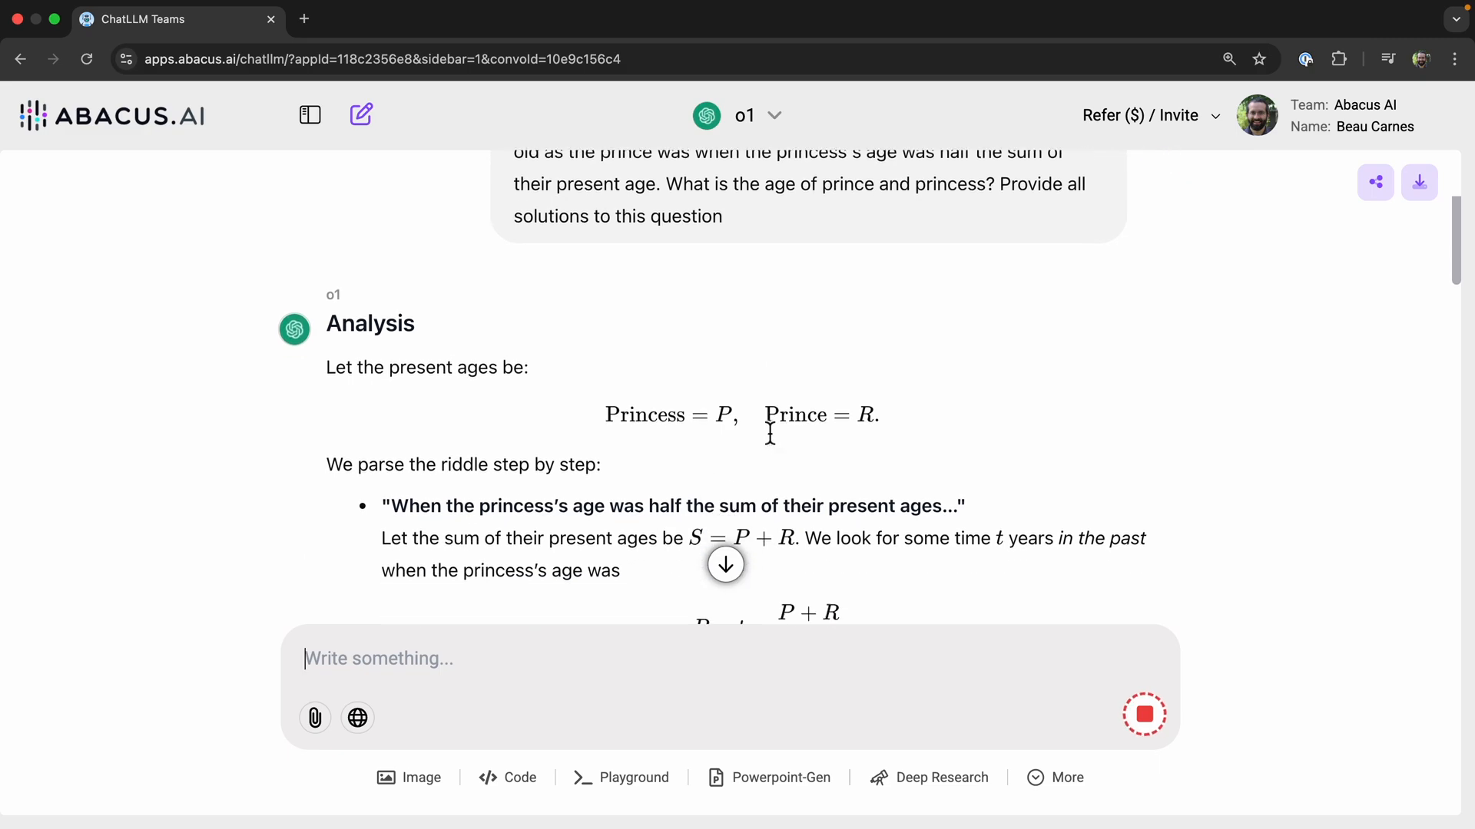
{"action": "scroll", "scroll_direction": "down", "scroll_amount": 3}
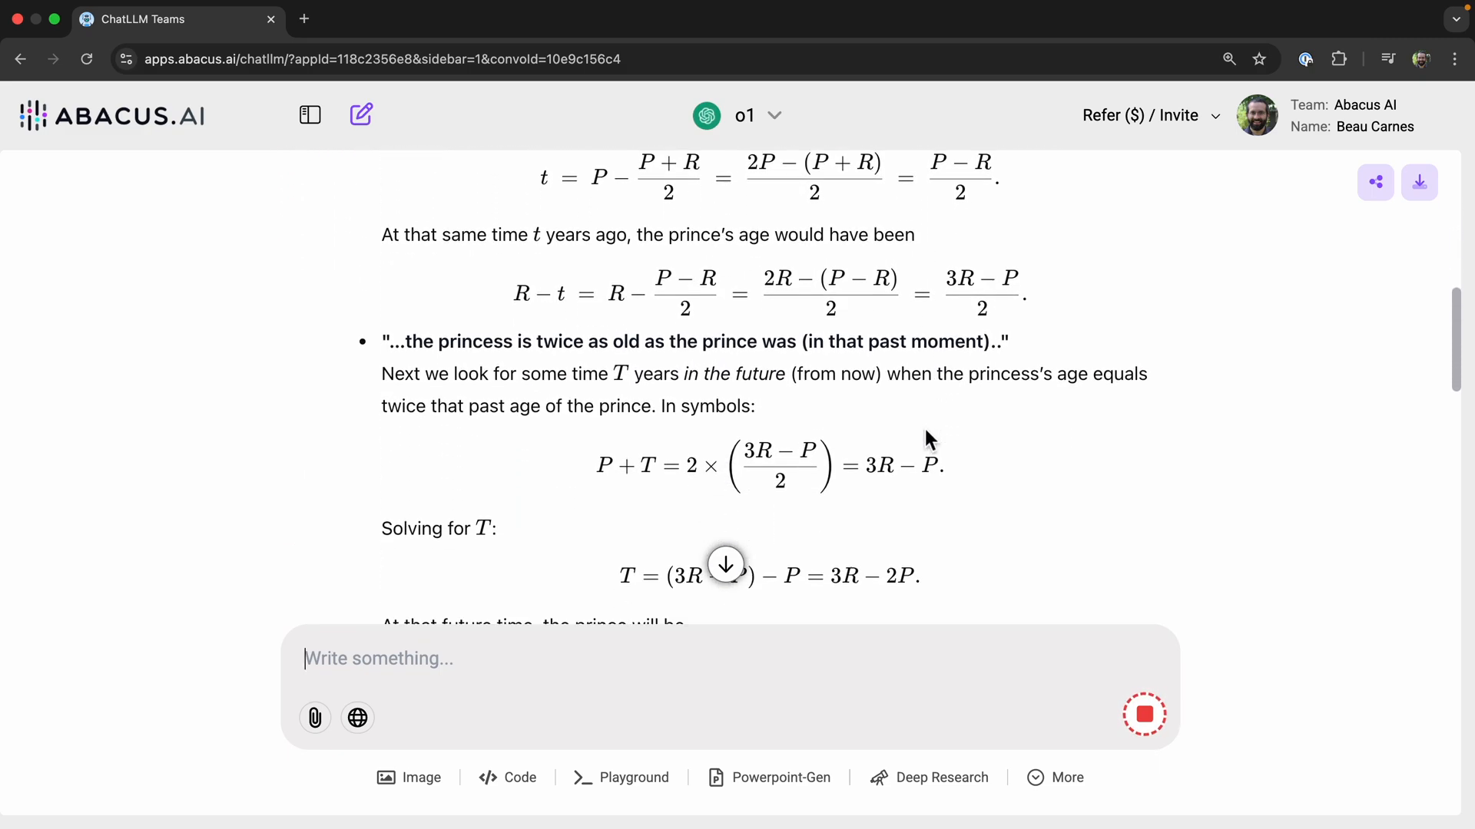
{"action": "scroll", "scroll_direction": "down", "scroll_amount": 3}
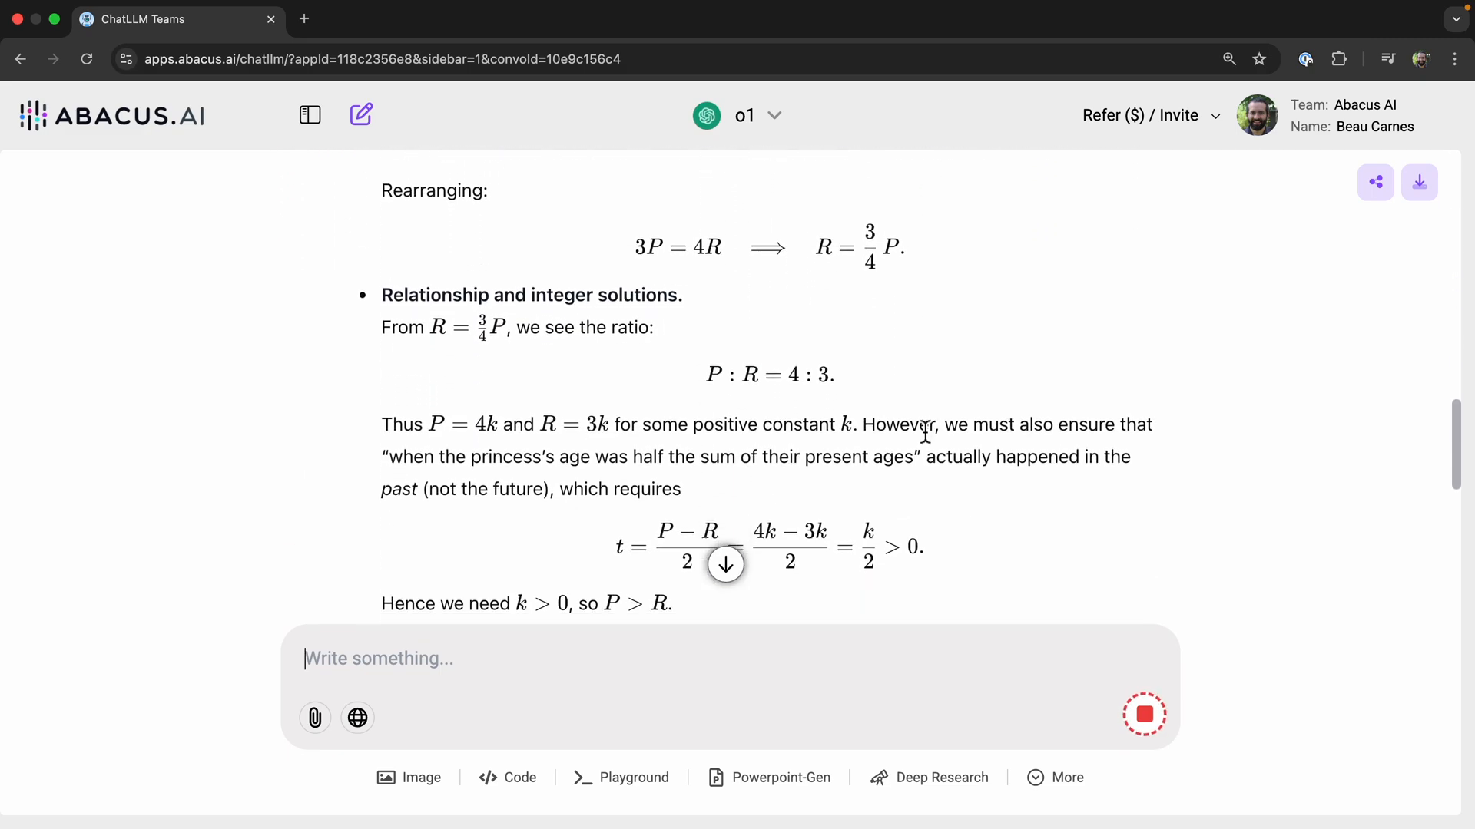
{"action": "scroll", "scroll_direction": "down", "scroll_amount": 3}
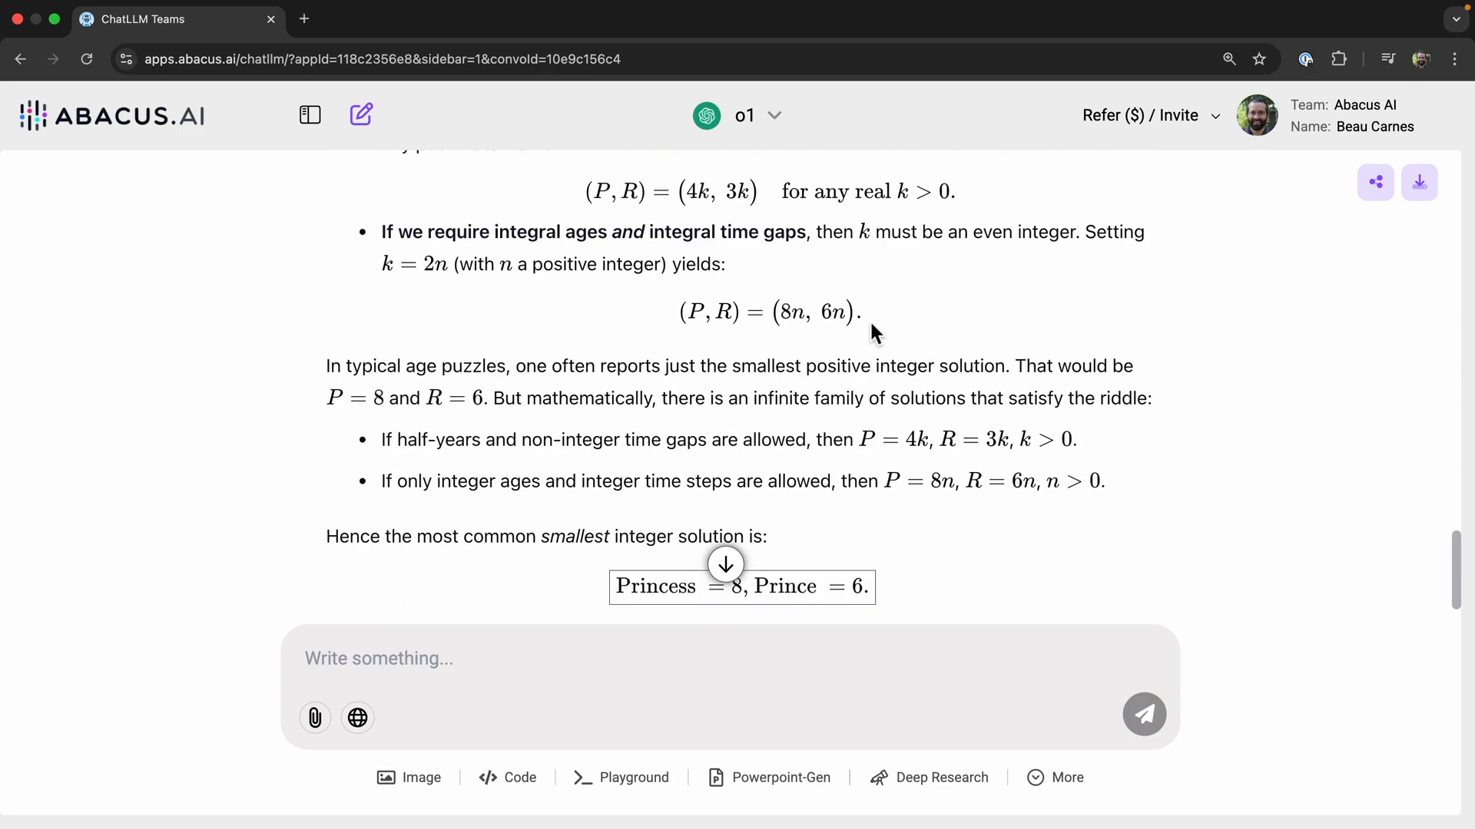
{"action": "mouse_move", "coordinate": [849, 318]}
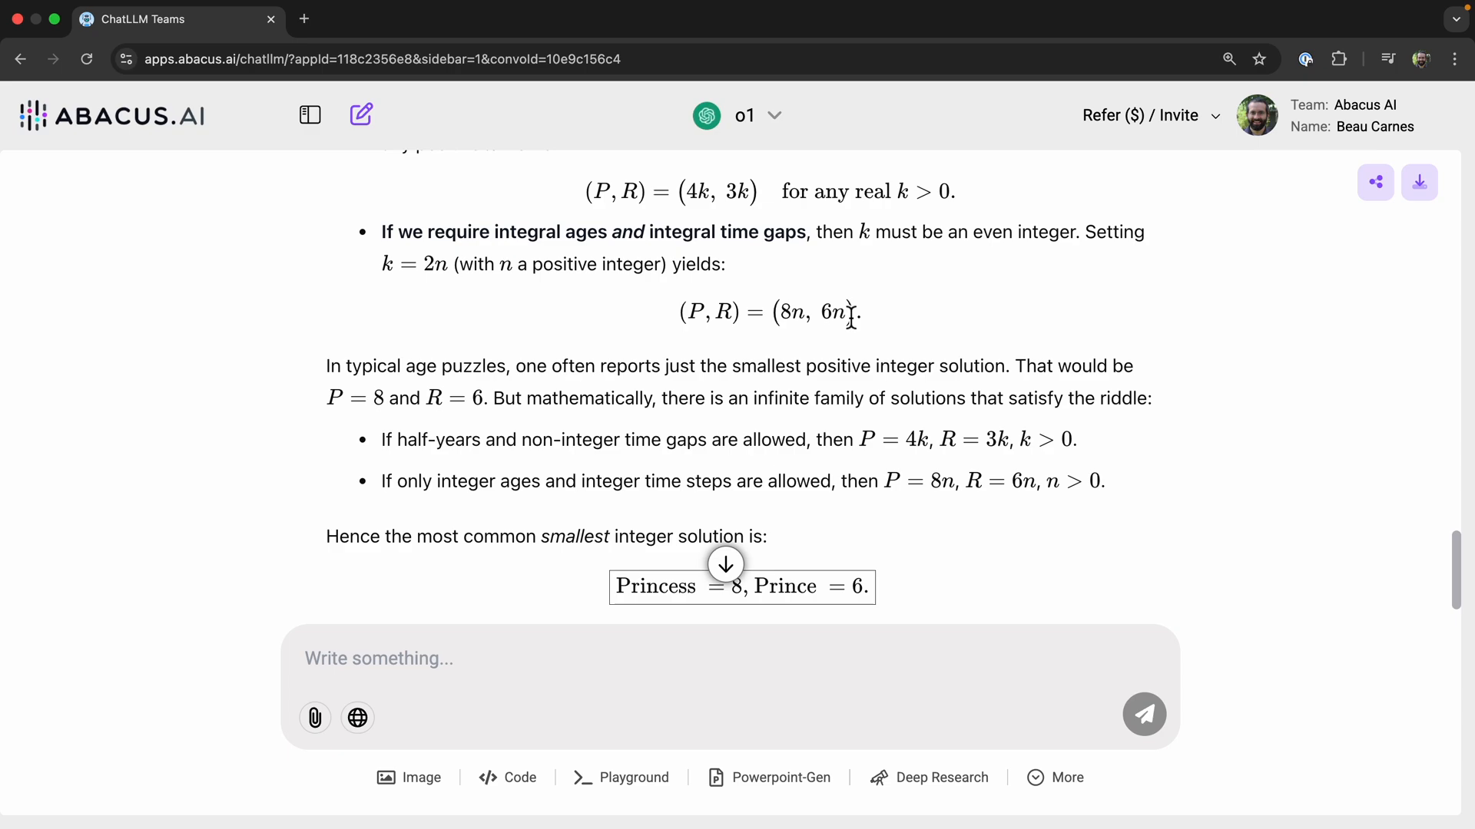
{"action": "scroll", "scroll_direction": "up", "scroll_amount": 3}
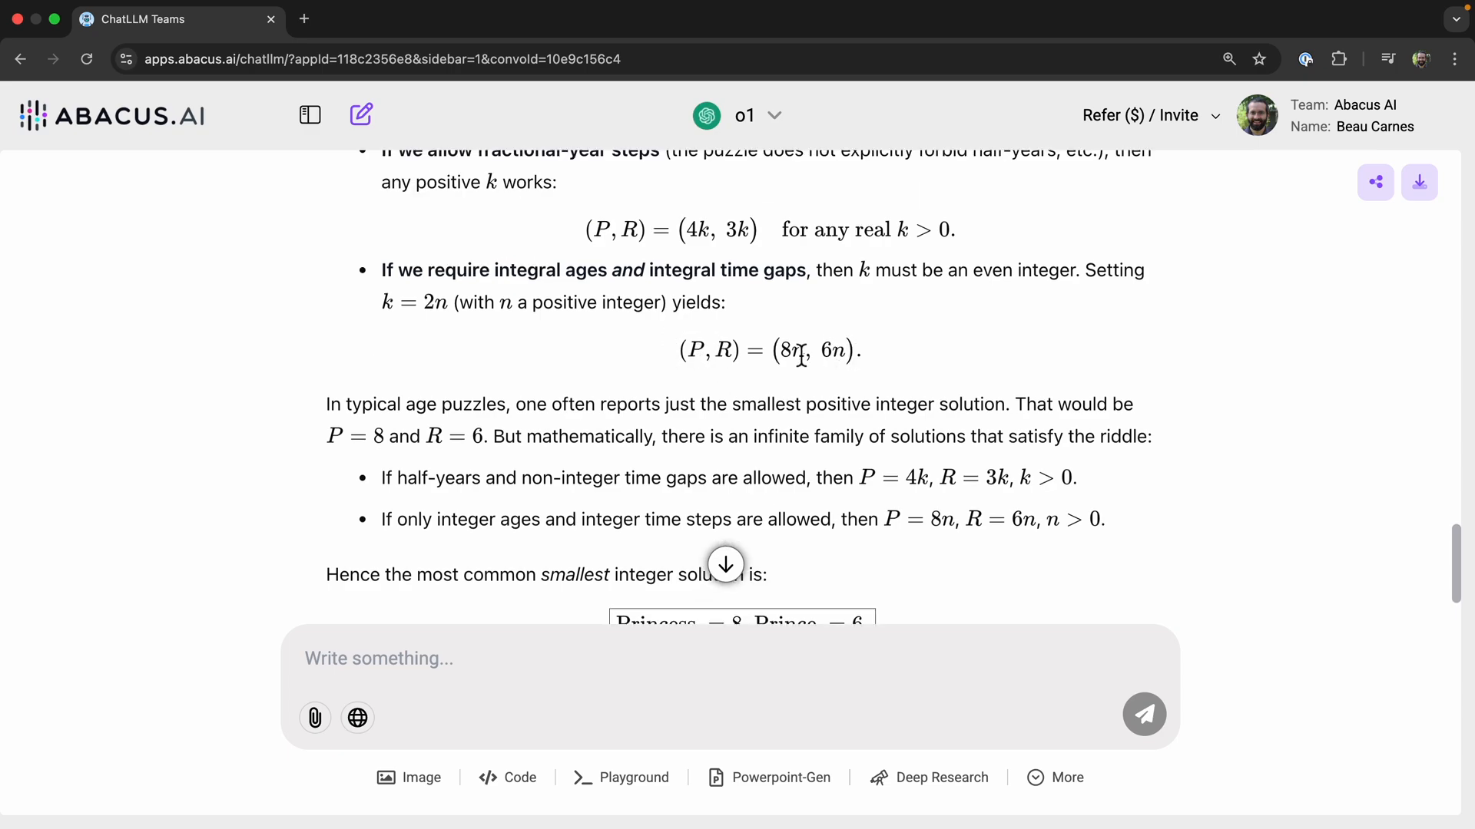
{"action": "double_click", "coordinate": [793, 350]}
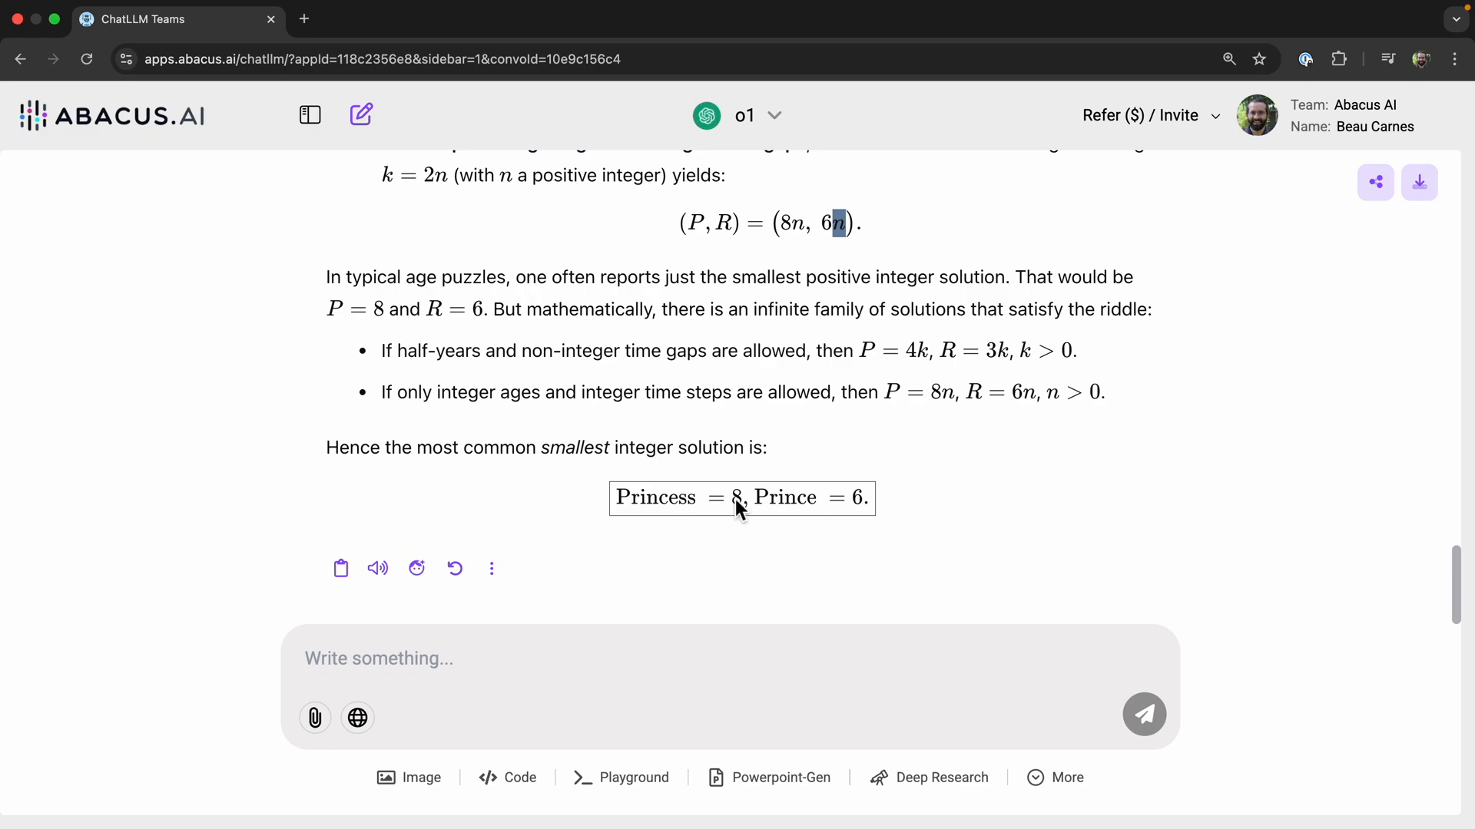
{"action": "mouse_move", "coordinate": [867, 513]}
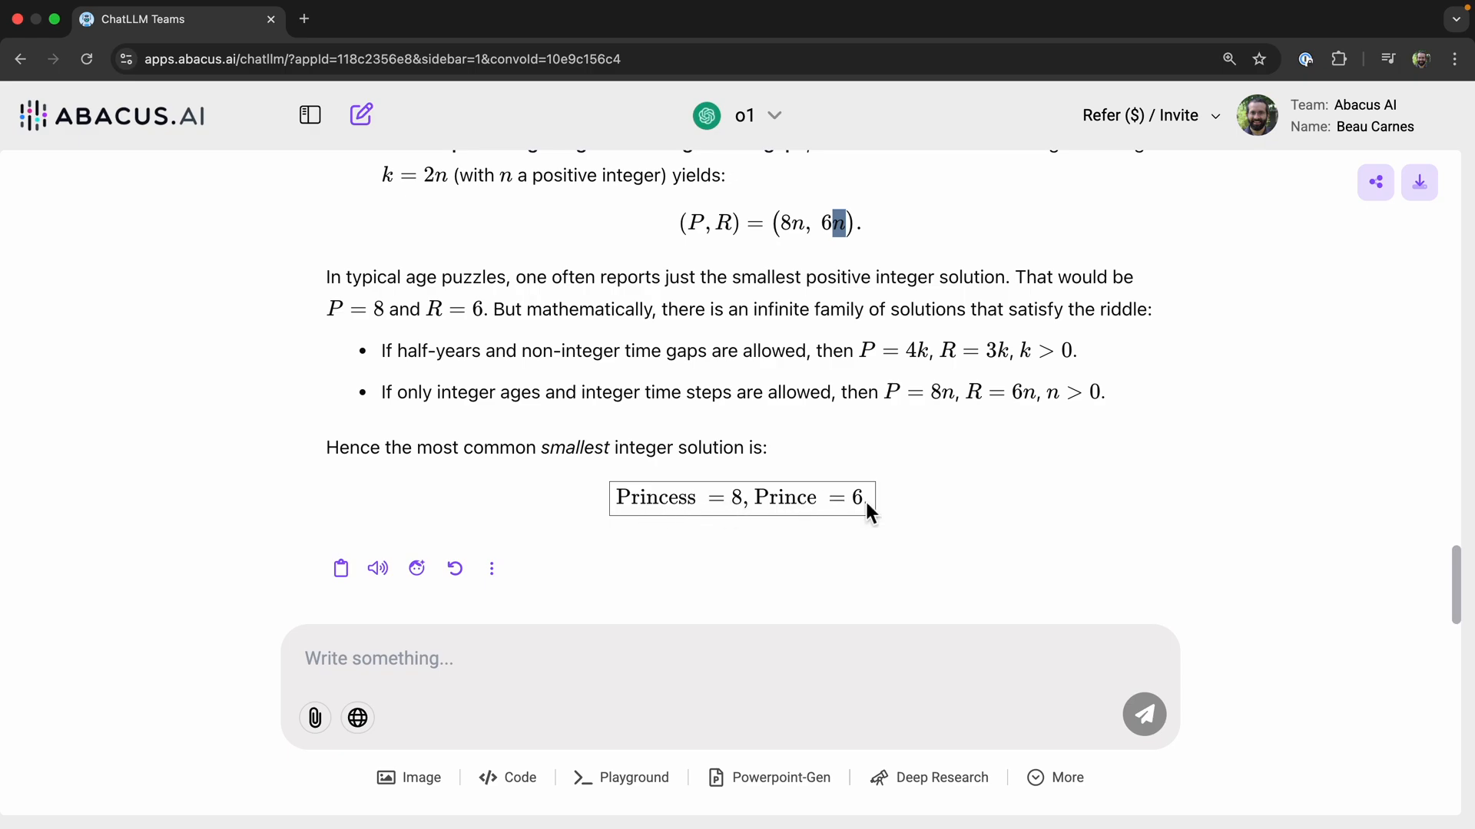
{"action": "mouse_move", "coordinate": [803, 459]}
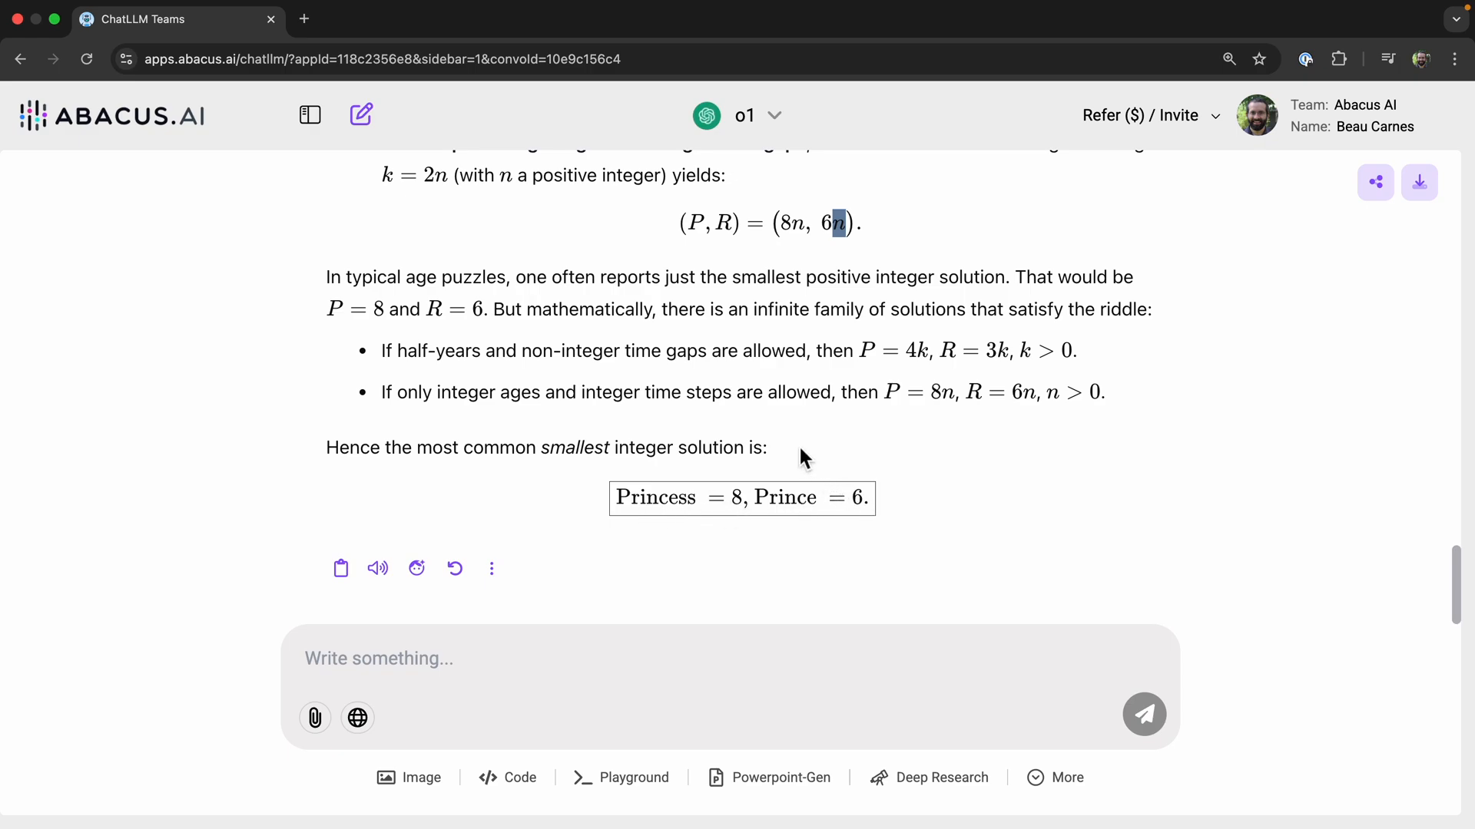
{"action": "mouse_move", "coordinate": [700, 489]}
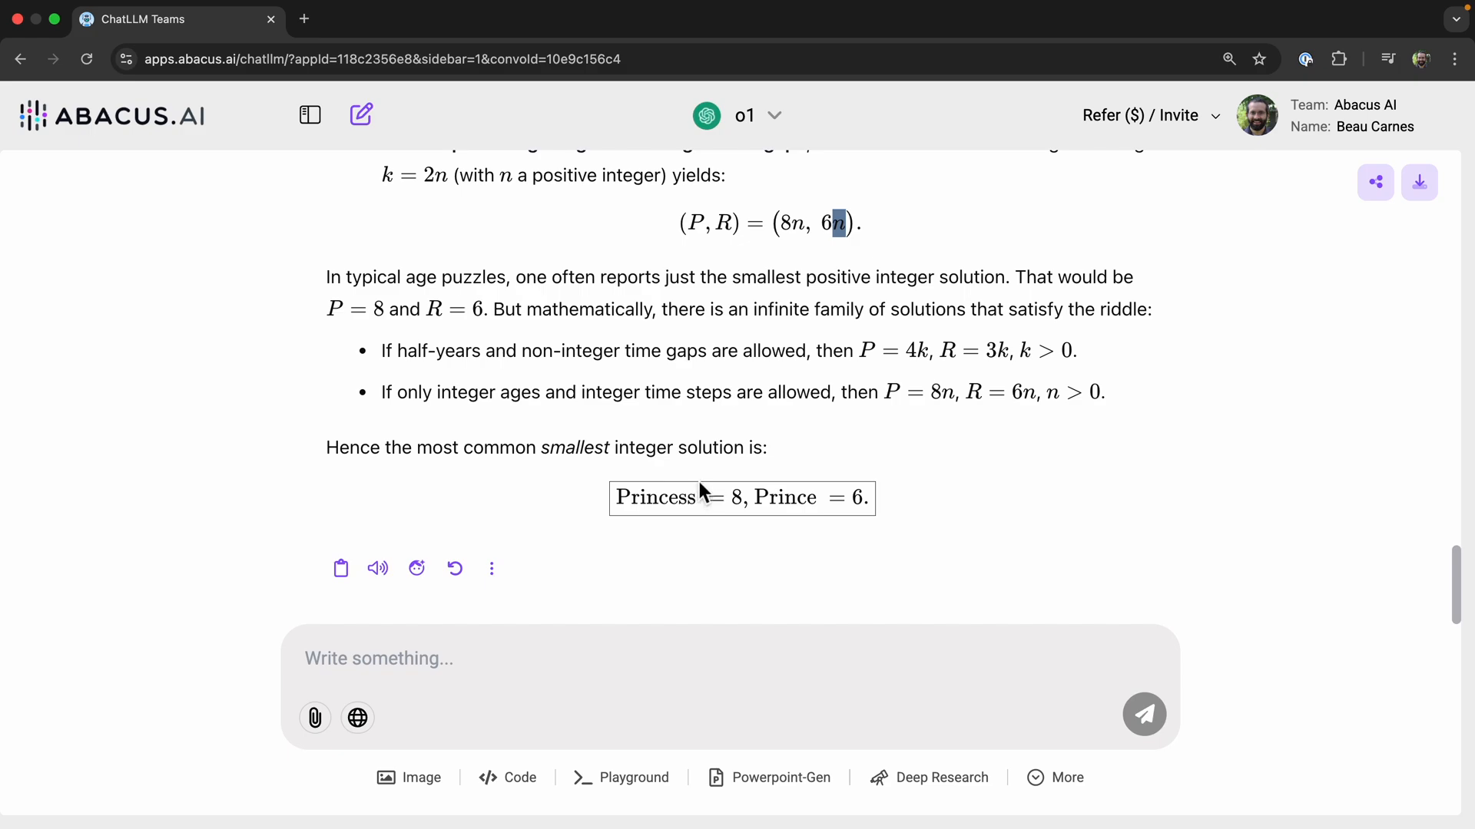
{"action": "mouse_move", "coordinate": [482, 351]}
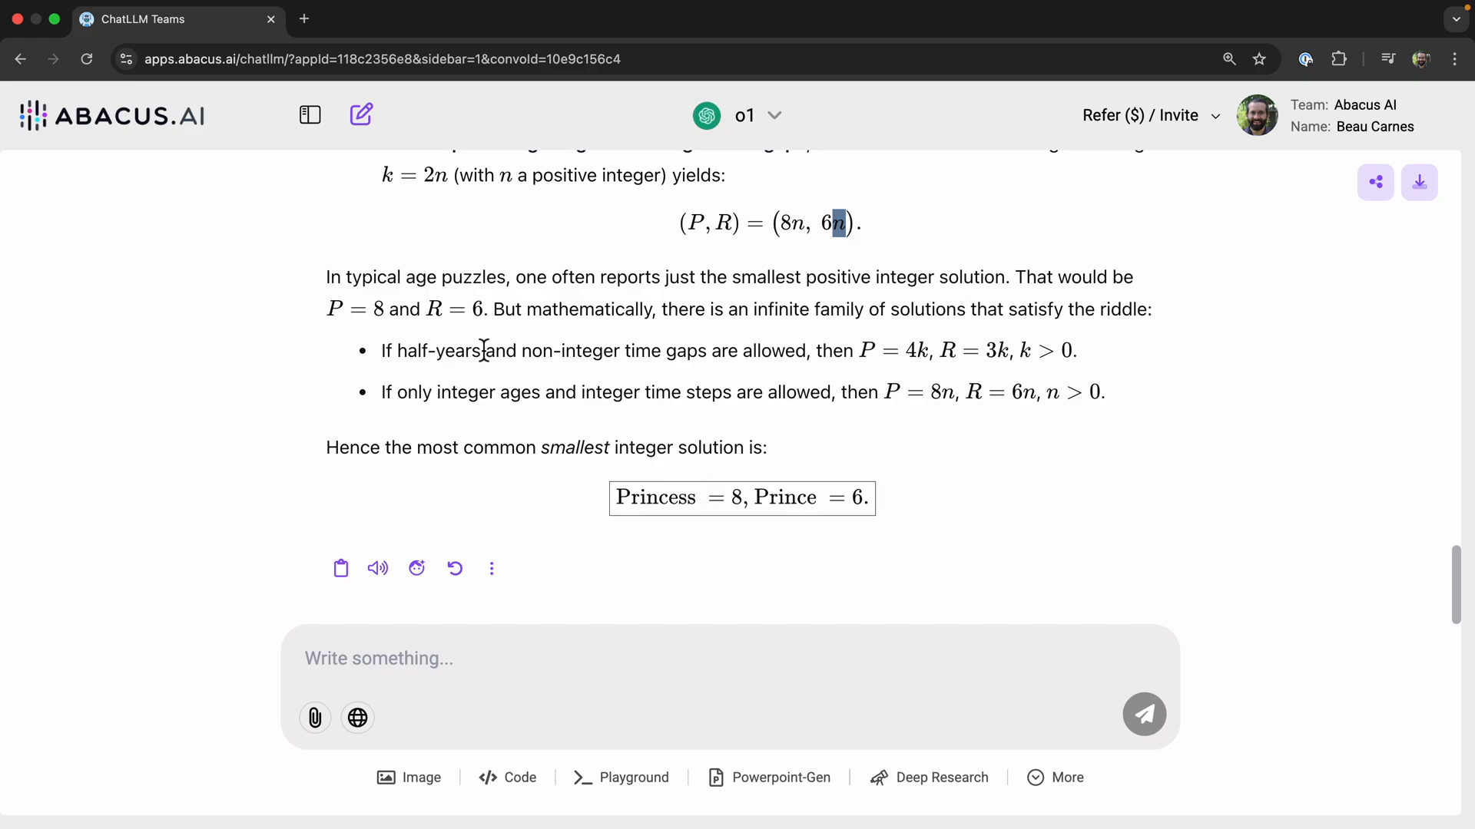
- Switch to Gemini 2.0 Pro, send the same riddle and read its 4:3 ratio answer
{"action": "left_click", "coordinate": [757, 115]}
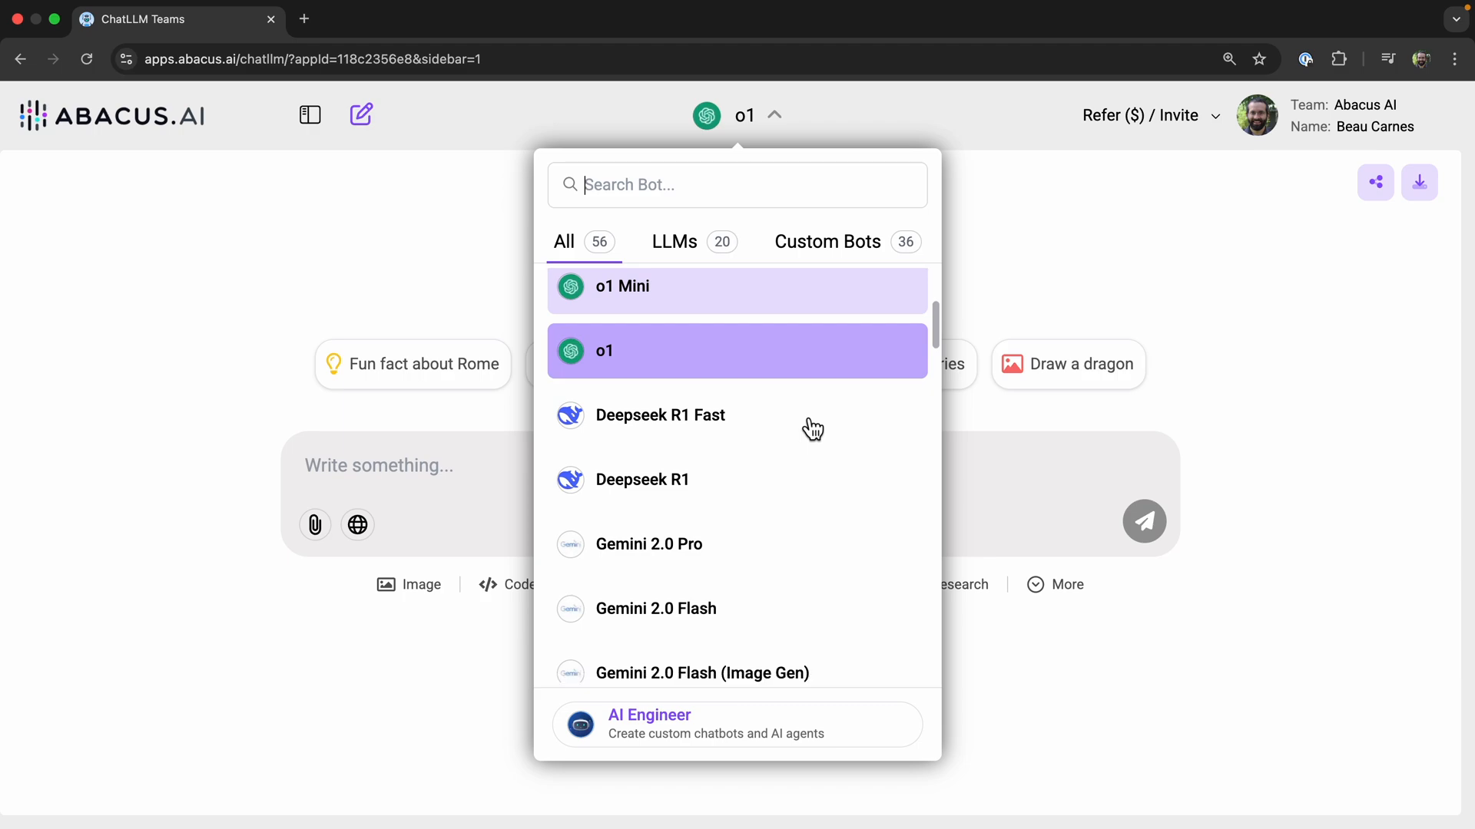
{"action": "left_click", "coordinate": [648, 544]}
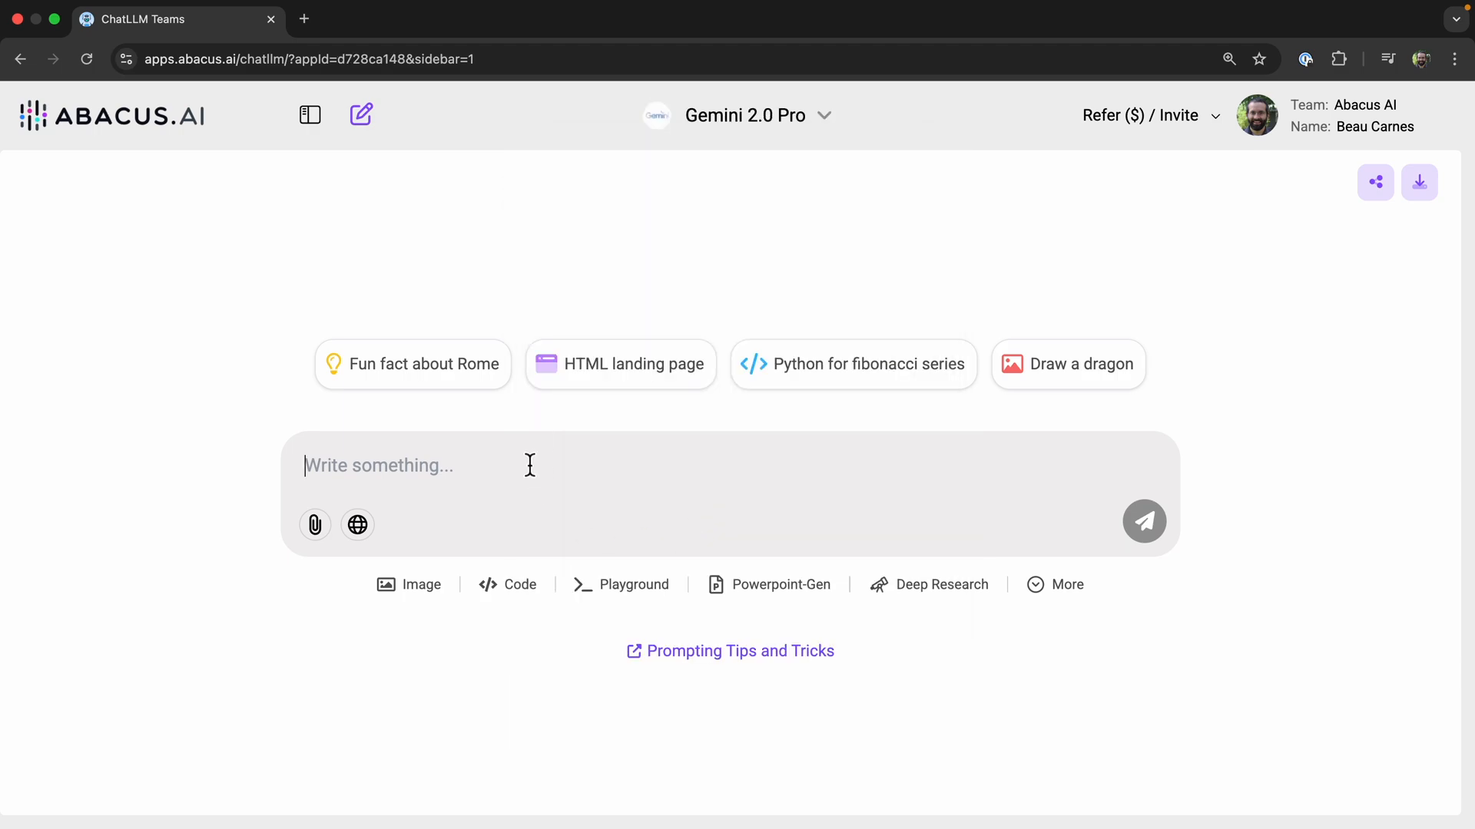
{"action": "left_click", "coordinate": [1143, 521]}
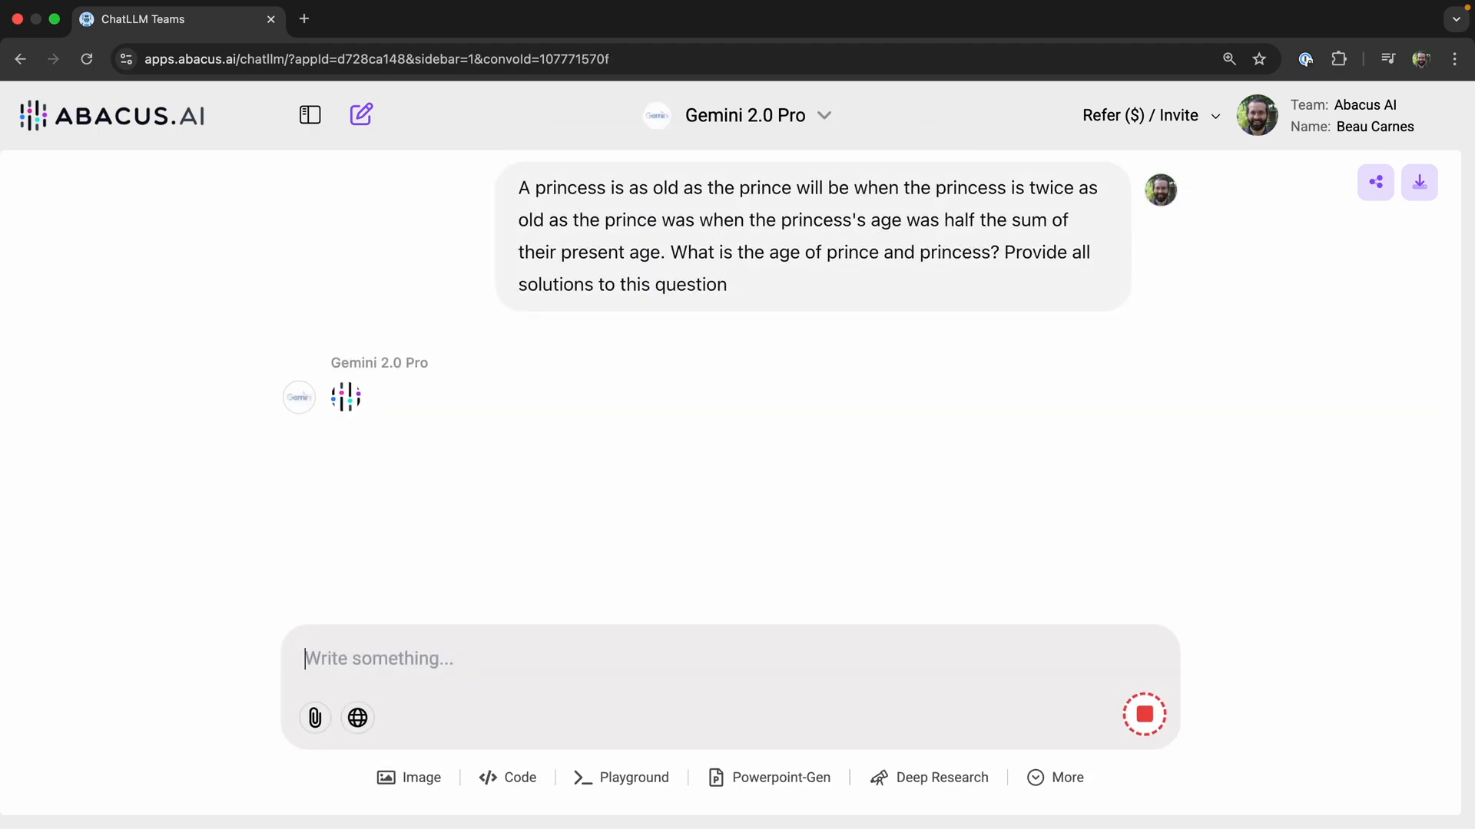
{"action": "scroll", "scroll_direction": "down", "scroll_amount": 3}
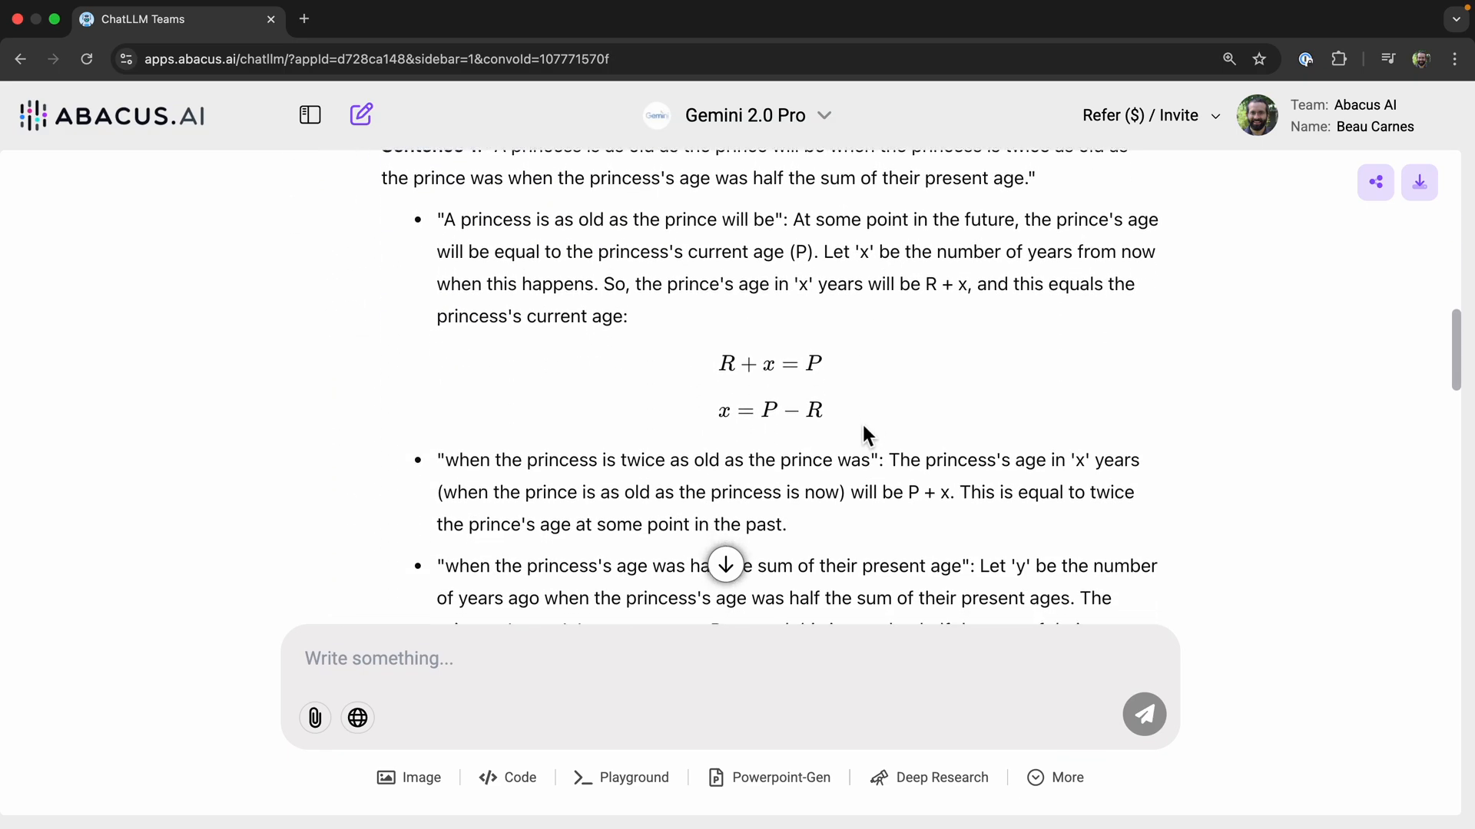
{"action": "scroll", "scroll_direction": "down", "scroll_amount": 3}
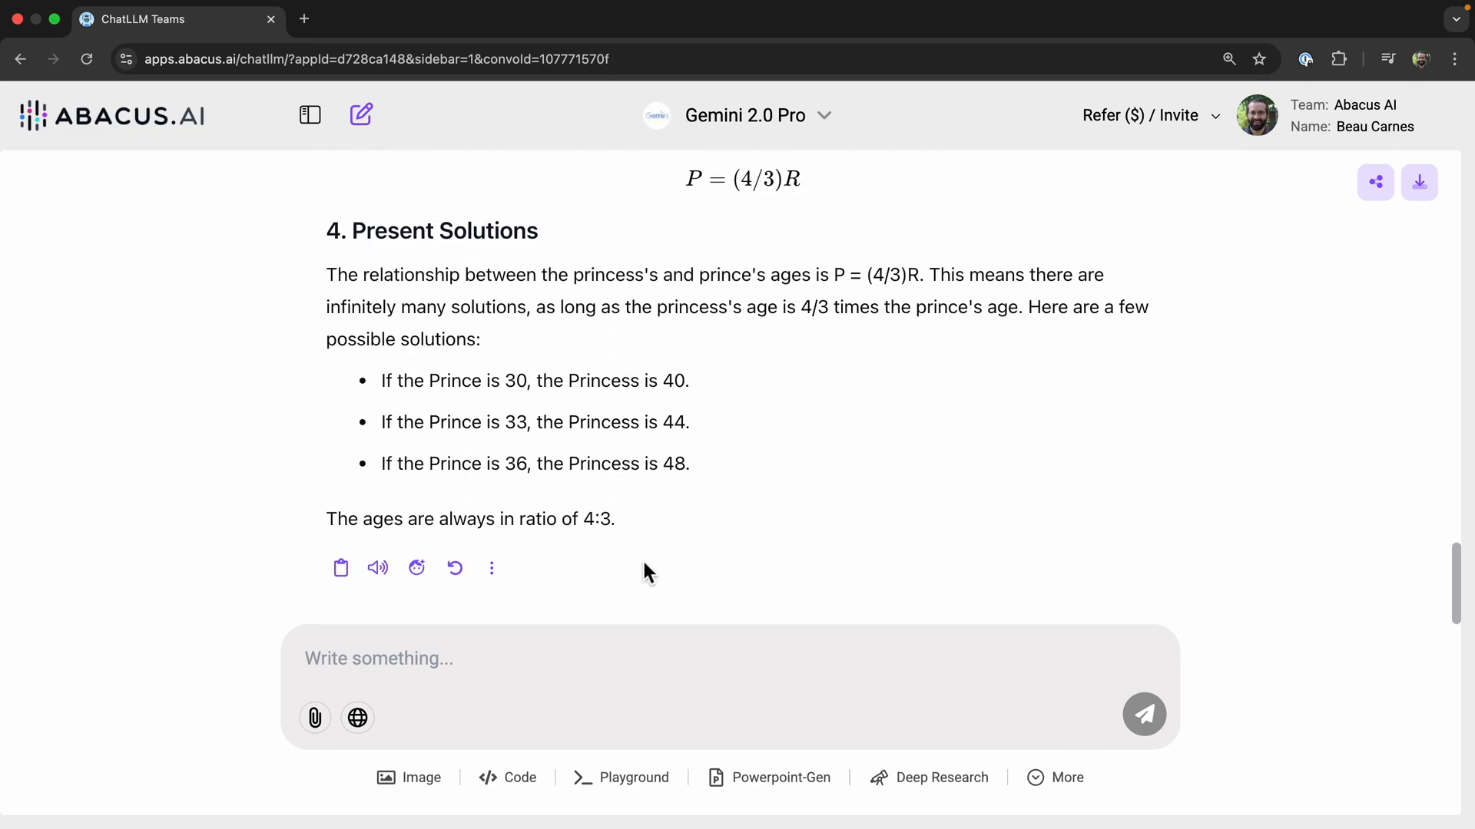
{"action": "mouse_move", "coordinate": [611, 372]}
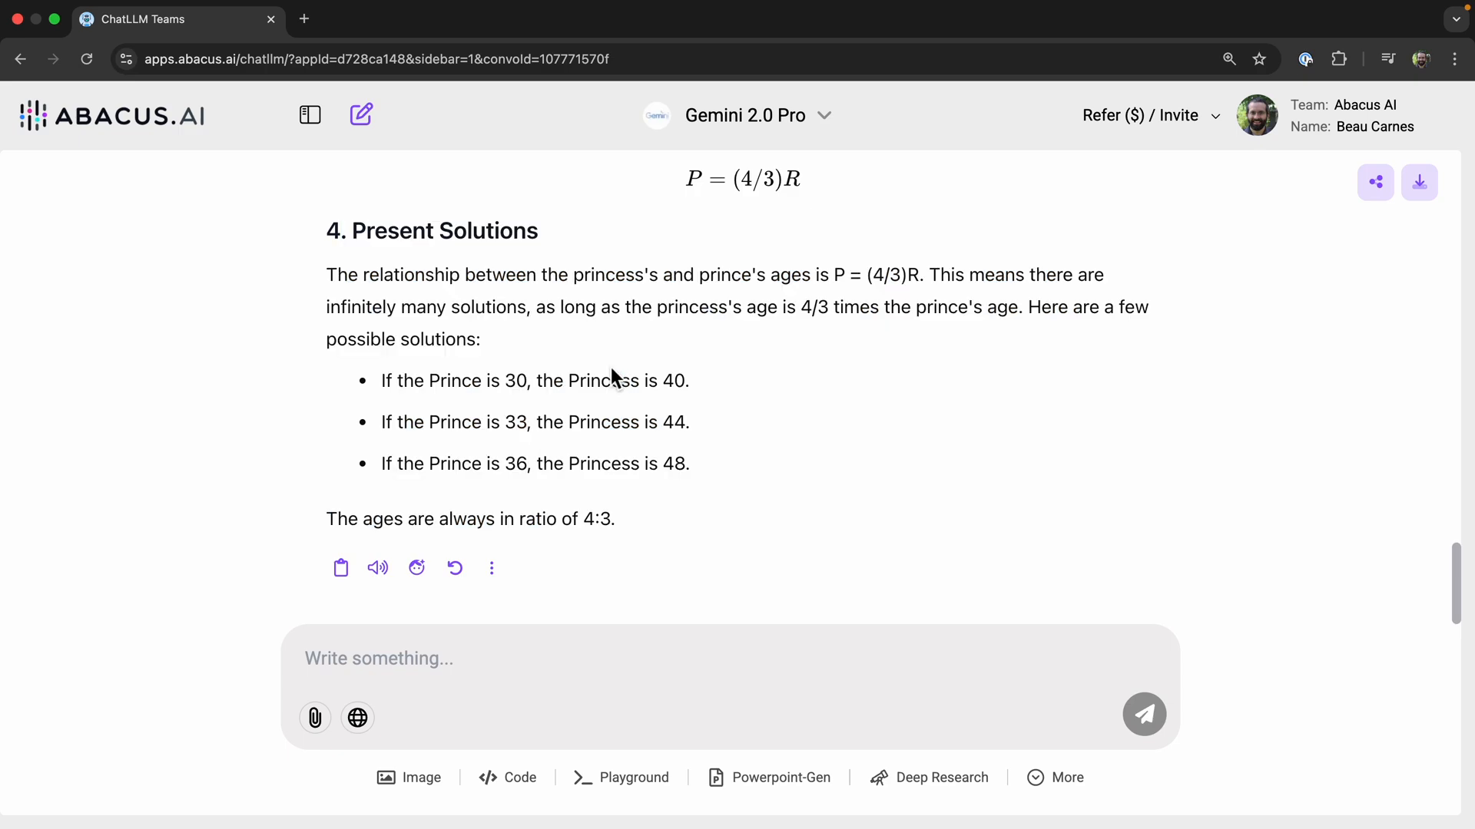
{"action": "mouse_move", "coordinate": [733, 450]}
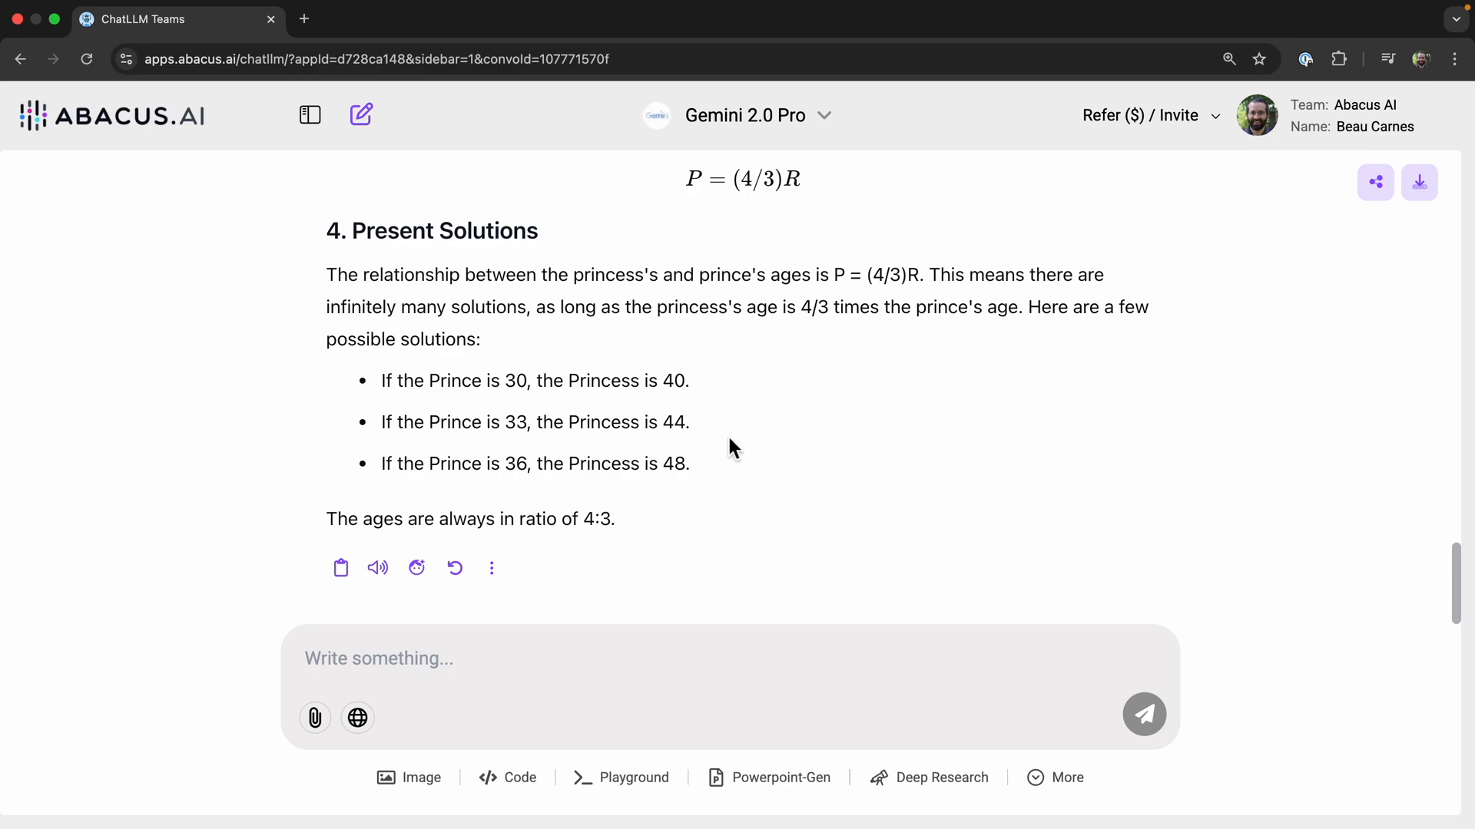
- Switch to Claude Sonnet 3.7 and draft the Beautiful Soup web scraper request
{"action": "left_click", "coordinate": [744, 115]}
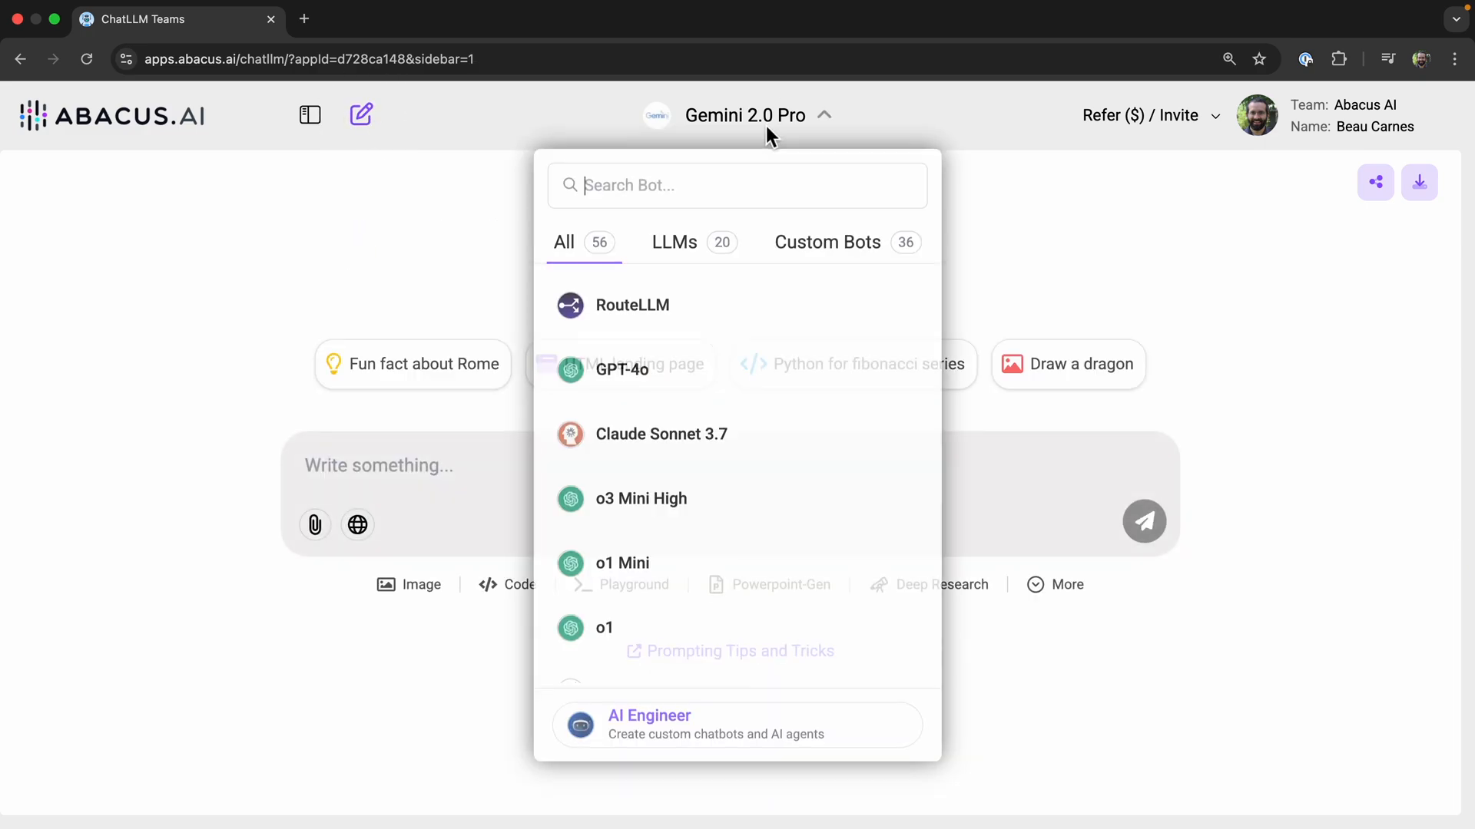
{"action": "left_click", "coordinate": [661, 433]}
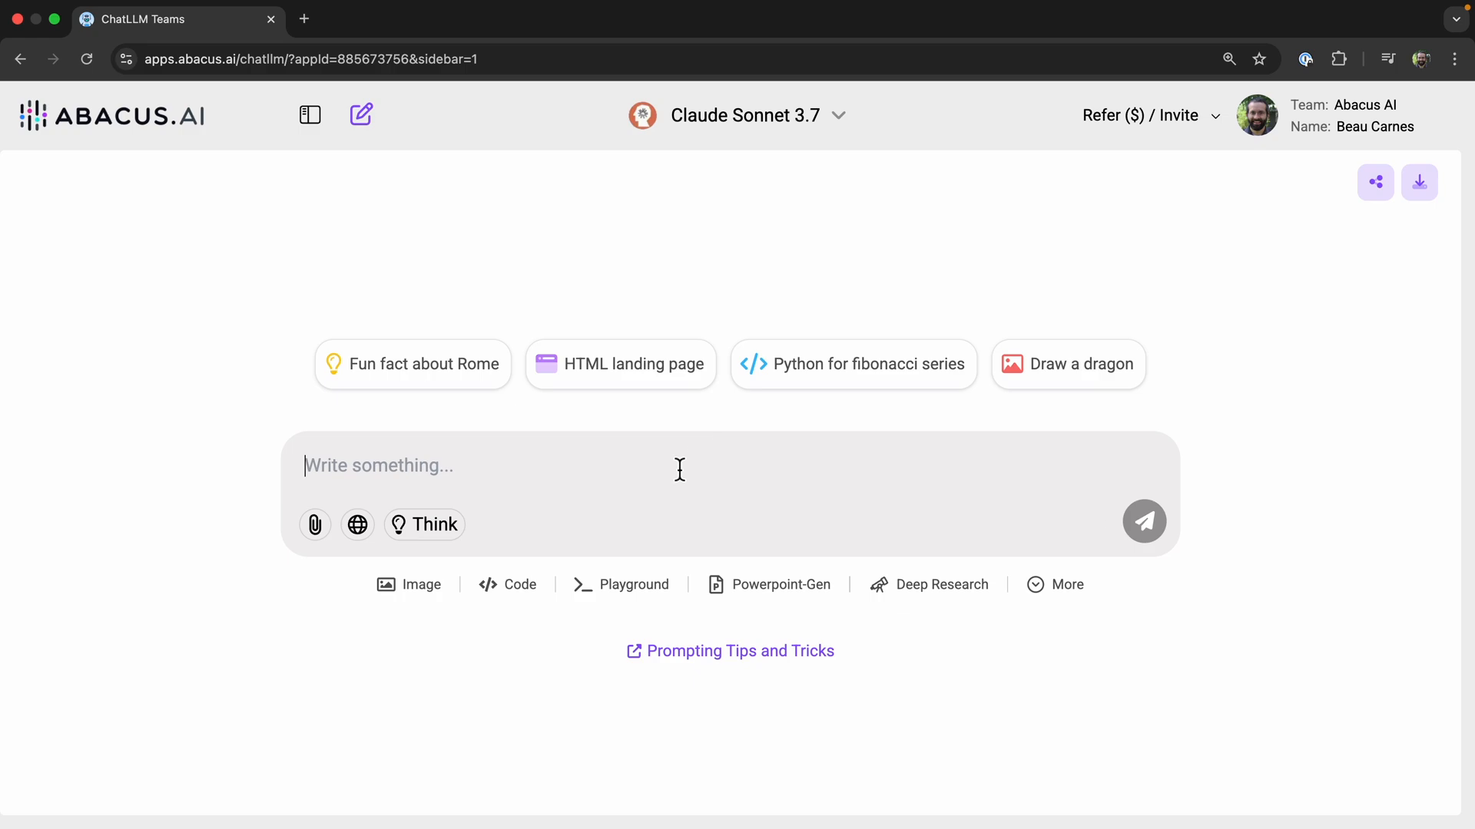
{"action": "mouse_move", "coordinate": [600, 478]}
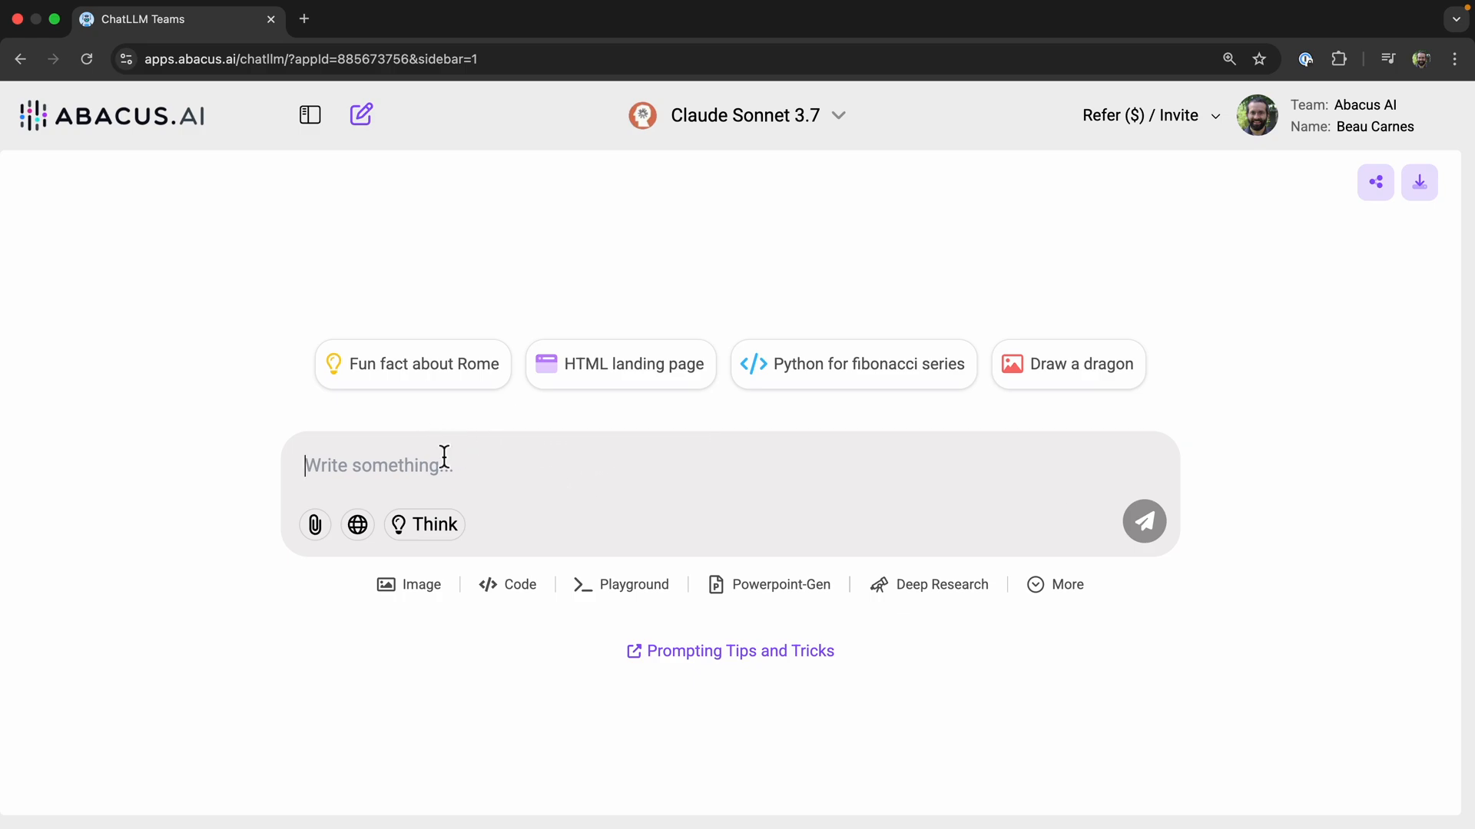
{"action": "mouse_move", "coordinate": [443, 464]}
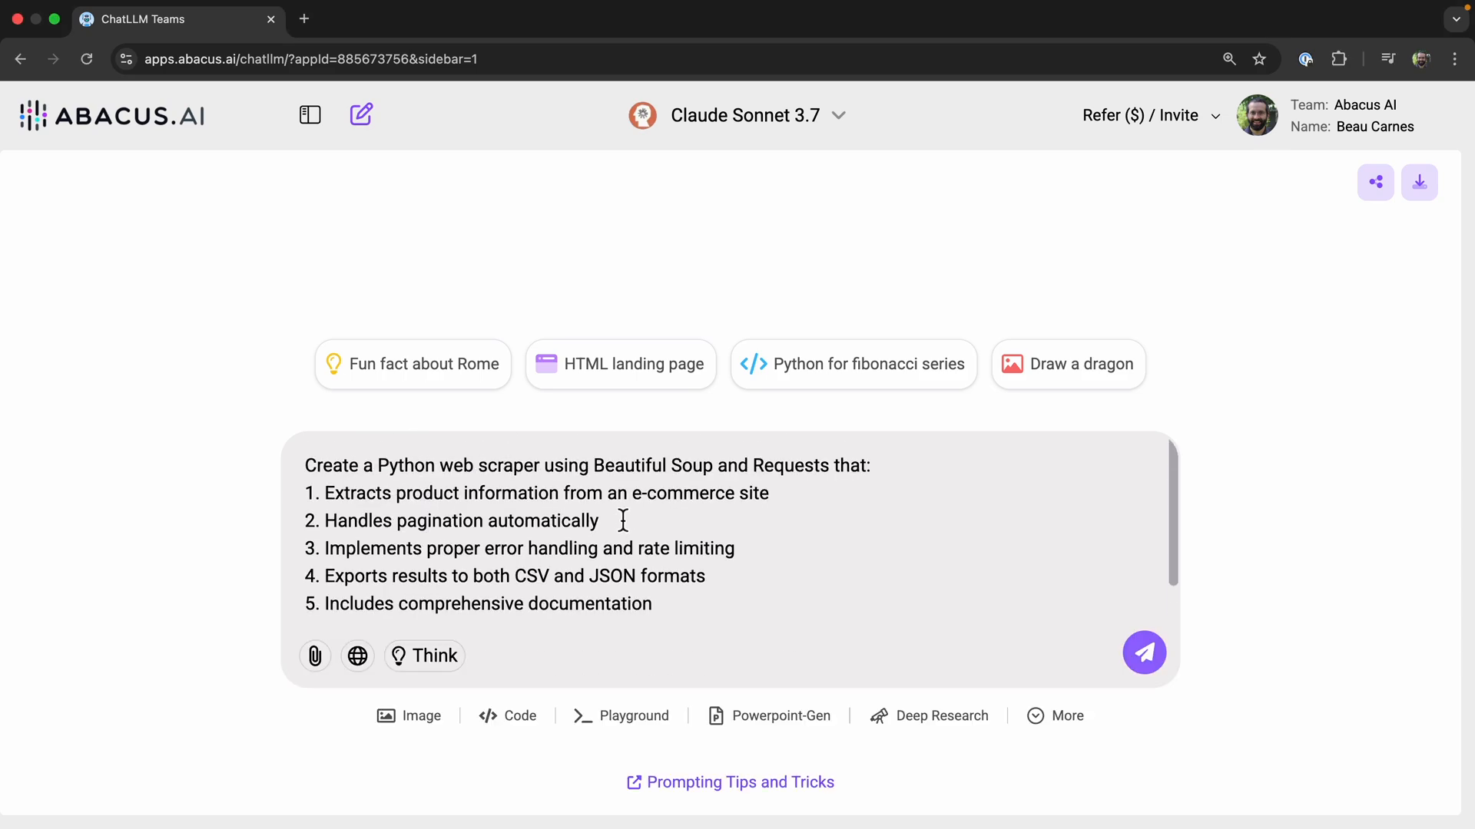
{"action": "mouse_move", "coordinate": [634, 496]}
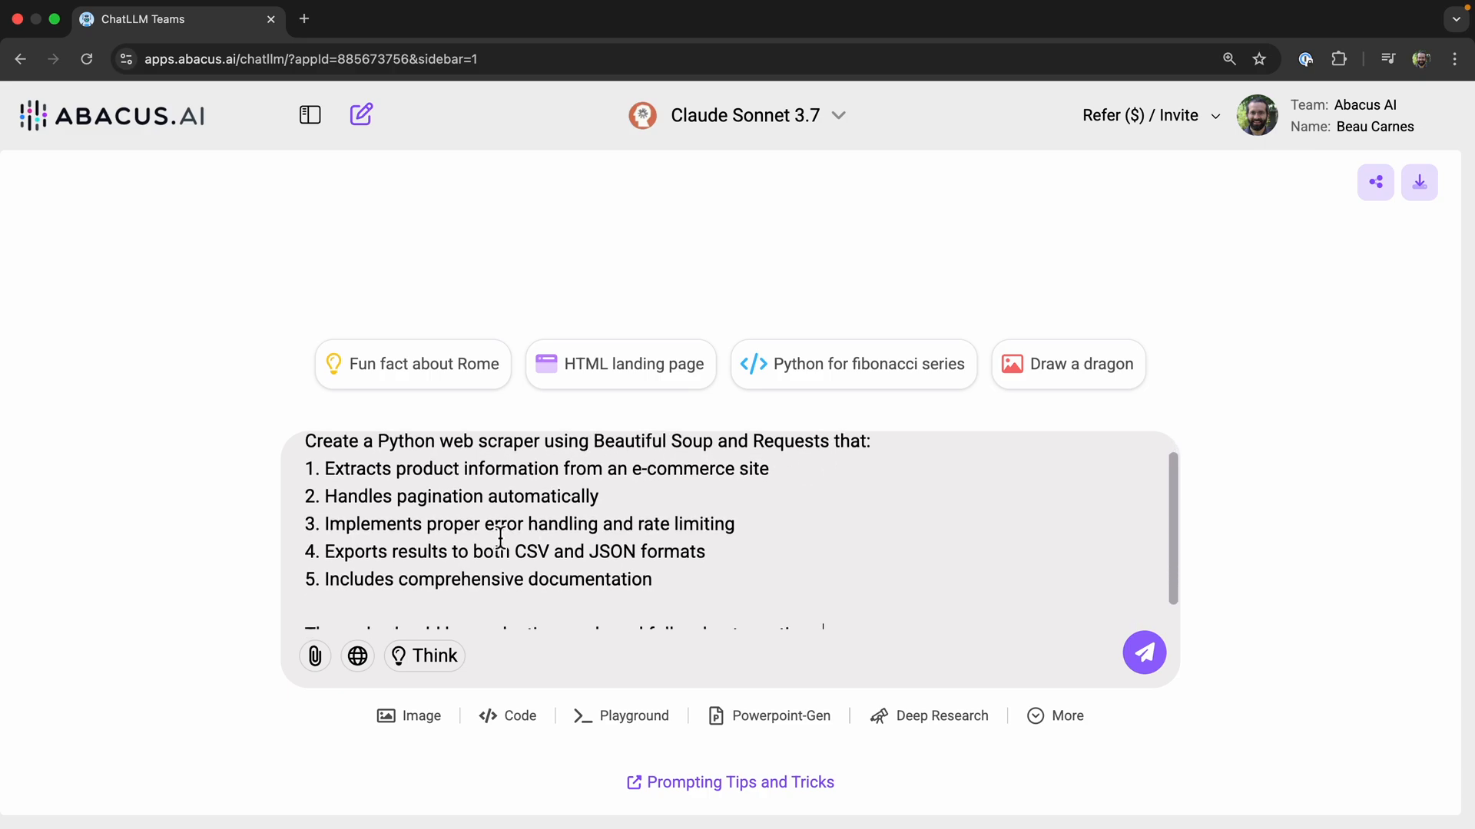
{"action": "scroll", "scroll_direction": "down", "scroll_amount": 3}
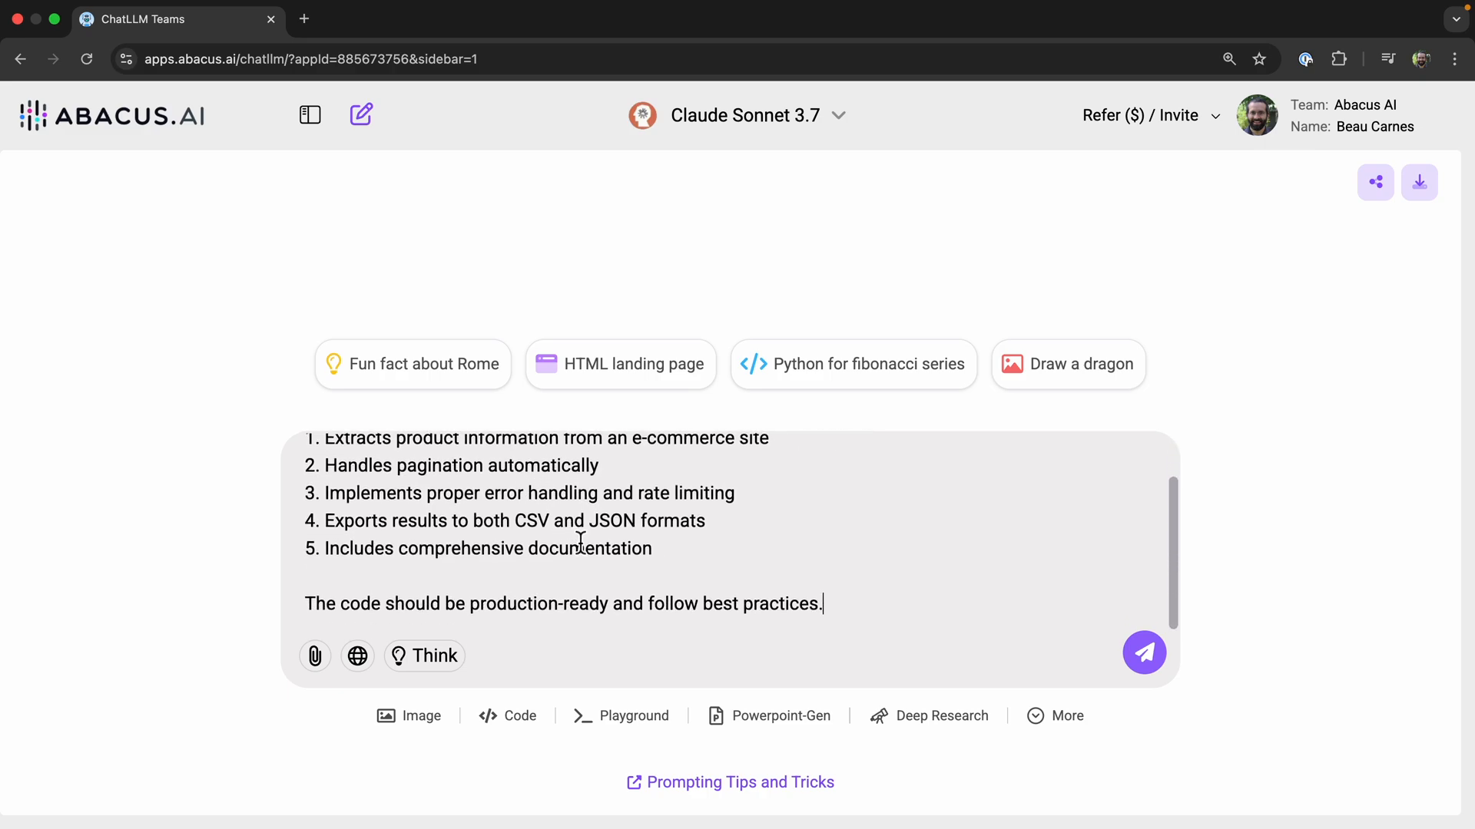
{"action": "mouse_move", "coordinate": [1144, 653]}
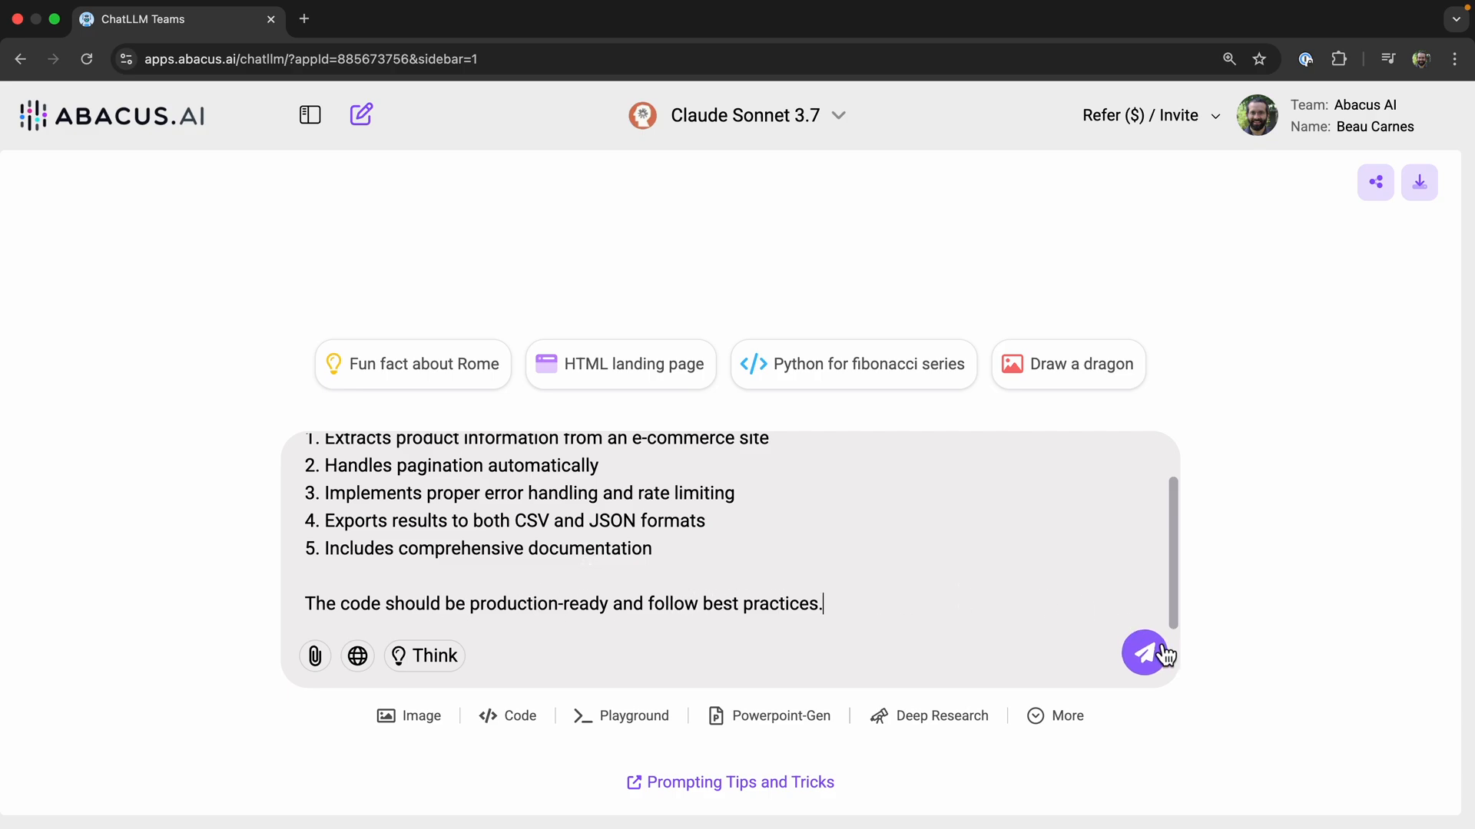
- Send the scraper request and read Claude's EcommerceWebScraper class, usage example and summary
{"action": "left_click", "coordinate": [1146, 653]}
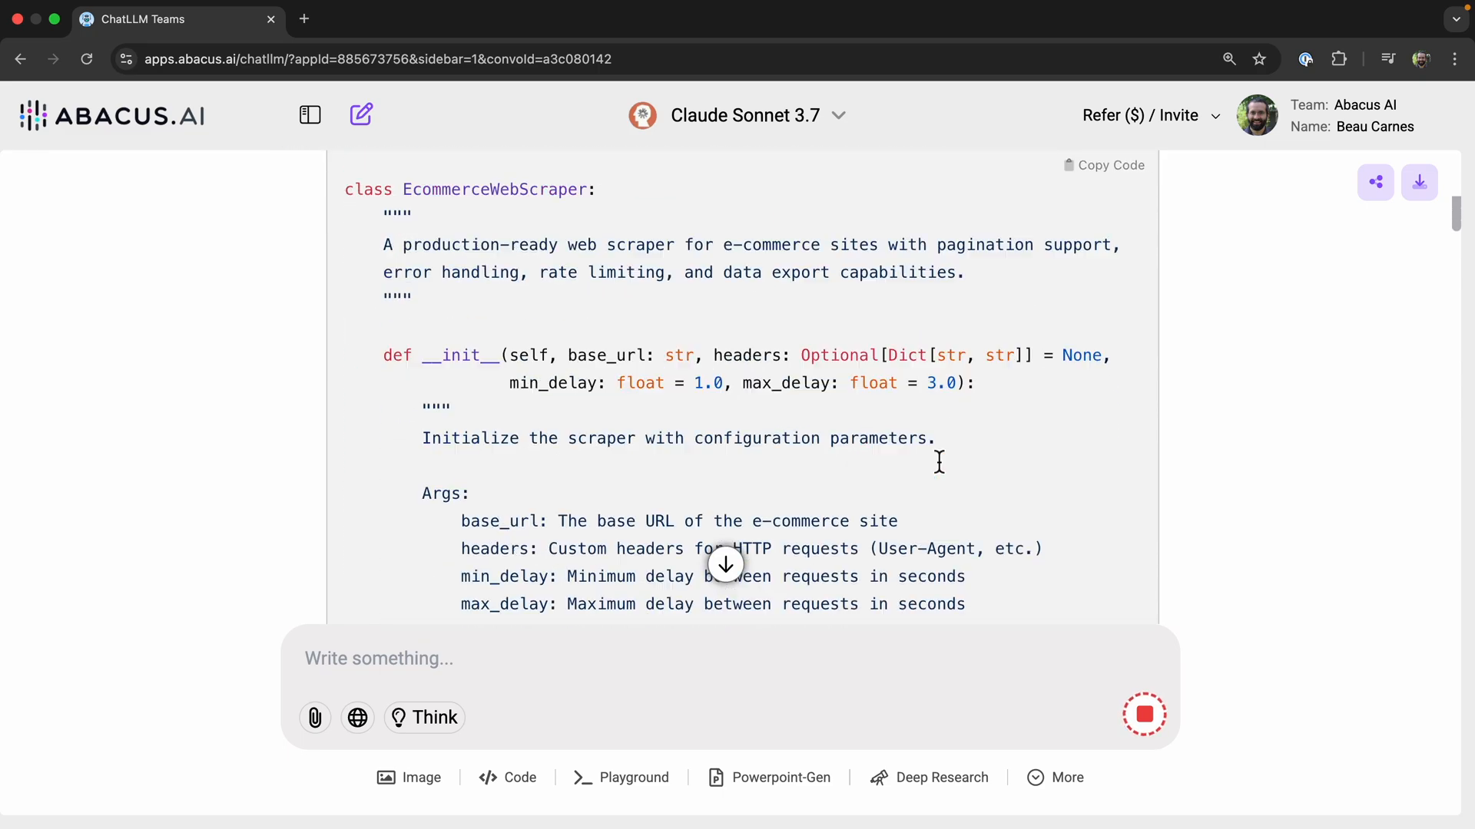
{"action": "scroll", "scroll_direction": "down", "scroll_amount": 3}
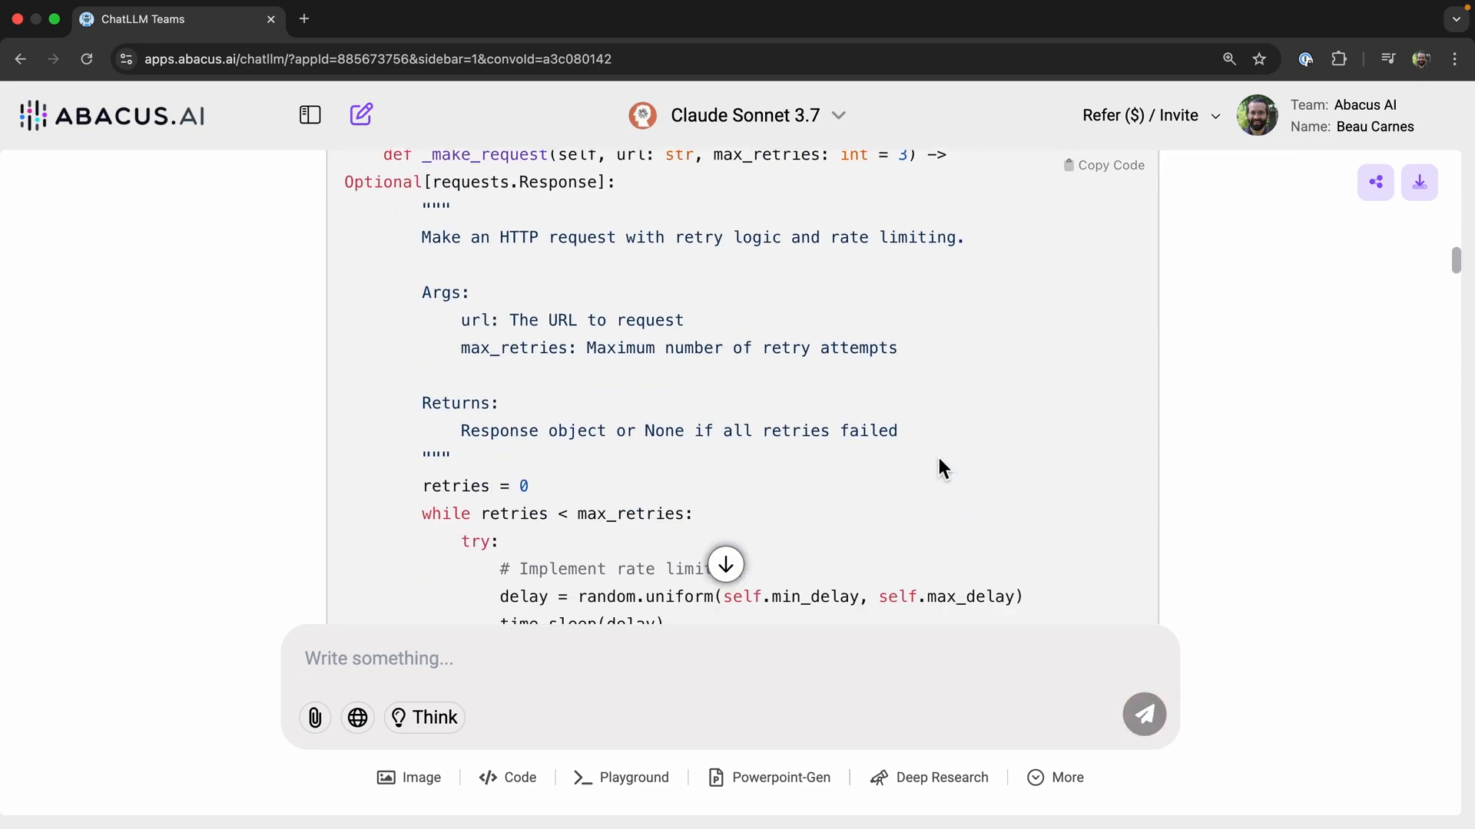
{"action": "scroll", "scroll_direction": "down", "scroll_amount": 3}
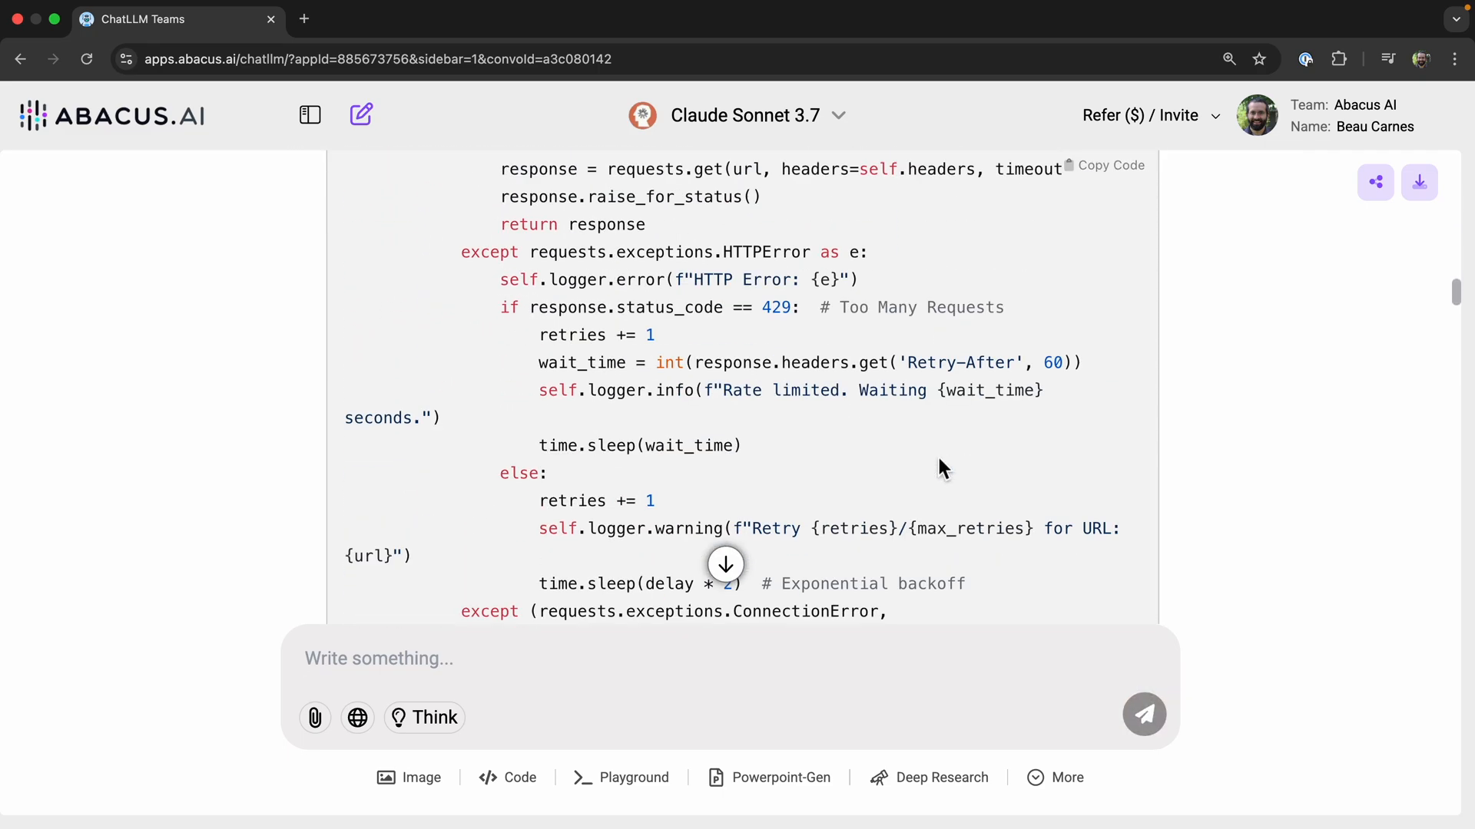
{"action": "scroll", "scroll_direction": "down", "scroll_amount": 3}
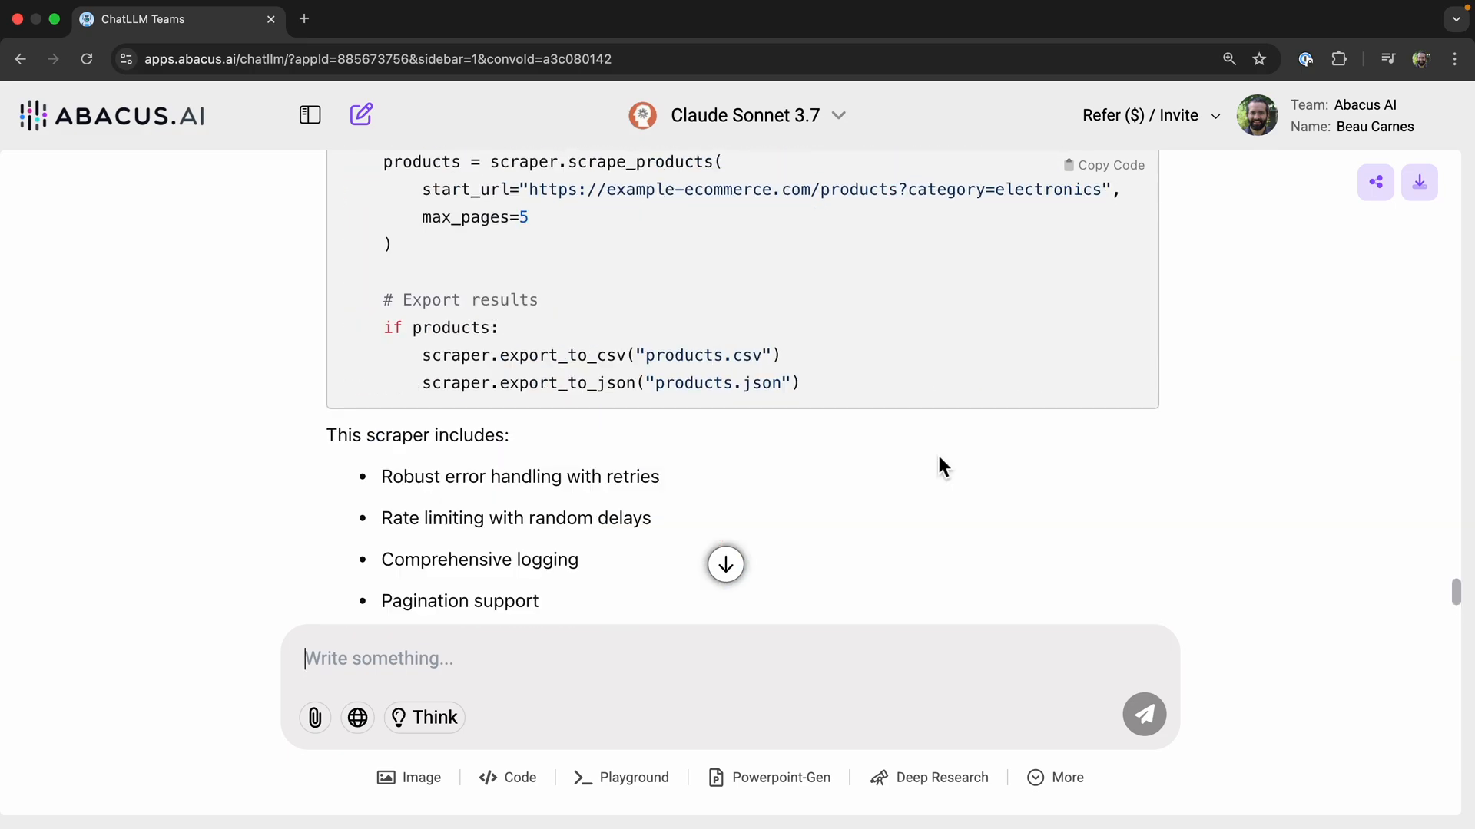
{"action": "scroll", "scroll_direction": "down", "scroll_amount": 3}
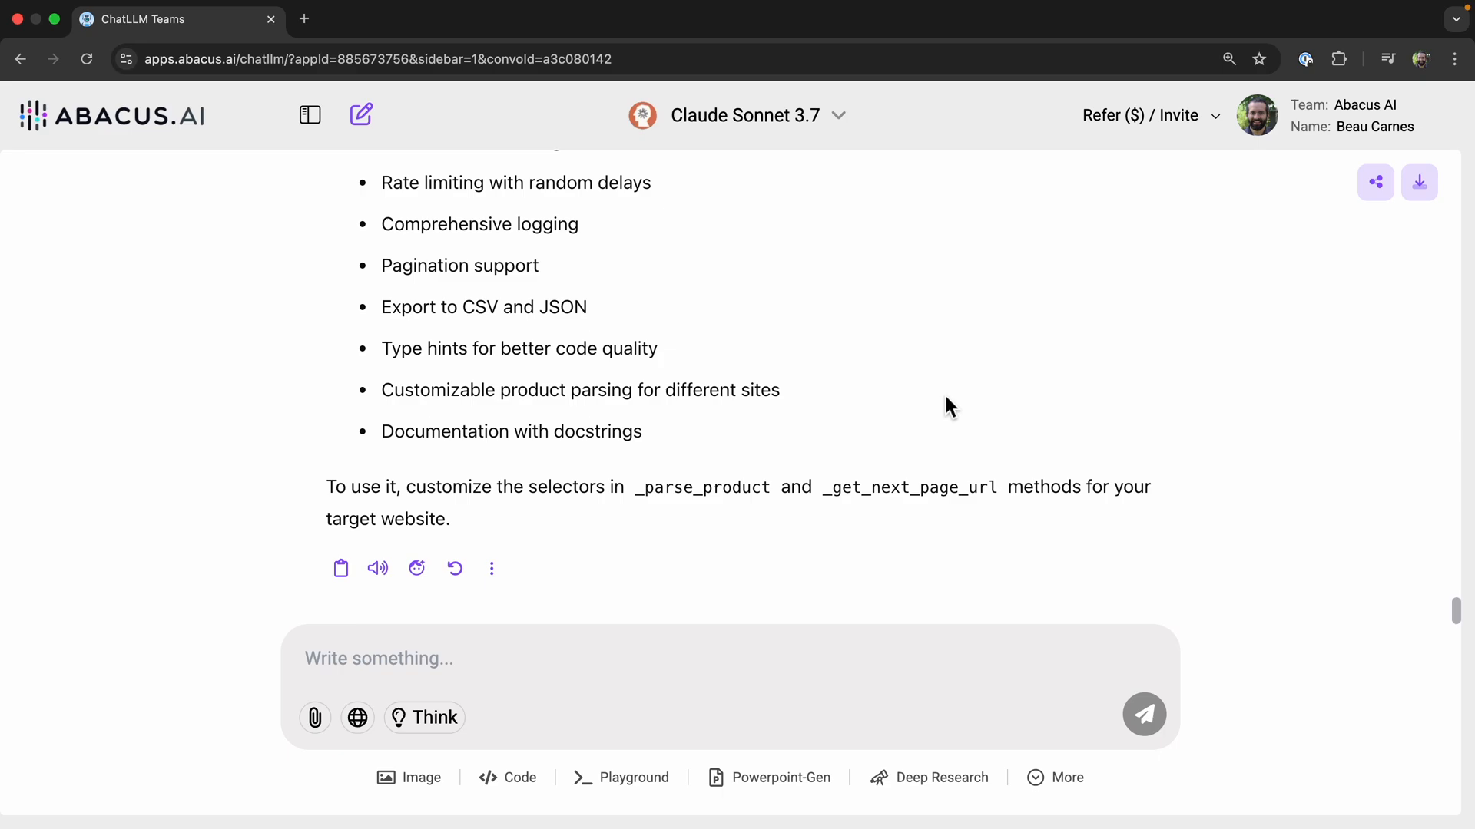
{"action": "mouse_move", "coordinate": [936, 329]}
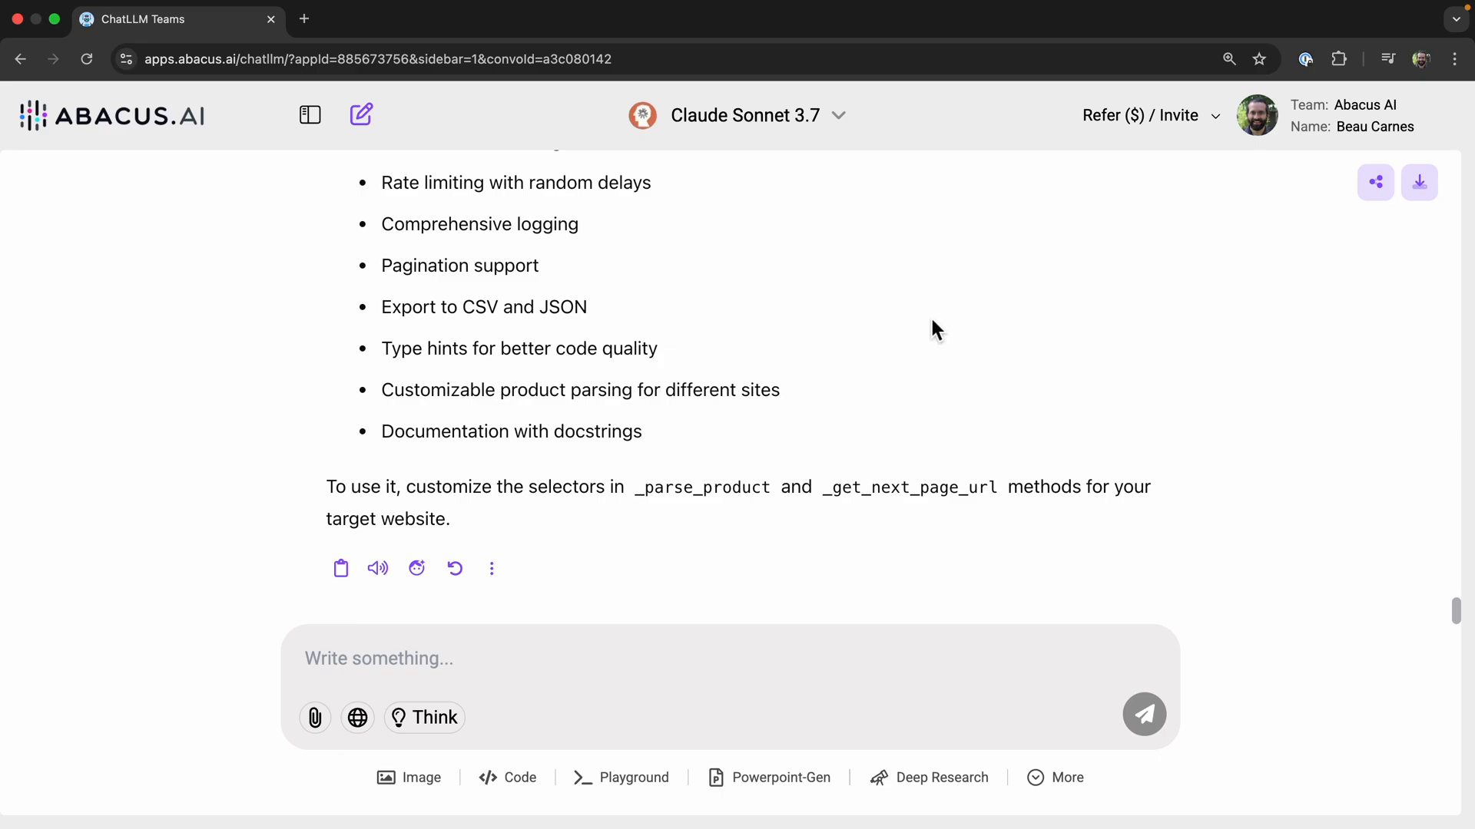
{"action": "mouse_move", "coordinate": [619, 619]}
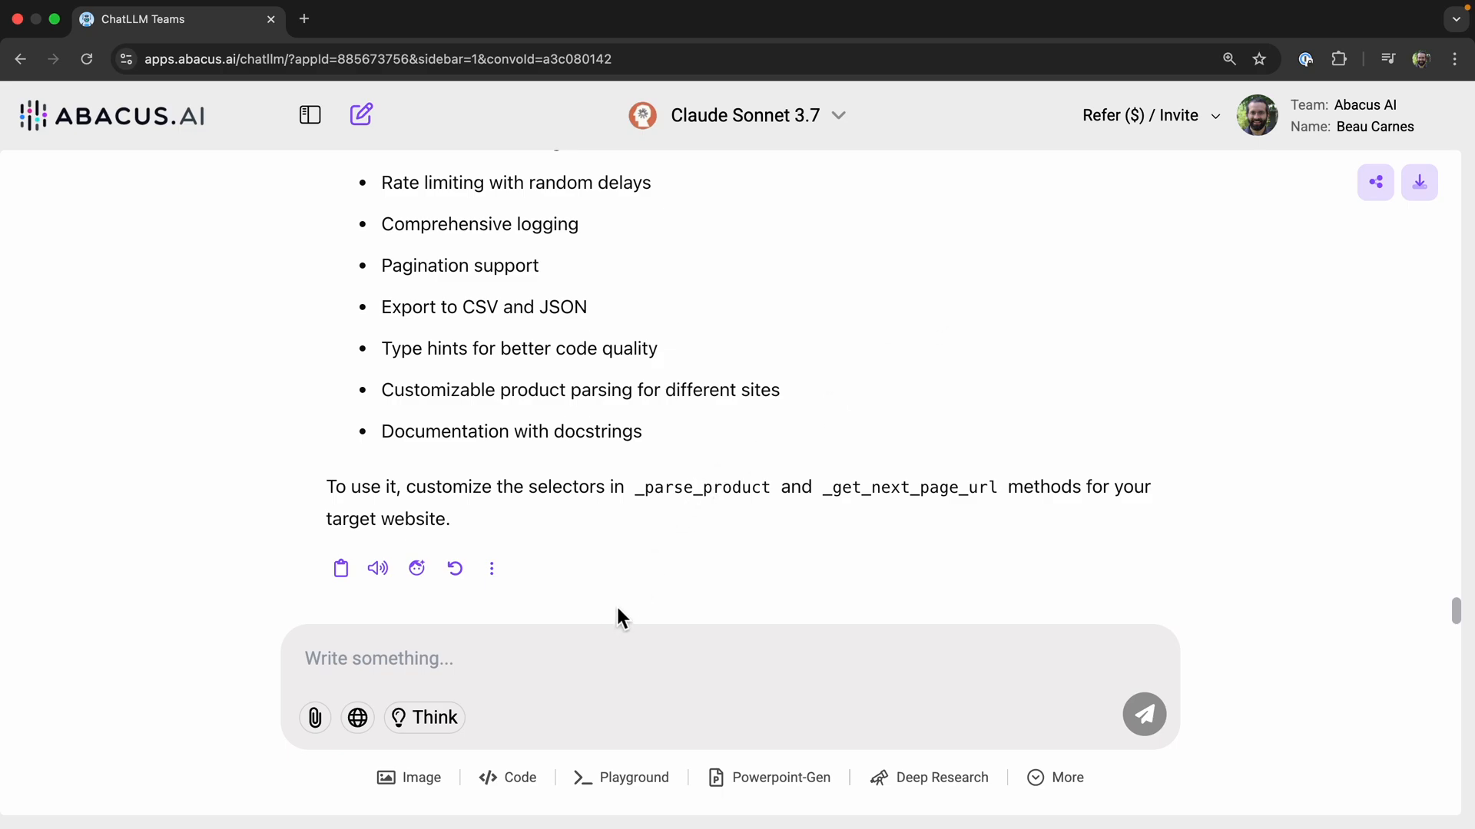
{"action": "mouse_move", "coordinate": [521, 777]}
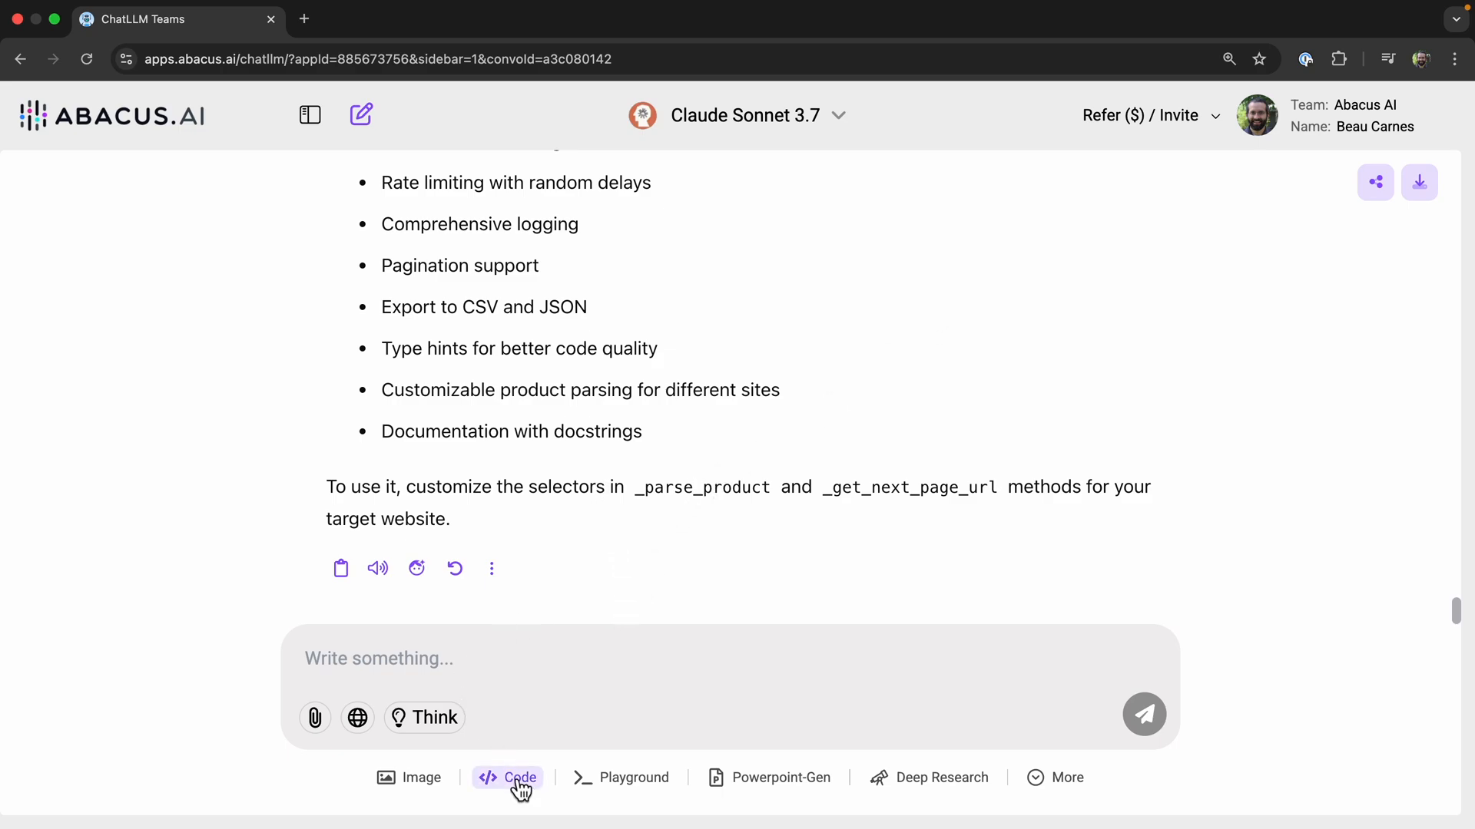
- Show the sidebar and bring up the Download Code LLM dialog for Mac, Linux and Windows
{"action": "left_click", "coordinate": [309, 115]}
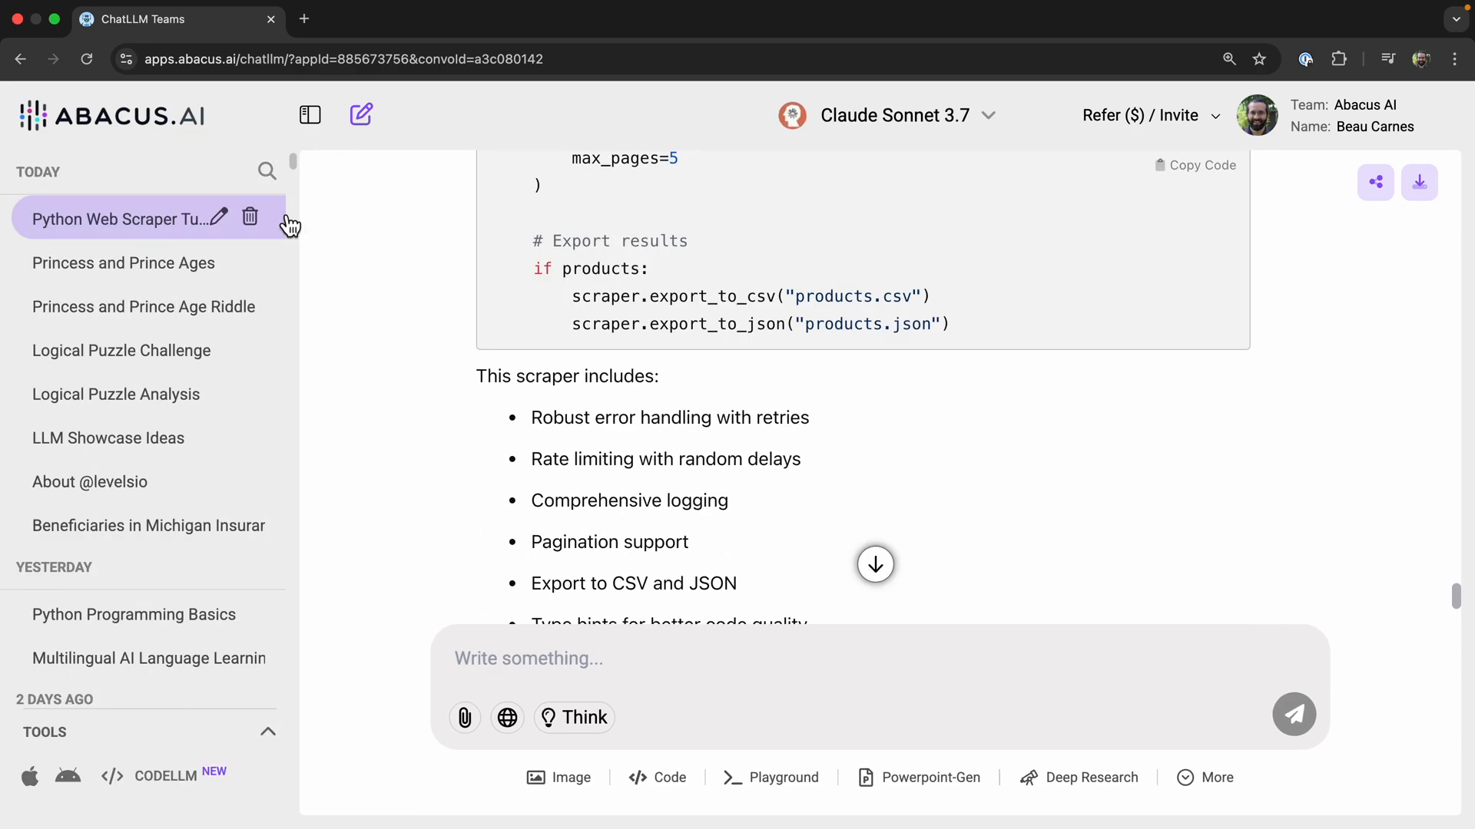
{"action": "left_click", "coordinate": [166, 776]}
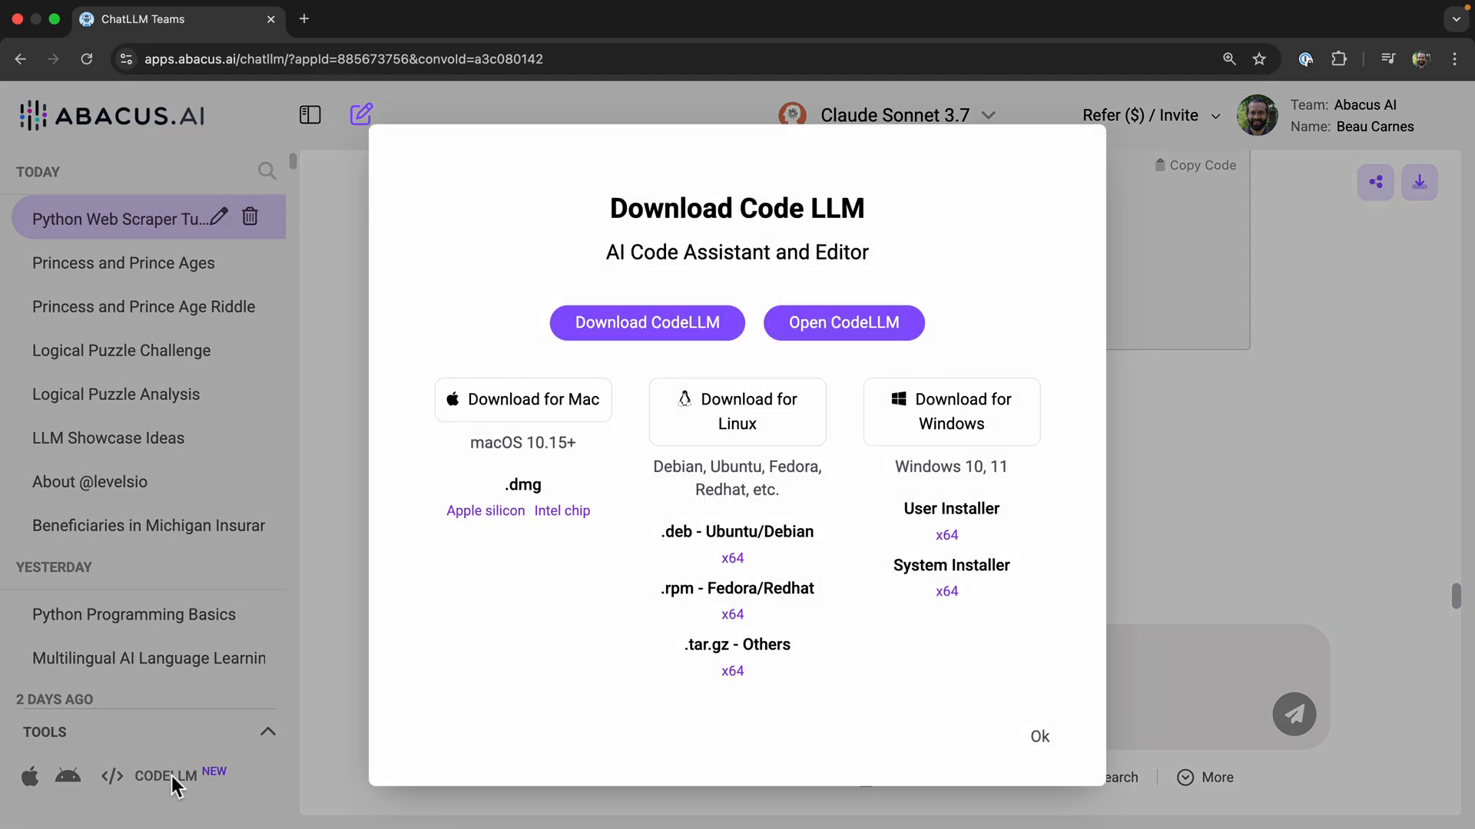
{"action": "mouse_move", "coordinate": [612, 246]}
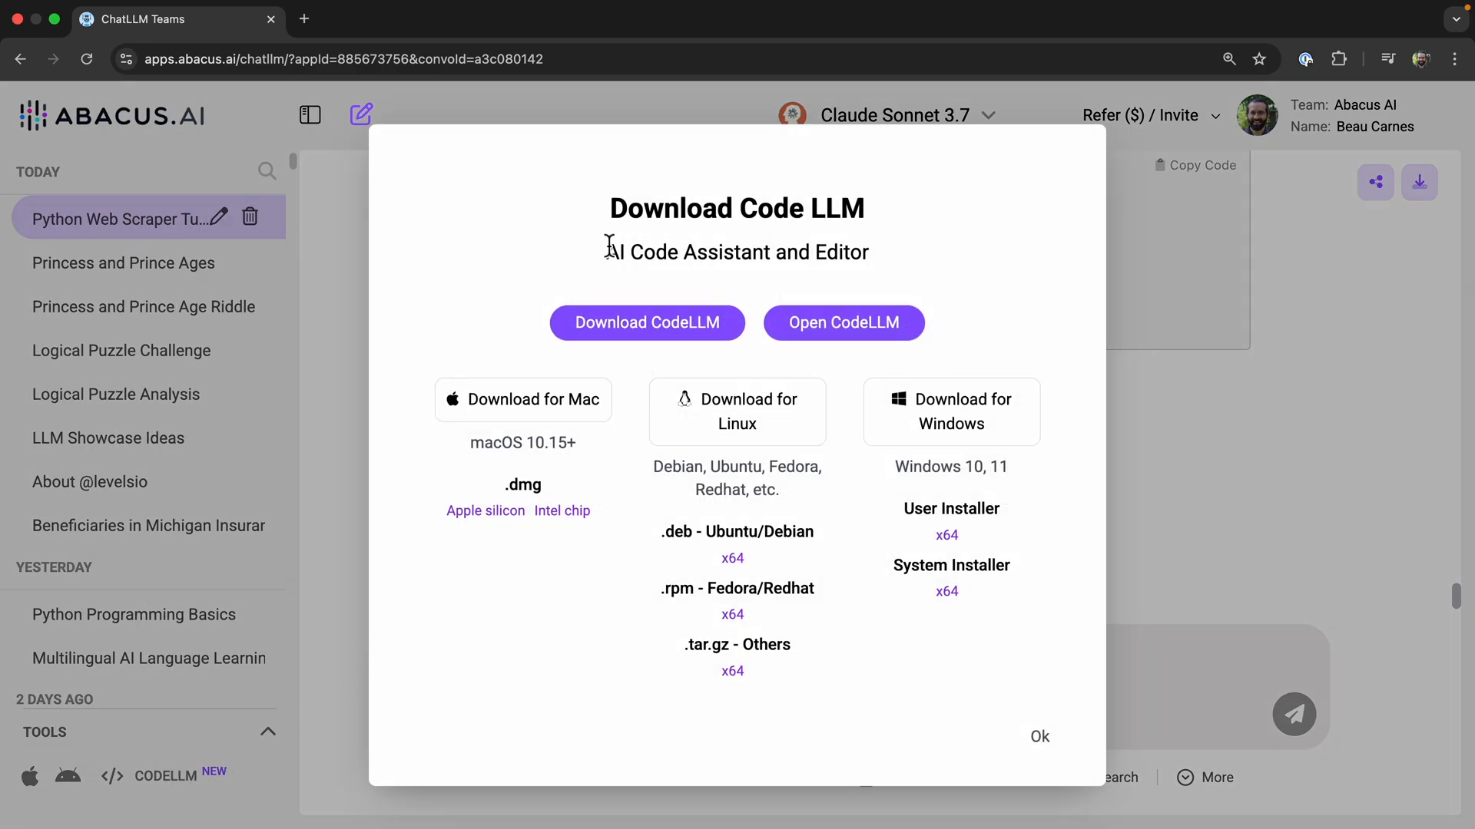
{"action": "mouse_move", "coordinate": [866, 253]}
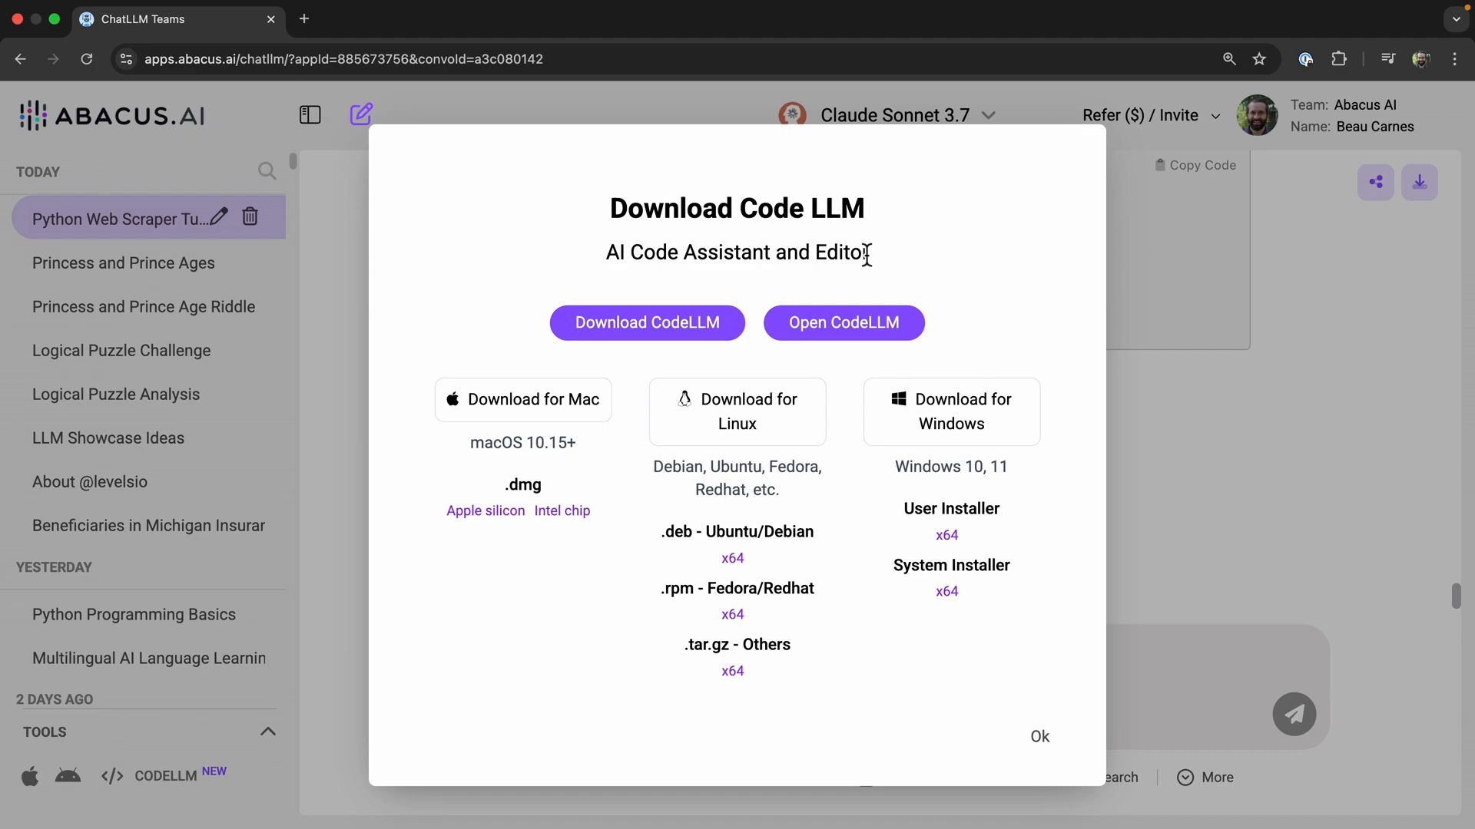
{"action": "mouse_move", "coordinate": [744, 363]}
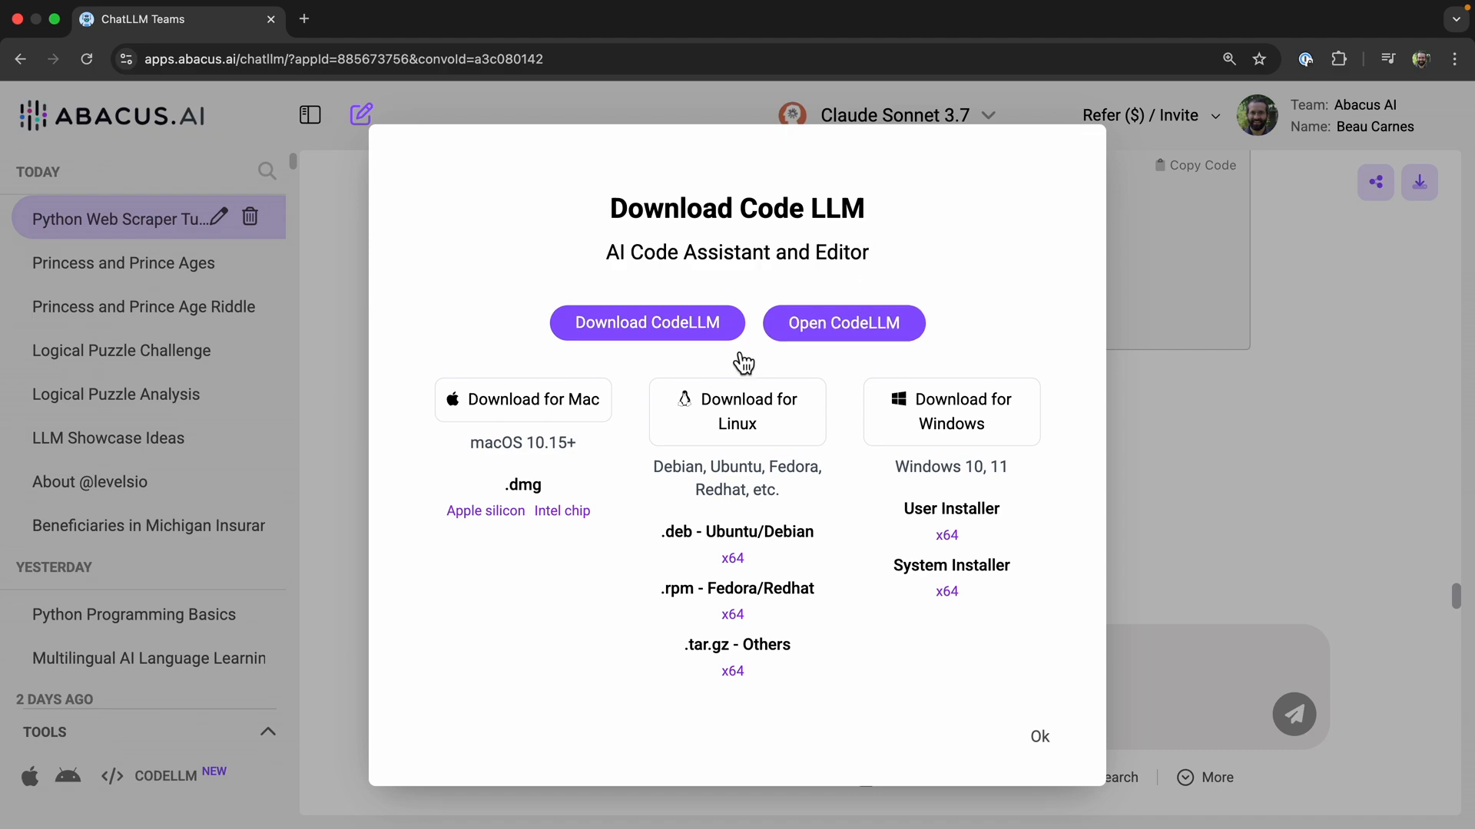
- In CodeLLM's vibe-rocket project, switch to the Agent panel and list its models (Sonnet 3.5, 3.7, Haiku)
{"action": "left_click", "coordinate": [843, 324]}
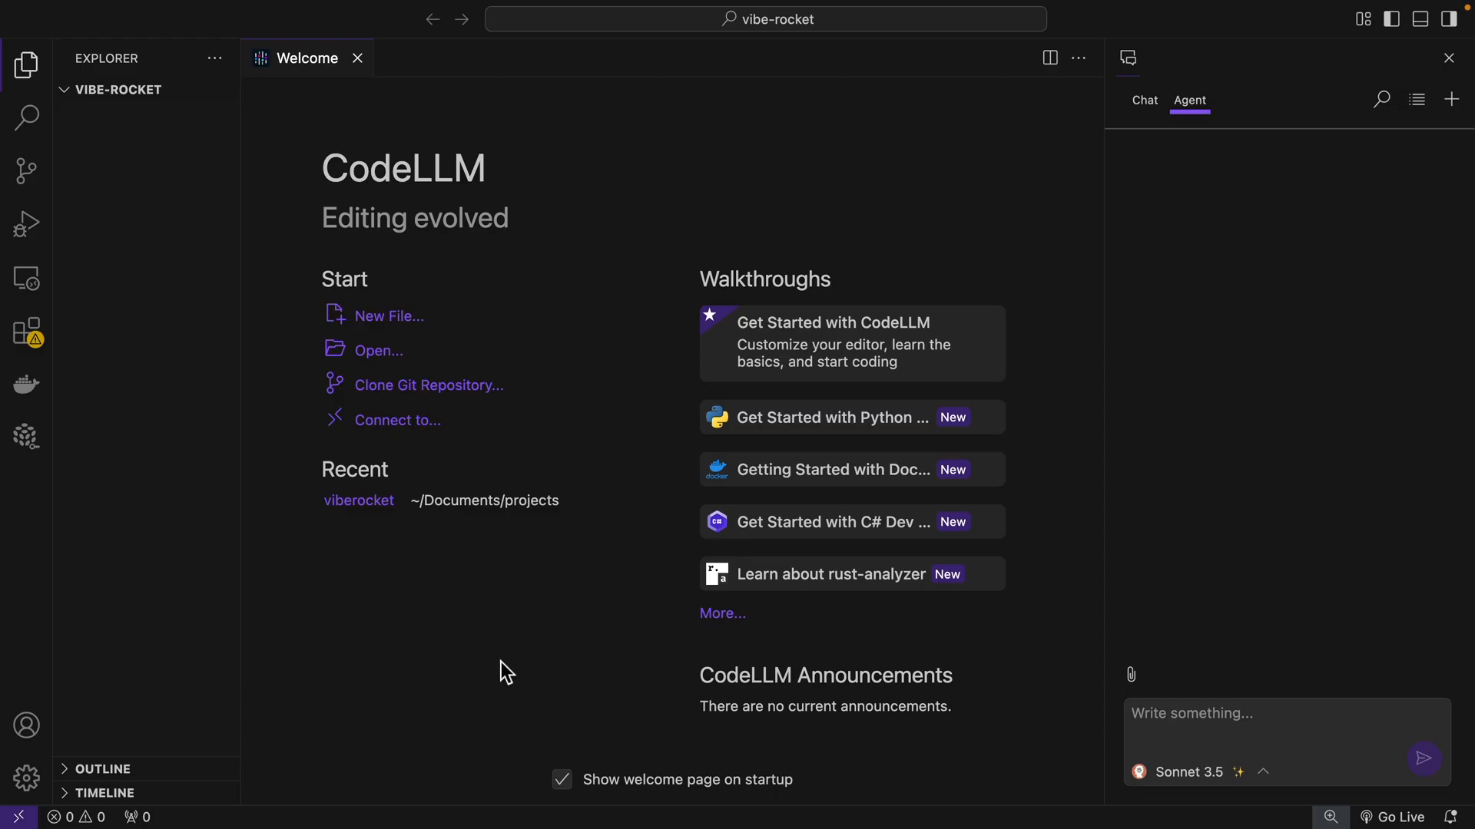
{"action": "mouse_move", "coordinate": [588, 450]}
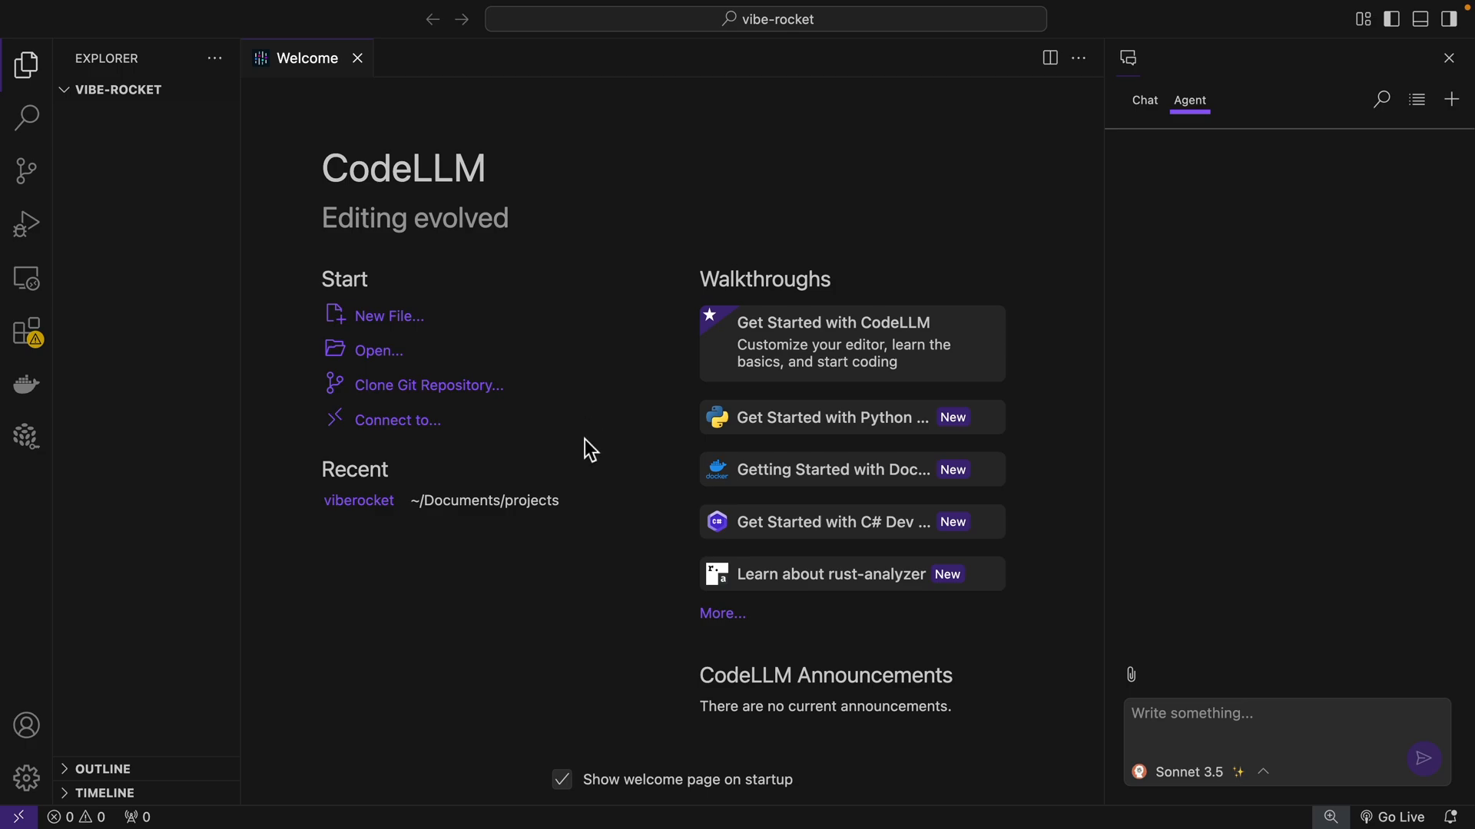
{"action": "mouse_move", "coordinate": [594, 434]}
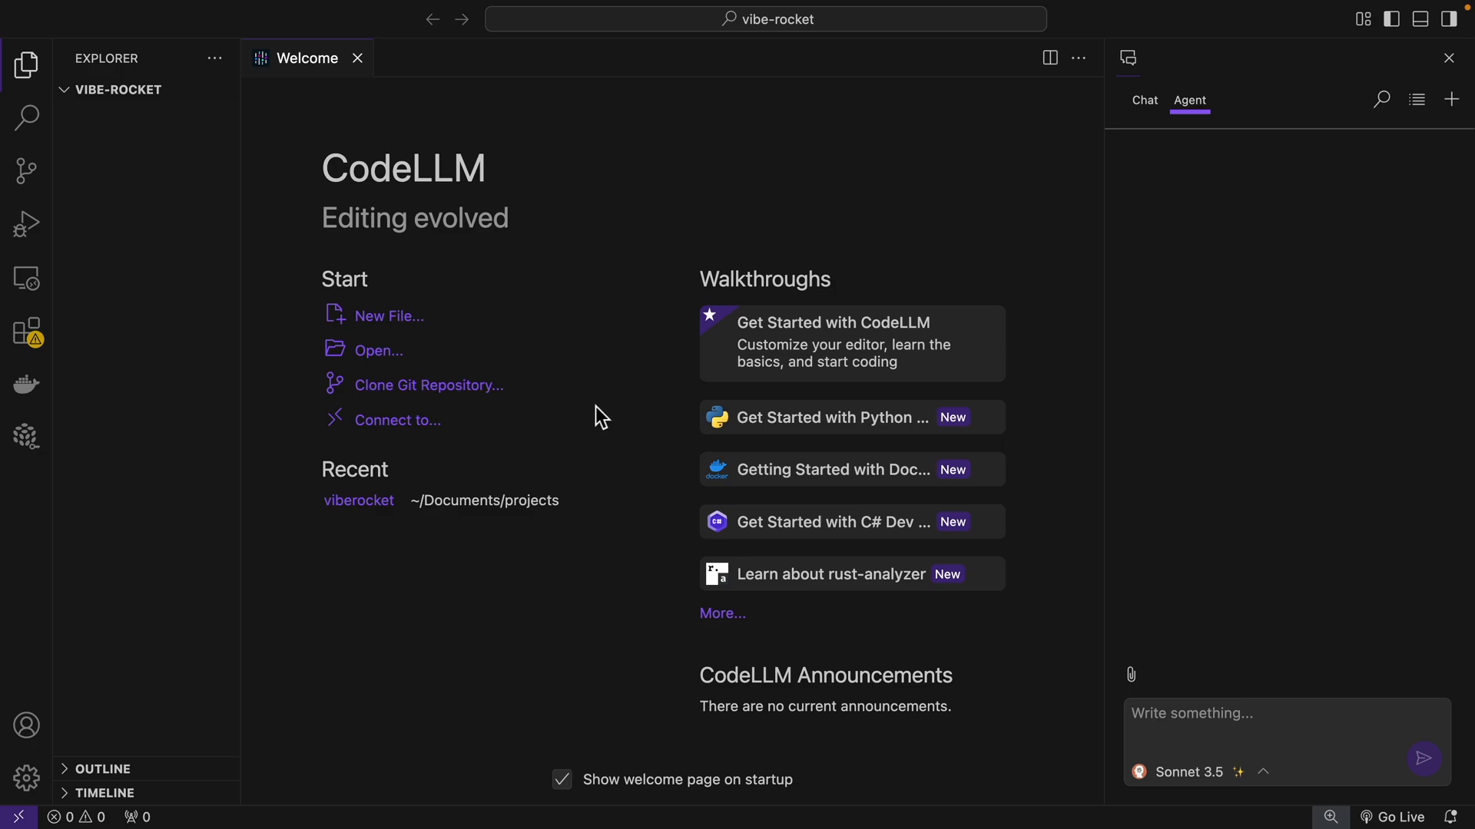
{"action": "mouse_move", "coordinate": [1189, 101]}
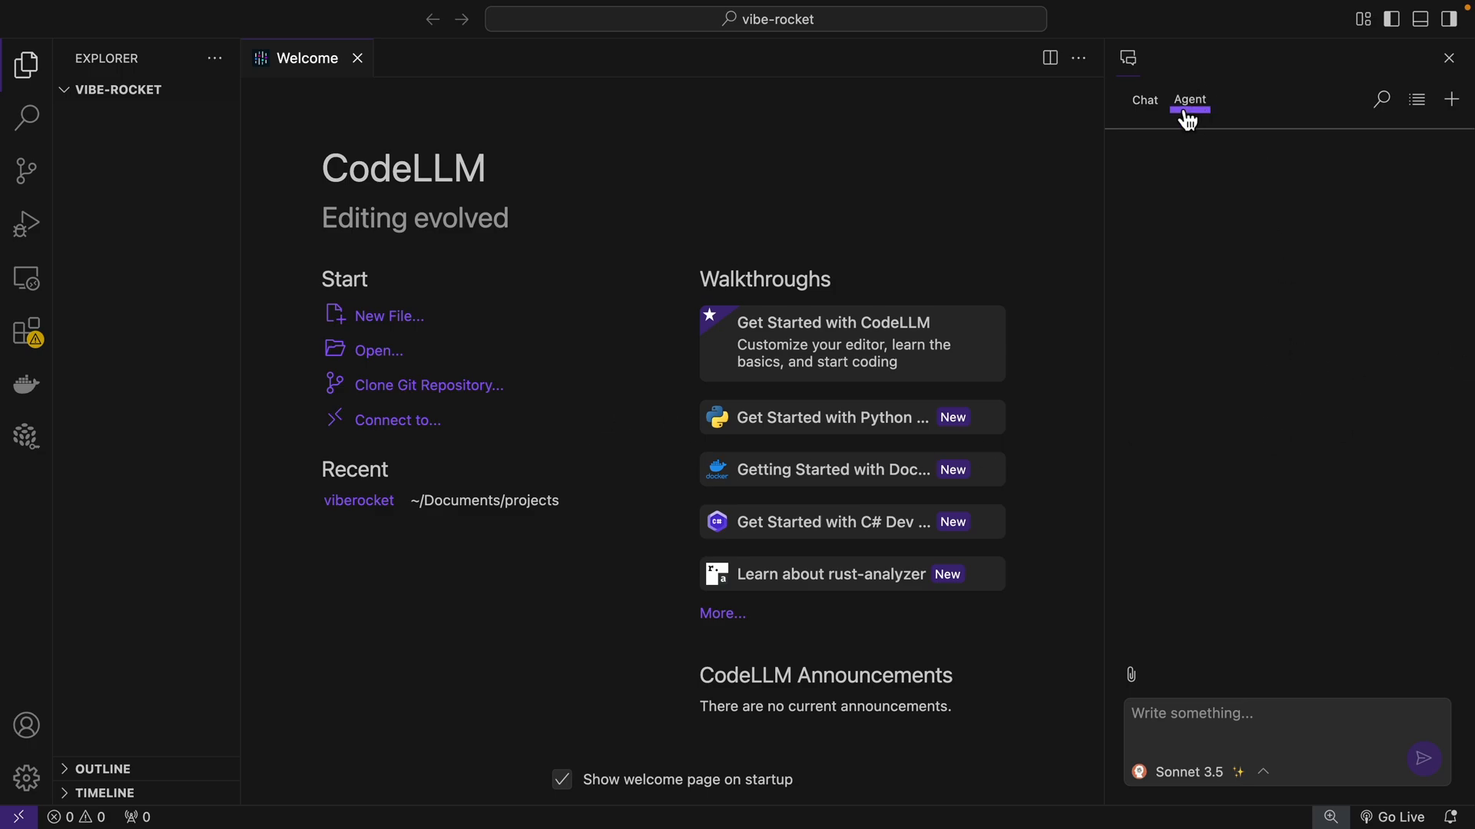
{"action": "left_click", "coordinate": [1189, 100]}
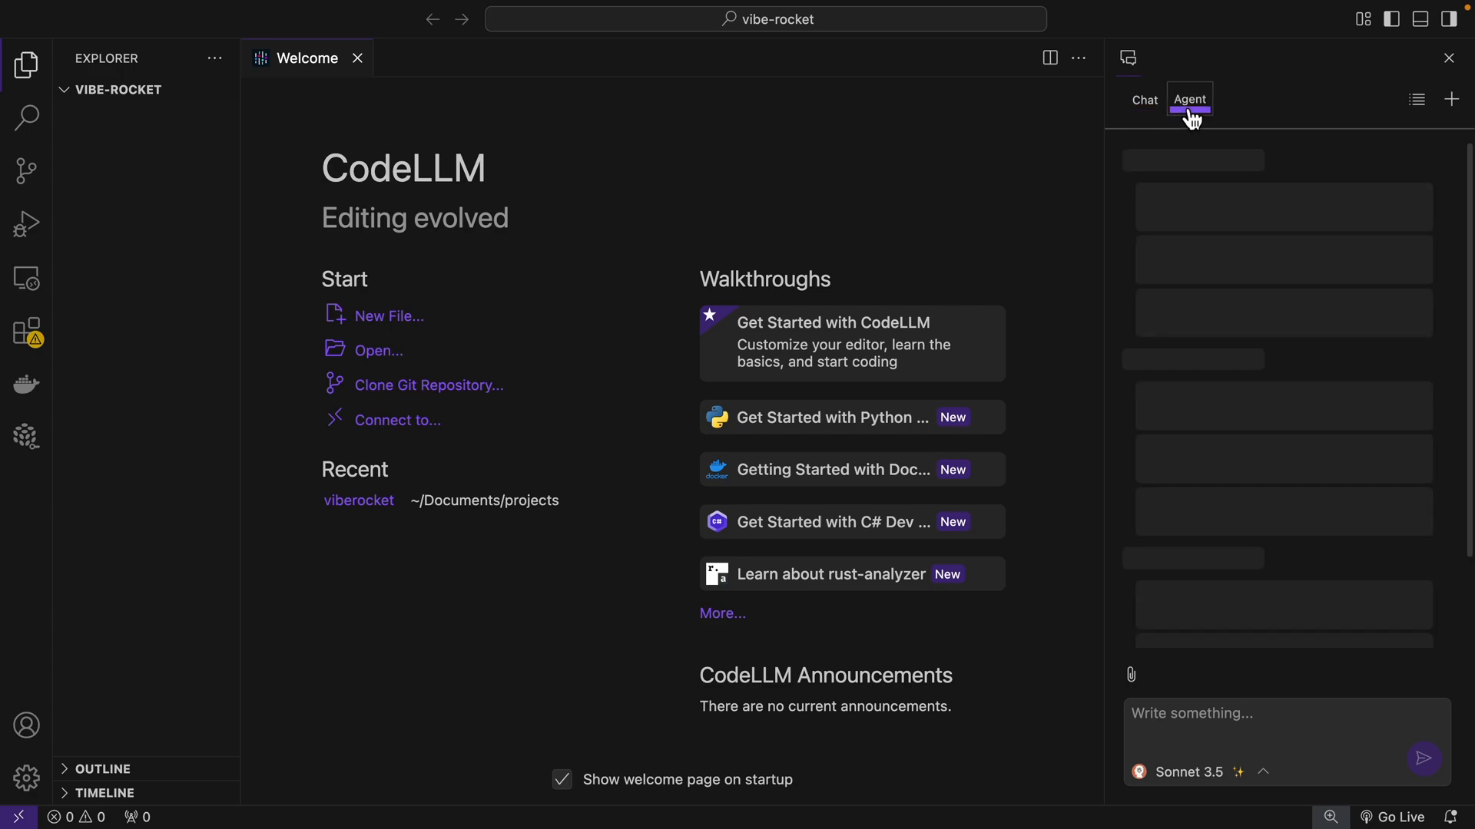
{"action": "left_click", "coordinate": [1188, 100]}
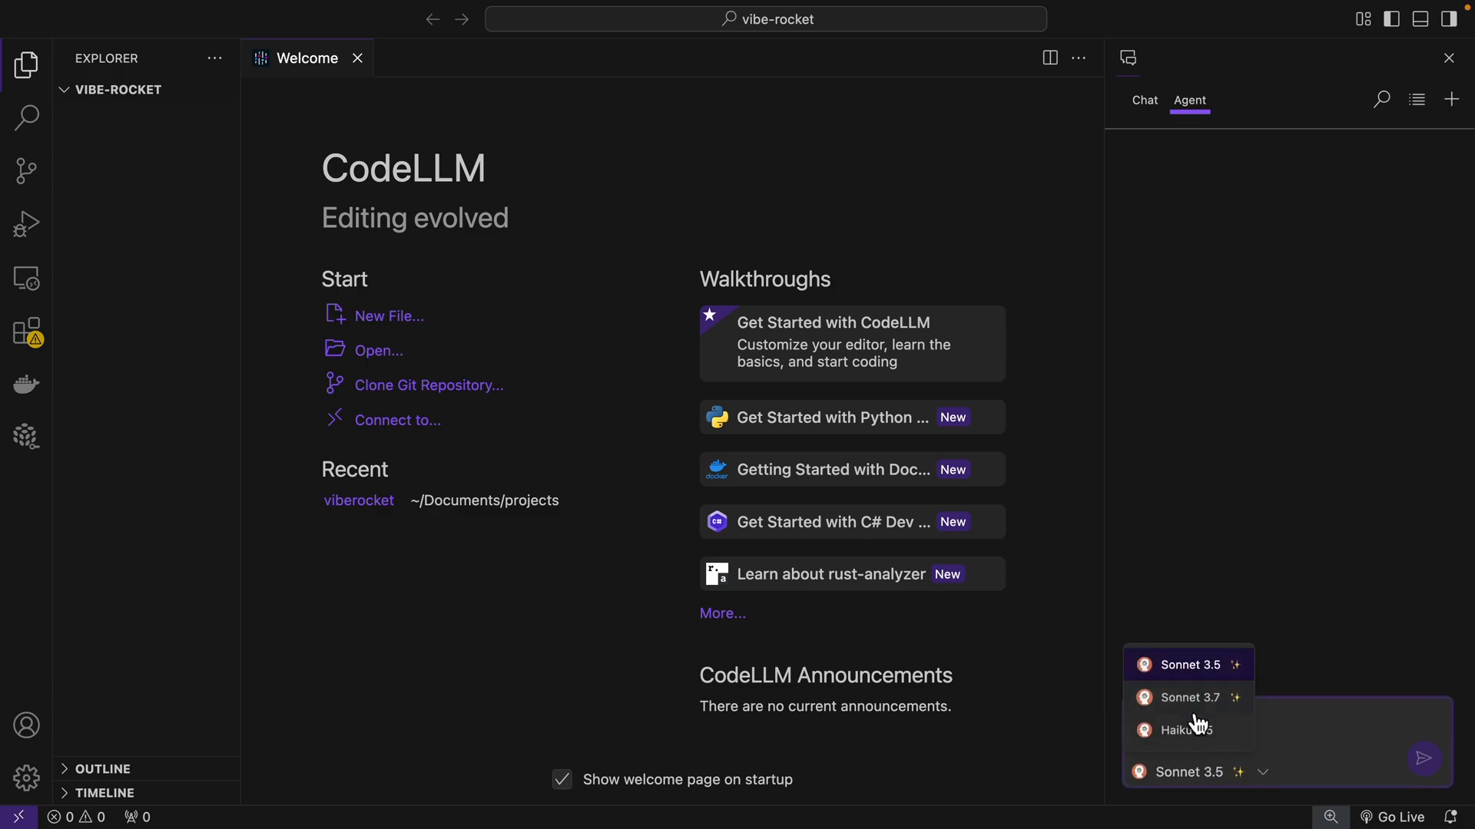
- With Sonnet 3.7 chosen, ask the agent for a three.js rocket game flying between planets avoiding asteroids
{"action": "left_click", "coordinate": [1188, 698]}
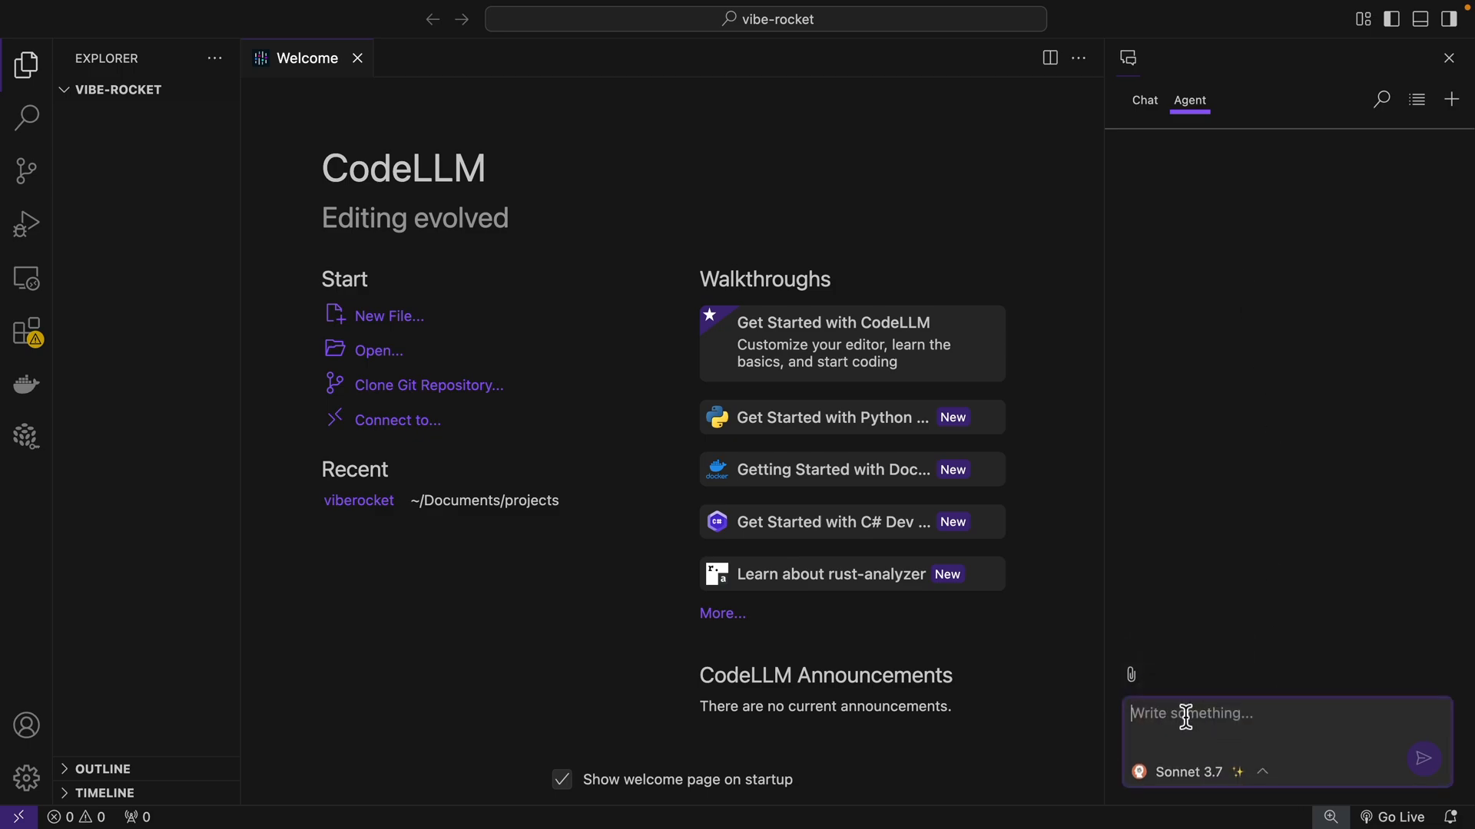
{"action": "type", "text": "Use three.js to create a game where the player has to control a rocket from one plannet to another while avoiding astroids."}
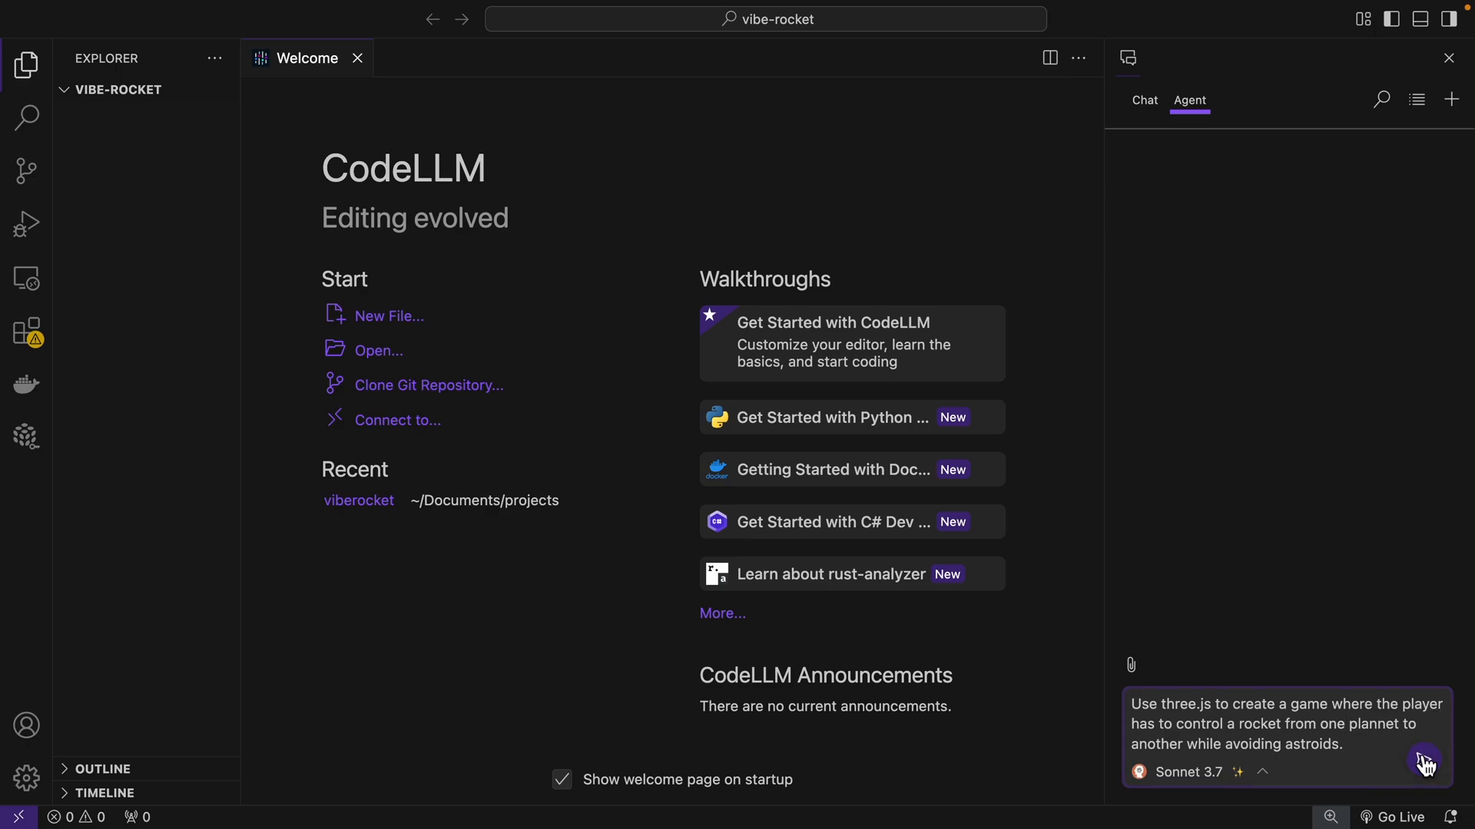
{"action": "left_click", "coordinate": [1426, 763]}
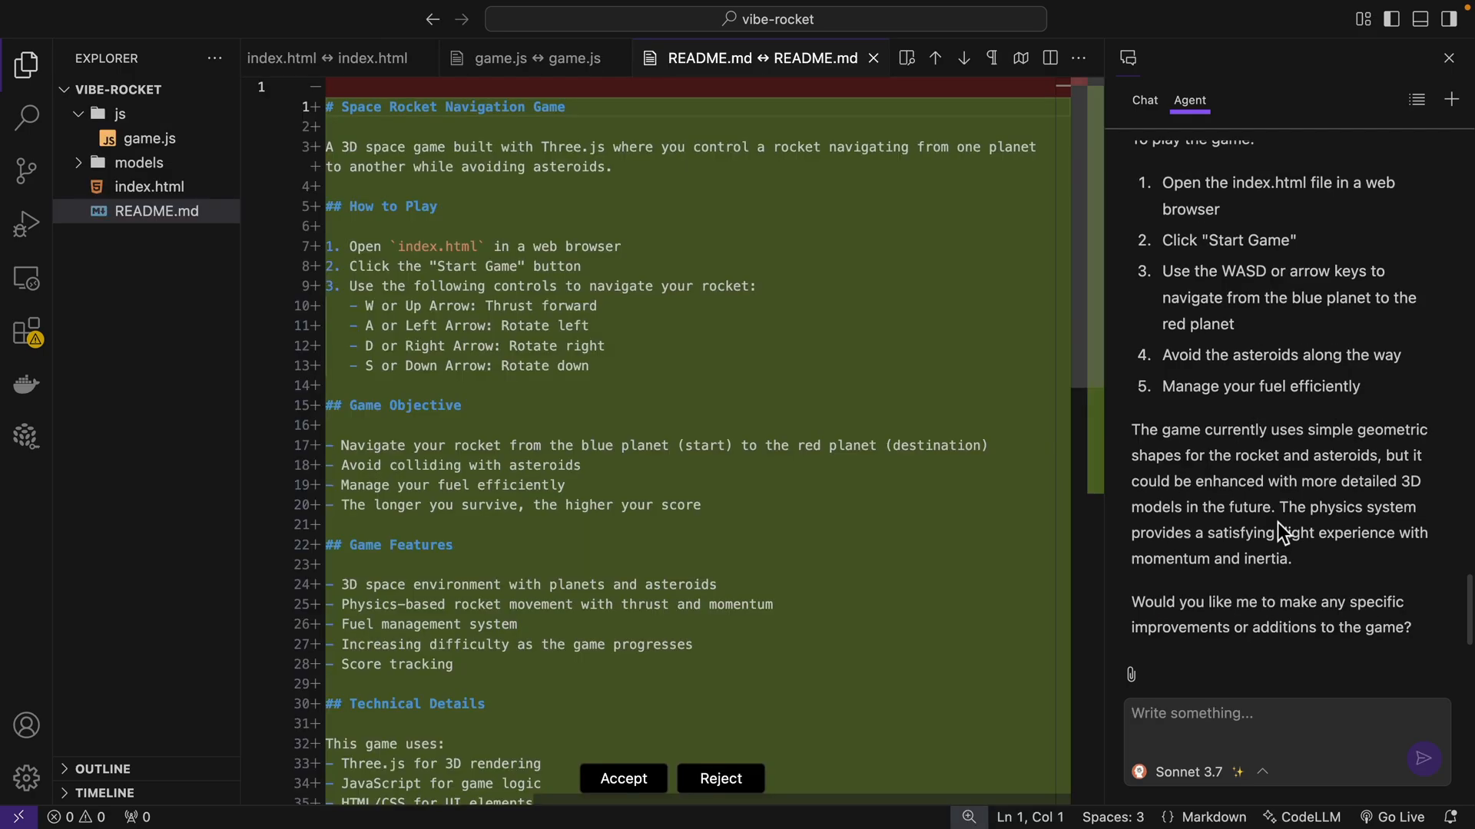
- Review the generated README diff of controls and objectives and accept the agent's changes
{"action": "scroll", "scroll_direction": "up", "scroll_amount": 3}
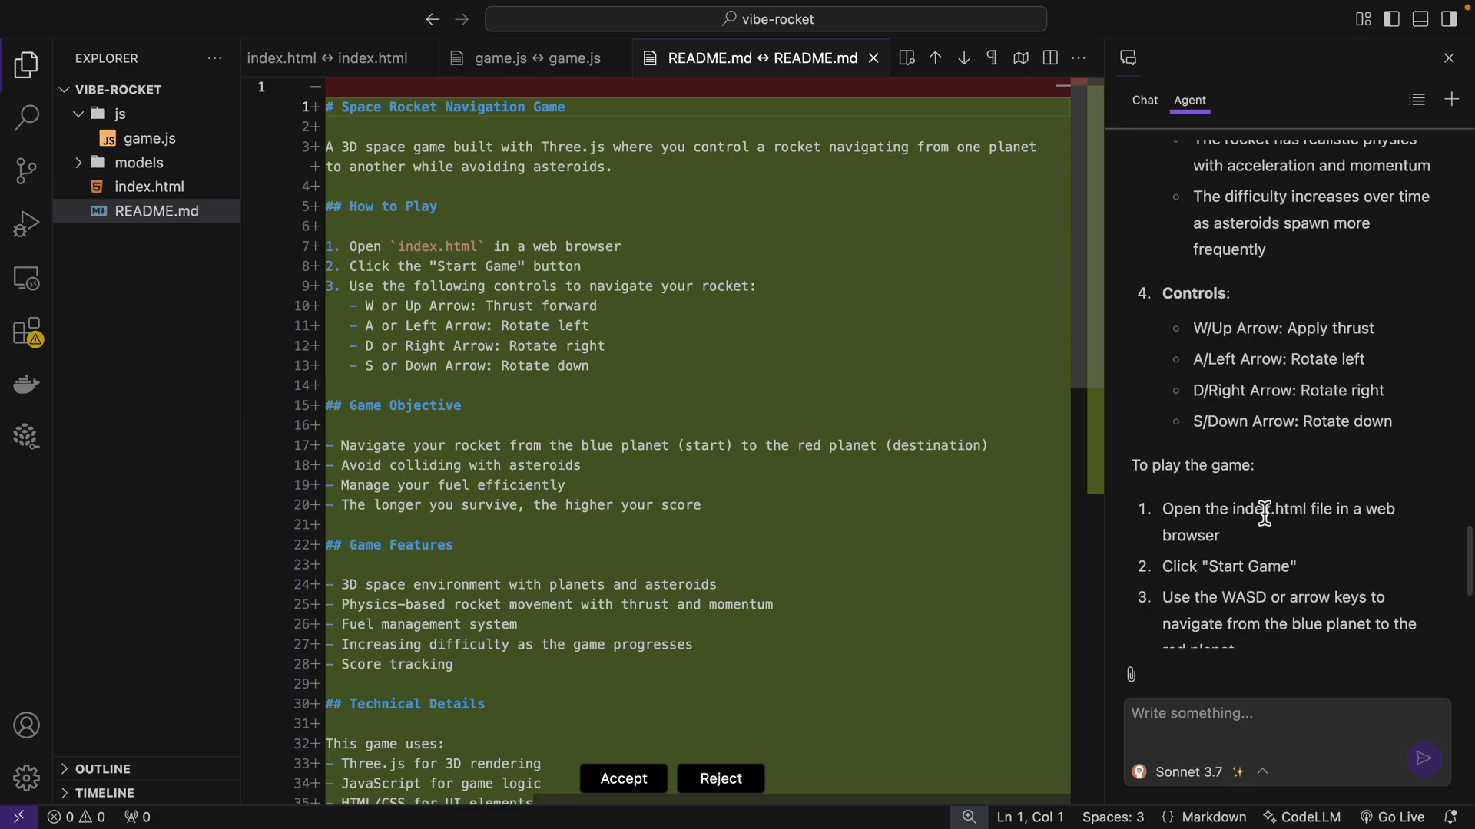
{"action": "scroll", "scroll_direction": "down", "scroll_amount": 3}
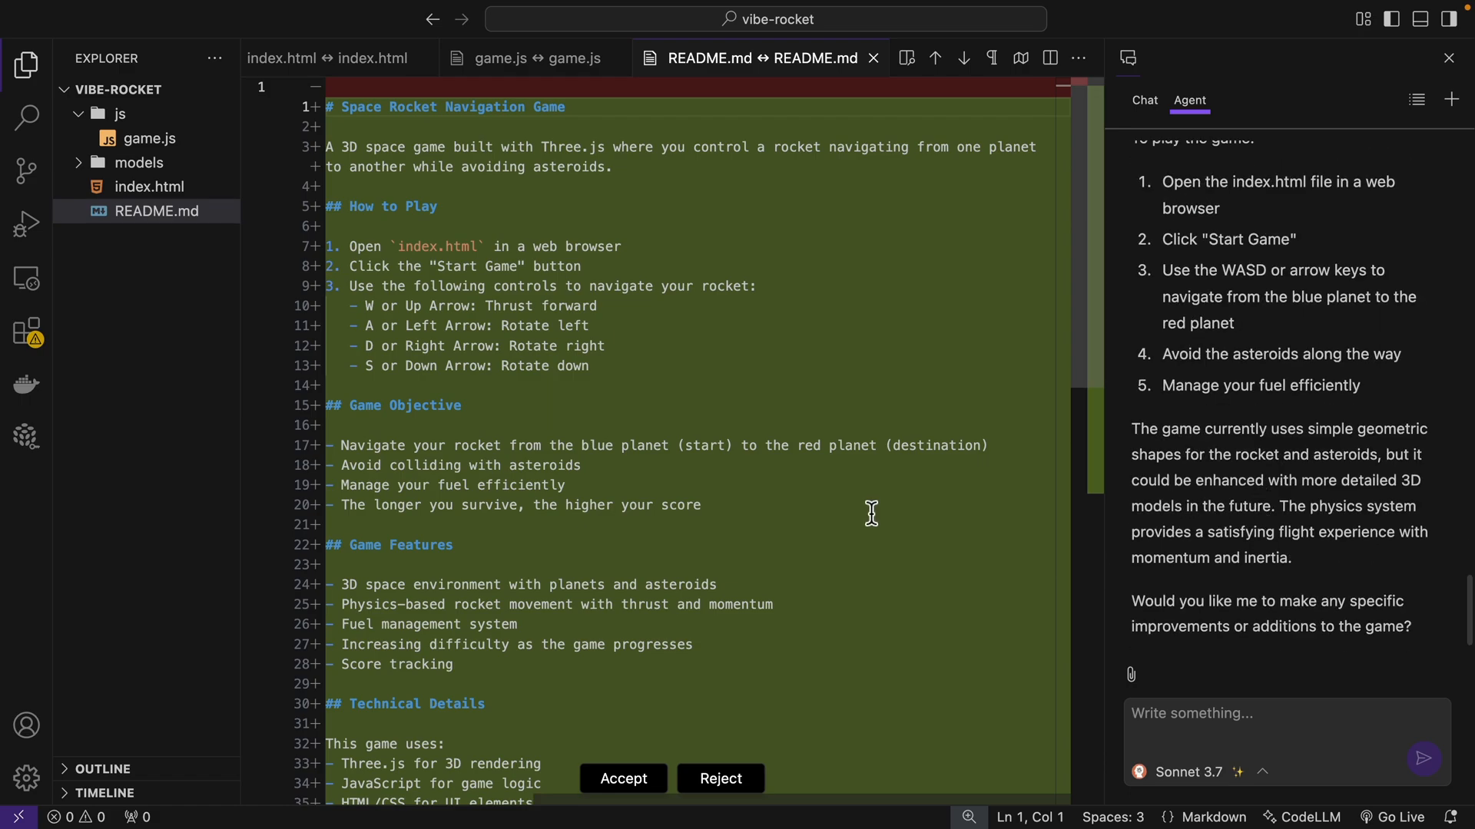
{"action": "mouse_move", "coordinate": [619, 668]}
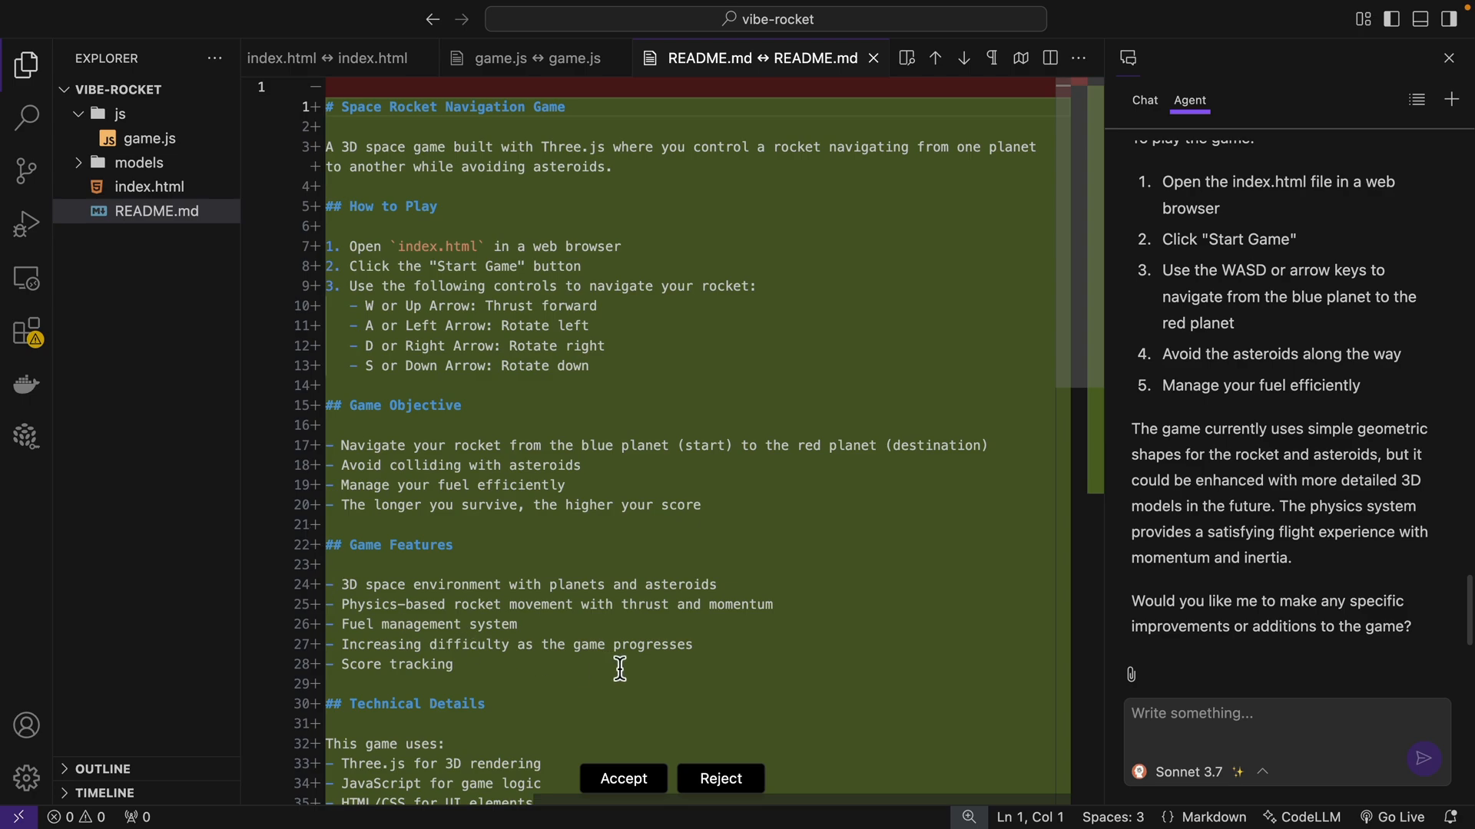
{"action": "left_click", "coordinate": [622, 779]}
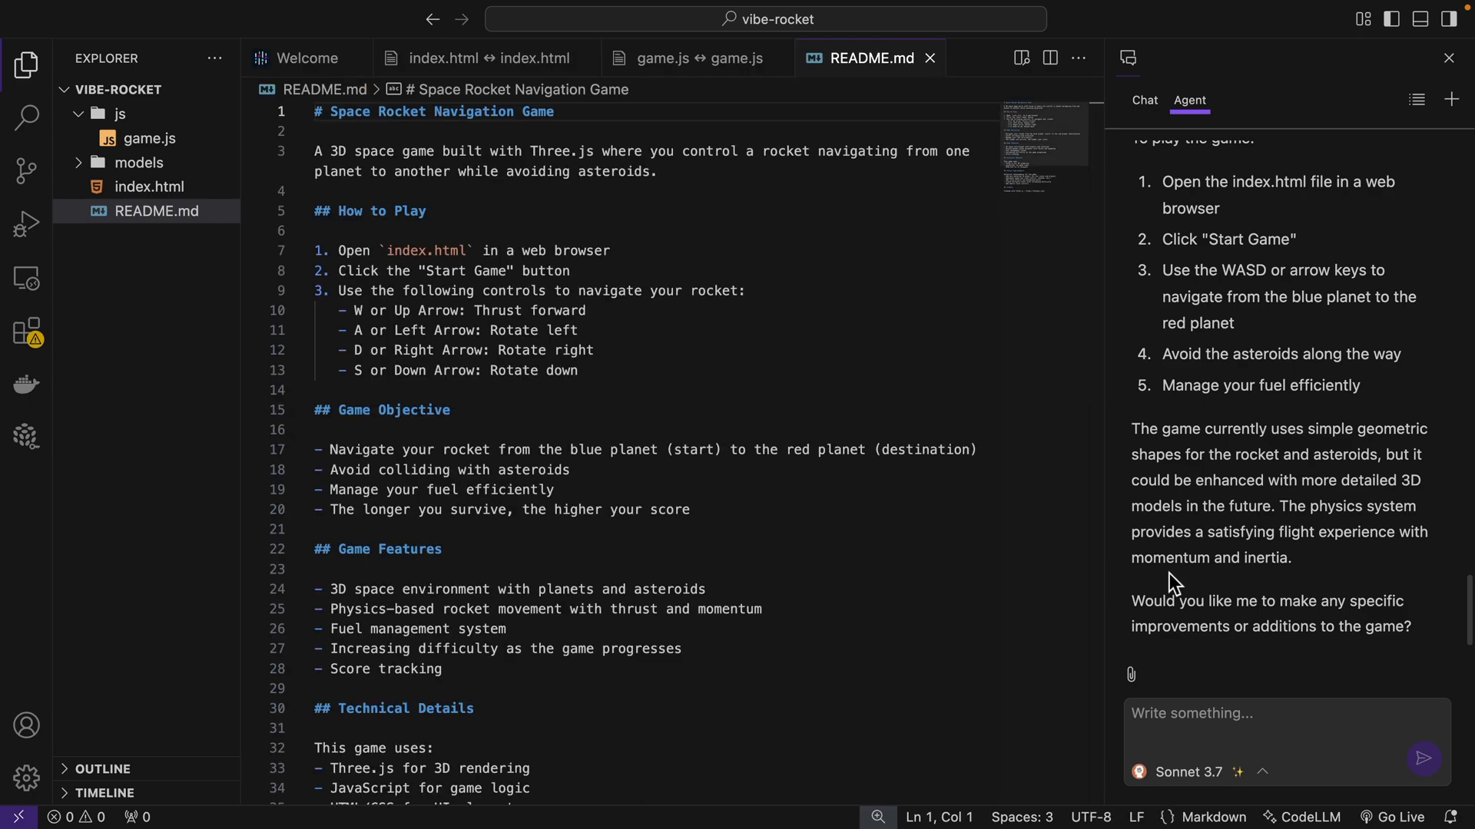
{"action": "mouse_move", "coordinate": [1242, 586]}
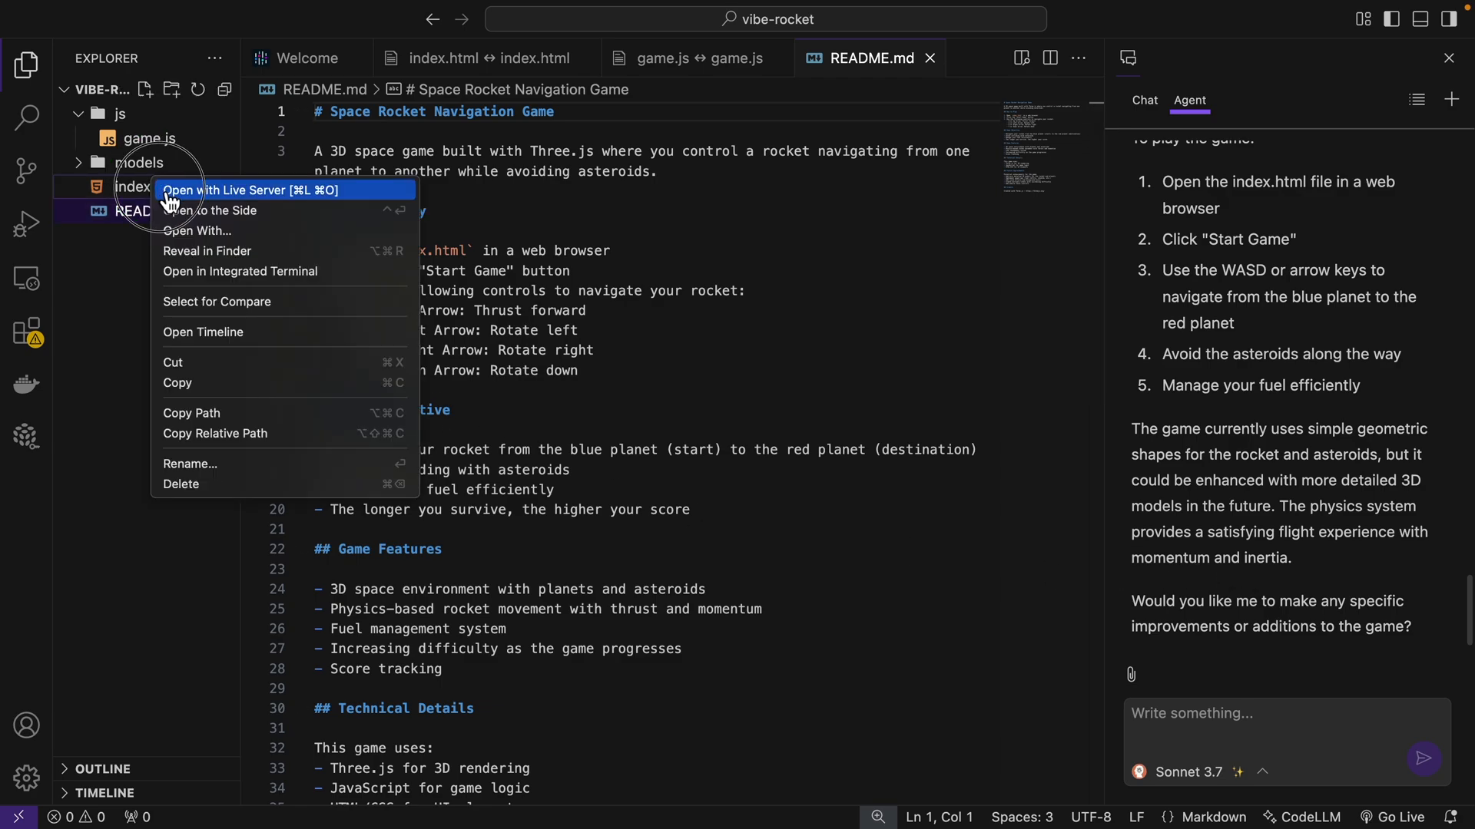
- Serve index.html with Live Server and start the Space Rocket Navigation game in Chrome
{"action": "left_click", "coordinate": [254, 190]}
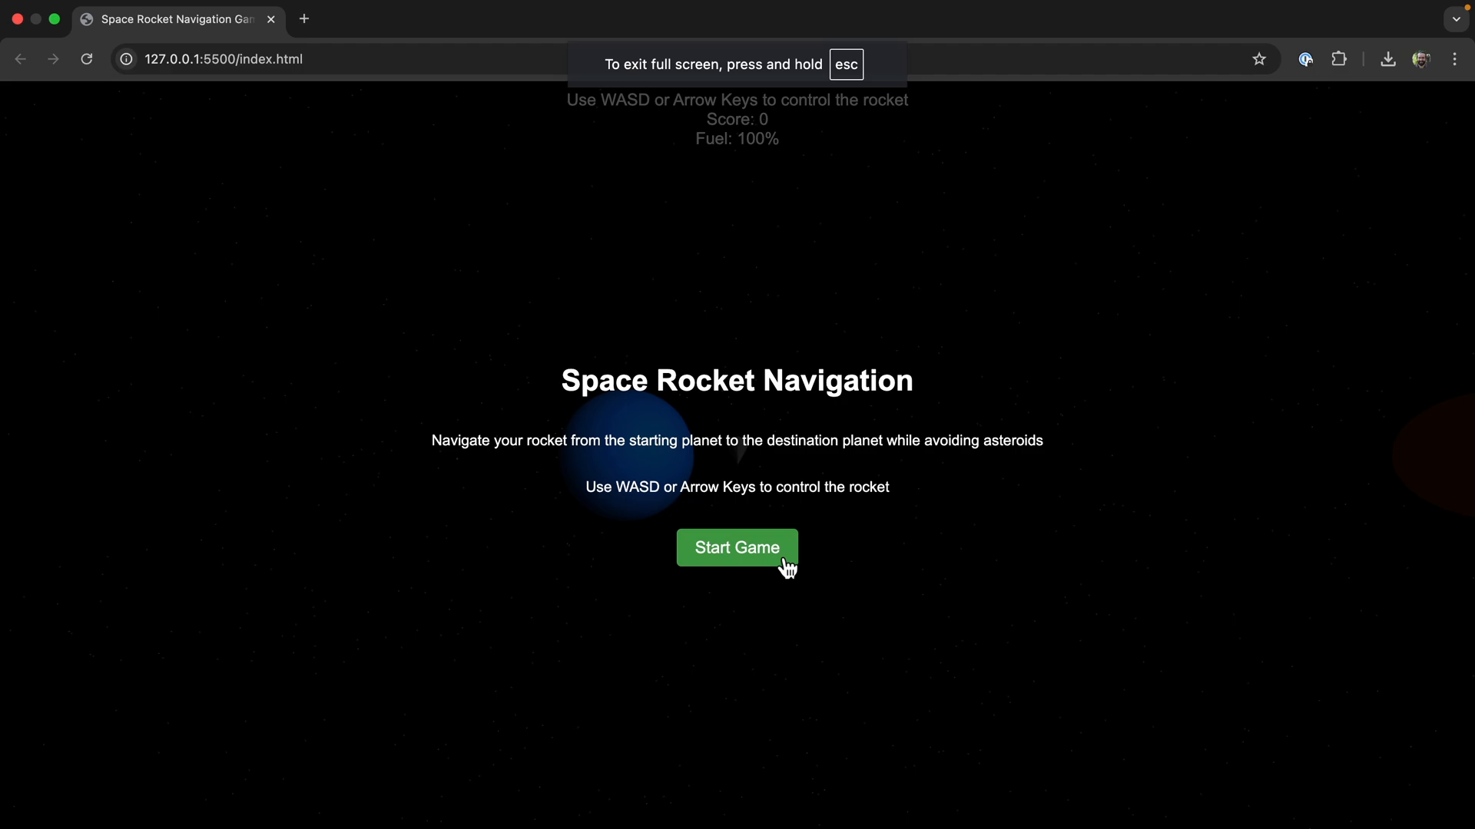
{"action": "left_click", "coordinate": [736, 547]}
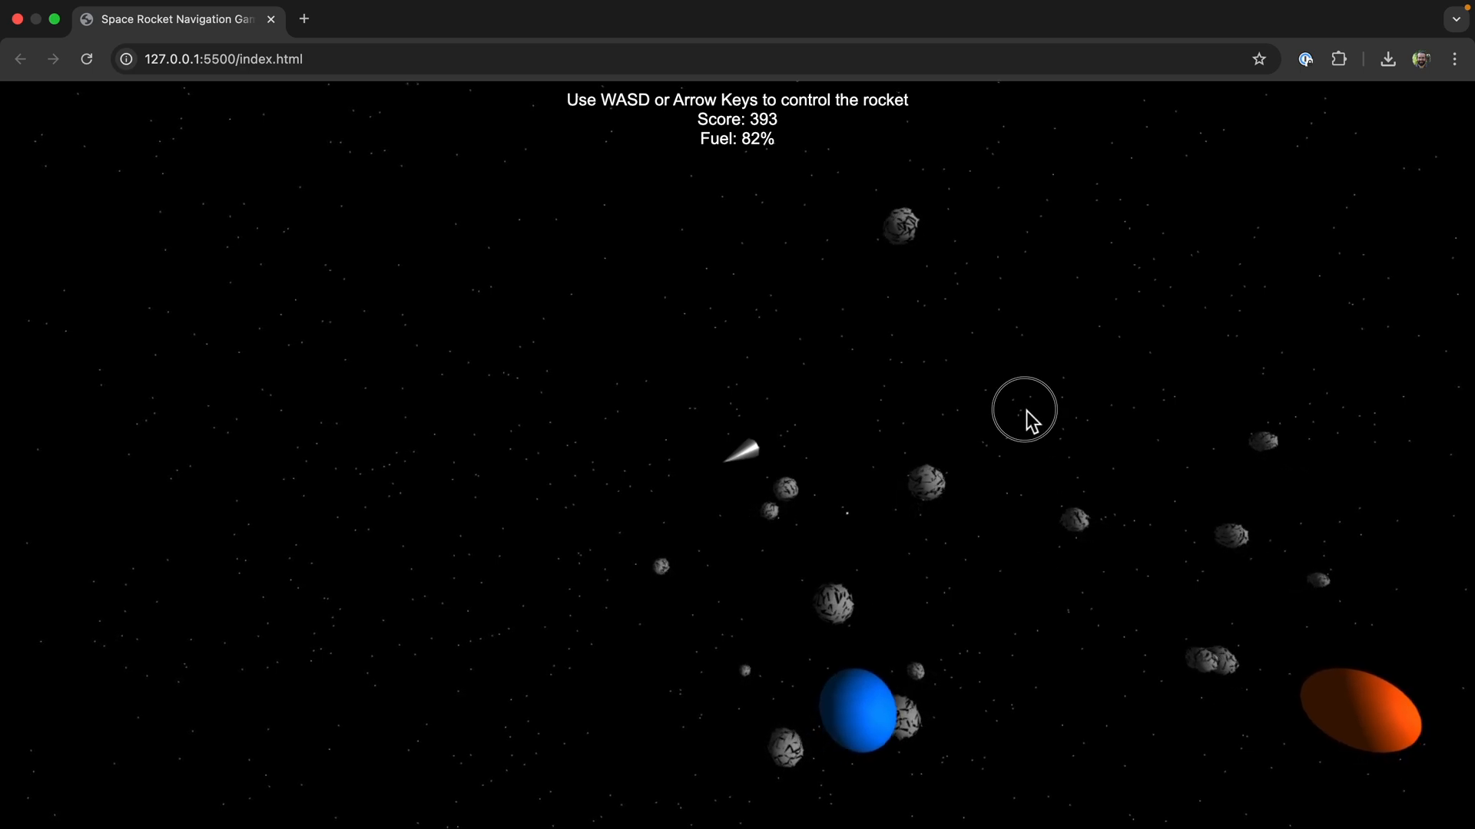
- Switch back to CodeLLM and report that pressing up just makes the rocket circle
{"action": "key", "text": "alt+tab"}
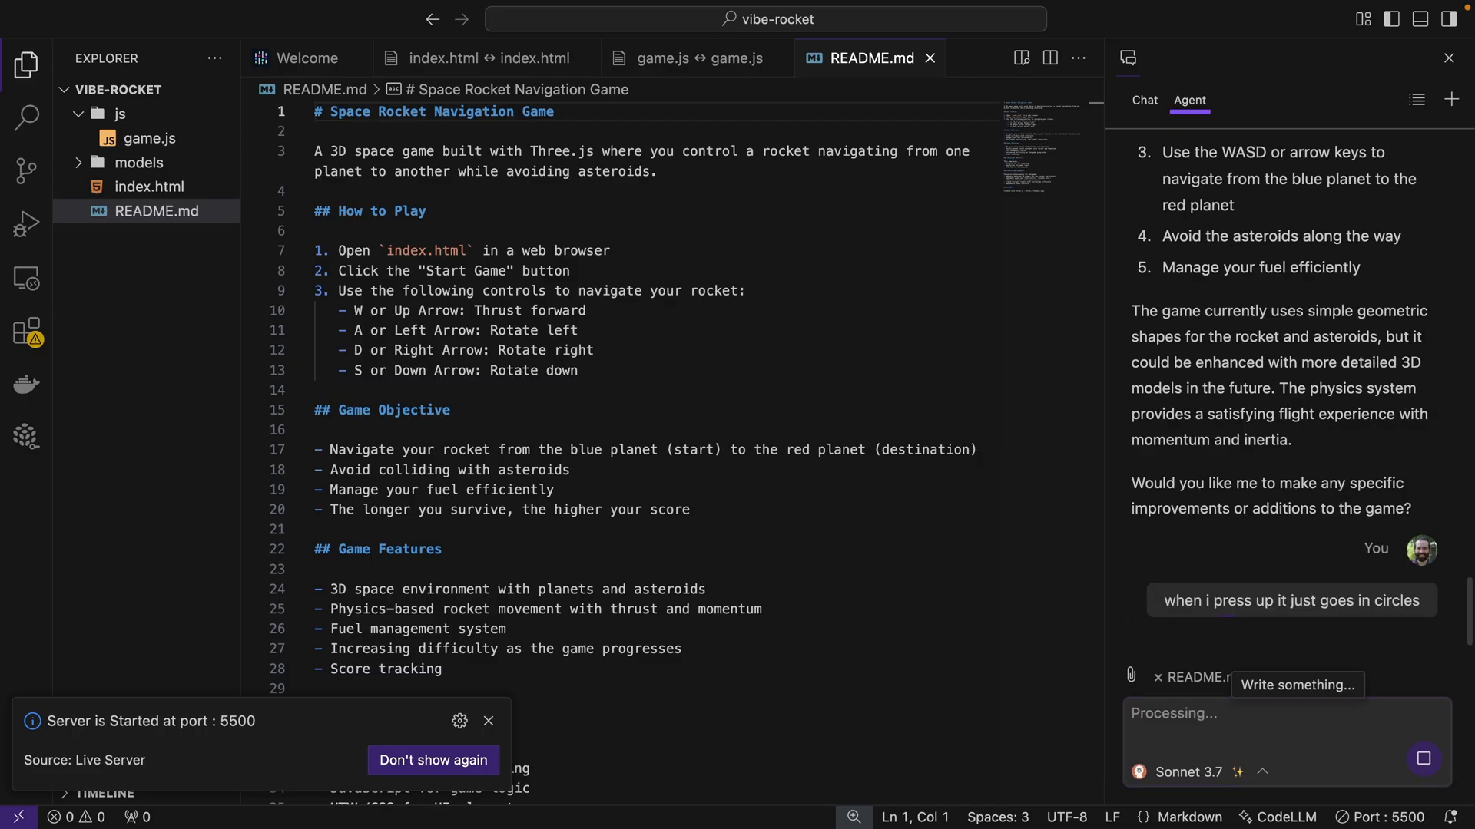
{"action": "mouse_move", "coordinate": [1228, 598]}
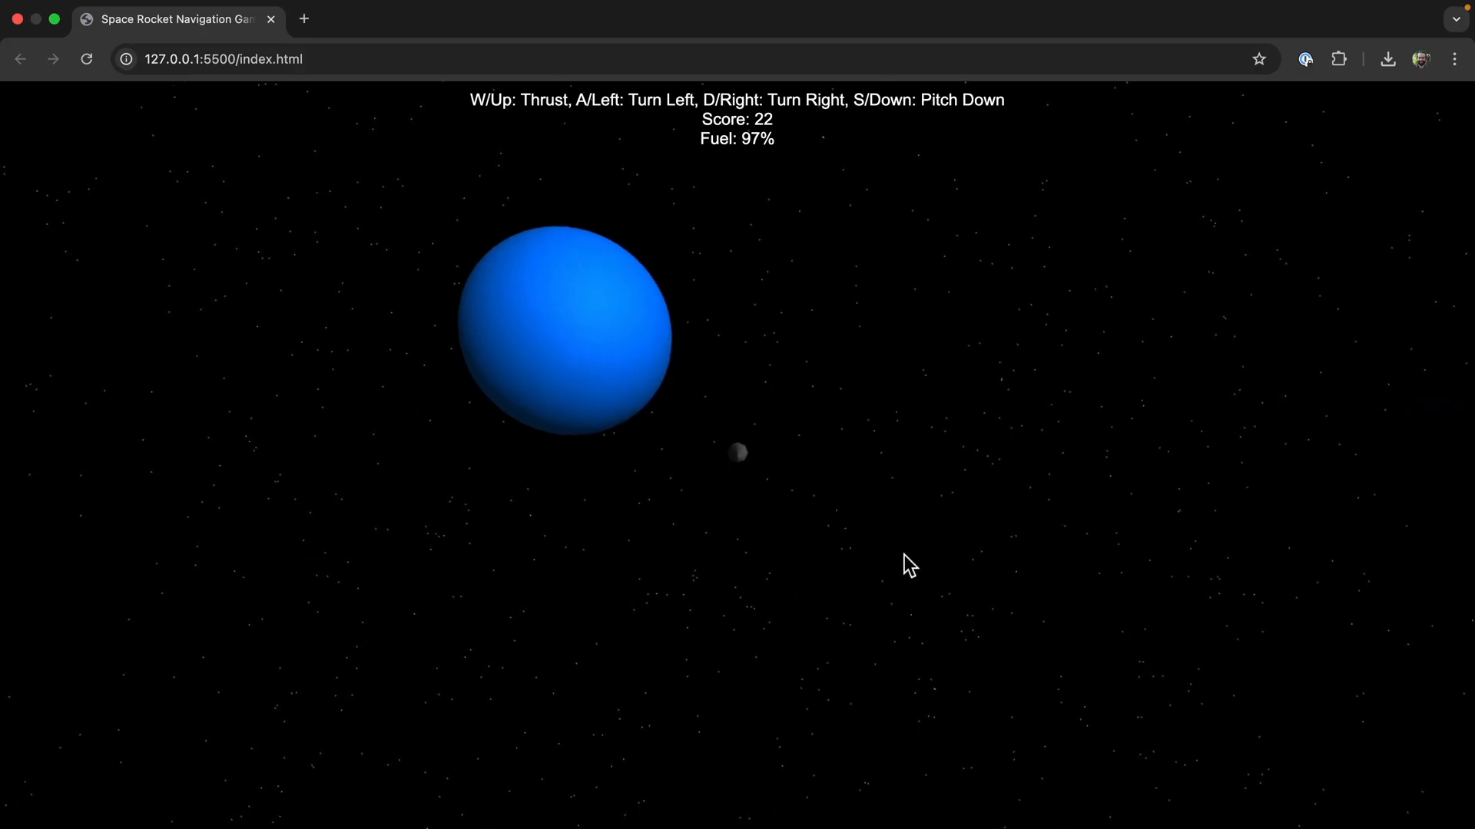
- Fly the updated rocket with the W thrust key to test the revised controls
{"action": "key", "text": "w"}
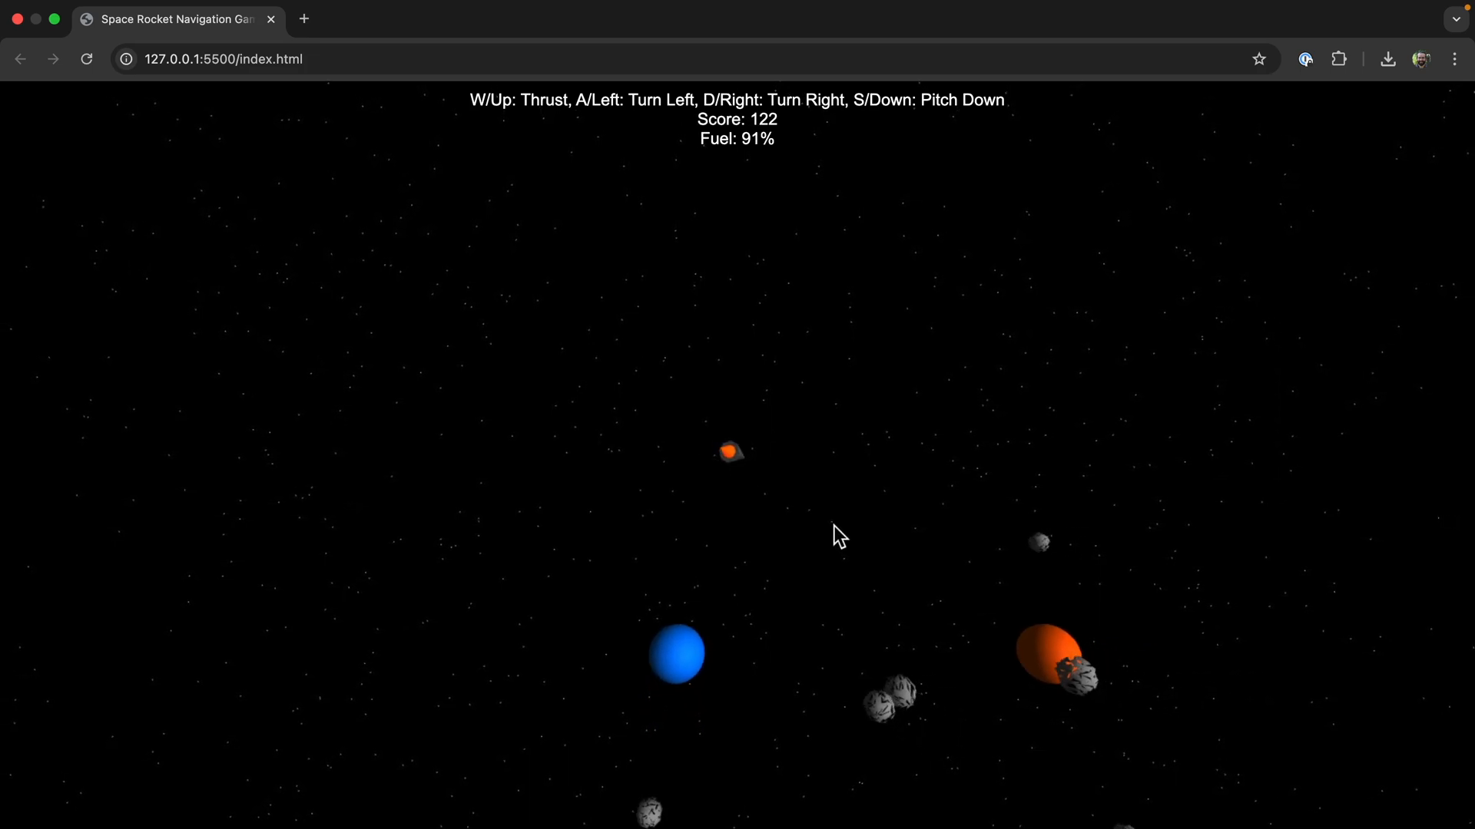
{"action": "key", "text": "w"}
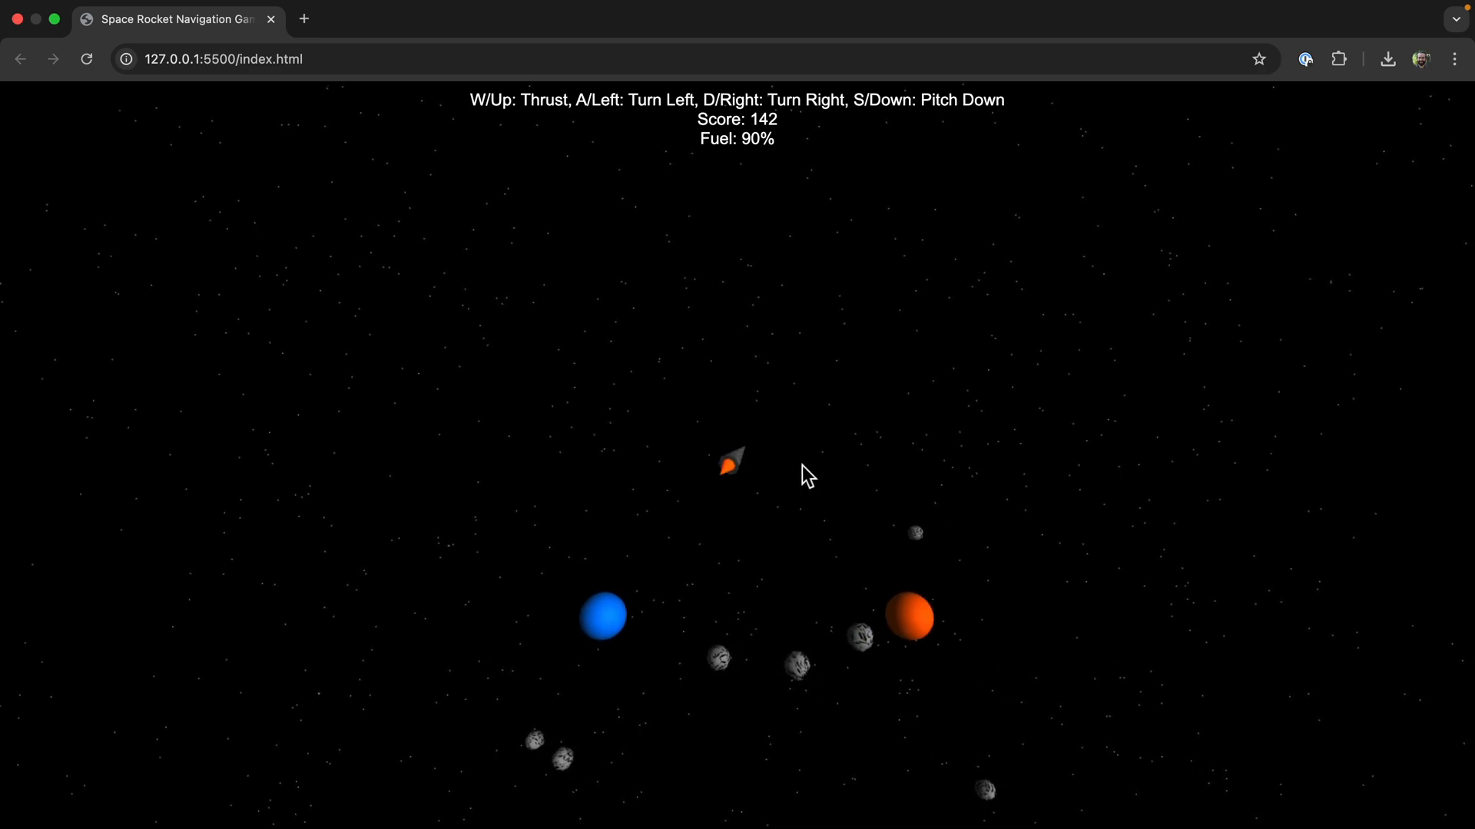
{"action": "key", "text": "w"}
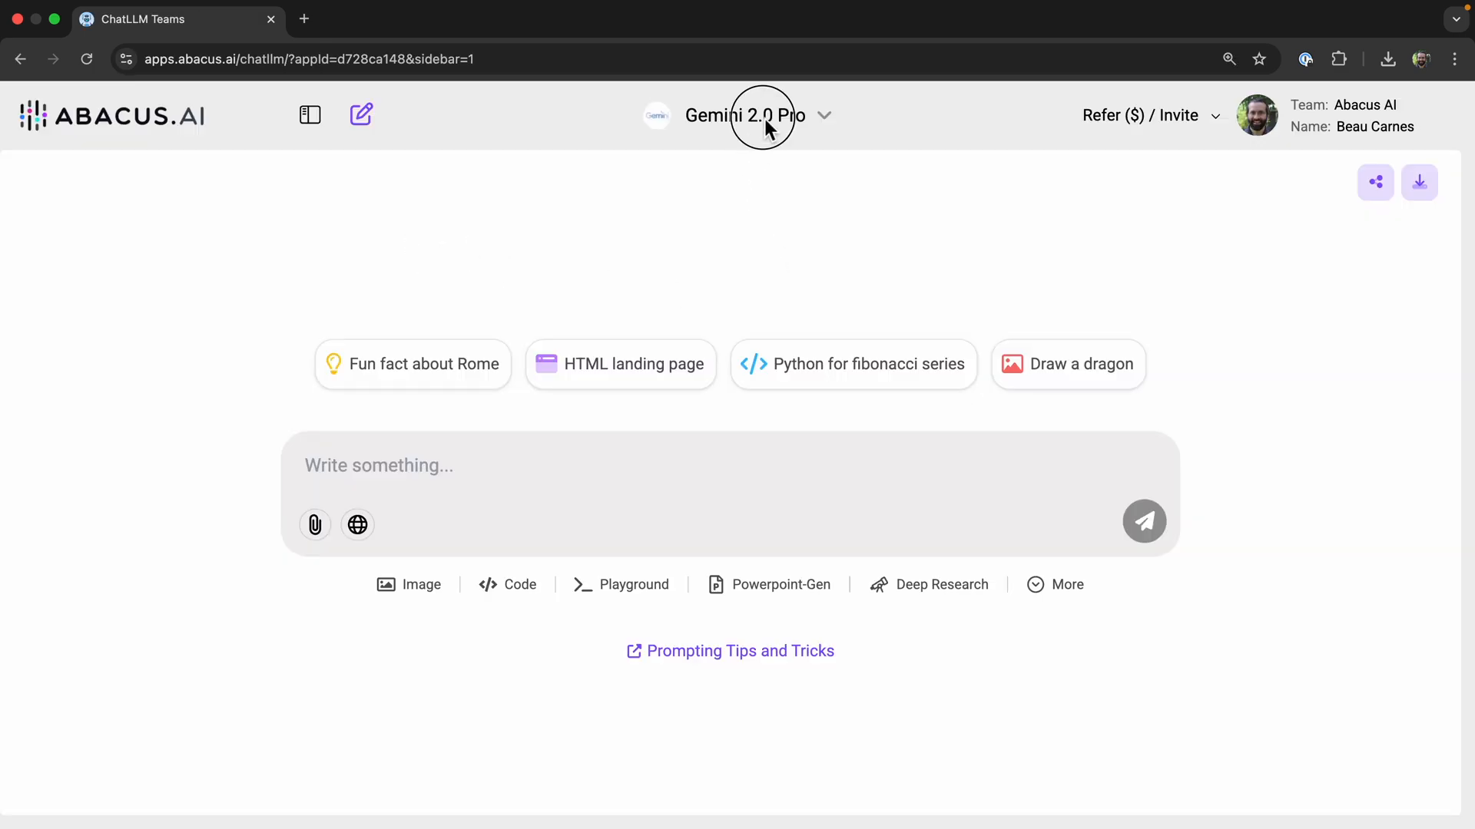
{"action": "left_click", "coordinate": [744, 115]}
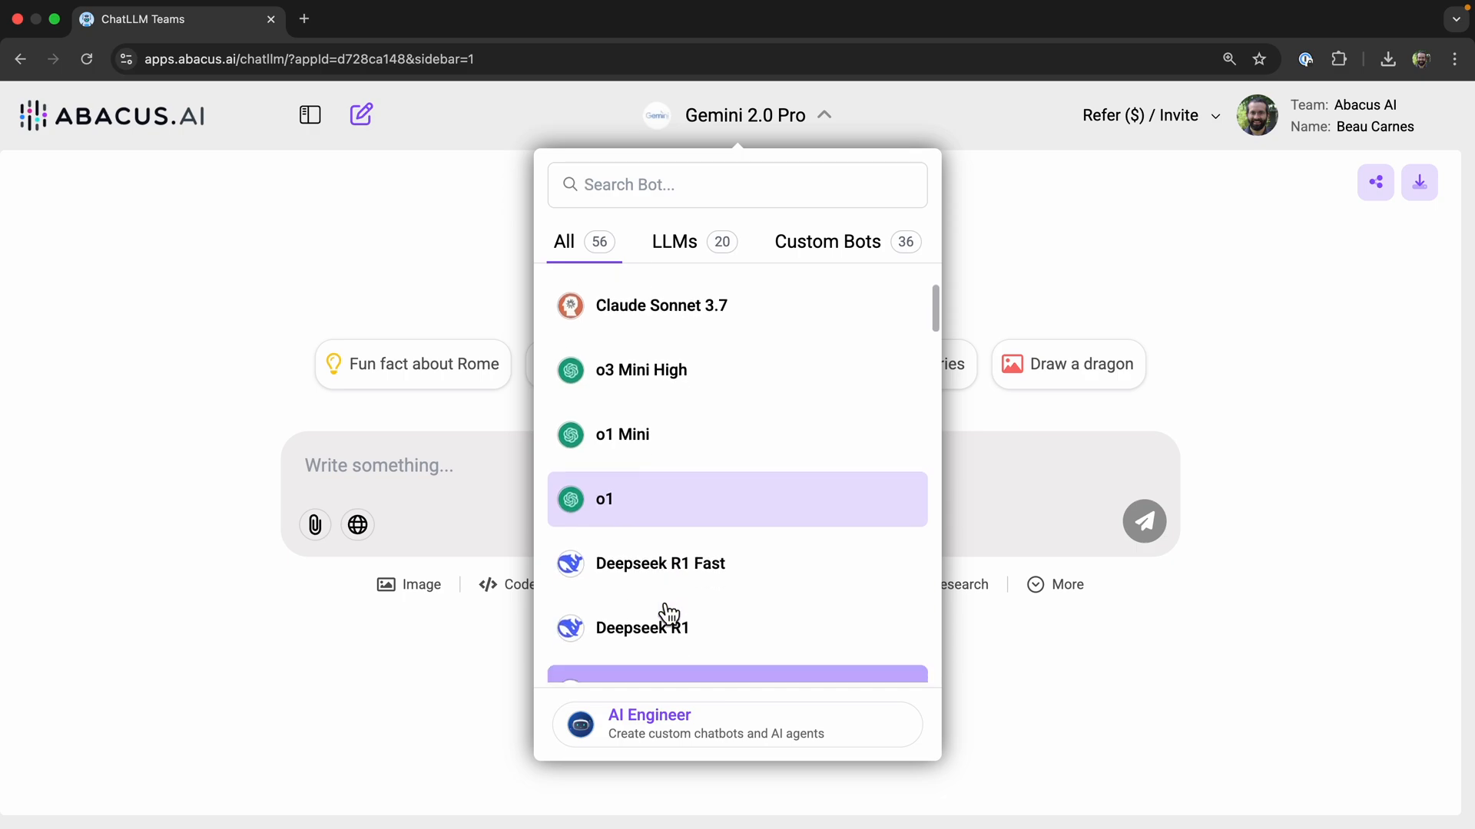
{"action": "left_click", "coordinate": [253, 556]}
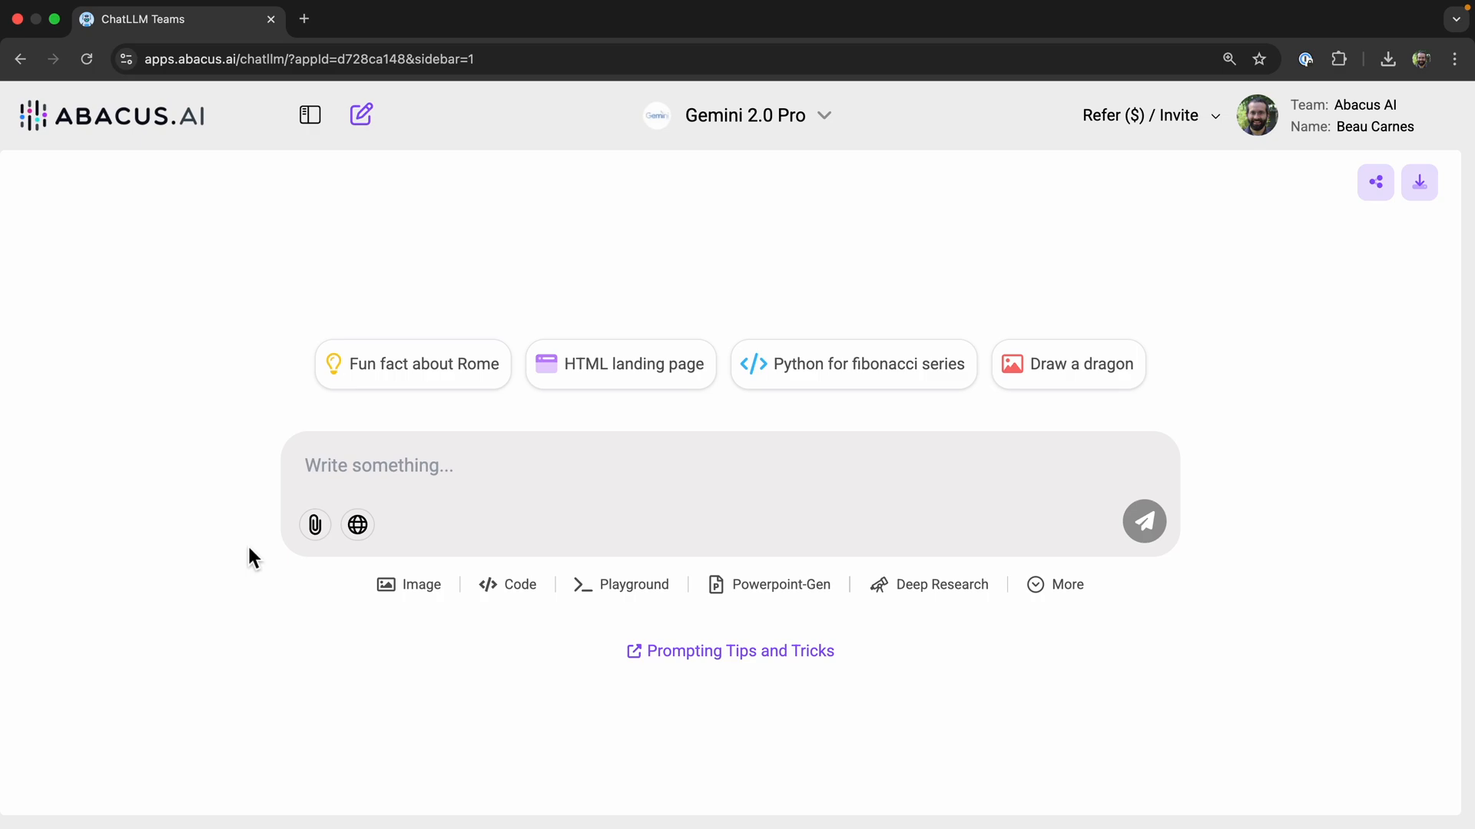
{"action": "mouse_move", "coordinate": [499, 476]}
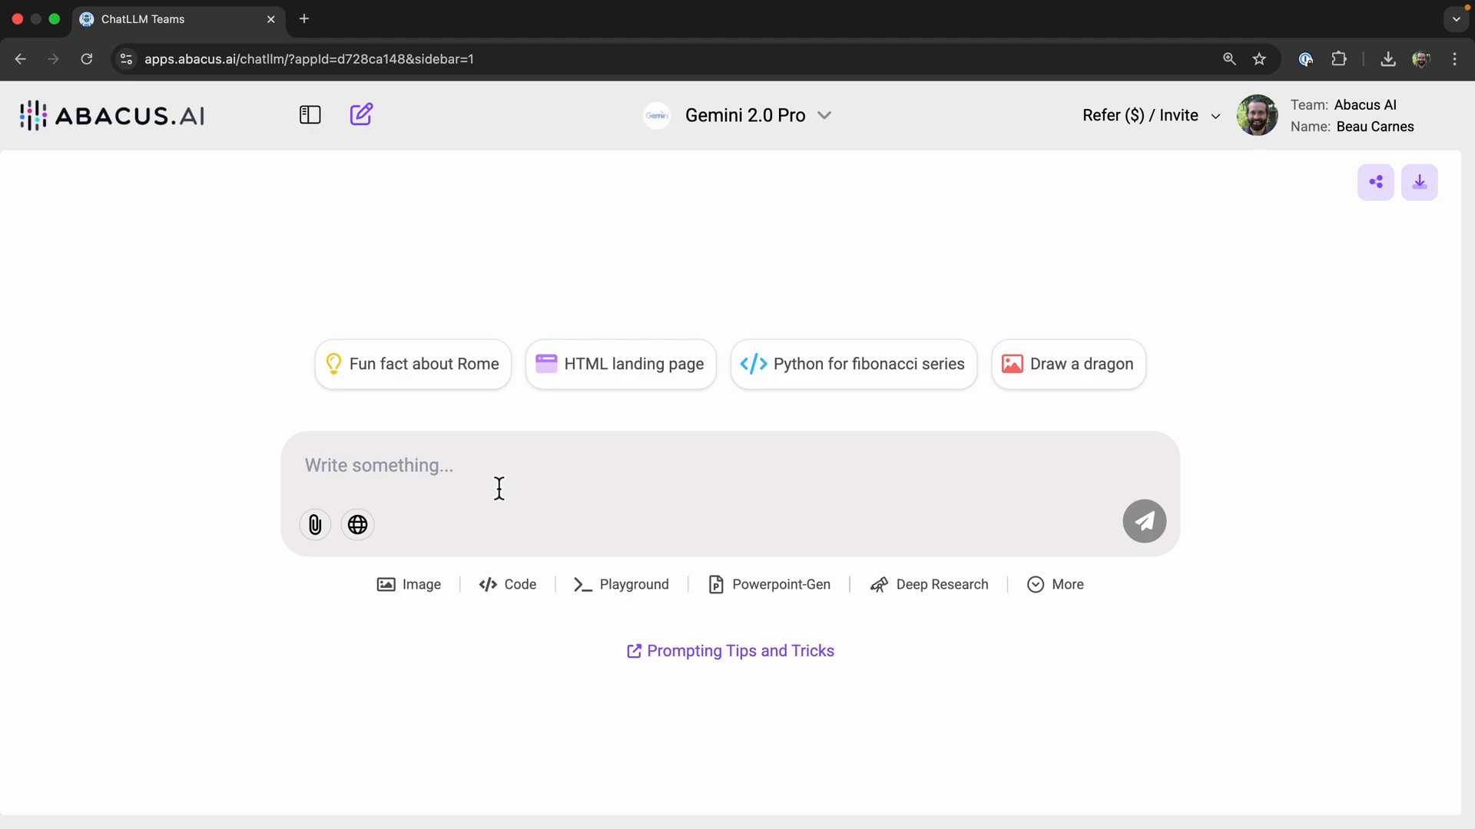
{"action": "mouse_move", "coordinate": [600, 401]}
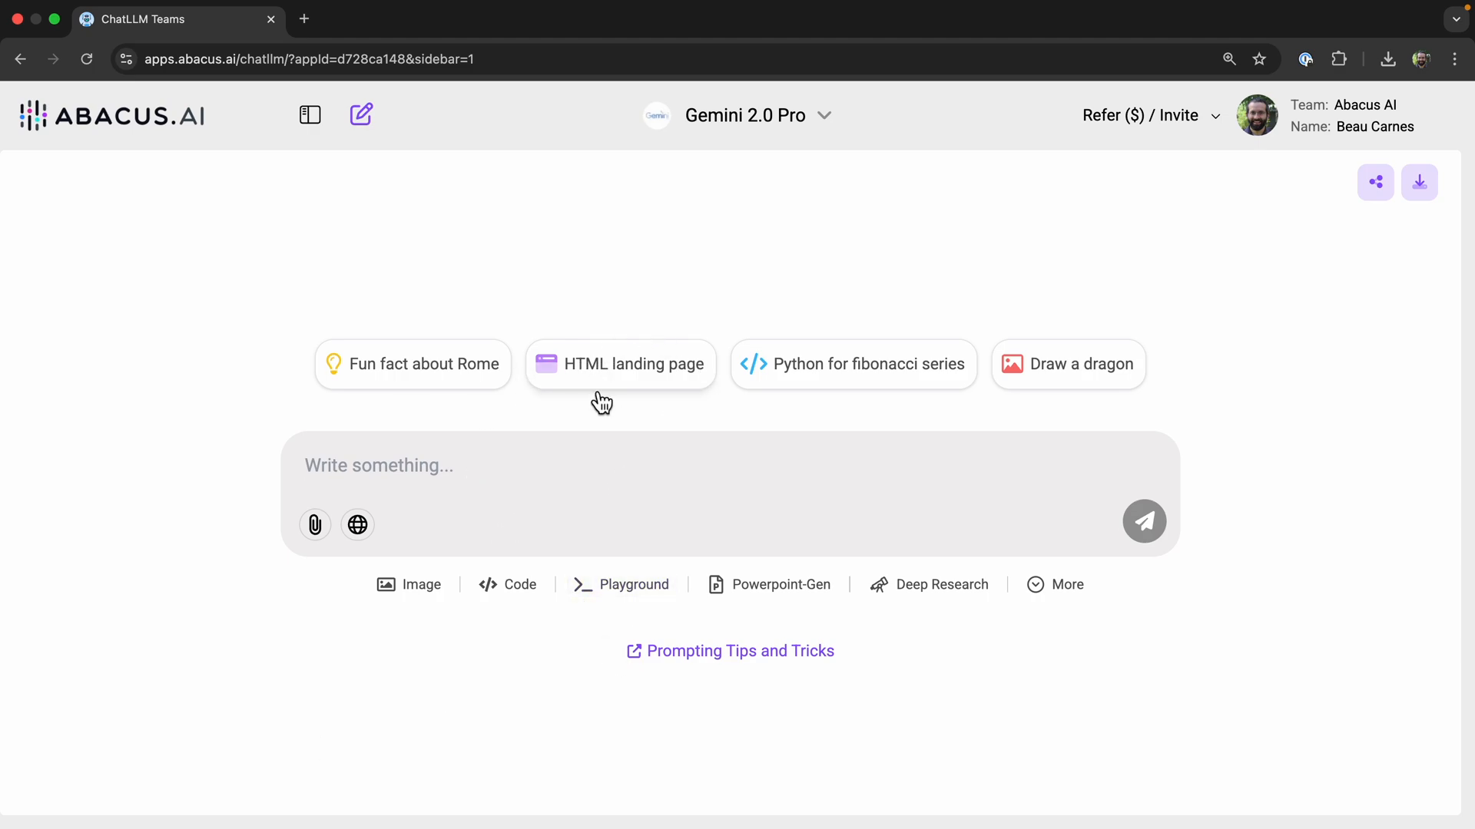
{"action": "mouse_move", "coordinate": [404, 620]}
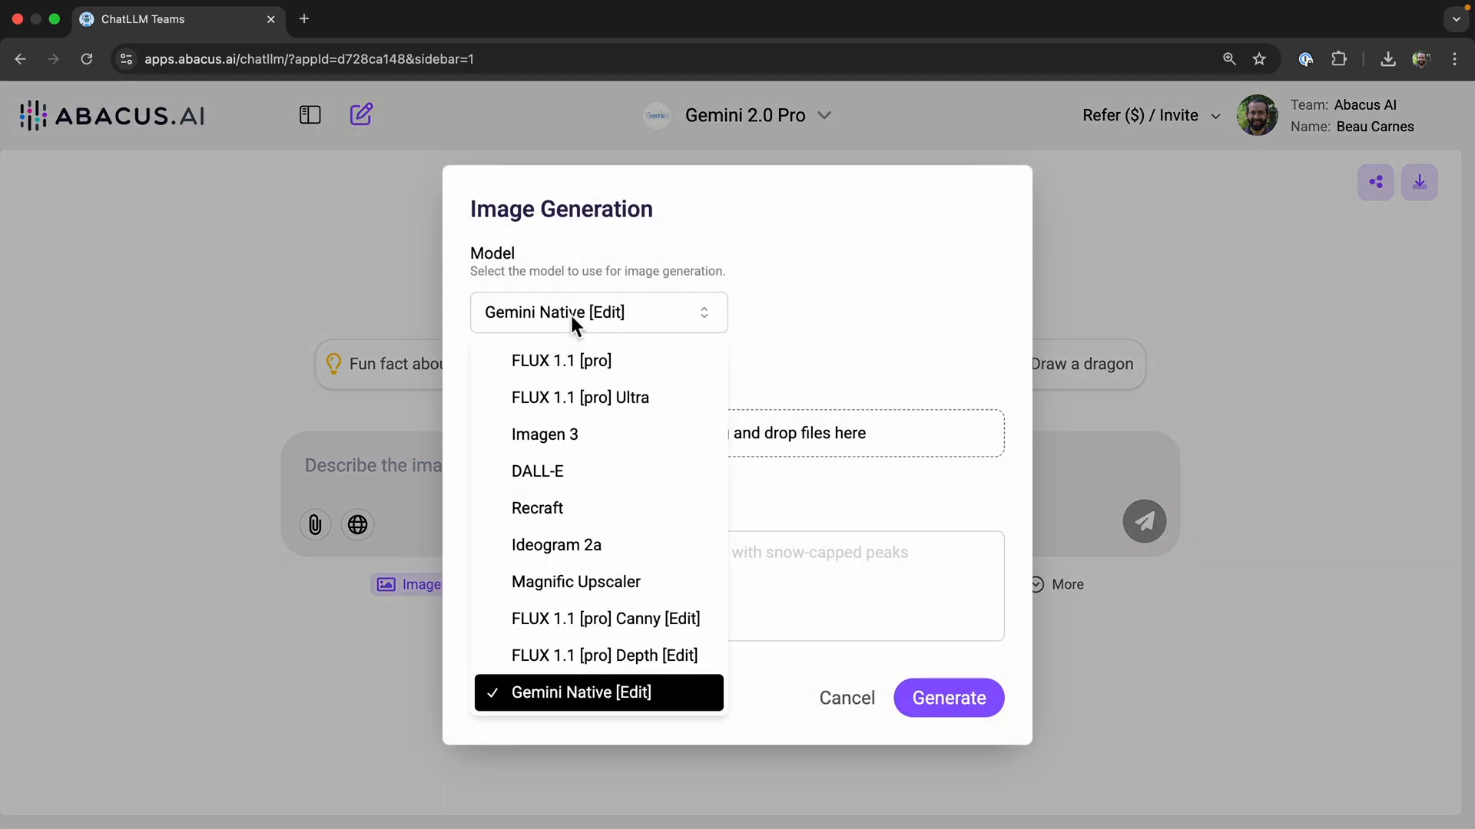
- With Gemini Native [Edit], preview the beach selfie and generate the edit 'Add a hat'
{"action": "left_click", "coordinate": [581, 693]}
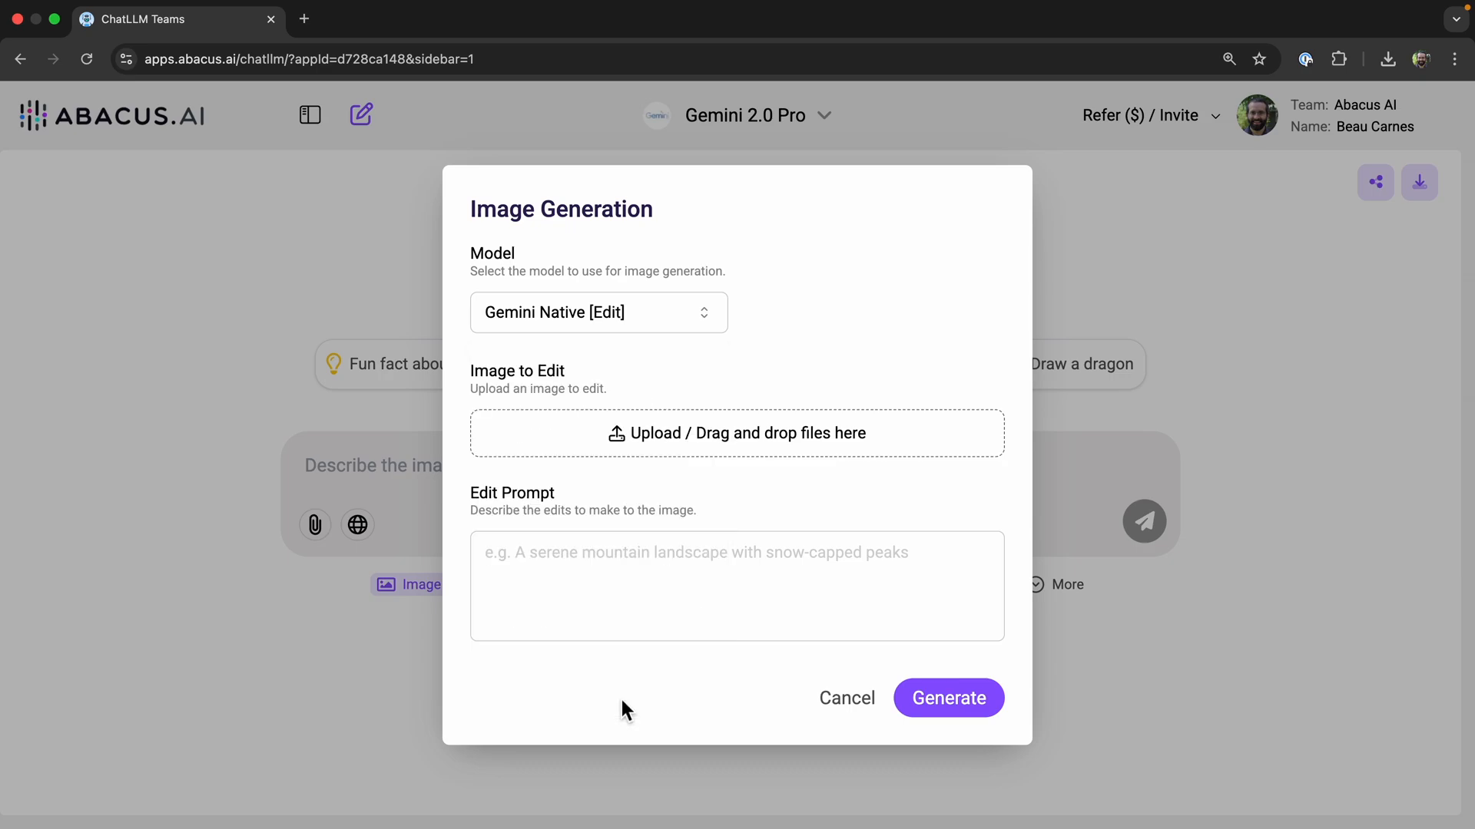
{"action": "left_click", "coordinate": [736, 433]}
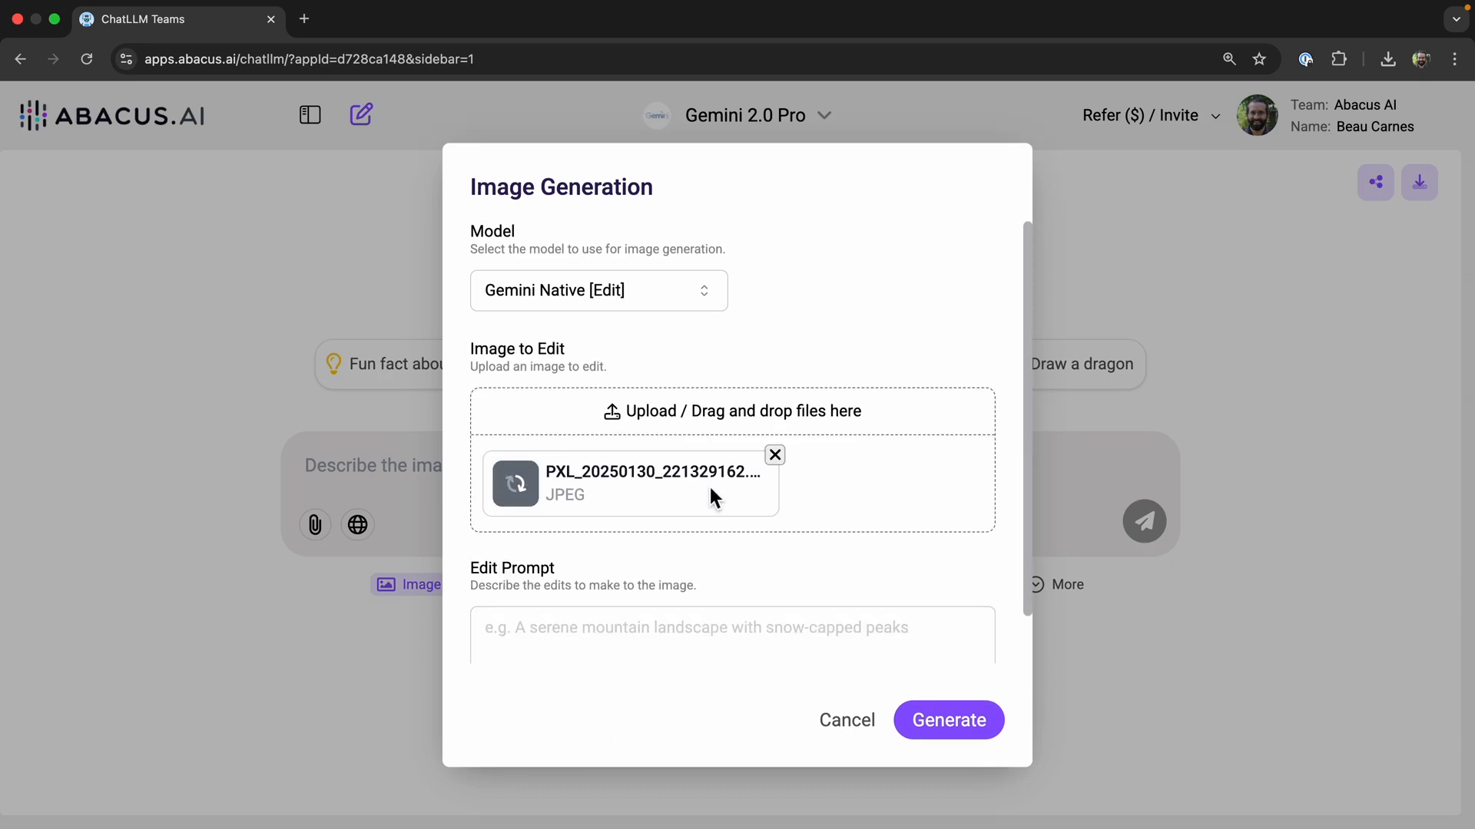
{"action": "mouse_move", "coordinate": [736, 470]}
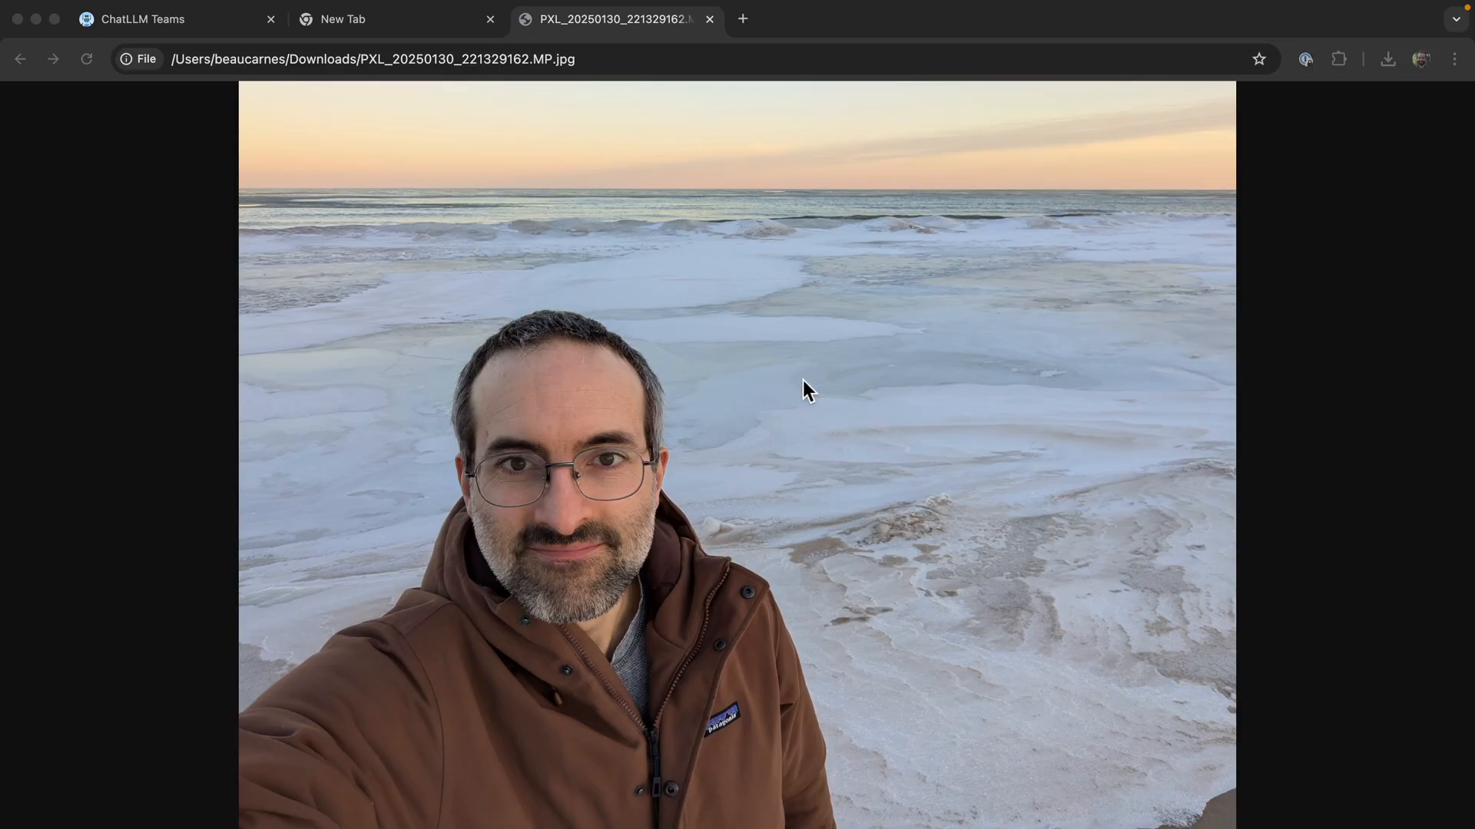
{"action": "mouse_move", "coordinate": [627, 122]}
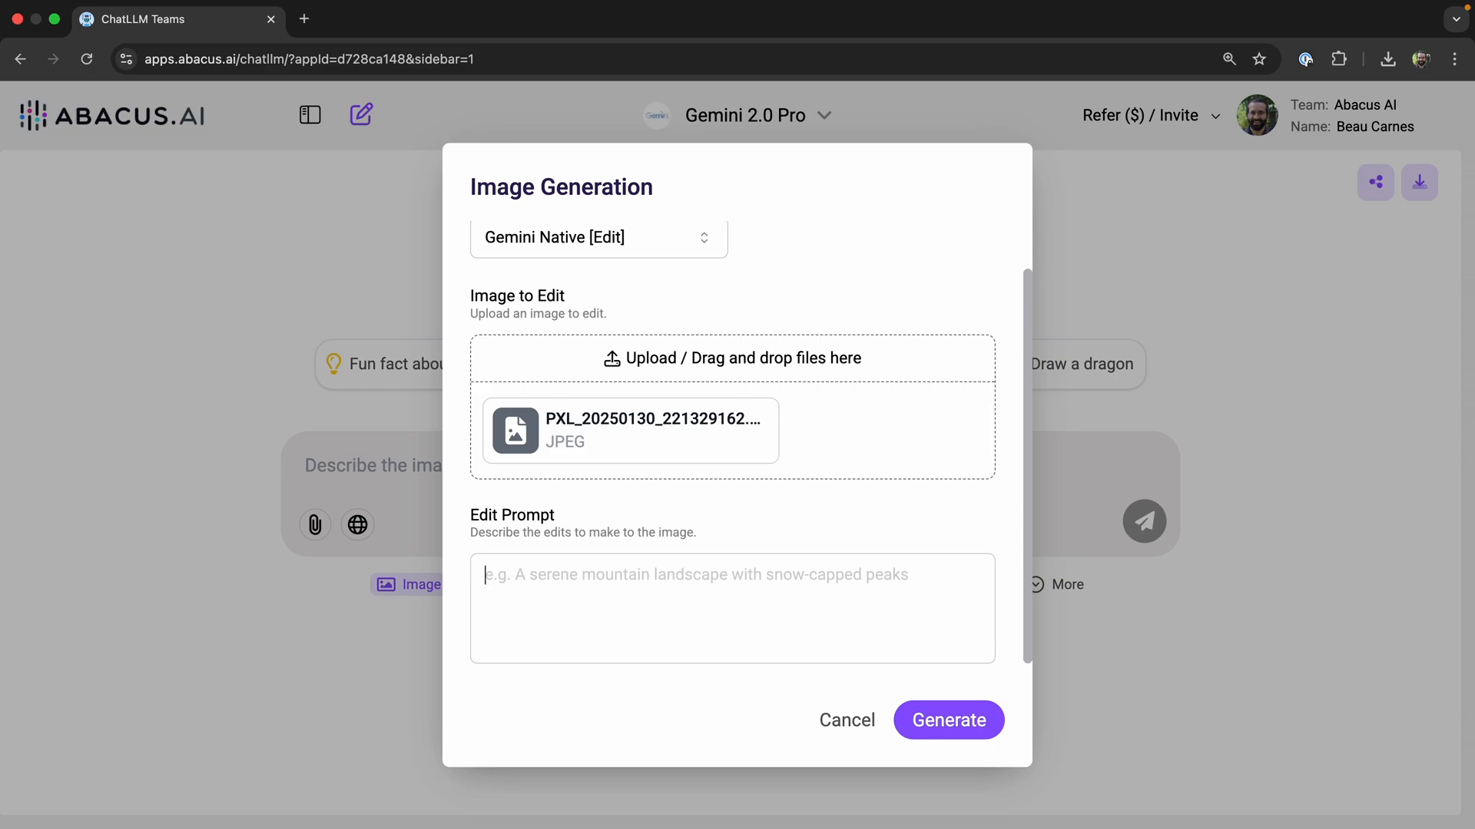
{"action": "type", "text": "Add a hat"}
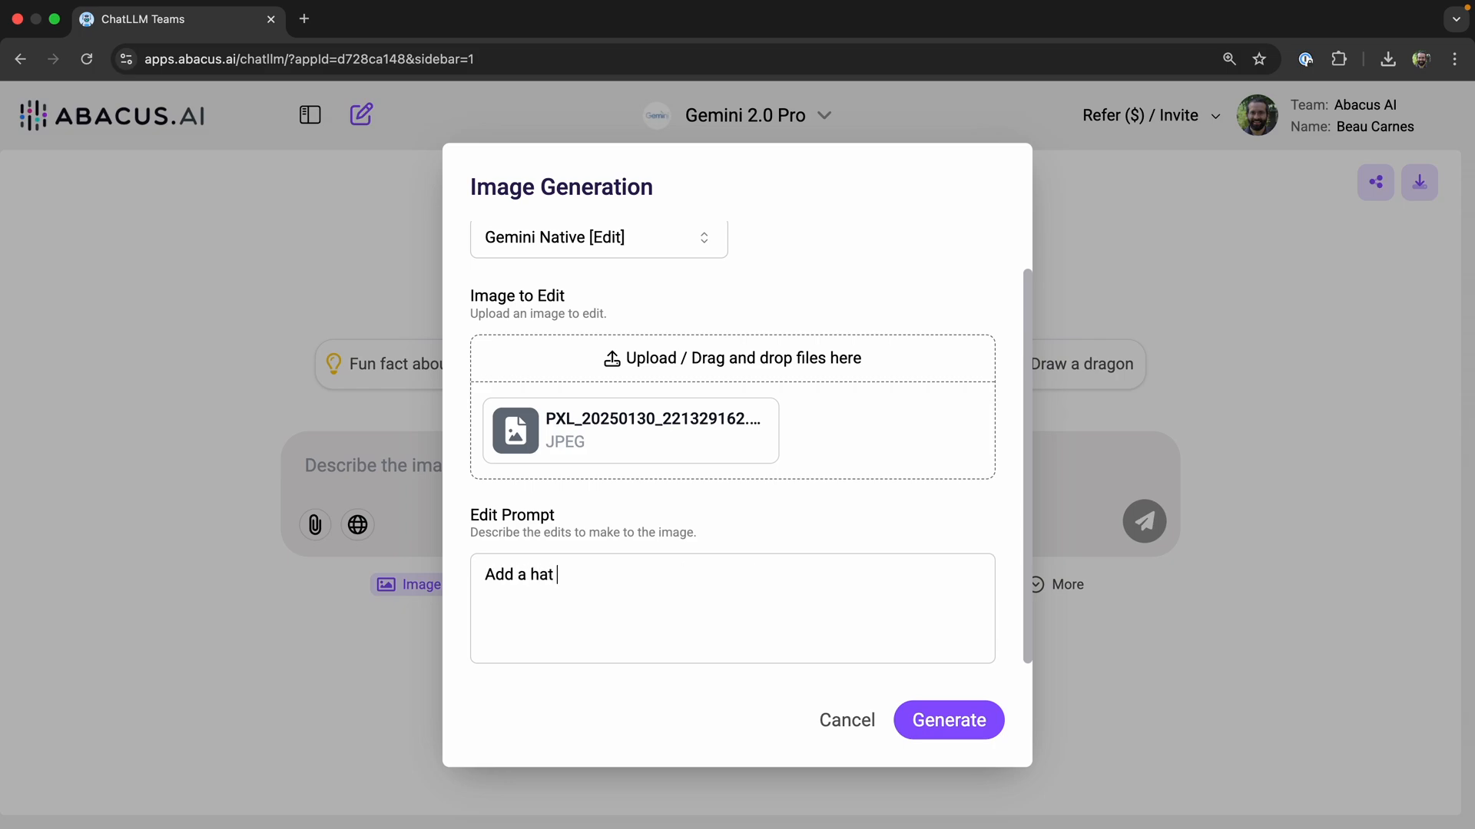
{"action": "left_click", "coordinate": [845, 719]}
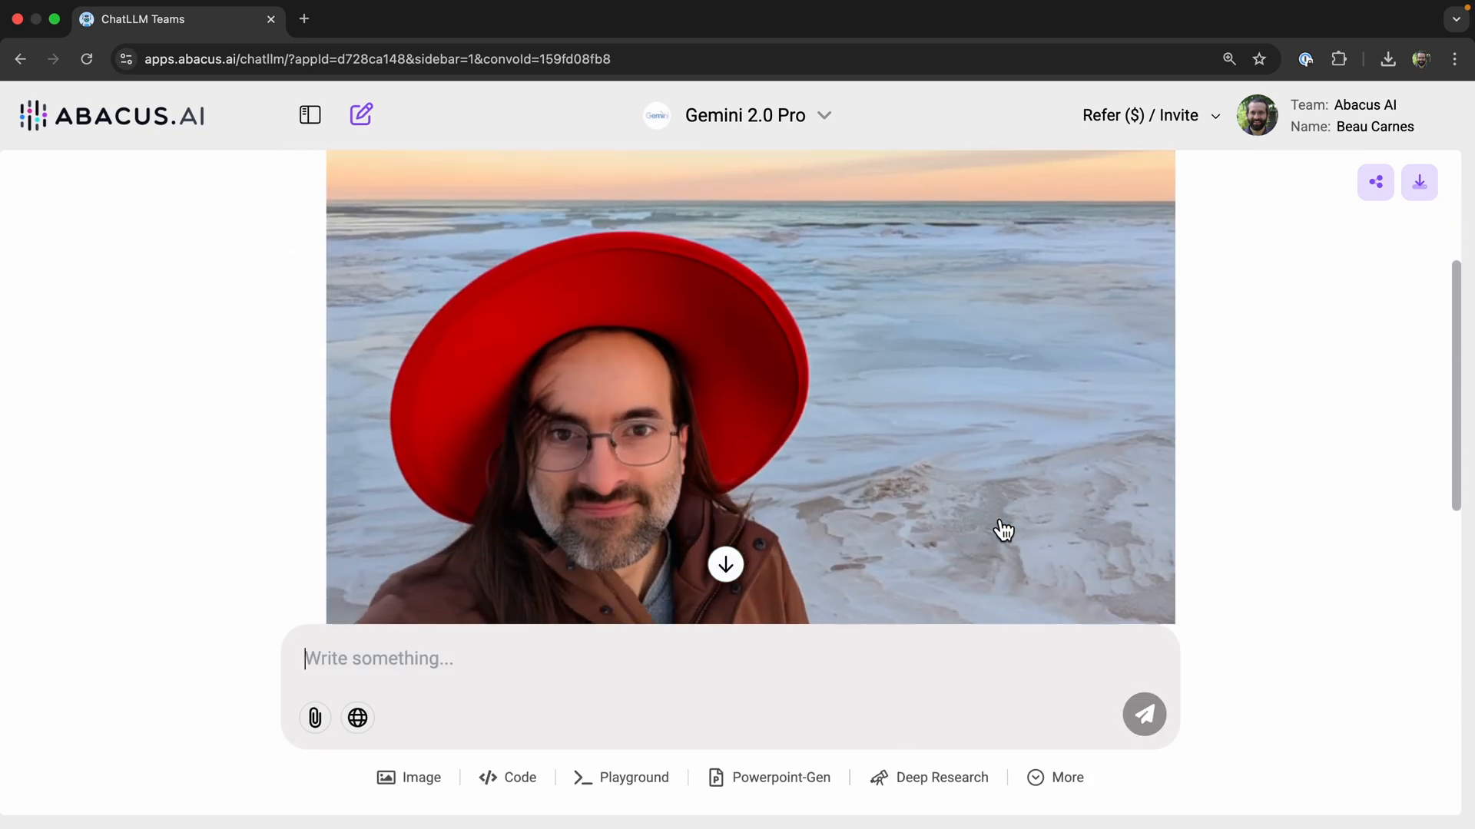
- Review the red-hatted selfie, start a new chat and bring up the model list
{"action": "scroll", "scroll_direction": "down", "scroll_amount": 3}
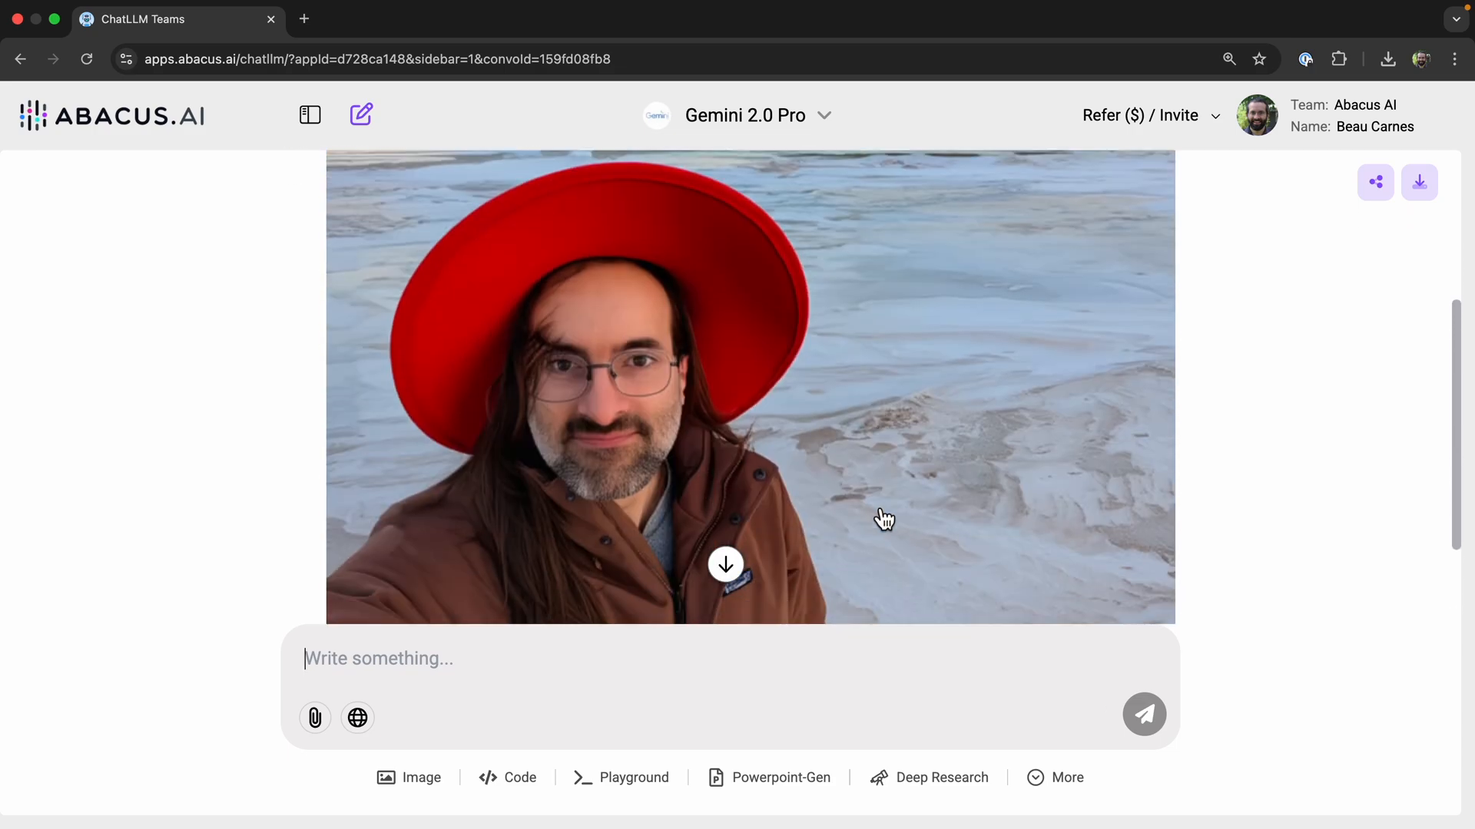
{"action": "left_click", "coordinate": [360, 115]}
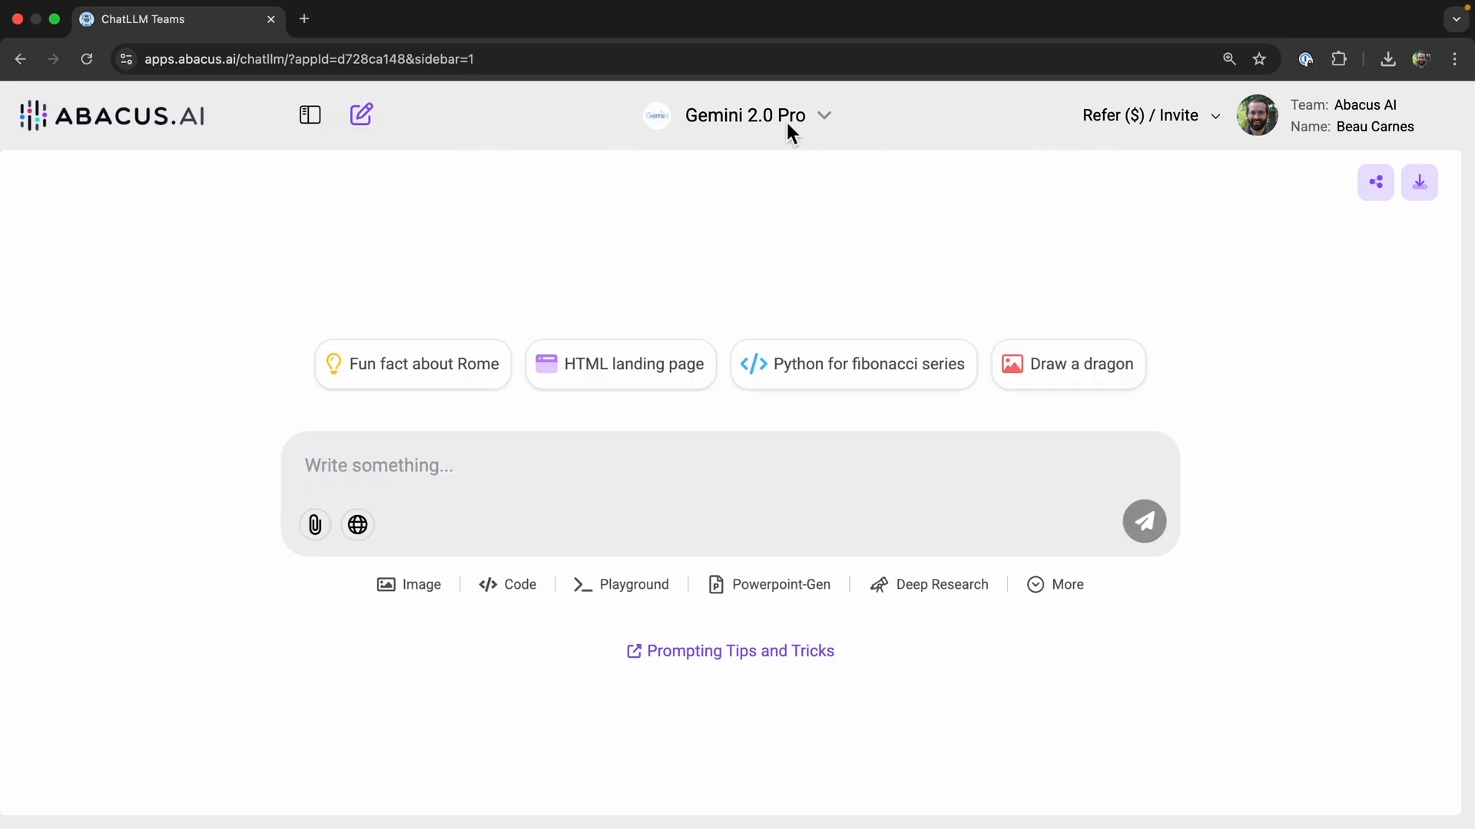
{"action": "left_click", "coordinate": [745, 116]}
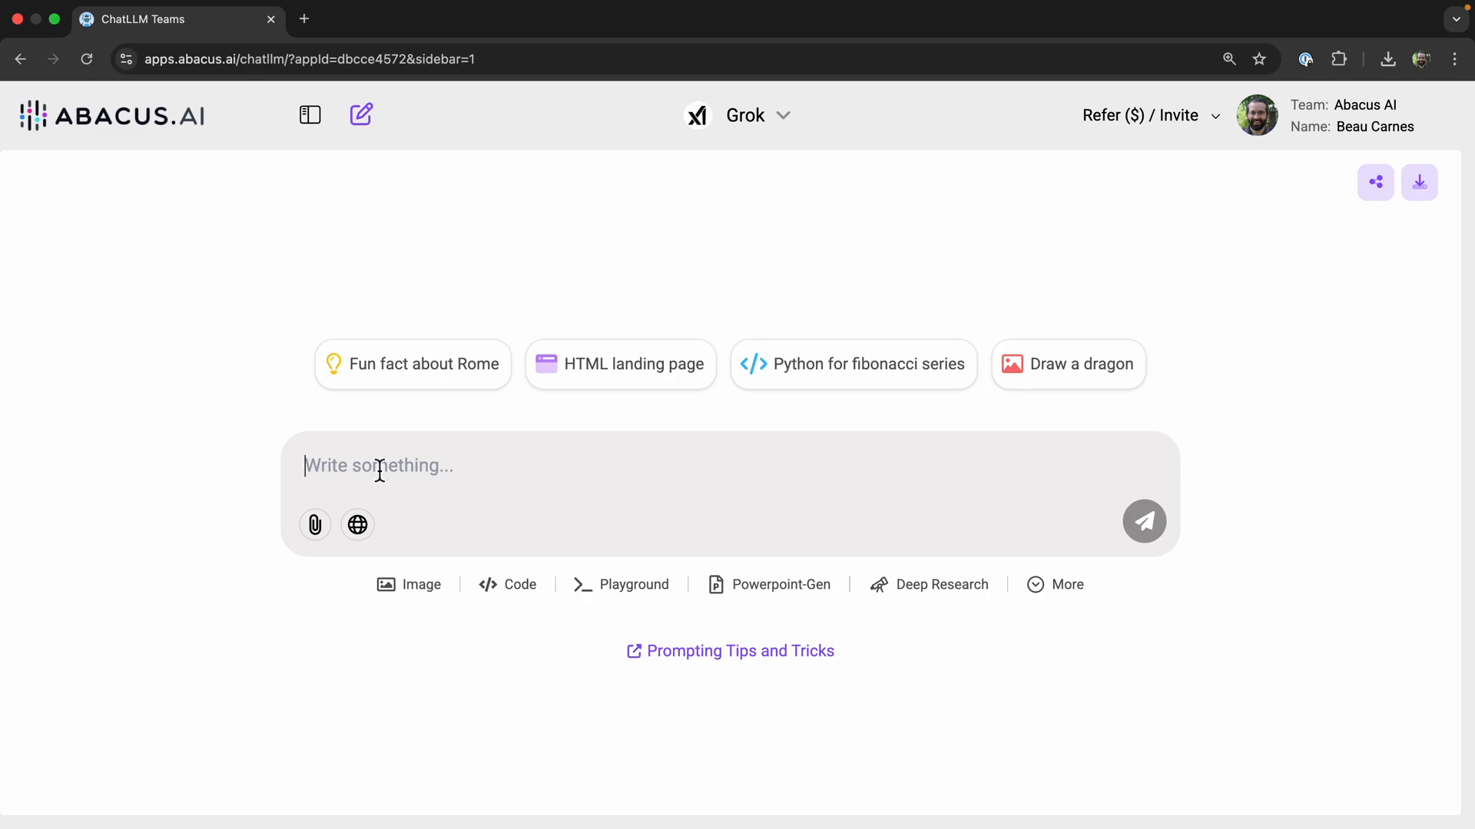
- Ask Grok about quantum computing developments as of March 2025, read the answer, then start a Deepseek R1 chat
{"action": "type", "text": "What are the latest developments in quantum computing as of March 2025? Include recent breakthroughs, major company announcements, and how these advances might impact AI development."}
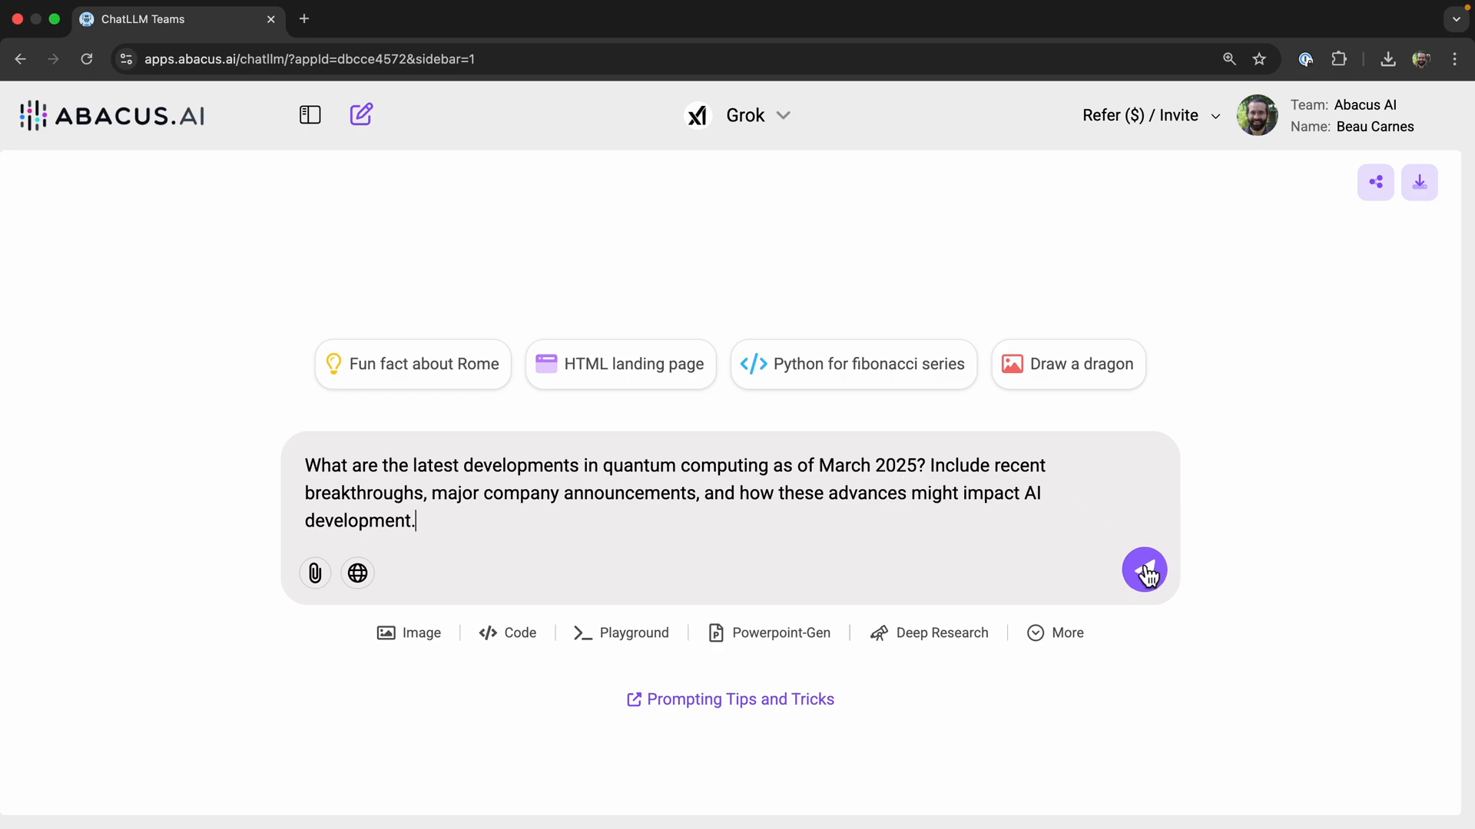
{"action": "left_click", "coordinate": [1145, 571]}
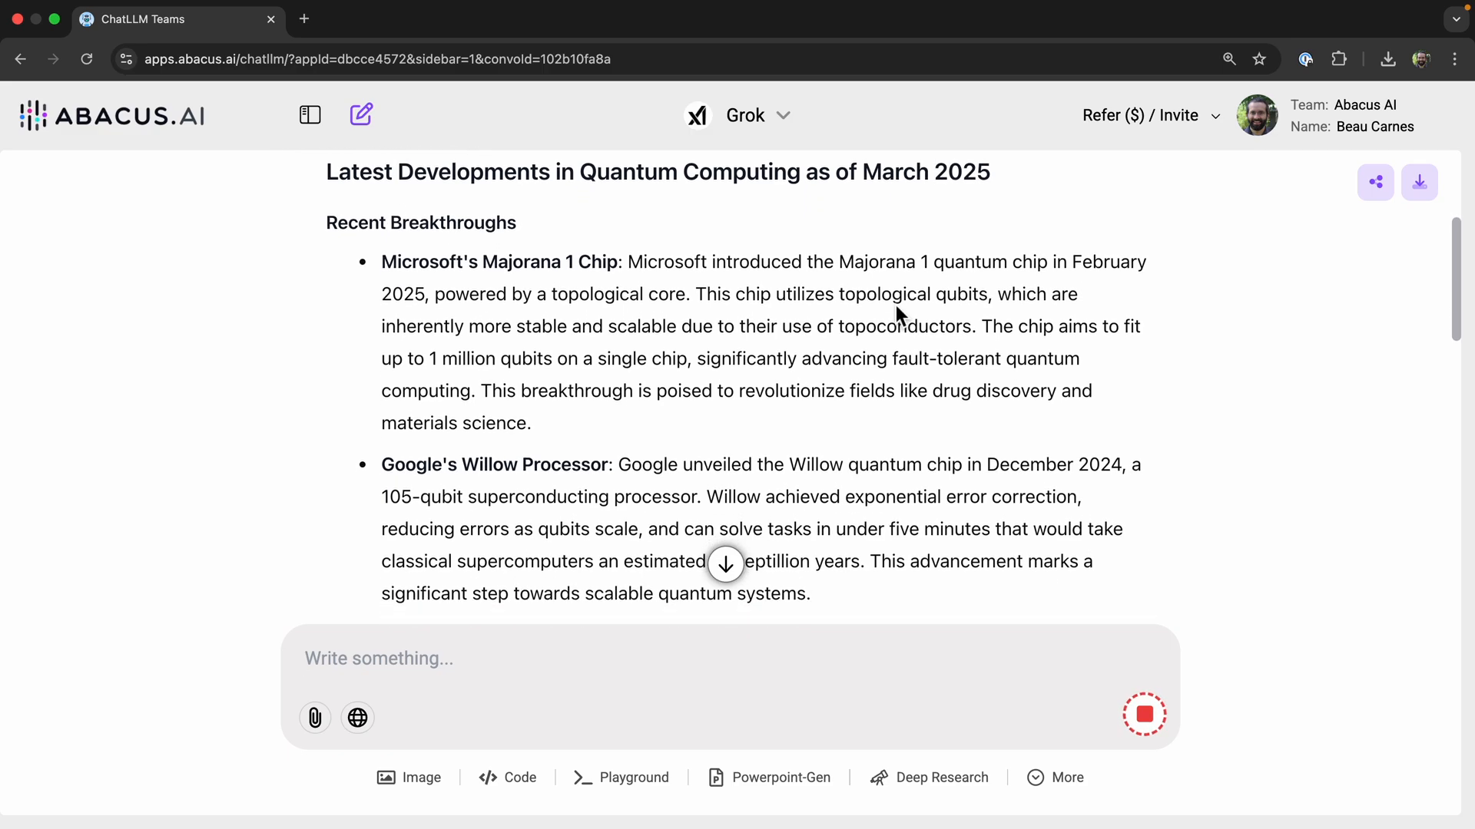
{"action": "scroll", "scroll_direction": "down", "scroll_amount": 3}
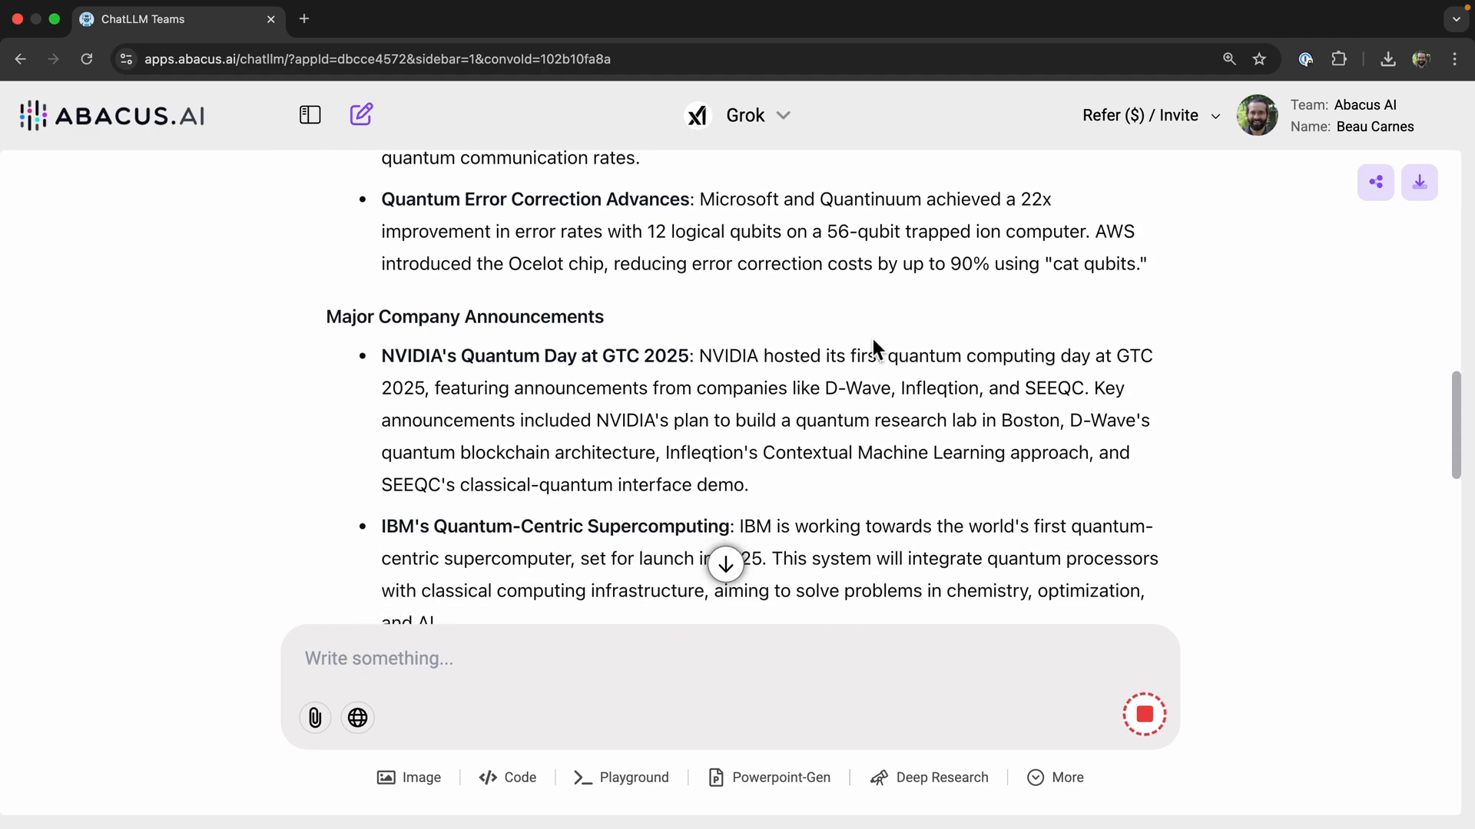
{"action": "scroll", "scroll_direction": "down", "scroll_amount": 3}
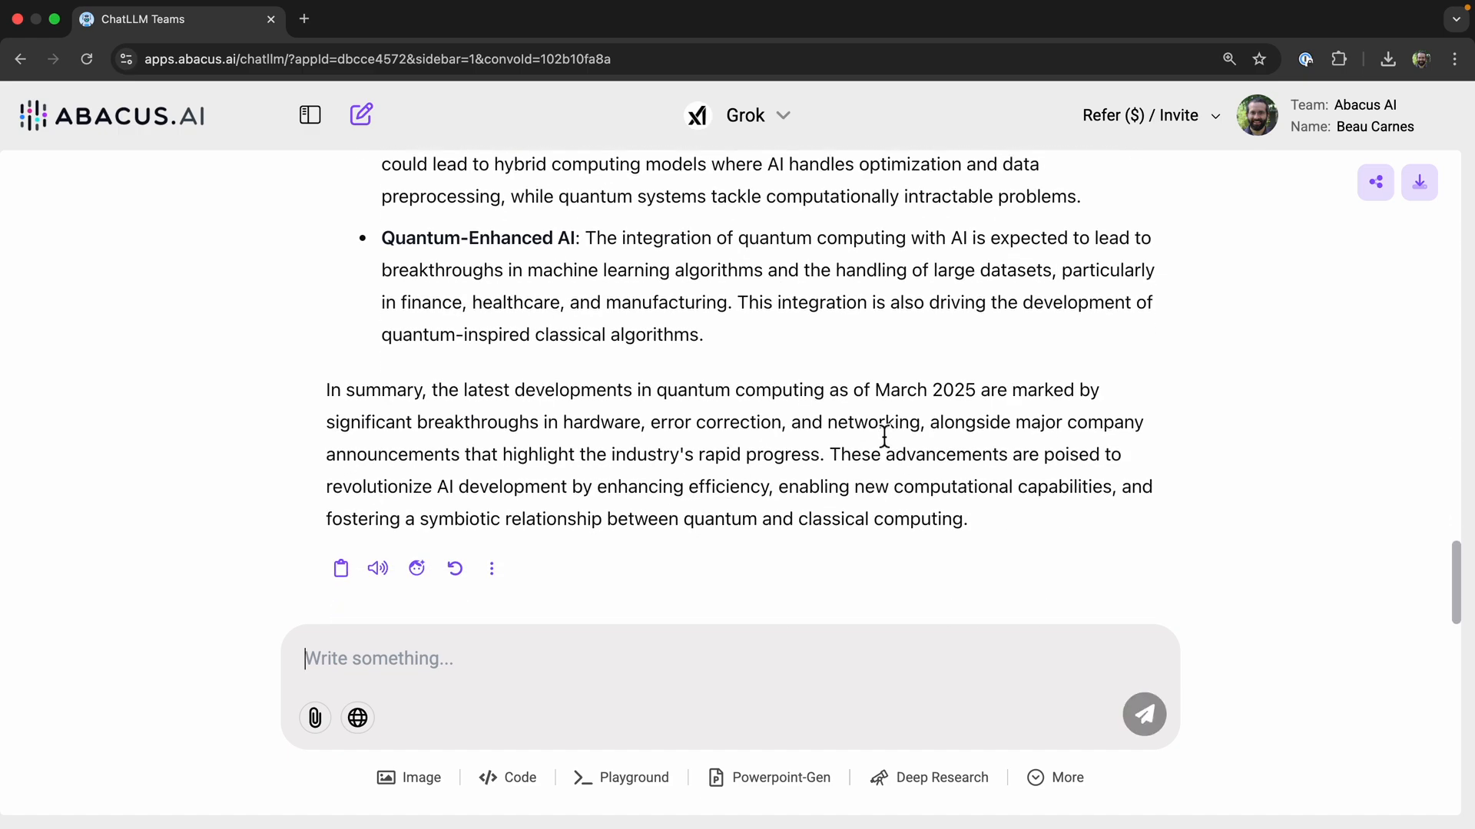
{"action": "mouse_move", "coordinate": [811, 367]}
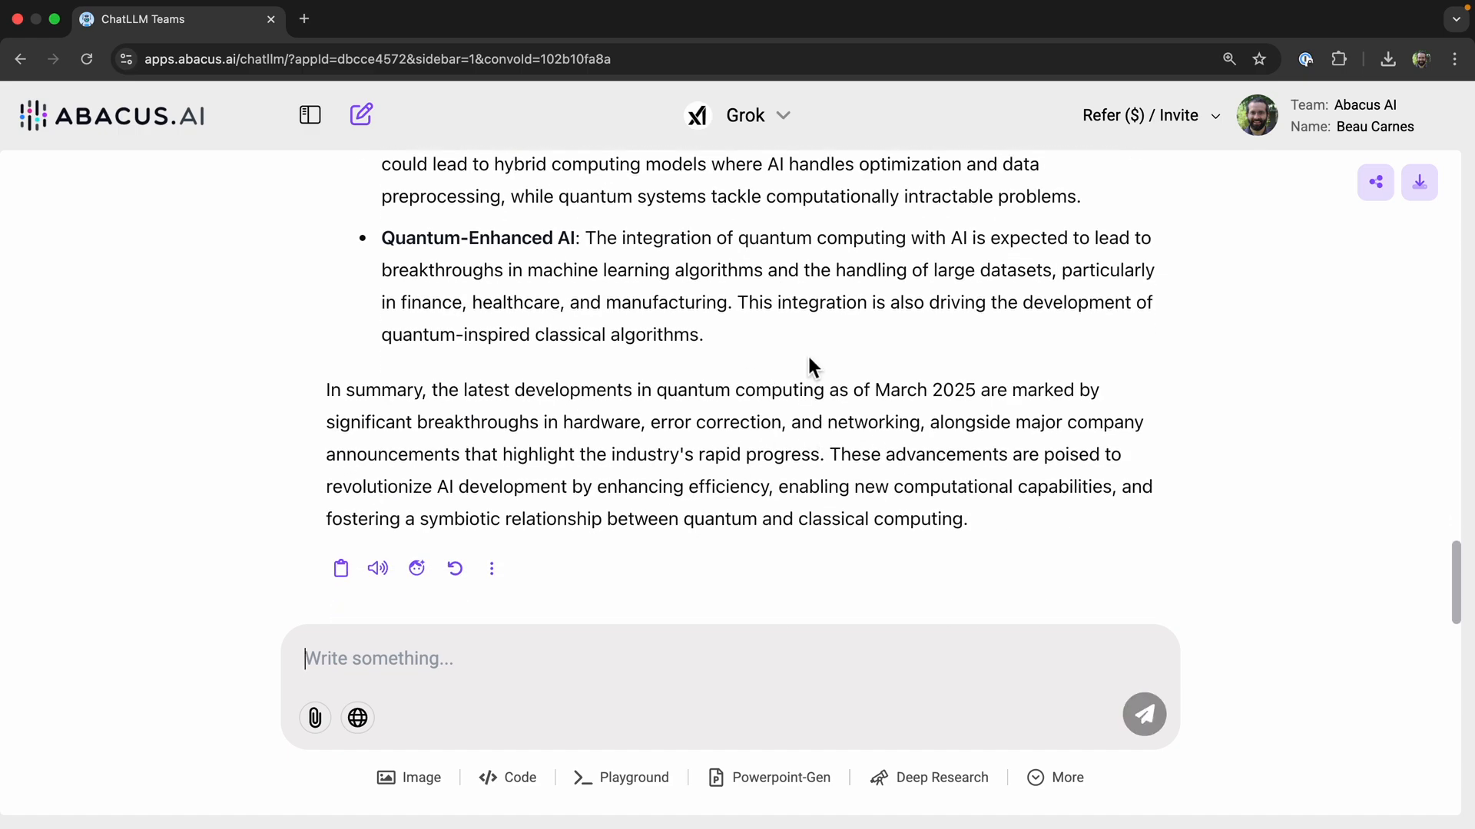
{"action": "mouse_move", "coordinate": [916, 337]}
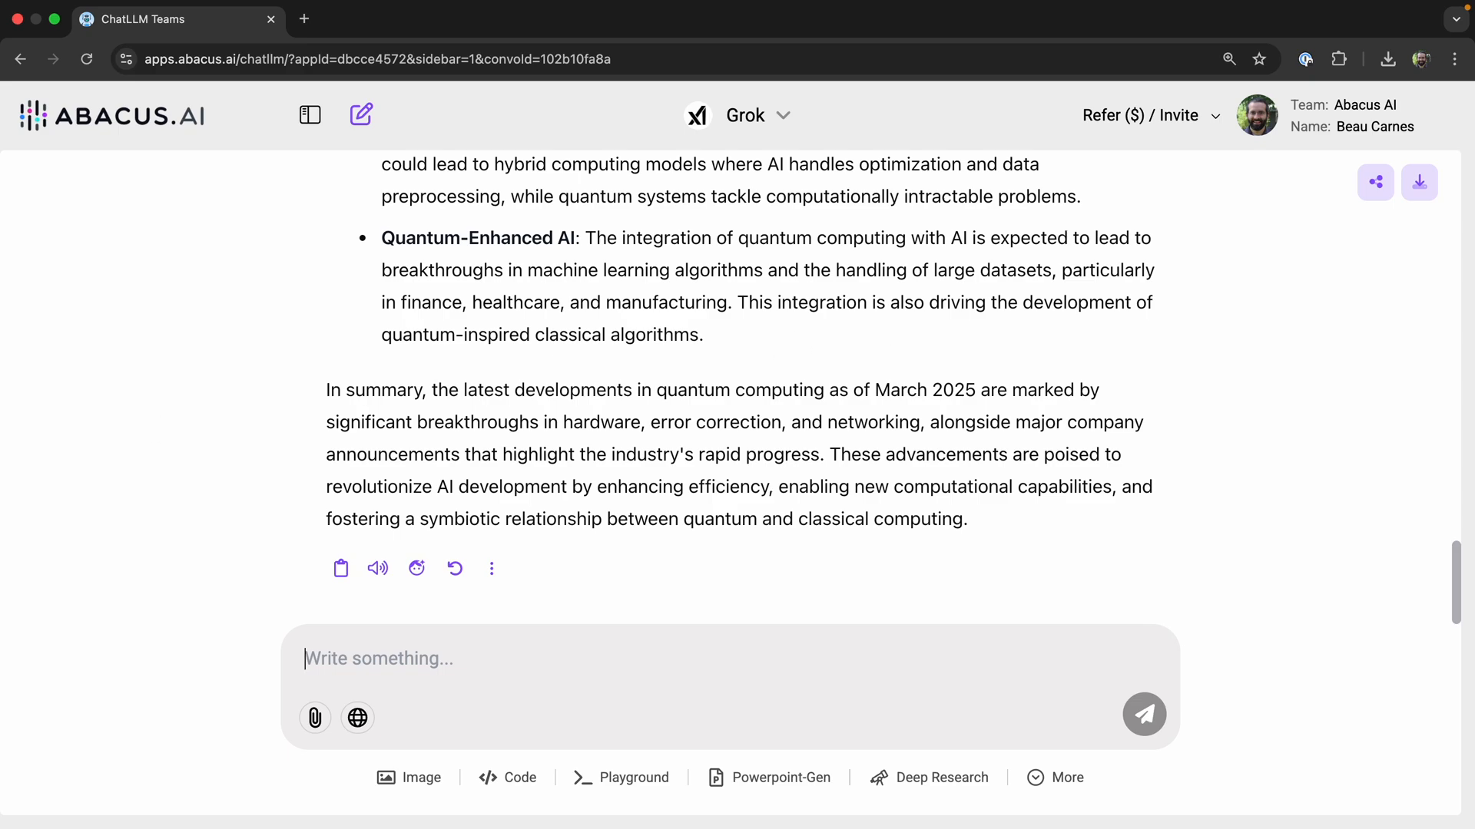
{"action": "left_click", "coordinate": [757, 115]}
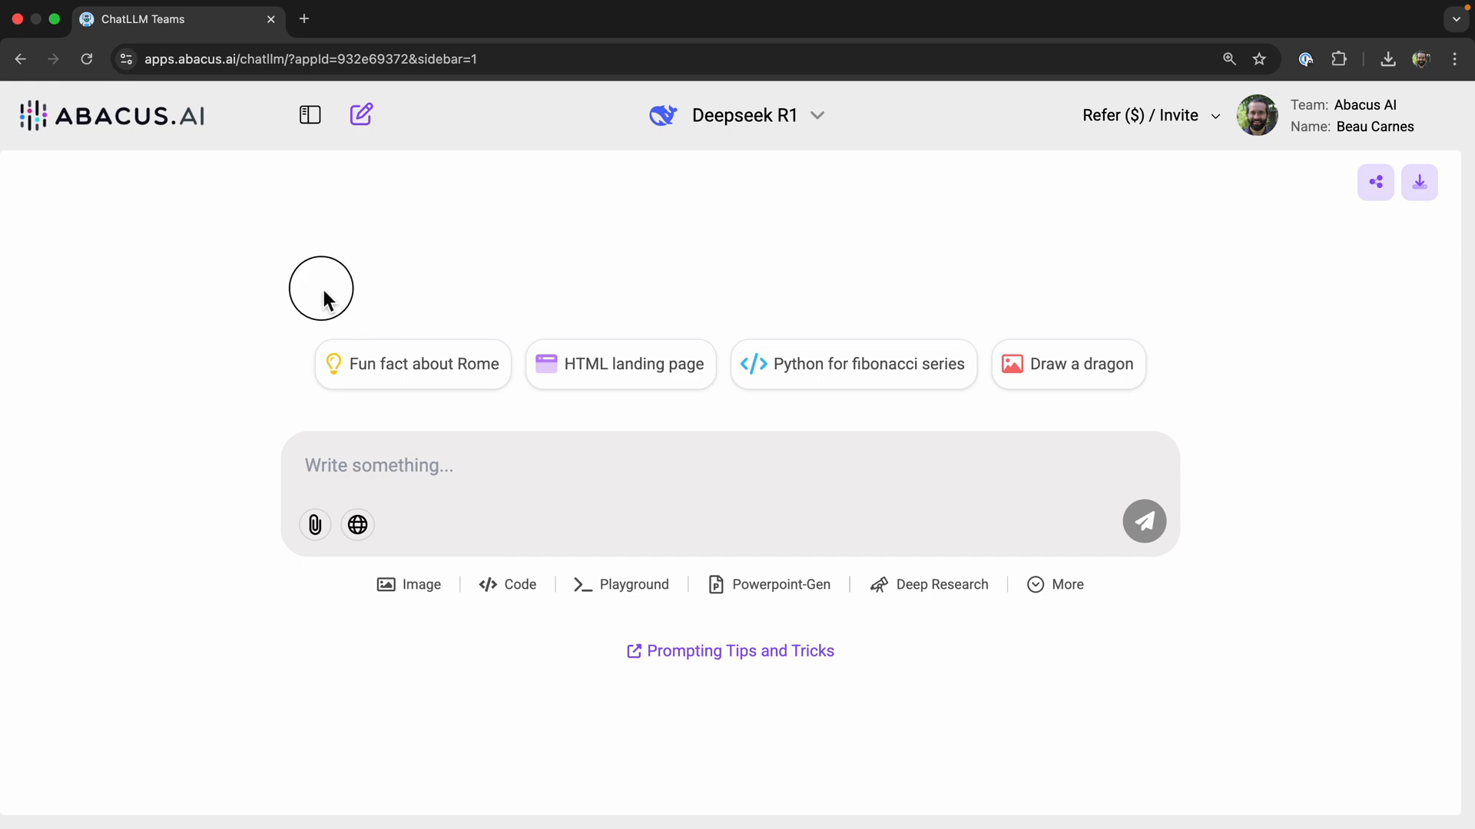
{"action": "mouse_move", "coordinate": [176, 399]}
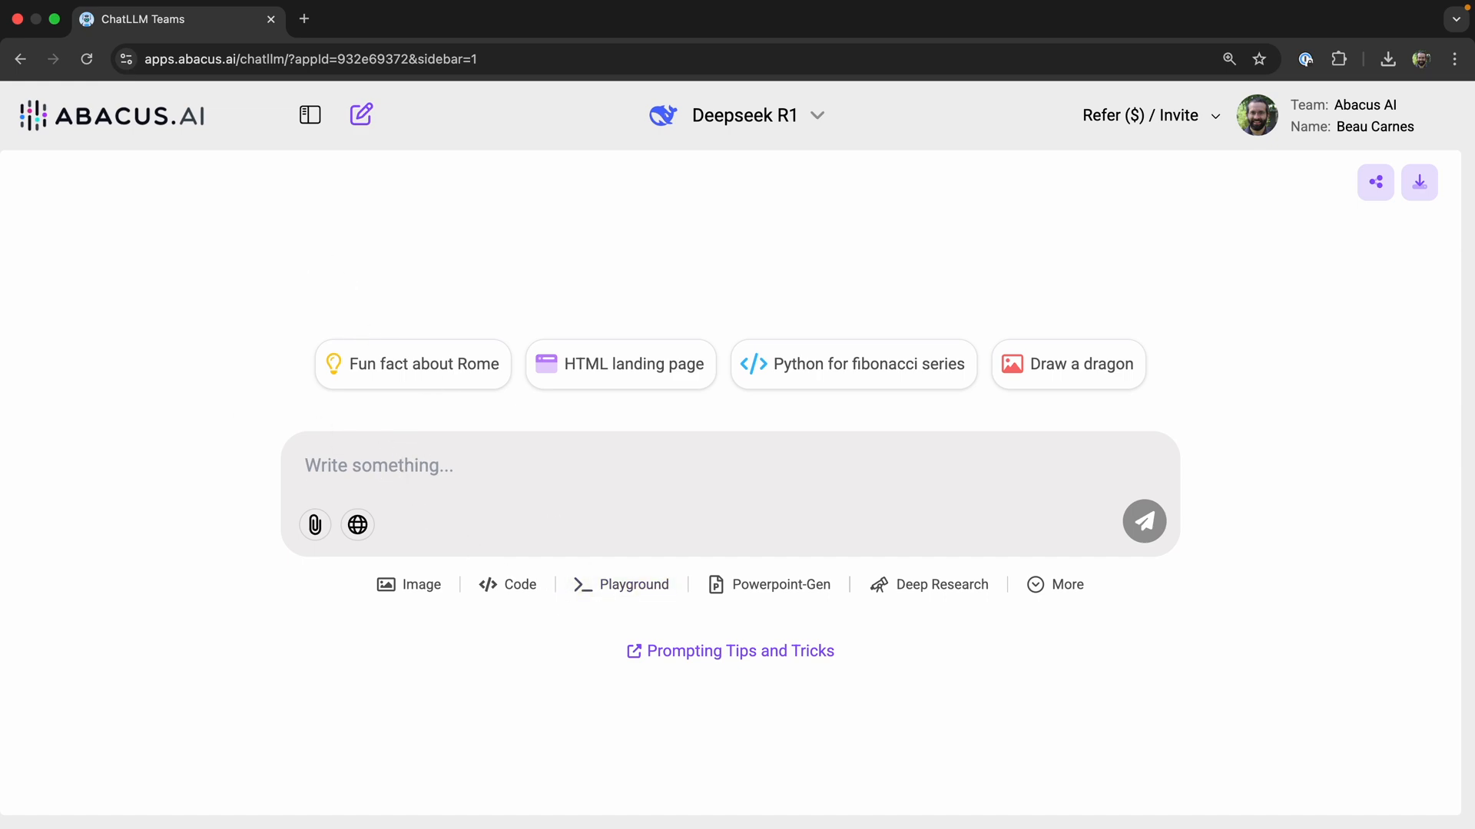
{"action": "mouse_move", "coordinate": [173, 399]}
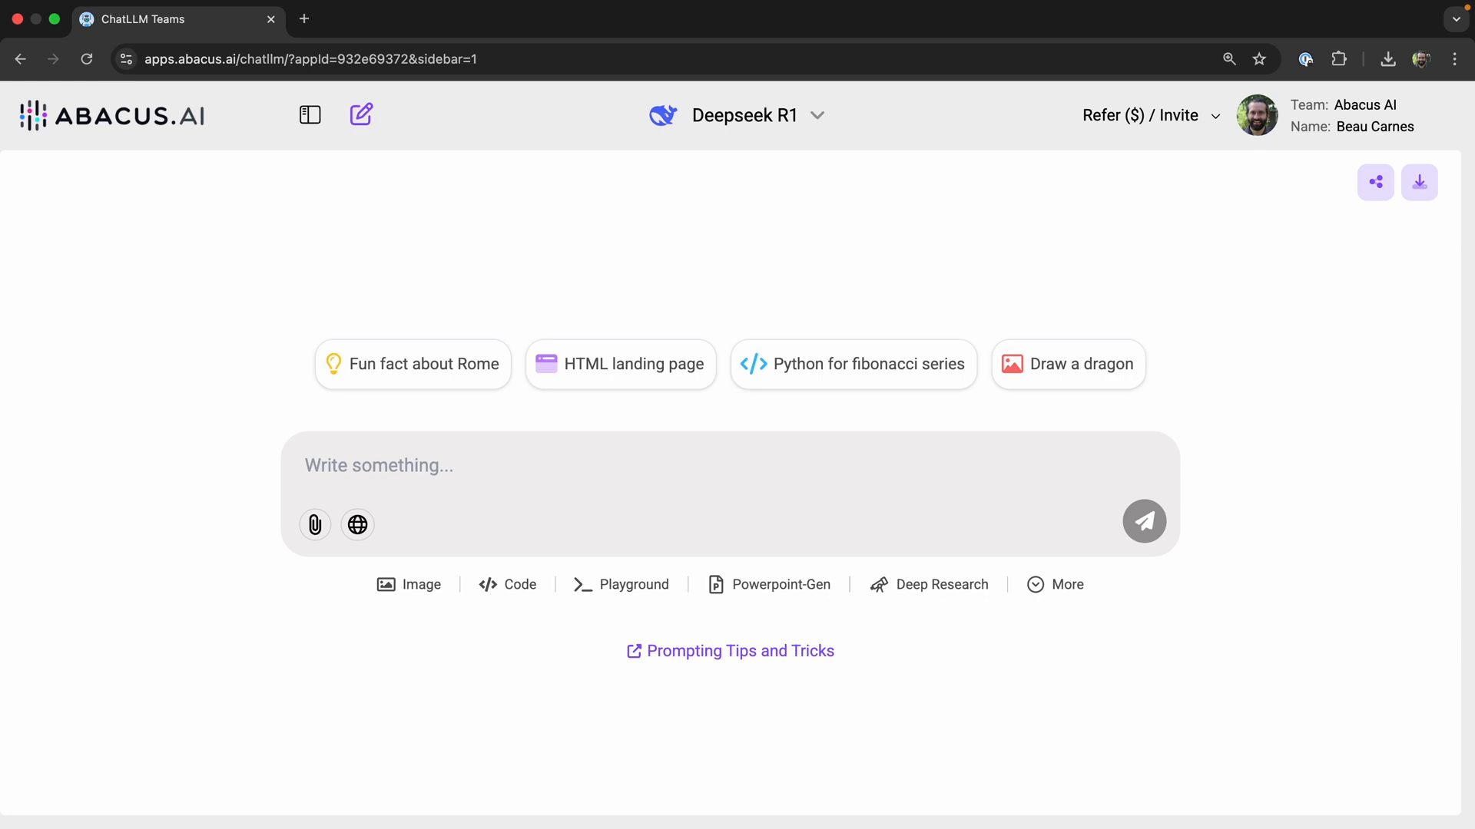
{"action": "mouse_move", "coordinate": [175, 399]}
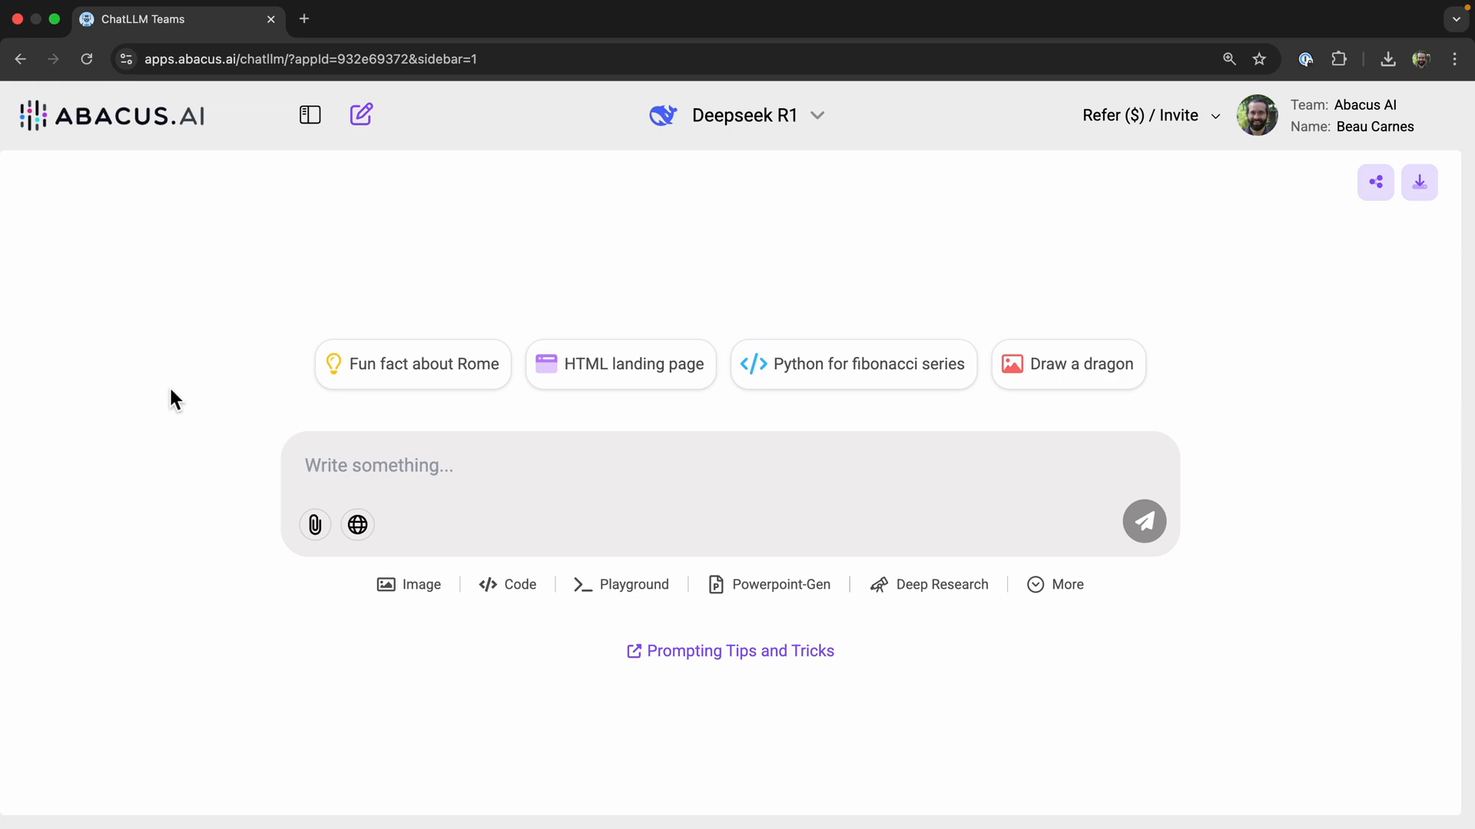
{"action": "mouse_move", "coordinate": [516, 424]}
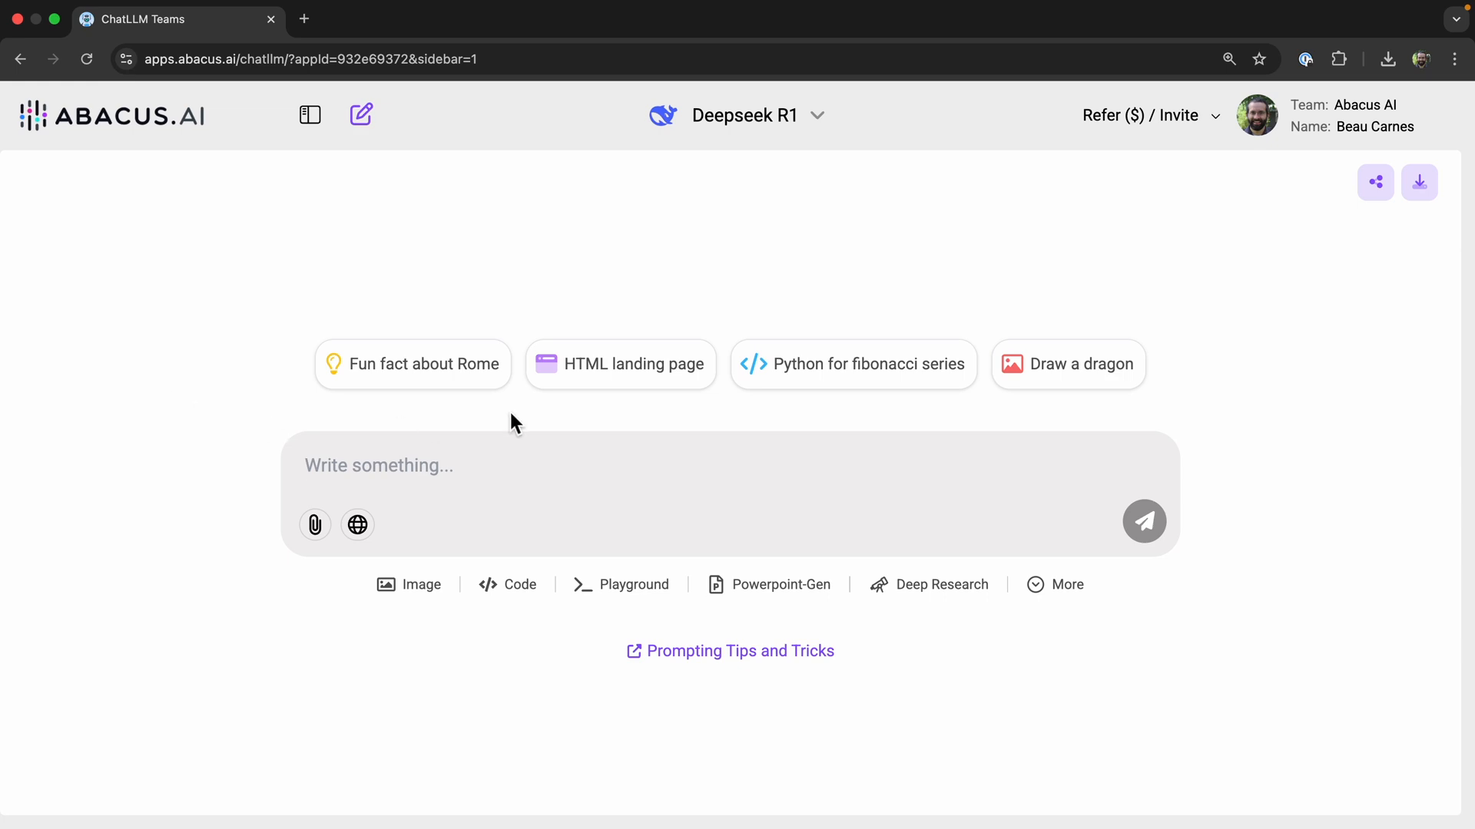
- Send Deepseek R1 the prompt for a short story about a character finding a mysterious key
{"action": "type", "text": "Write a short story about a character who finds a mysterious key. Describe where they find it, what it looks like, and their attempts to discover what the key unlocks. The story should end without the character ever finding the lock that matches the key, leaving the mystery unsolved."}
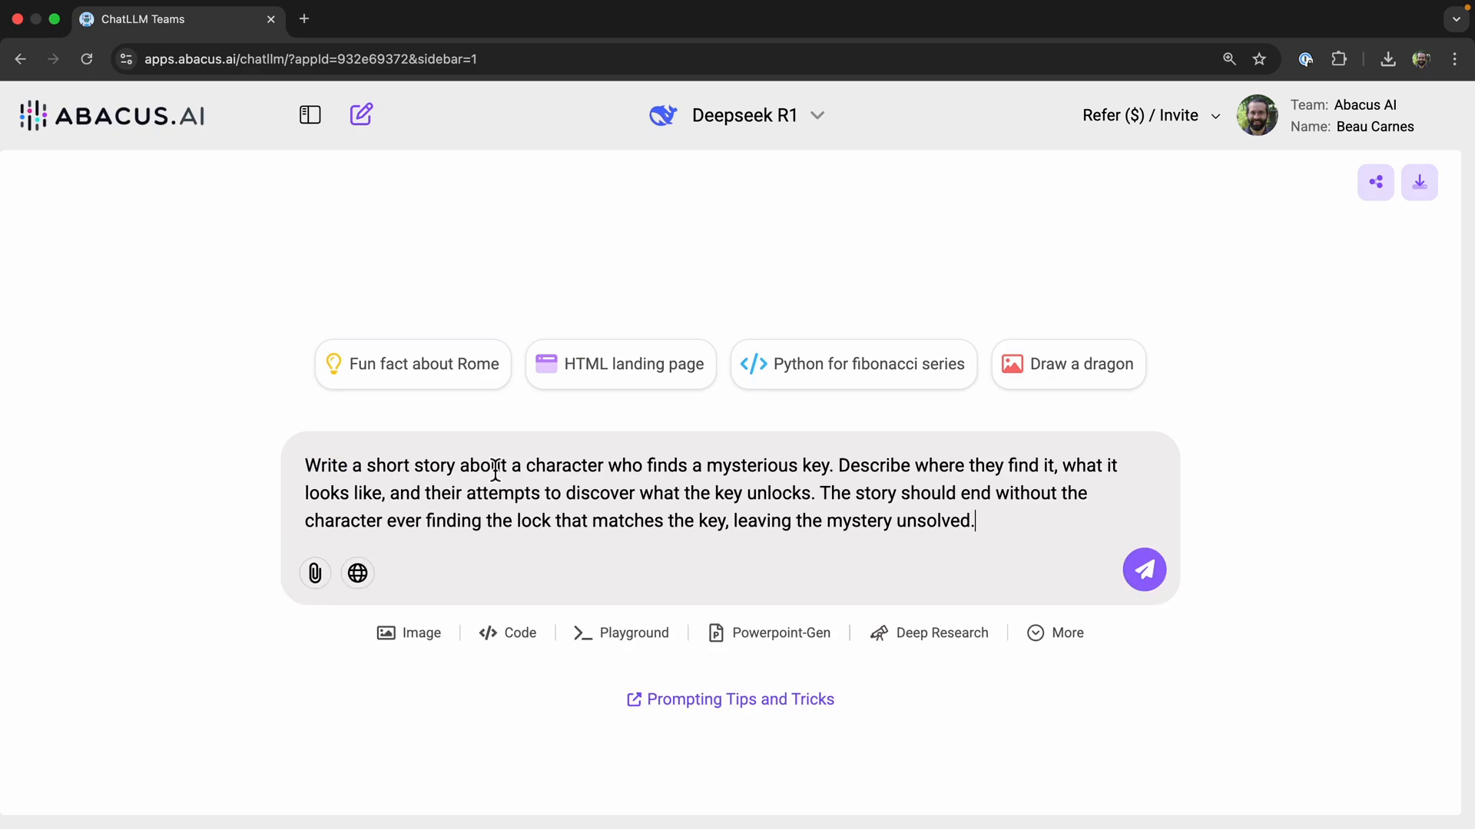
{"action": "mouse_move", "coordinate": [573, 470]}
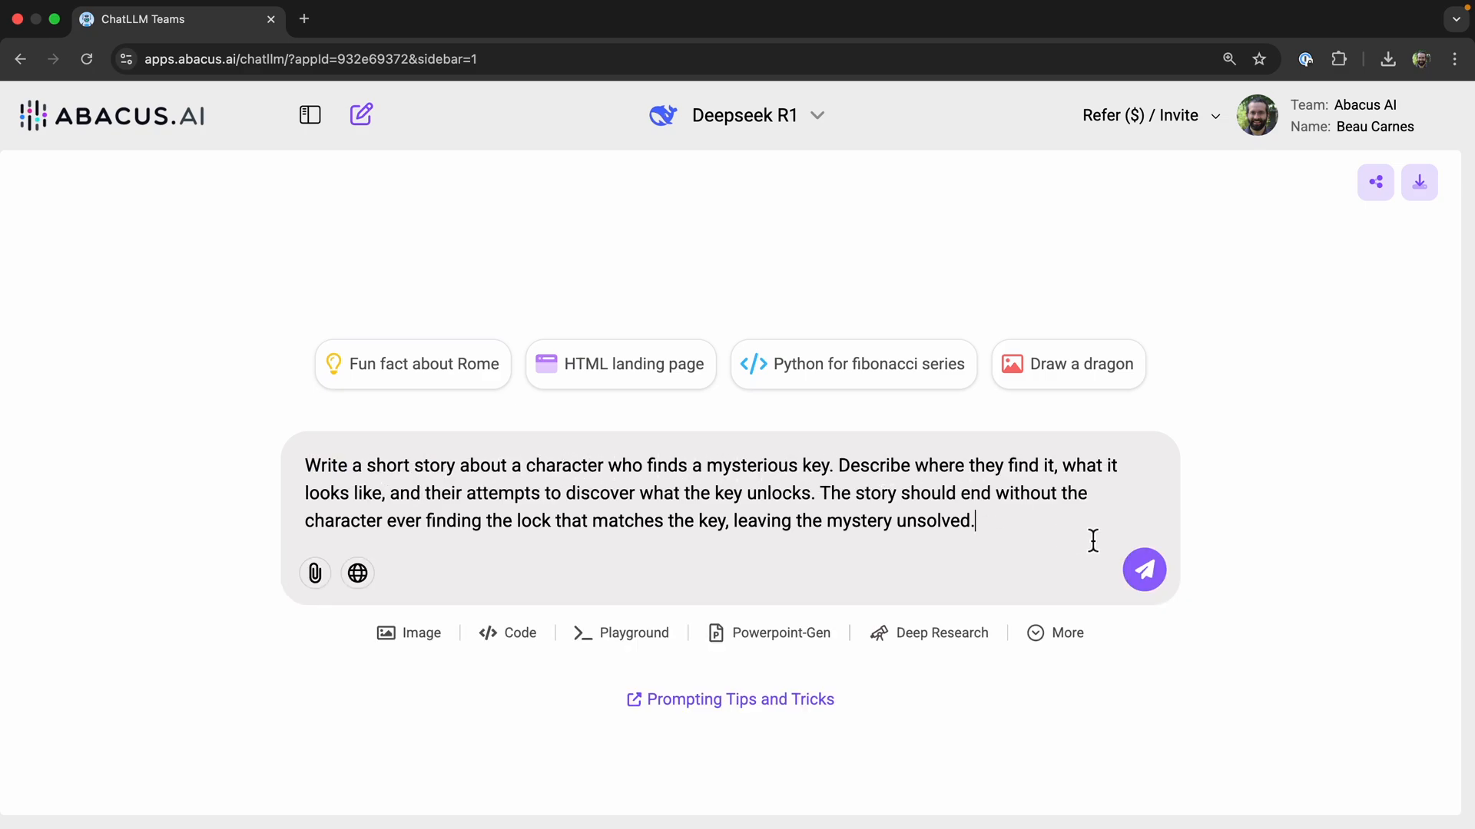
{"action": "left_click", "coordinate": [1143, 569]}
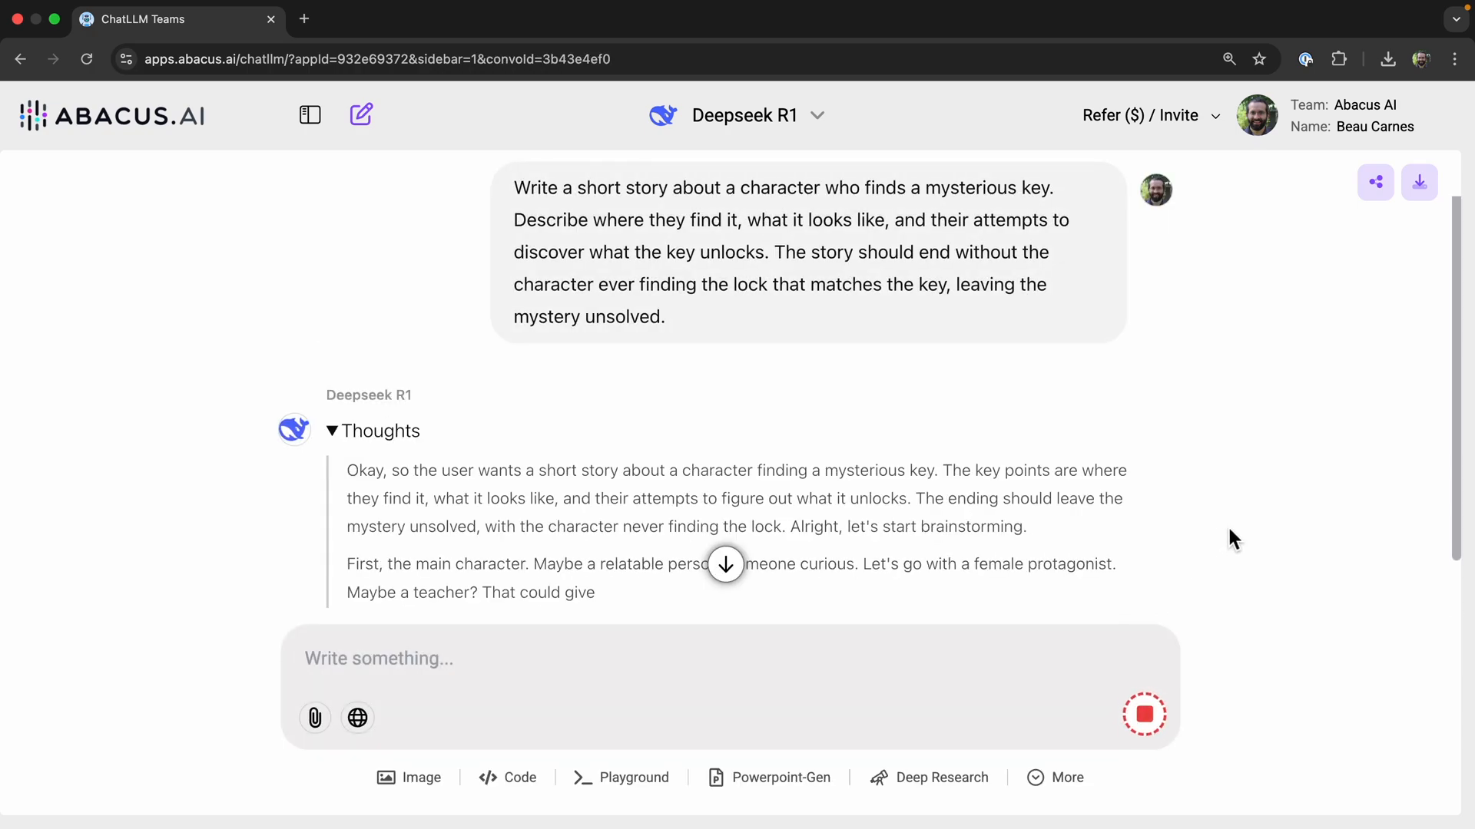
- Scroll through 'The Key to Nowhere' to its final line, then start a new empty chat
{"action": "scroll", "scroll_direction": "down", "scroll_amount": 3}
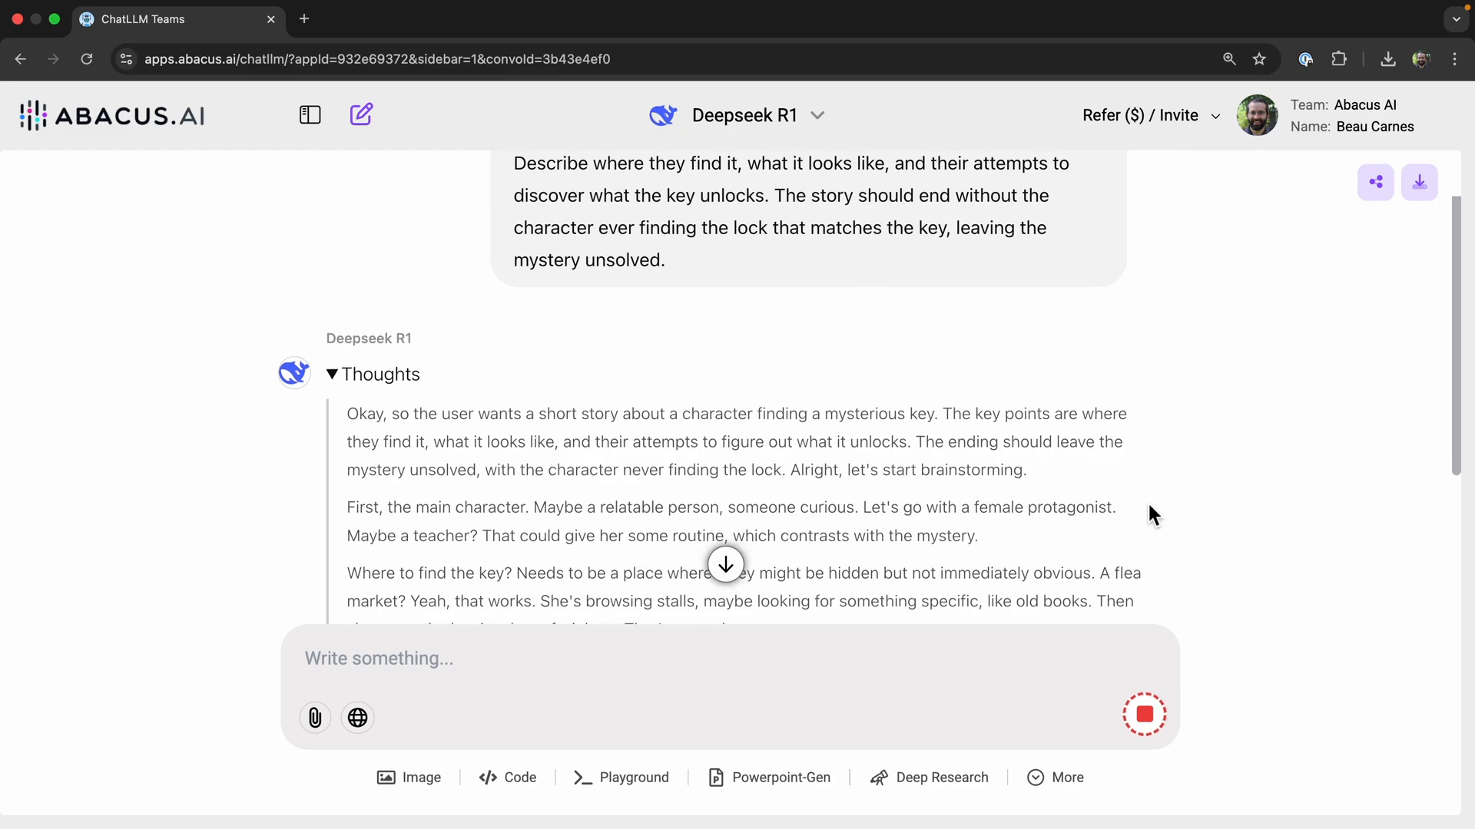
{"action": "scroll", "scroll_direction": "down", "scroll_amount": 3}
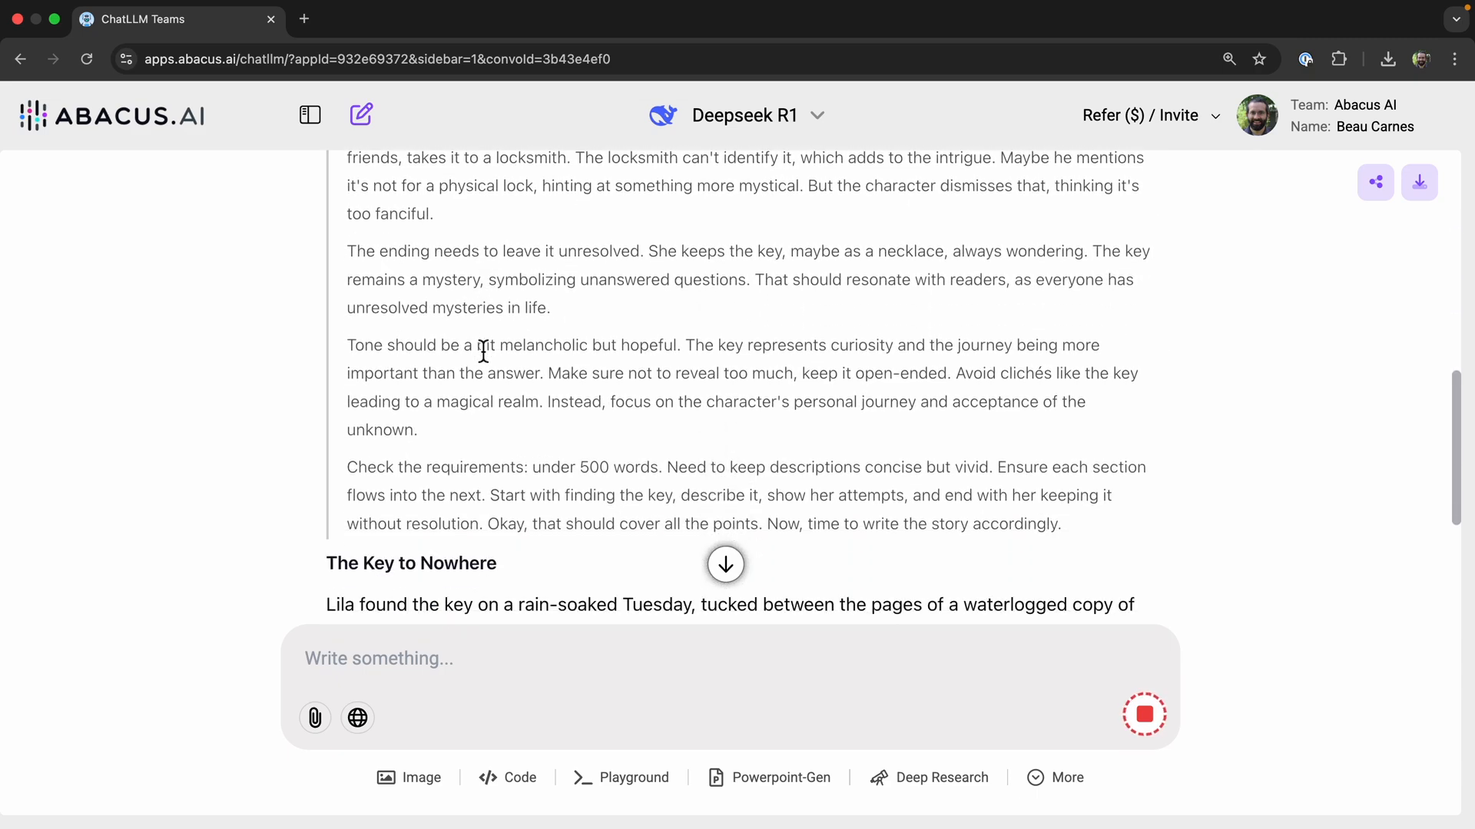
{"action": "scroll", "scroll_direction": "up", "scroll_amount": 3}
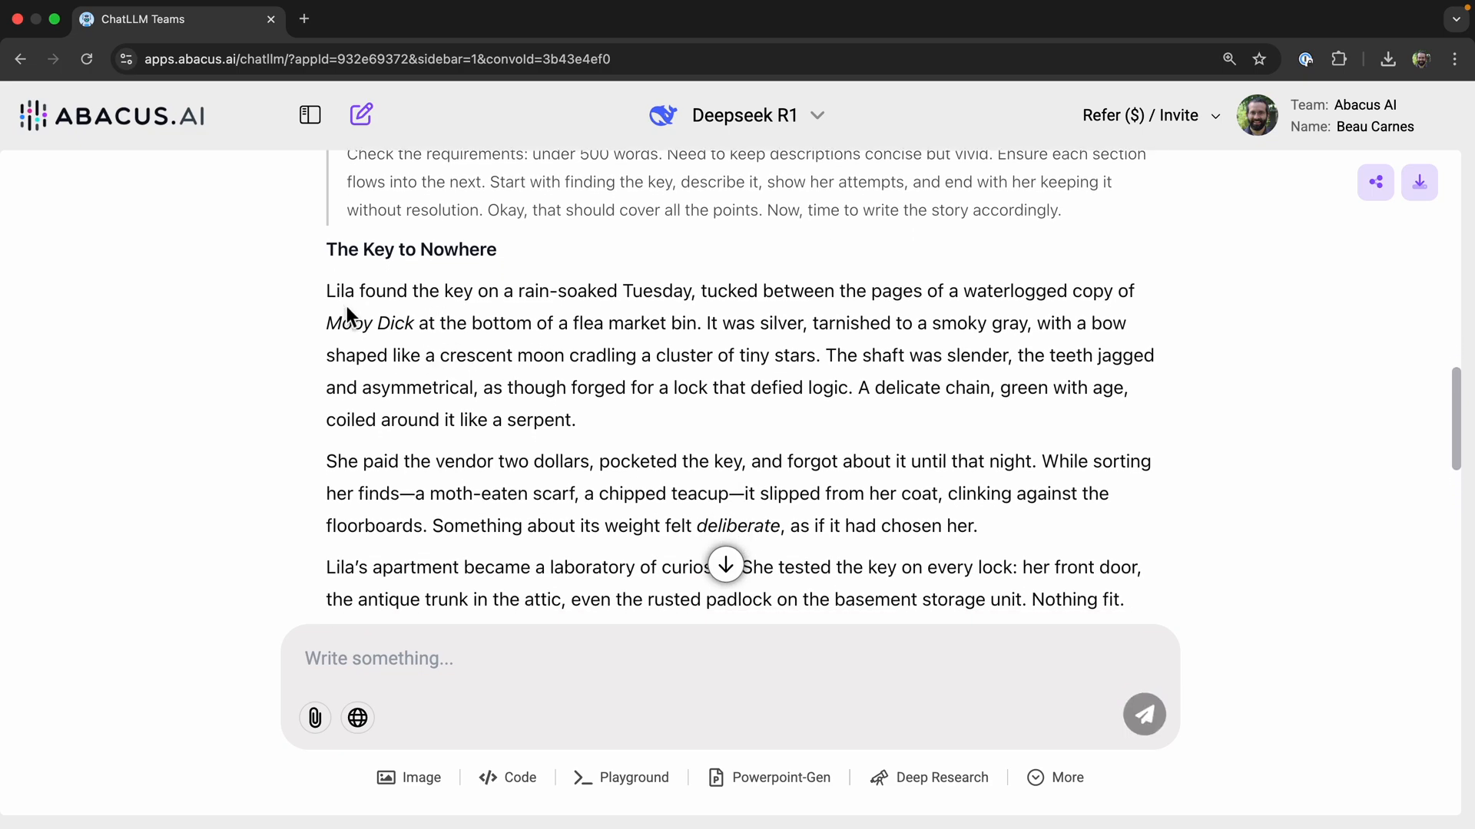
{"action": "mouse_move", "coordinate": [548, 304]}
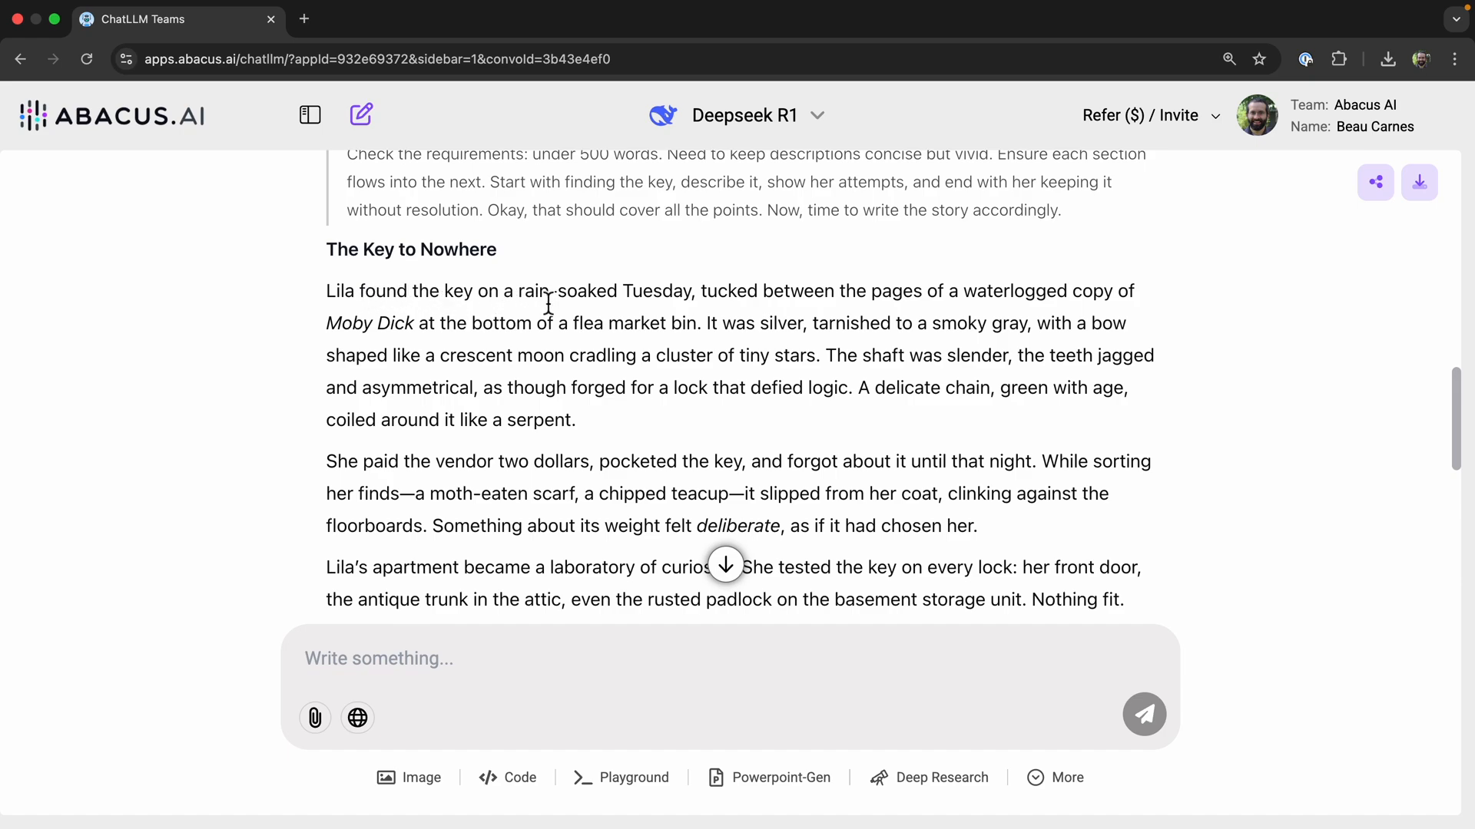
{"action": "mouse_move", "coordinate": [1103, 312]}
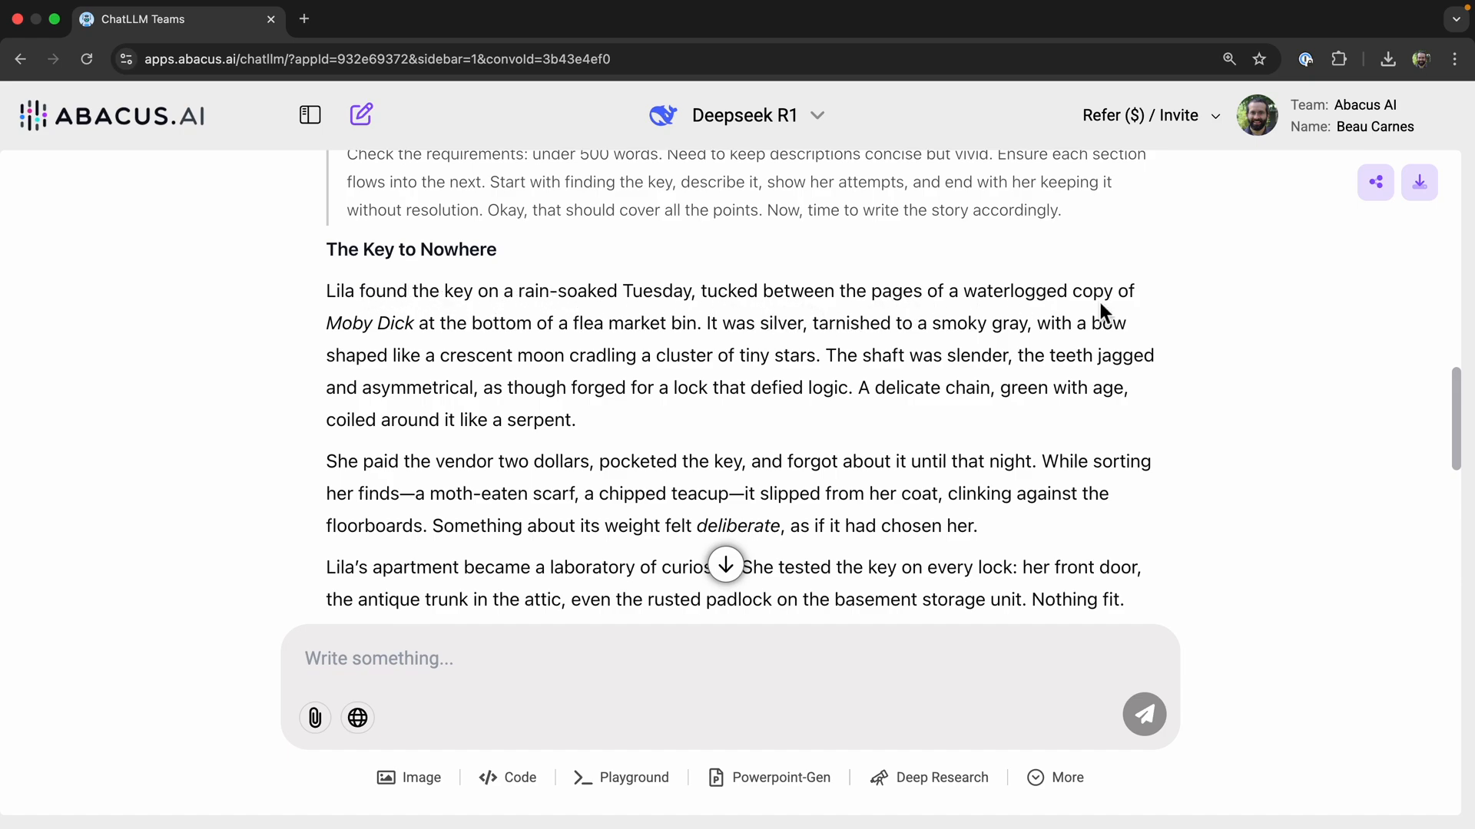
{"action": "mouse_move", "coordinate": [615, 329]}
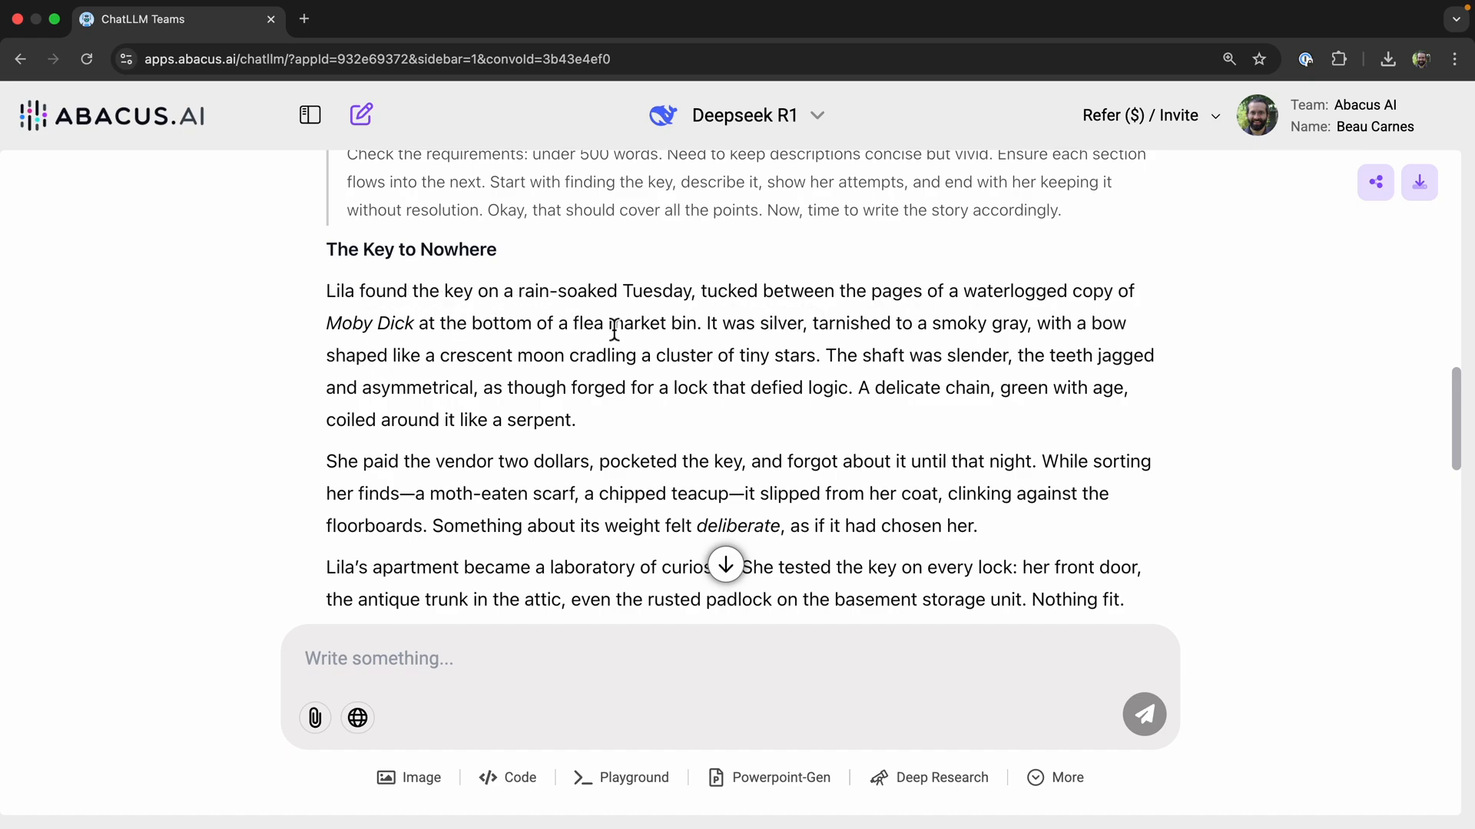
{"action": "mouse_move", "coordinate": [762, 345]}
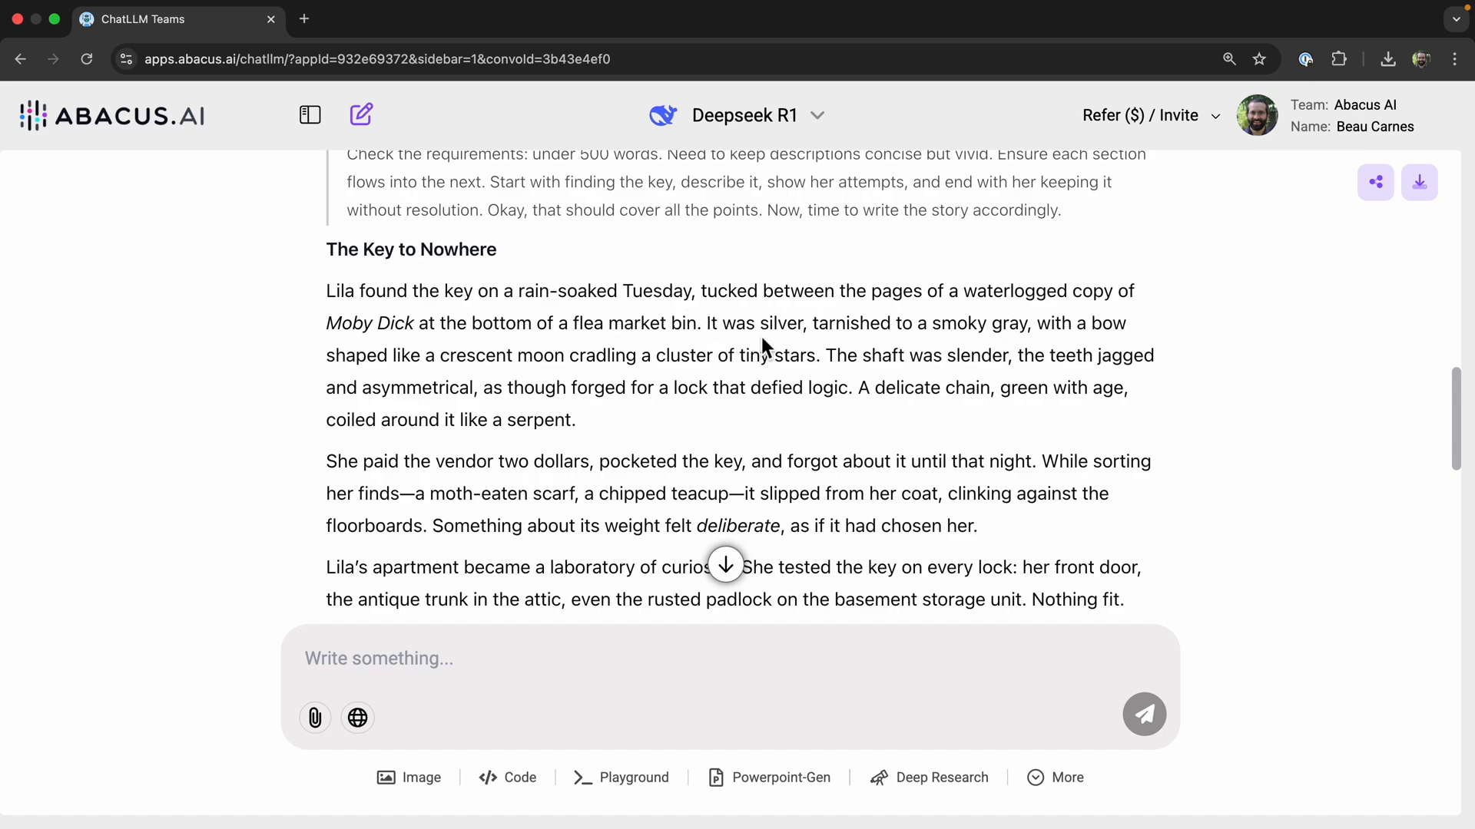
{"action": "mouse_move", "coordinate": [761, 355]}
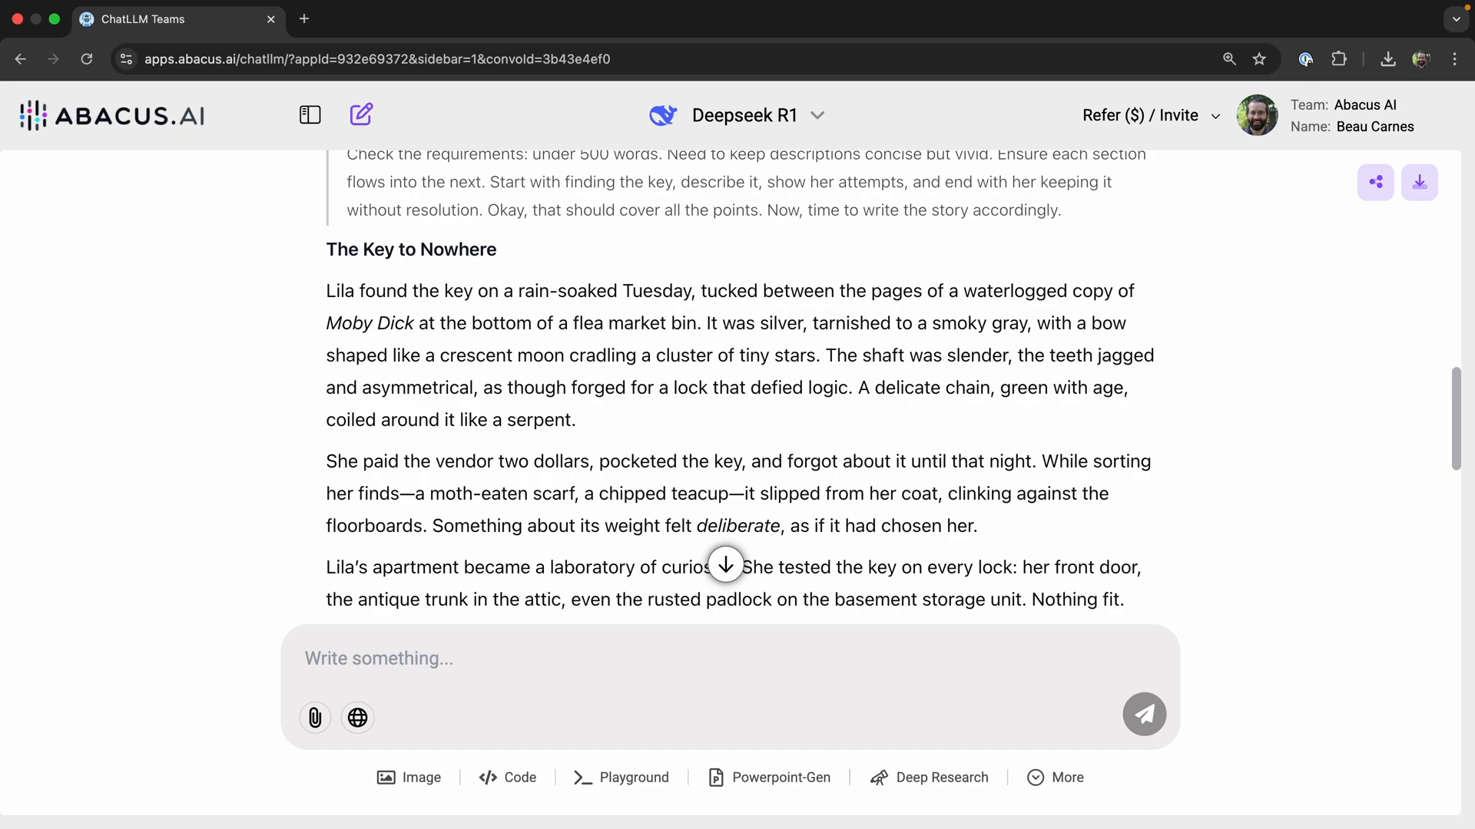
{"action": "scroll", "scroll_direction": "down", "scroll_amount": 3}
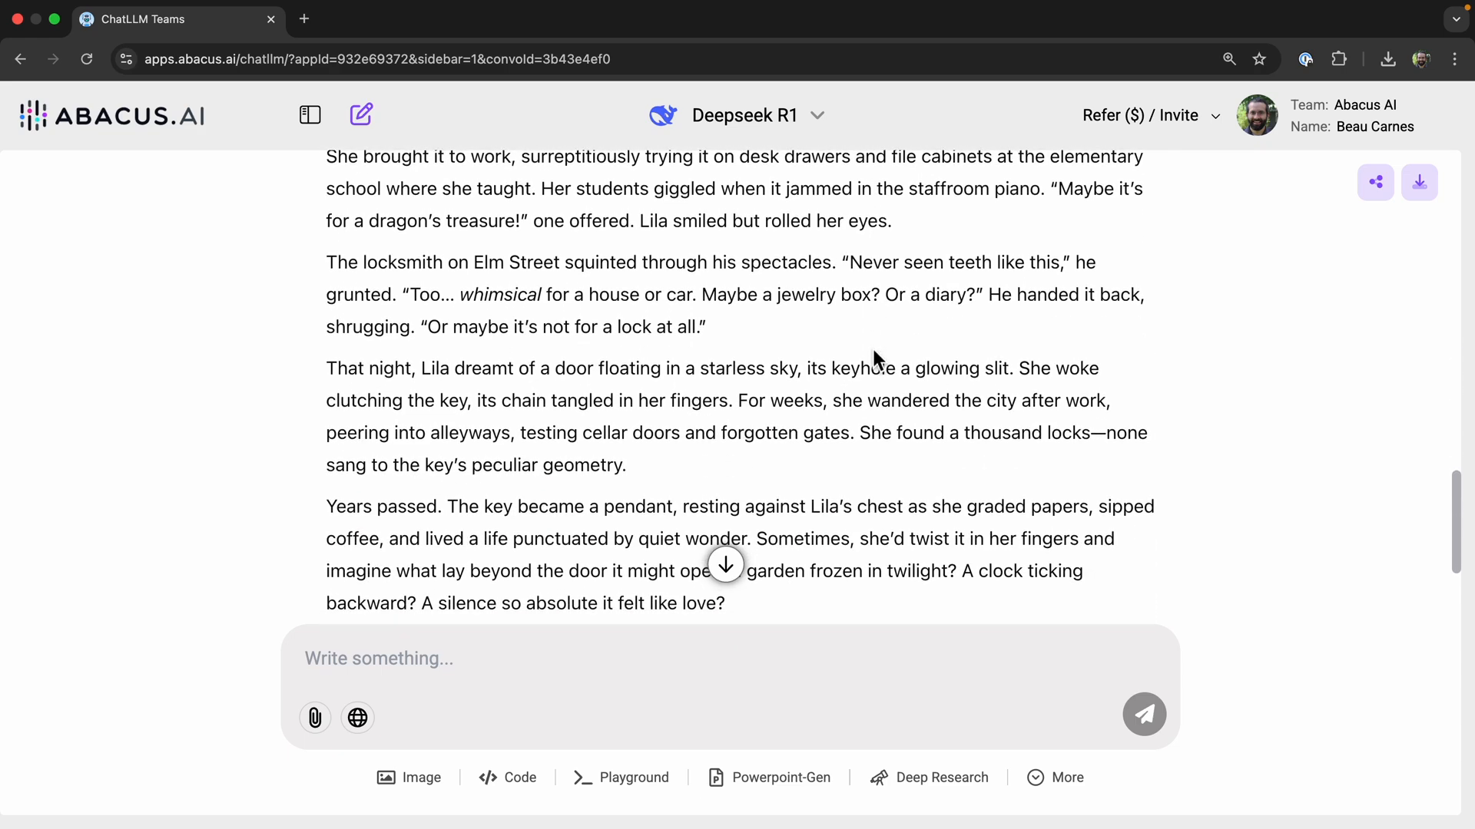
{"action": "scroll", "scroll_direction": "down", "scroll_amount": 3}
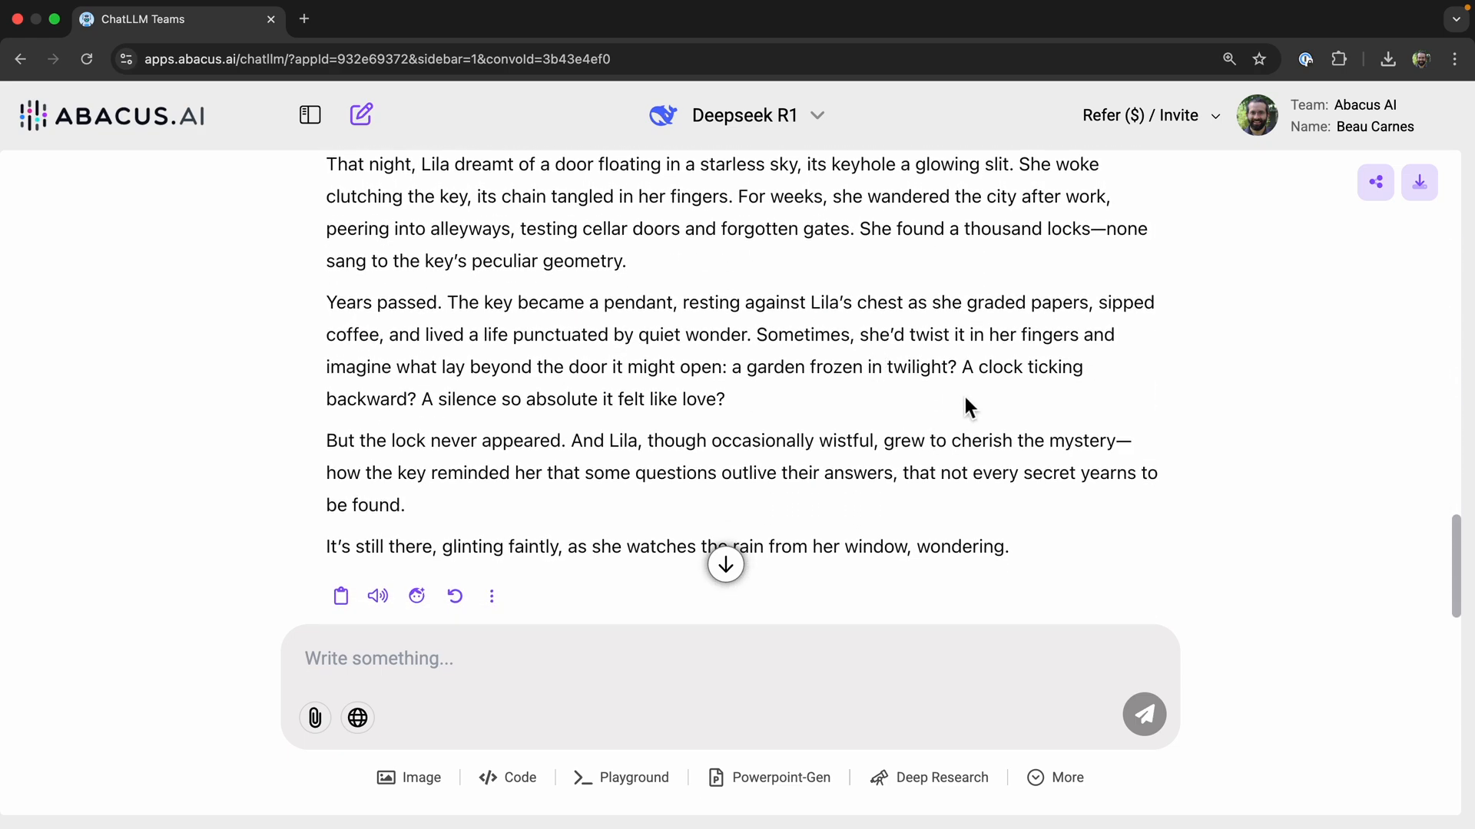
{"action": "scroll", "scroll_direction": "down", "scroll_amount": 3}
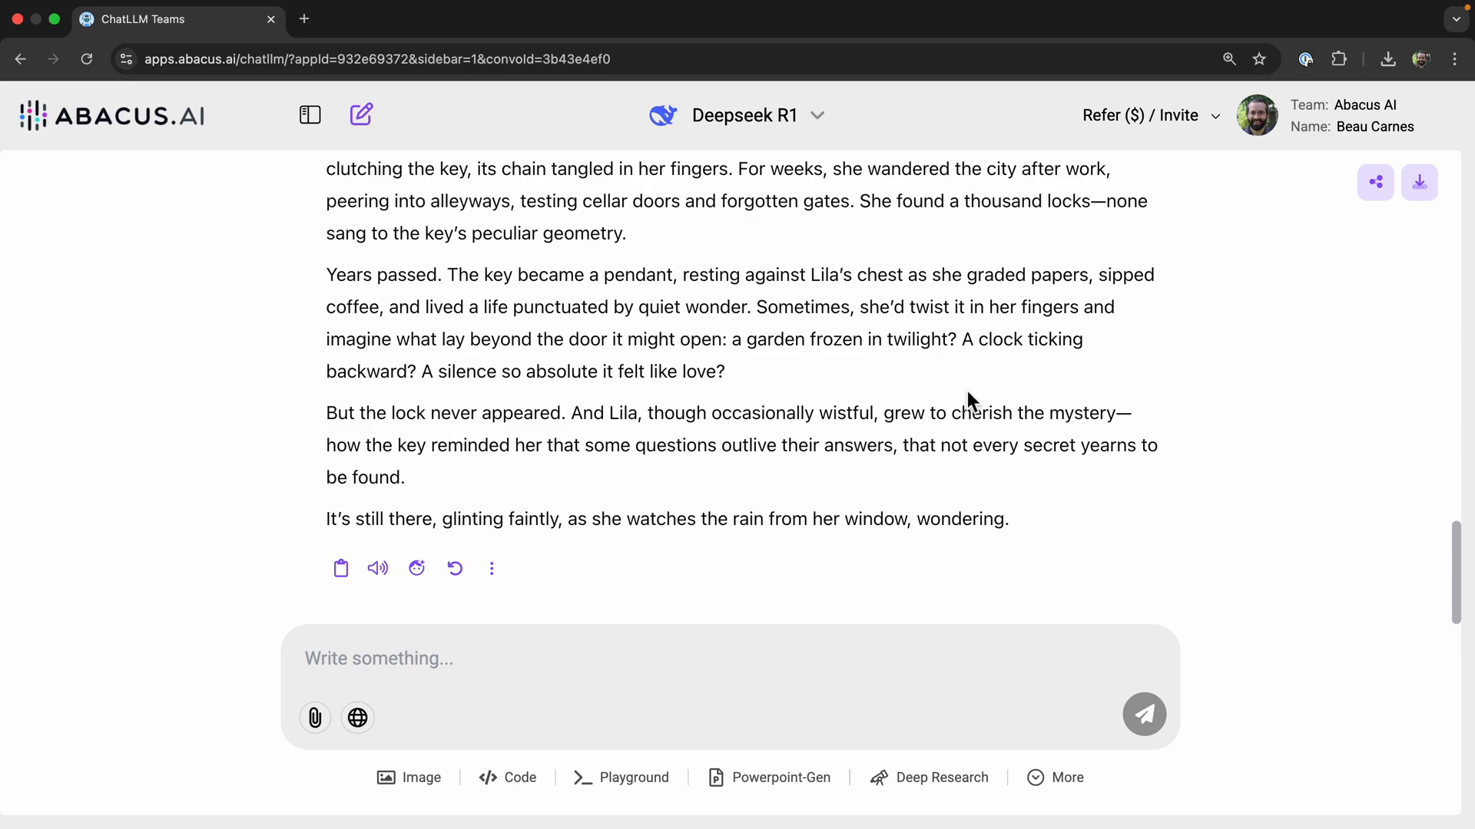
{"action": "left_click", "coordinate": [360, 115]}
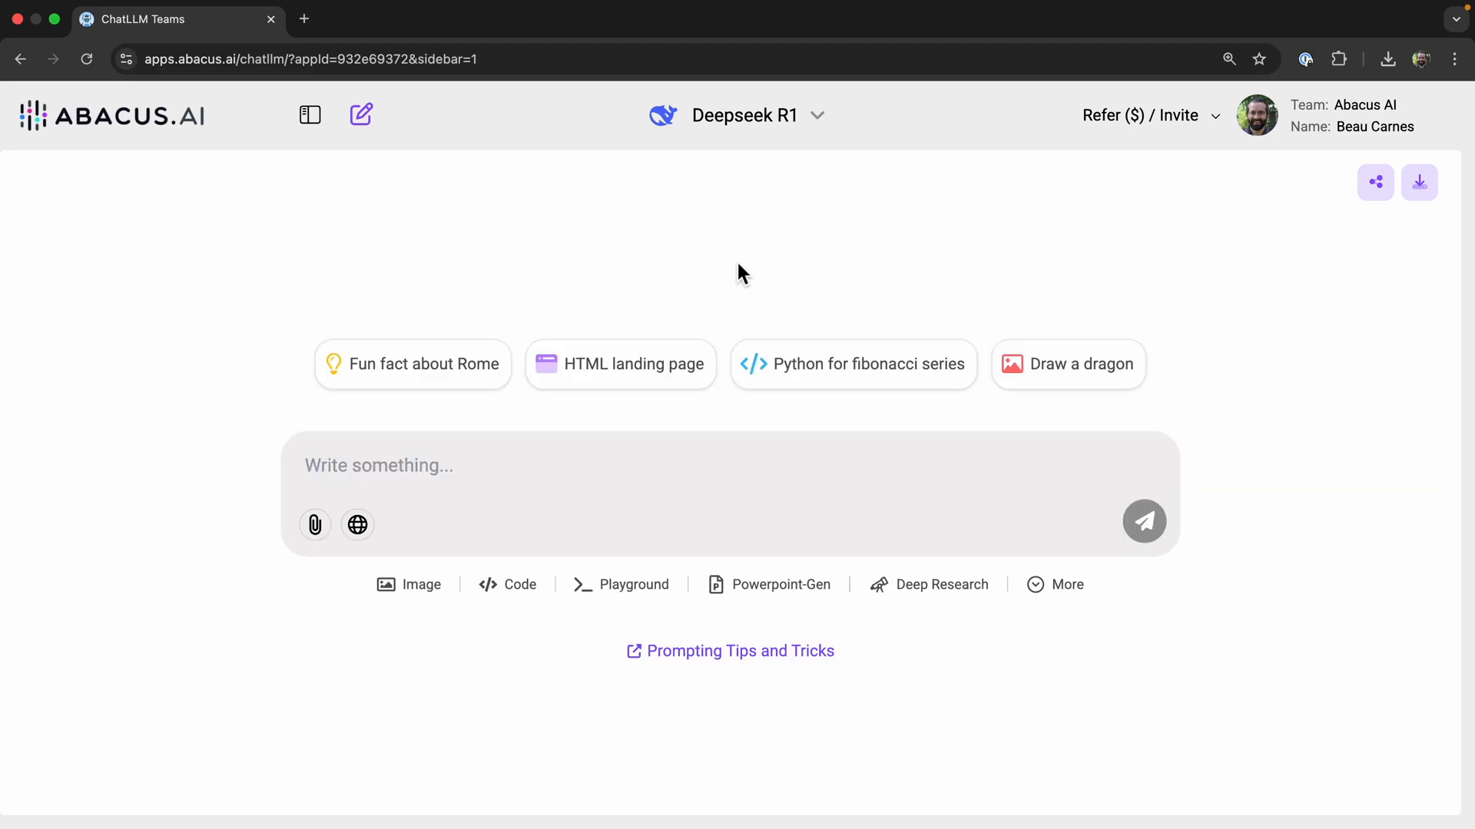
- Show and hide the chat history SideNav, then browse the model dropdown keeping Deepseek R1
{"action": "left_click", "coordinate": [309, 115]}
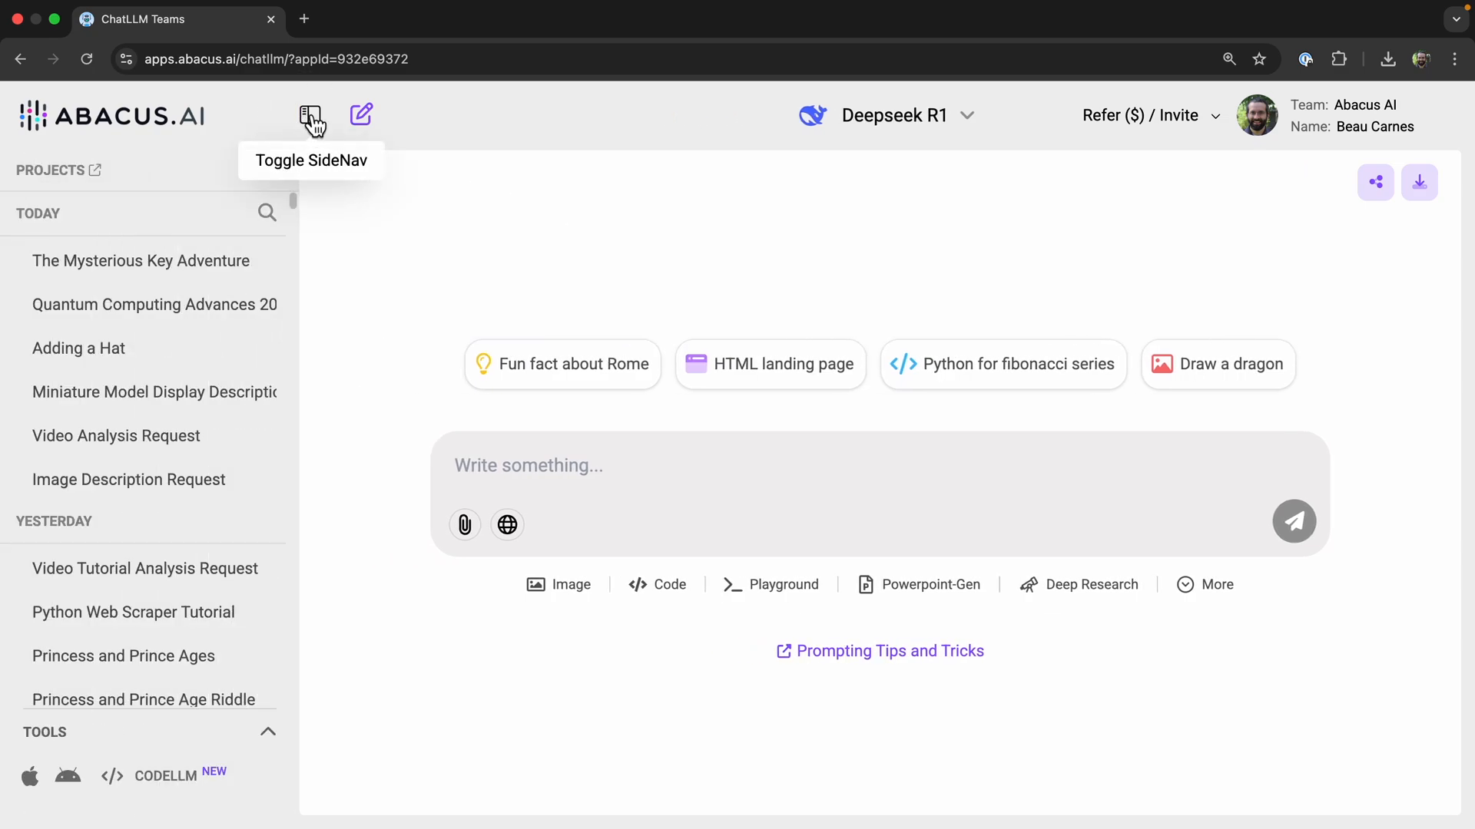
{"action": "left_click", "coordinate": [310, 115]}
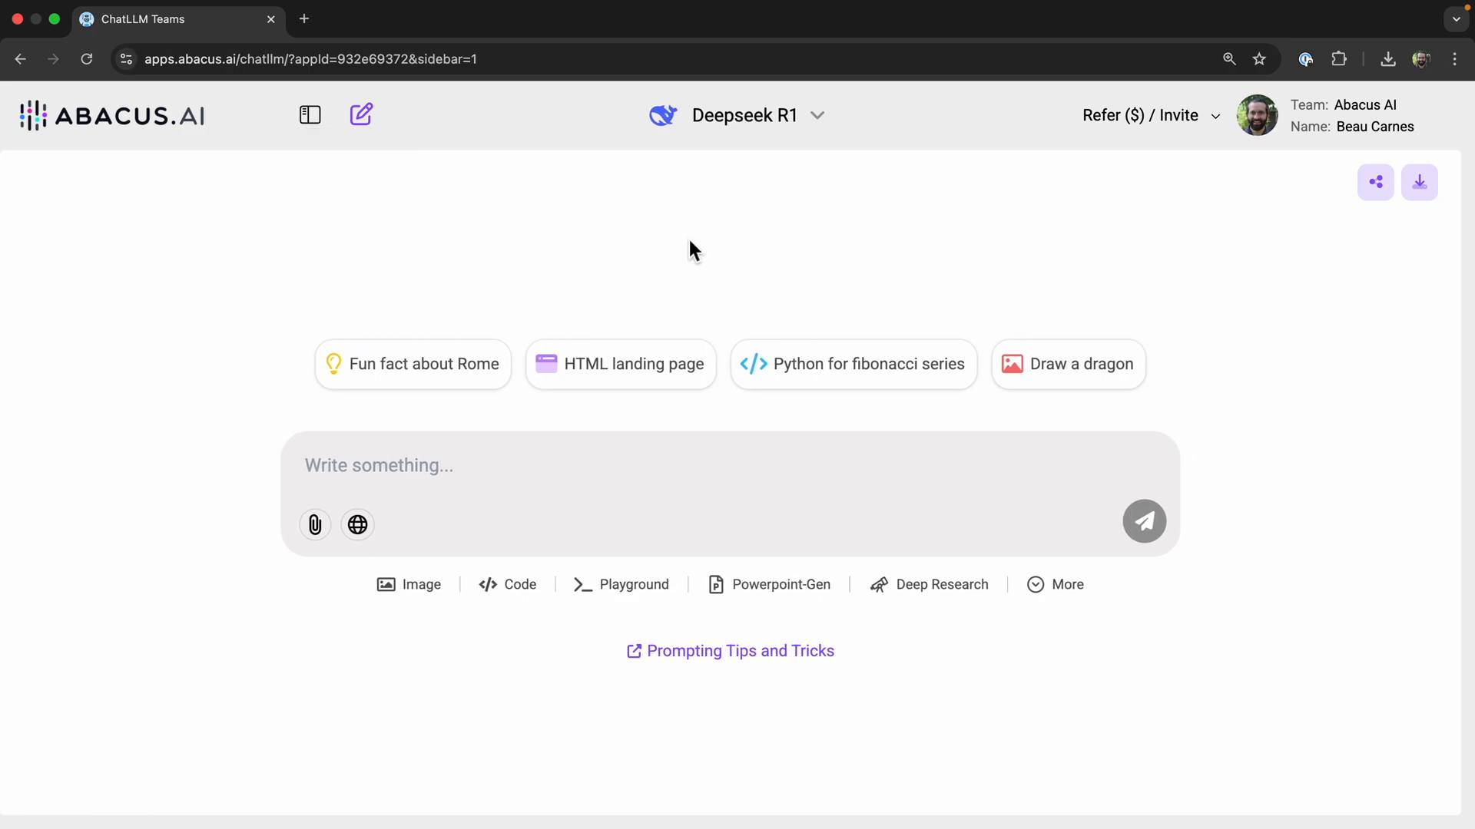
{"action": "left_click", "coordinate": [743, 115]}
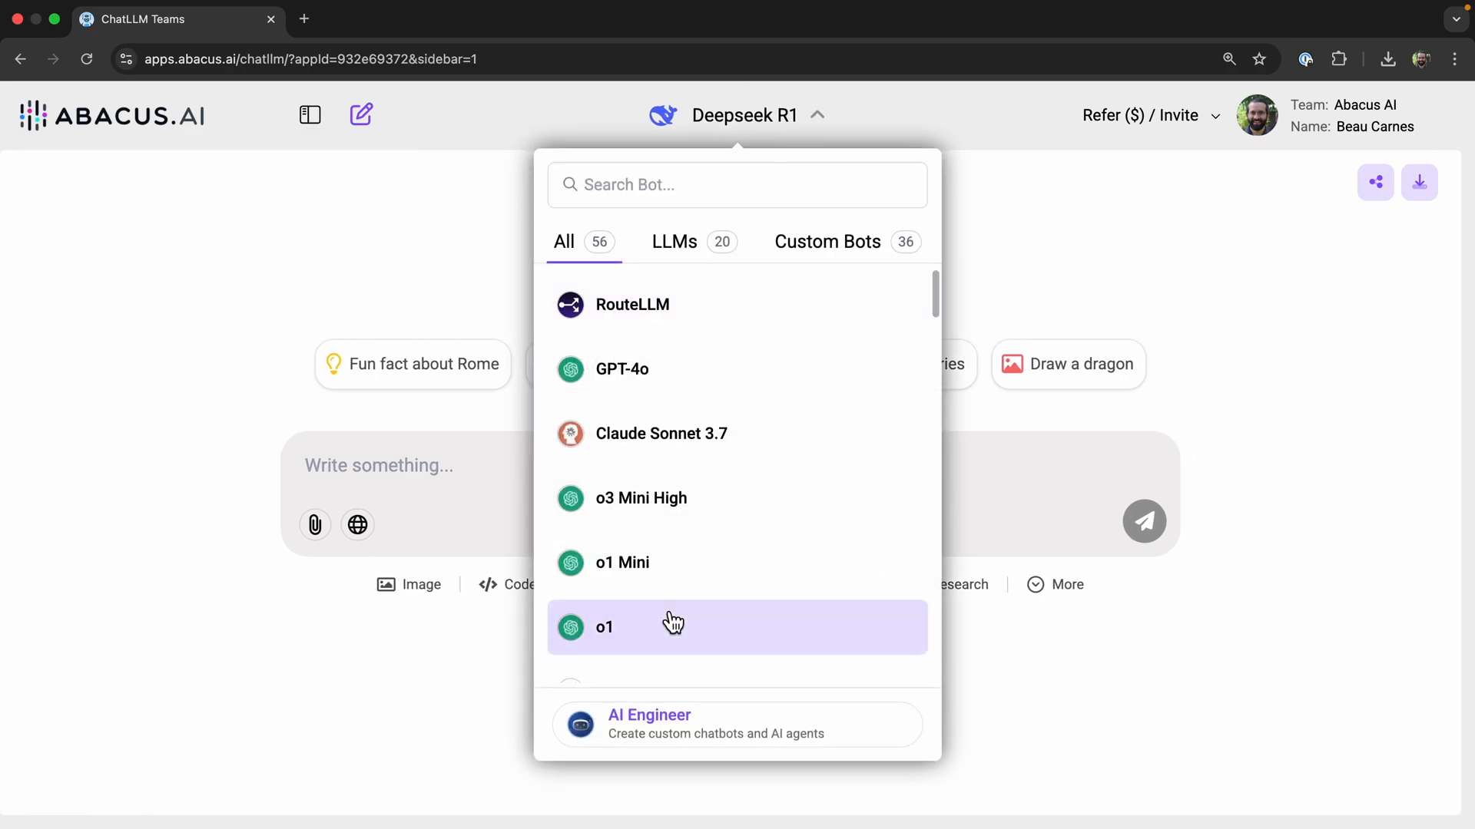
{"action": "scroll", "scroll_direction": "down", "scroll_amount": 3}
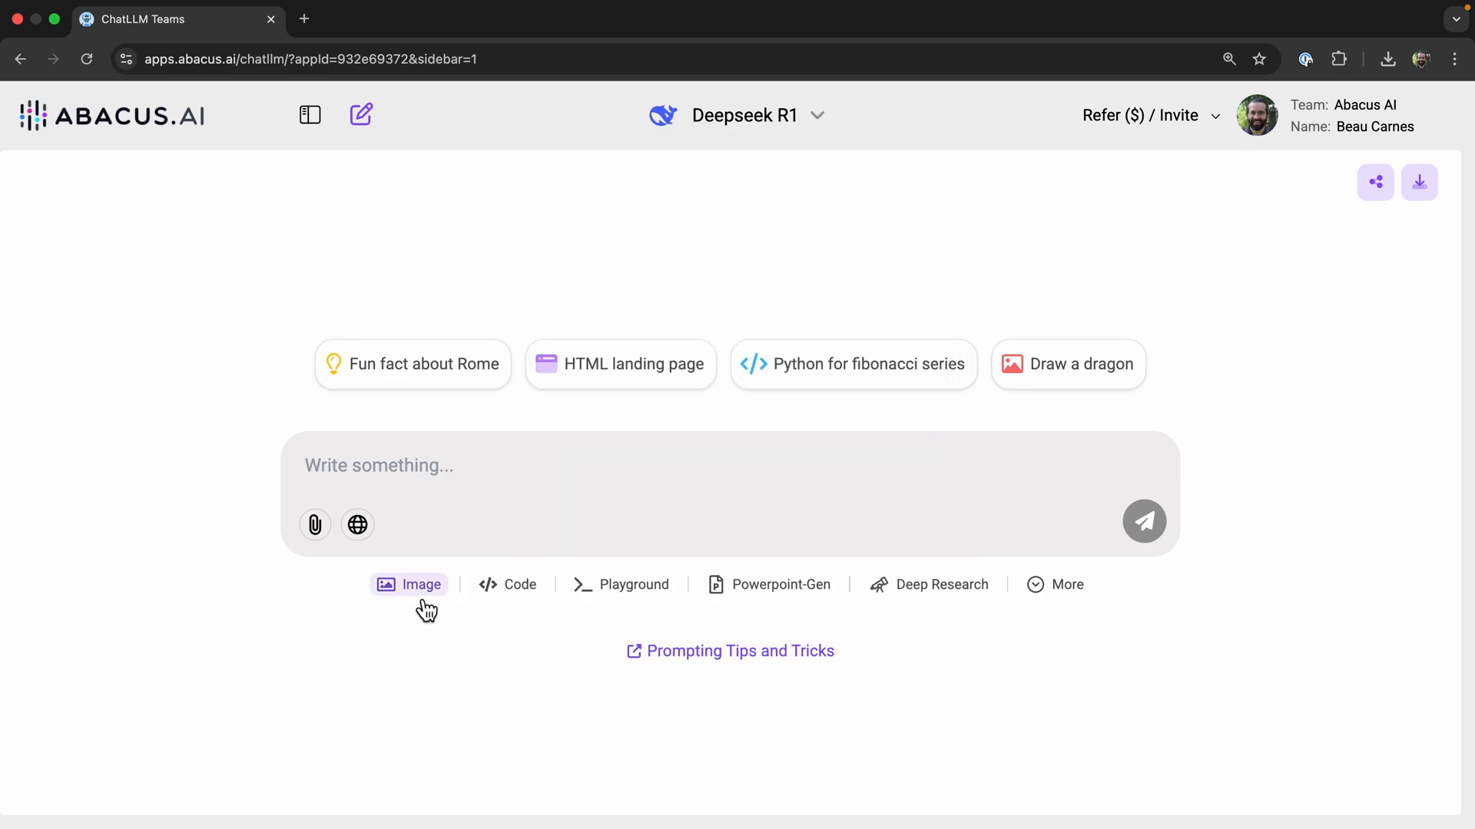
- Cycle the prompt through Code, Playground, Powerpoint-Gen and Deep Research modes, then show More tools
{"action": "left_click", "coordinate": [507, 584]}
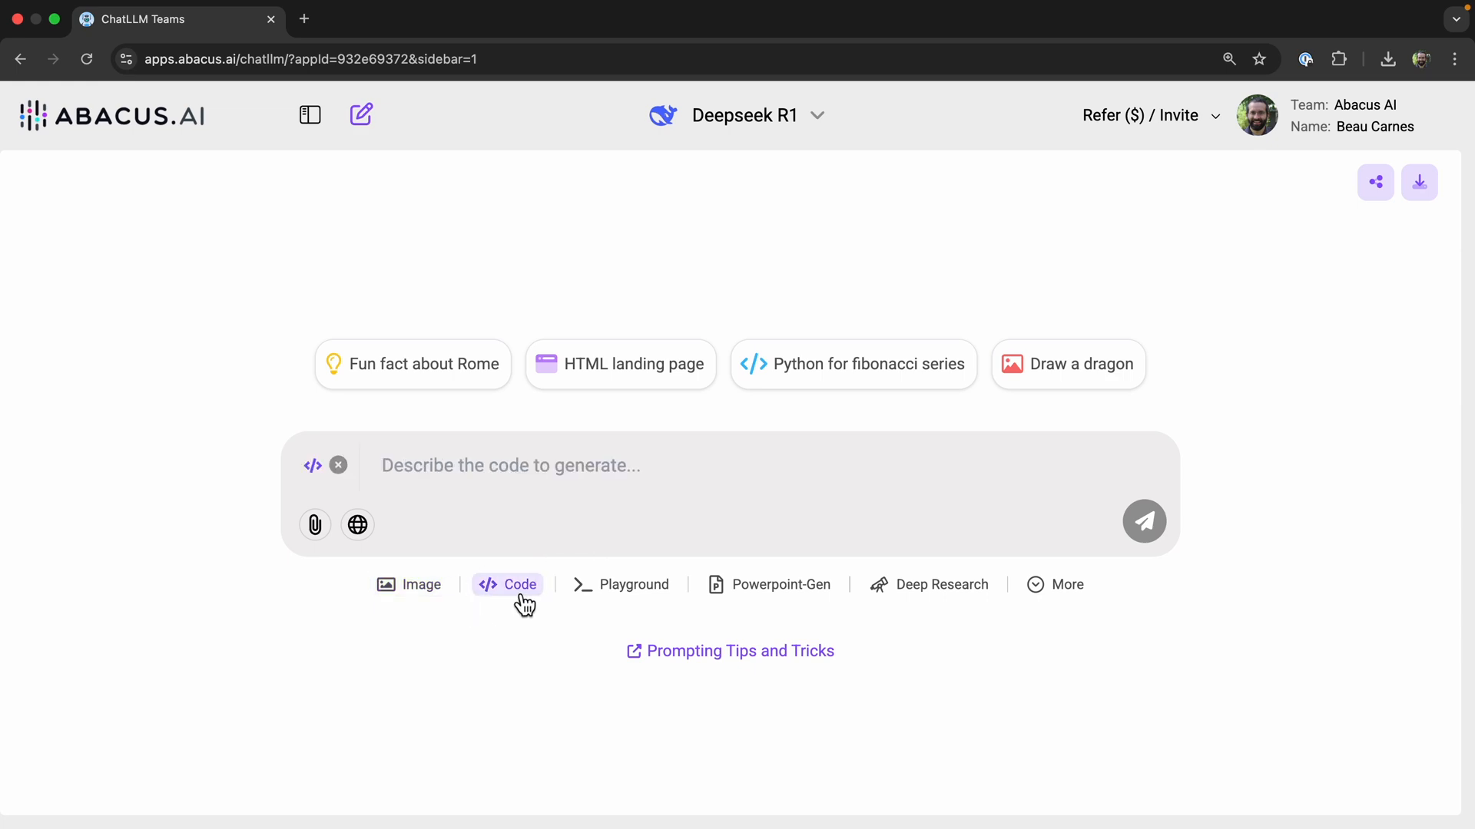
{"action": "left_click", "coordinate": [622, 584]}
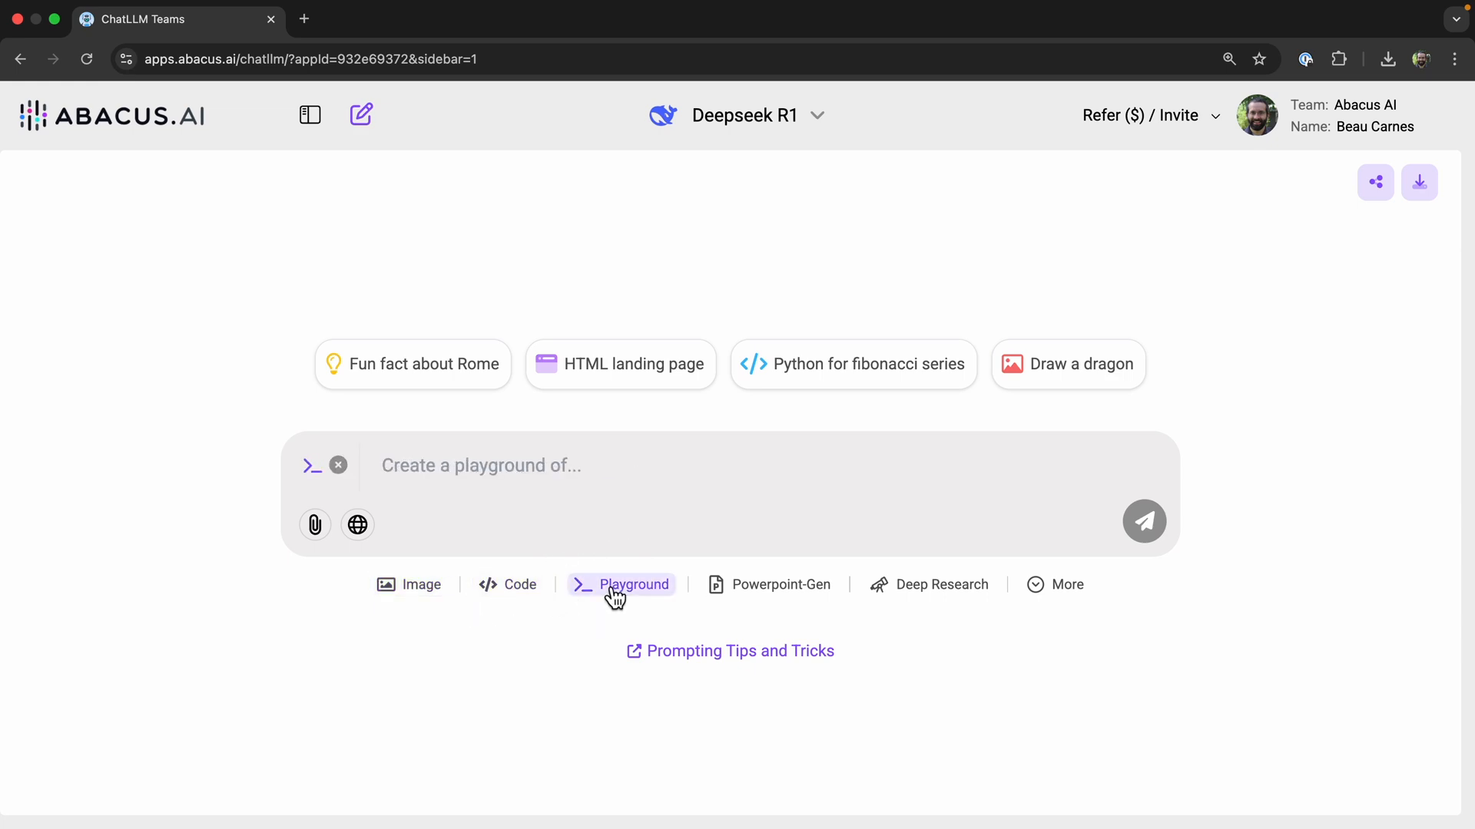
{"action": "left_click", "coordinate": [782, 584]}
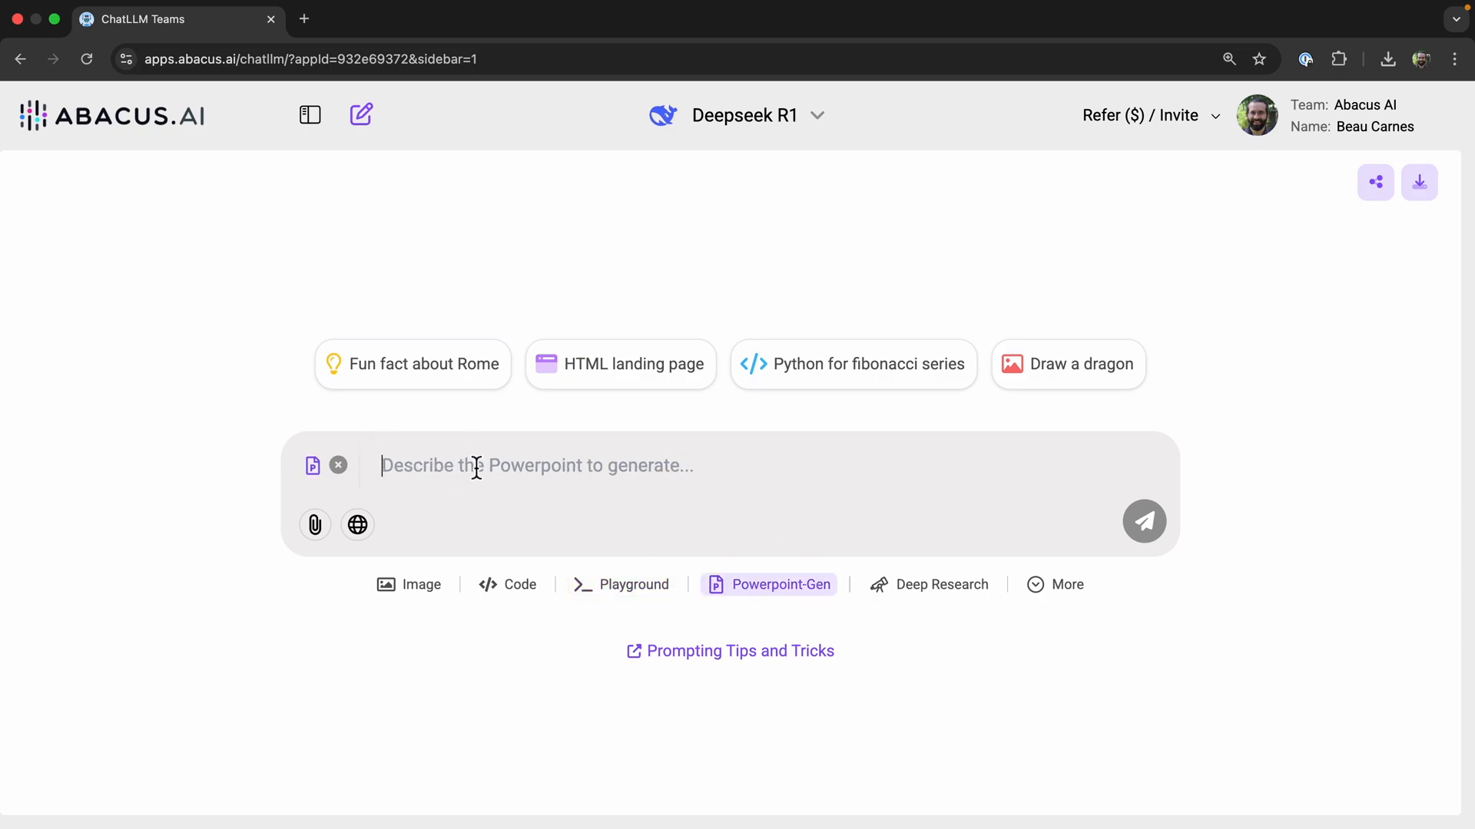
{"action": "left_click", "coordinate": [941, 584]}
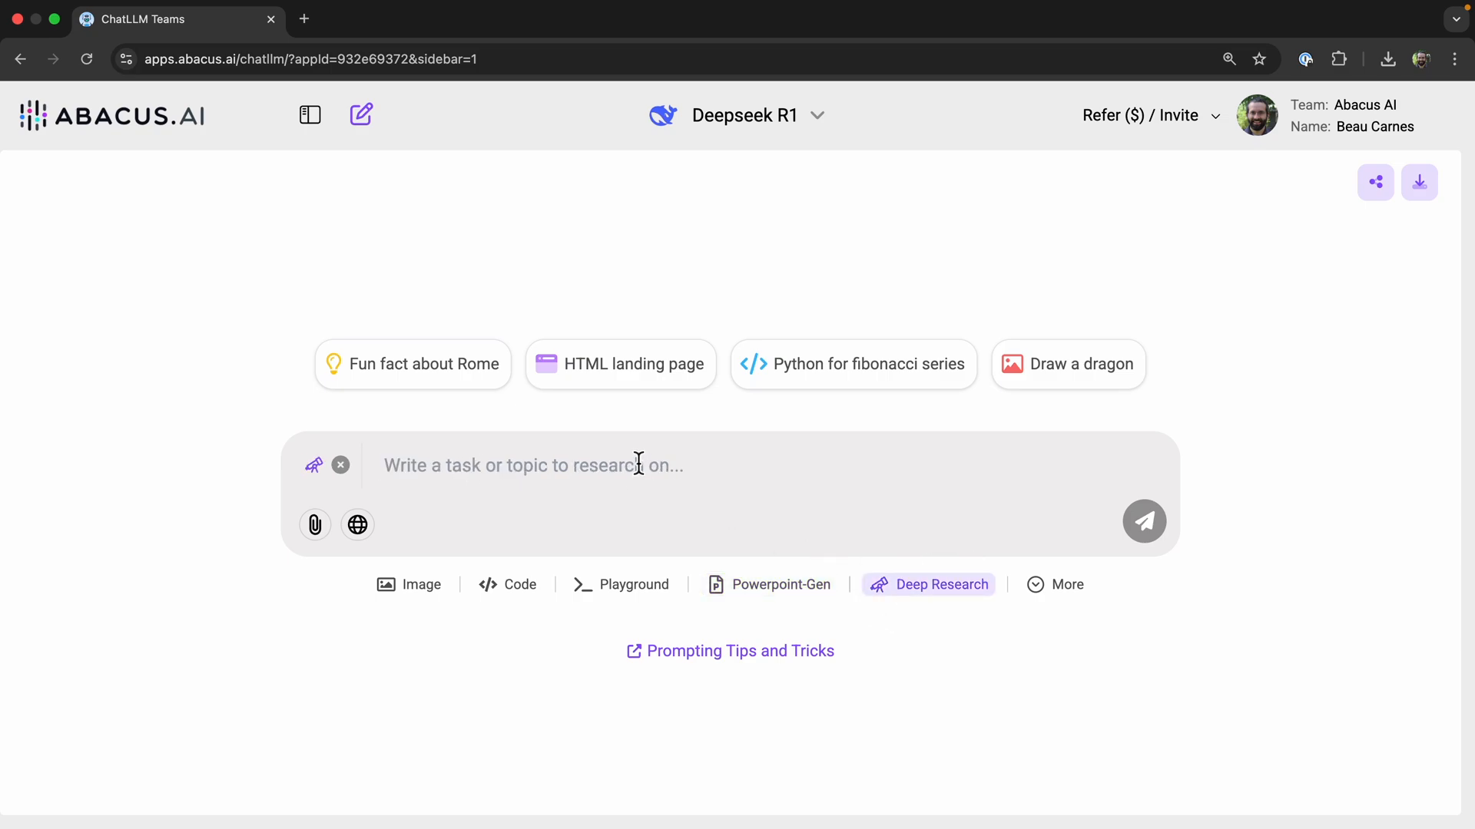
{"action": "mouse_move", "coordinate": [579, 481]}
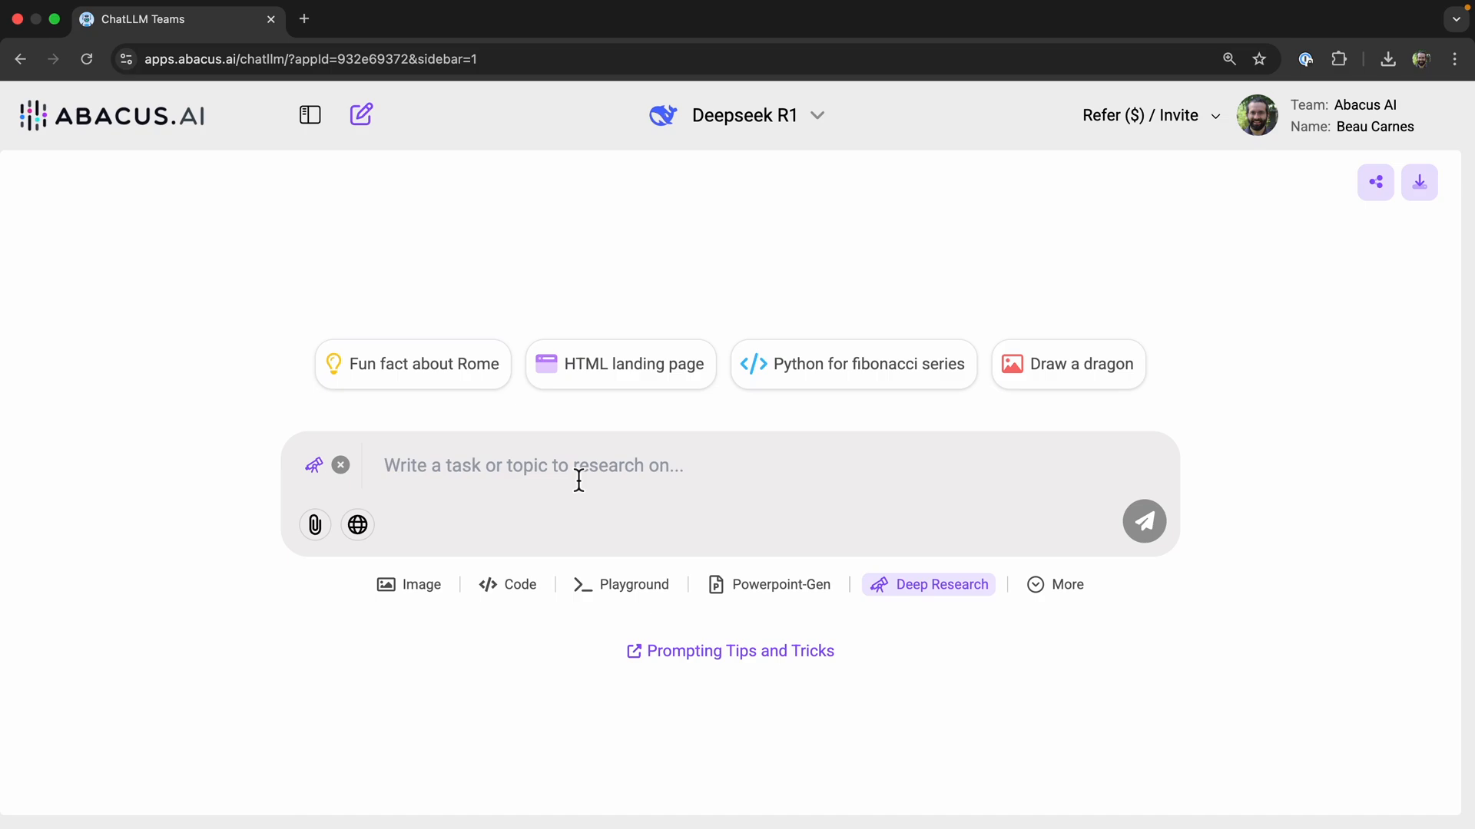
{"action": "left_click", "coordinate": [1055, 584]}
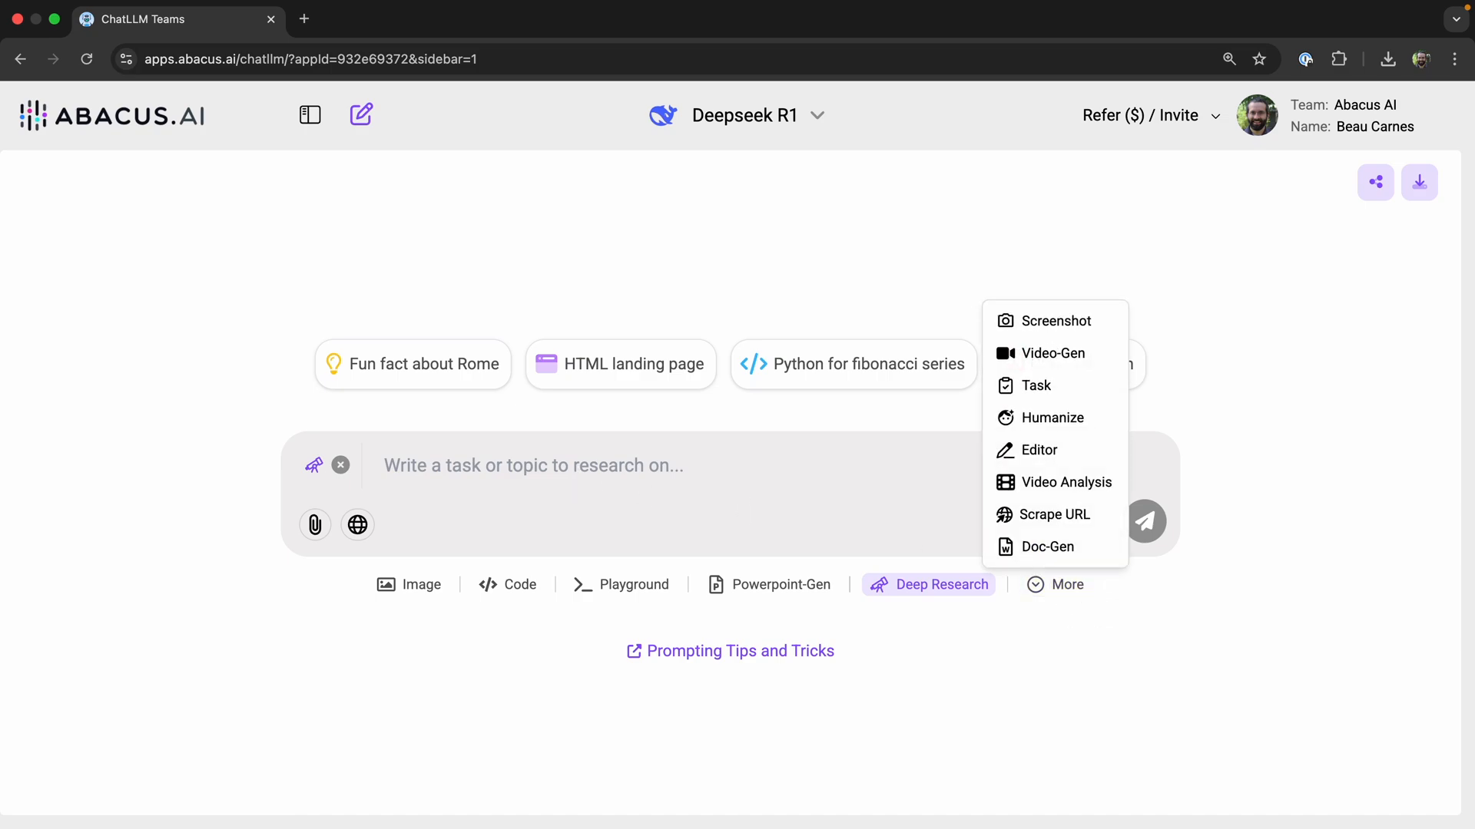
{"action": "mouse_move", "coordinate": [1099, 346]}
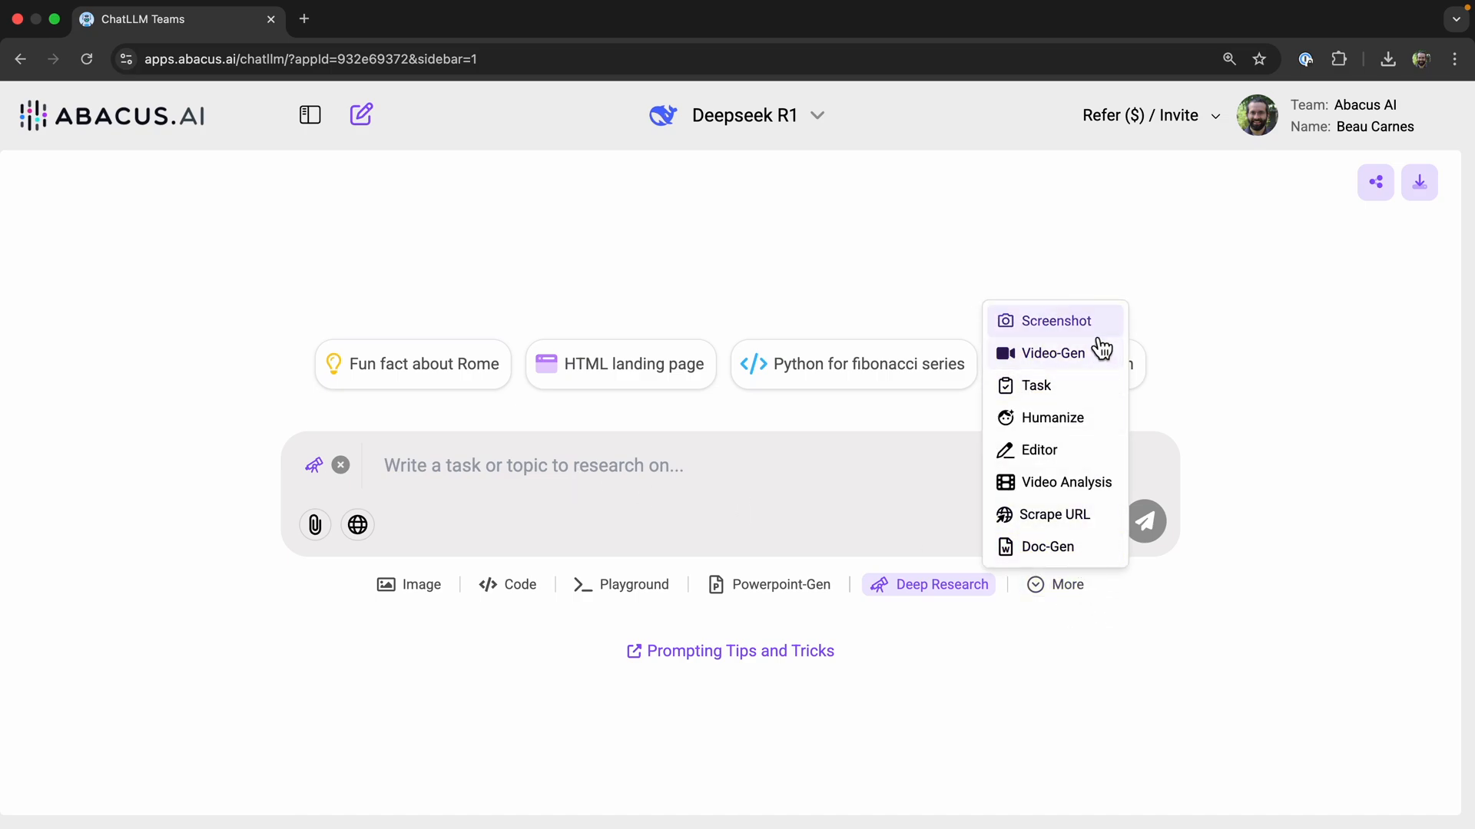
- Review the Video-Gen models offered (Hailuo AI, Veo 2, etc.), then cancel without generating
{"action": "left_click", "coordinate": [1051, 353]}
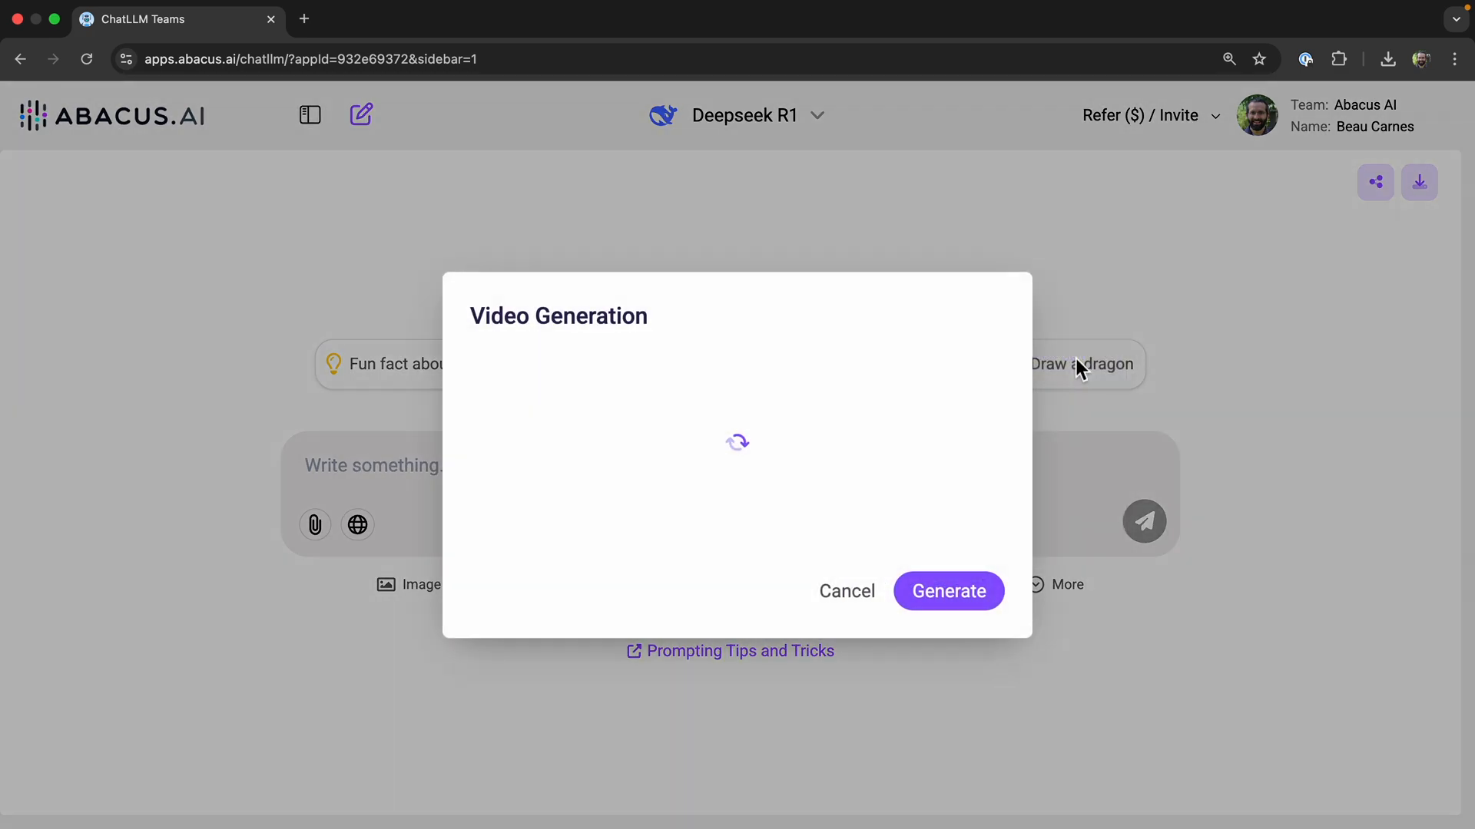
{"action": "left_click", "coordinate": [597, 290]}
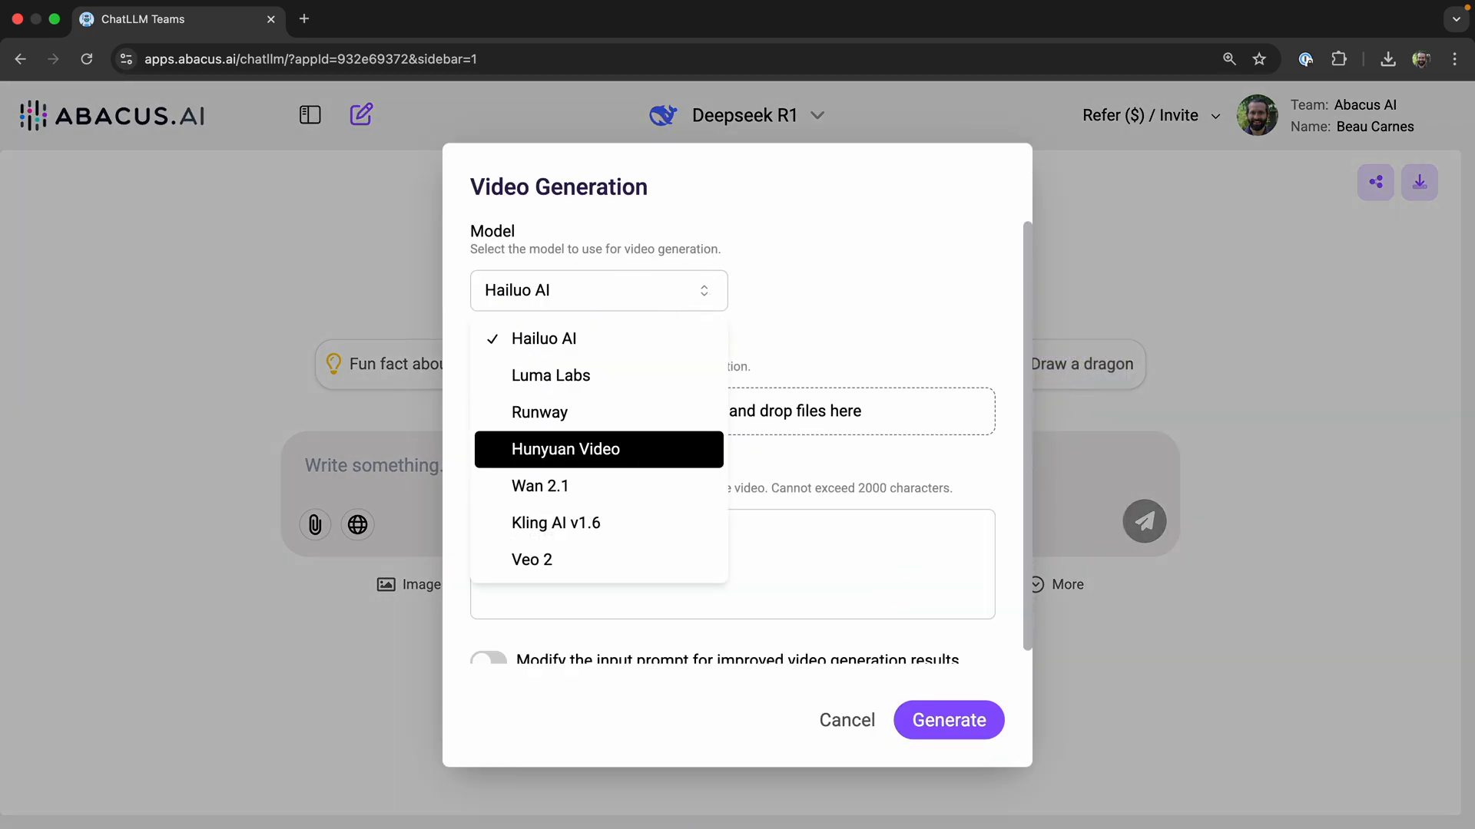
{"action": "mouse_move", "coordinate": [602, 523]}
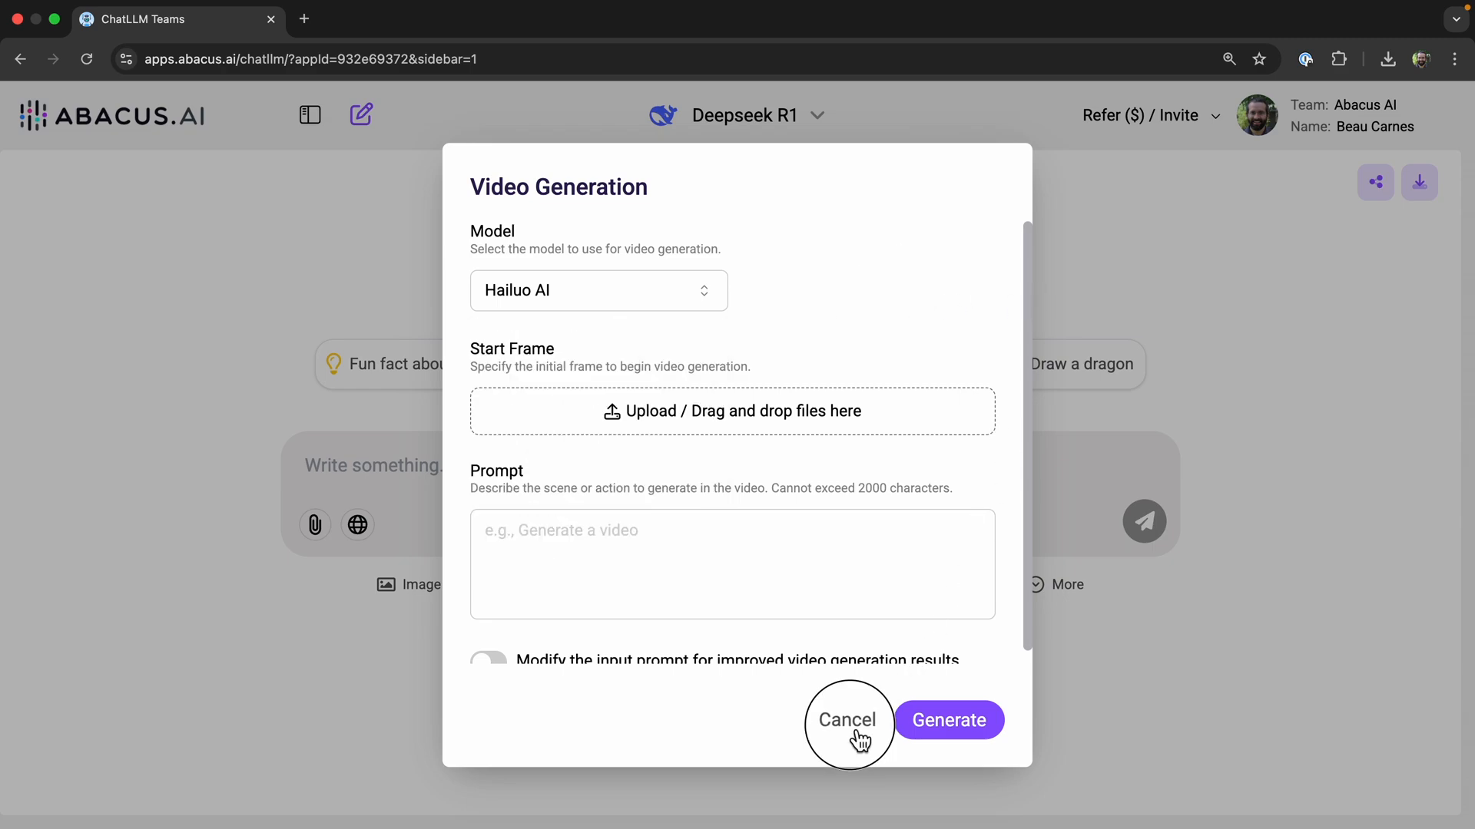
{"action": "left_click", "coordinate": [846, 719]}
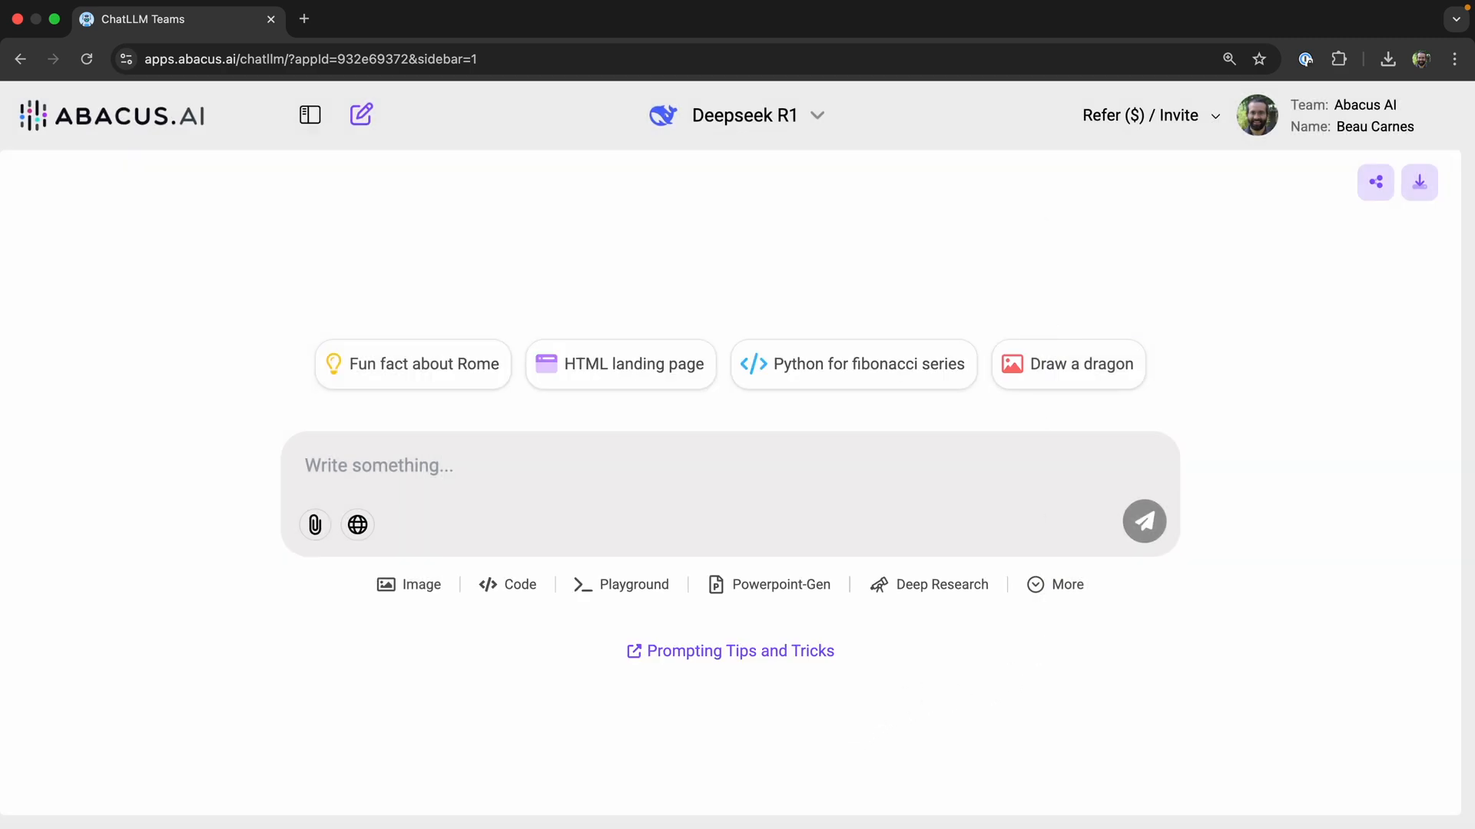
{"action": "mouse_move", "coordinate": [1162, 298]}
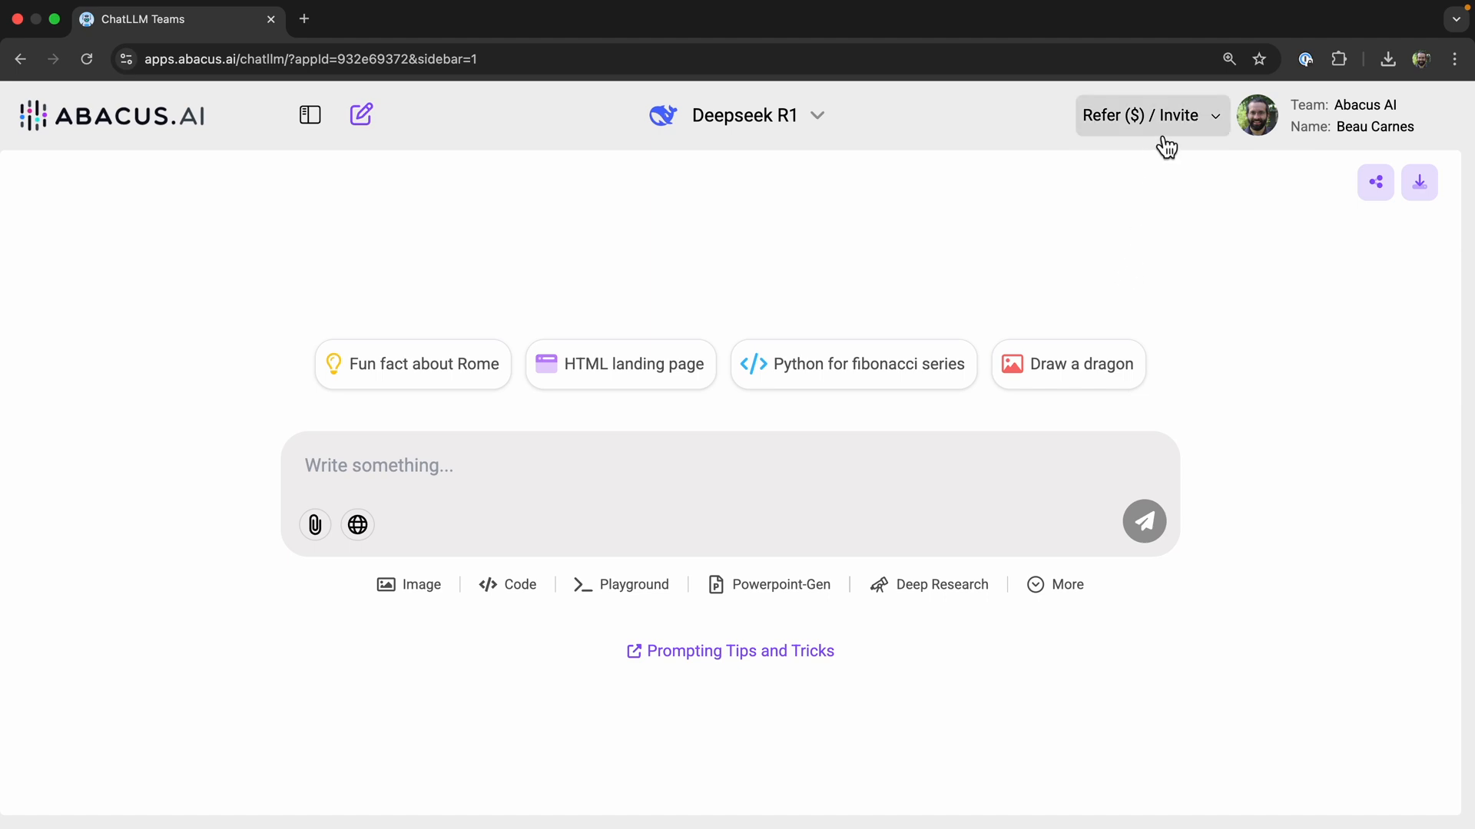
{"action": "mouse_move", "coordinate": [127, 337]}
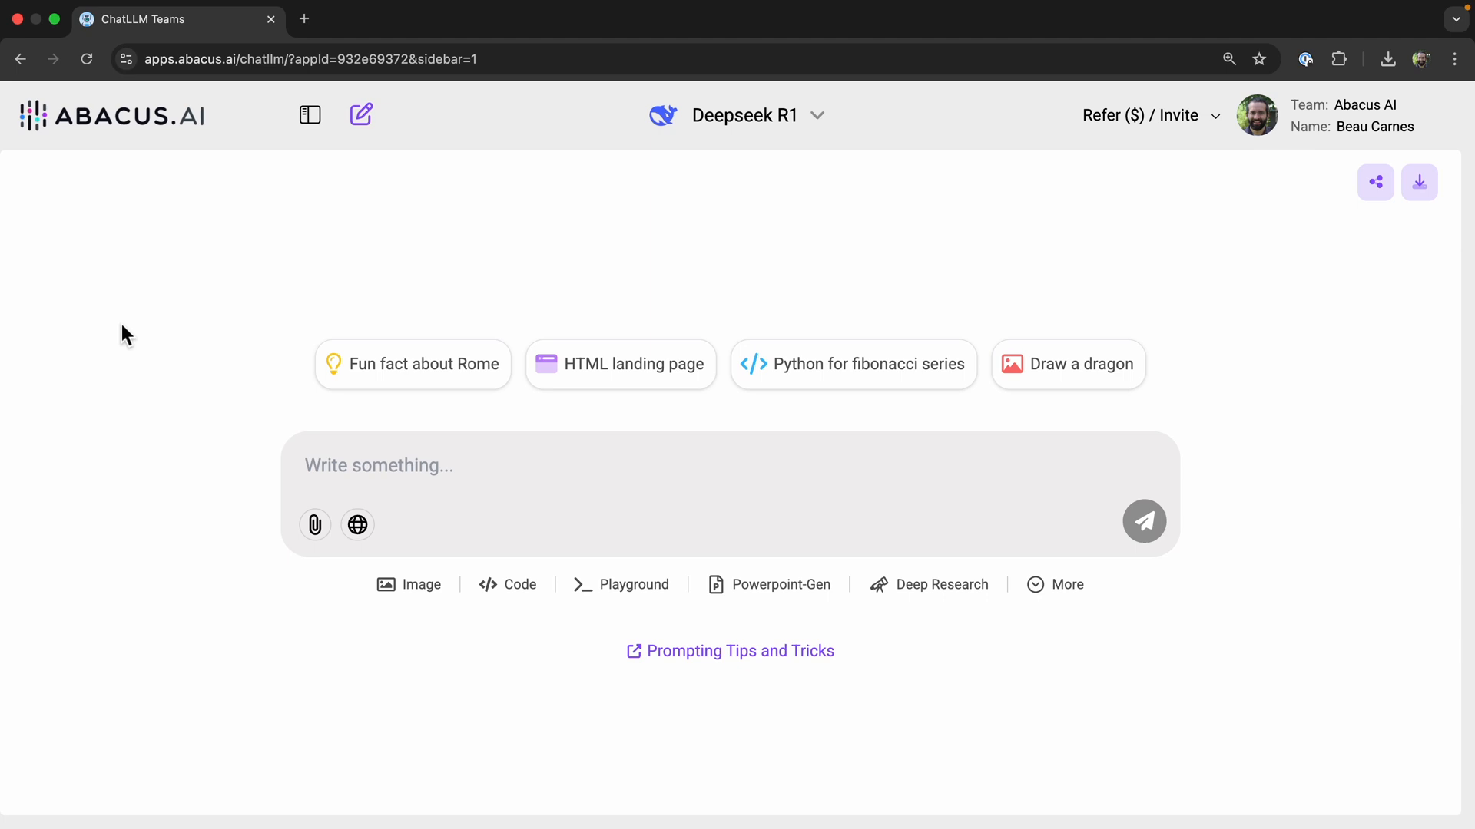